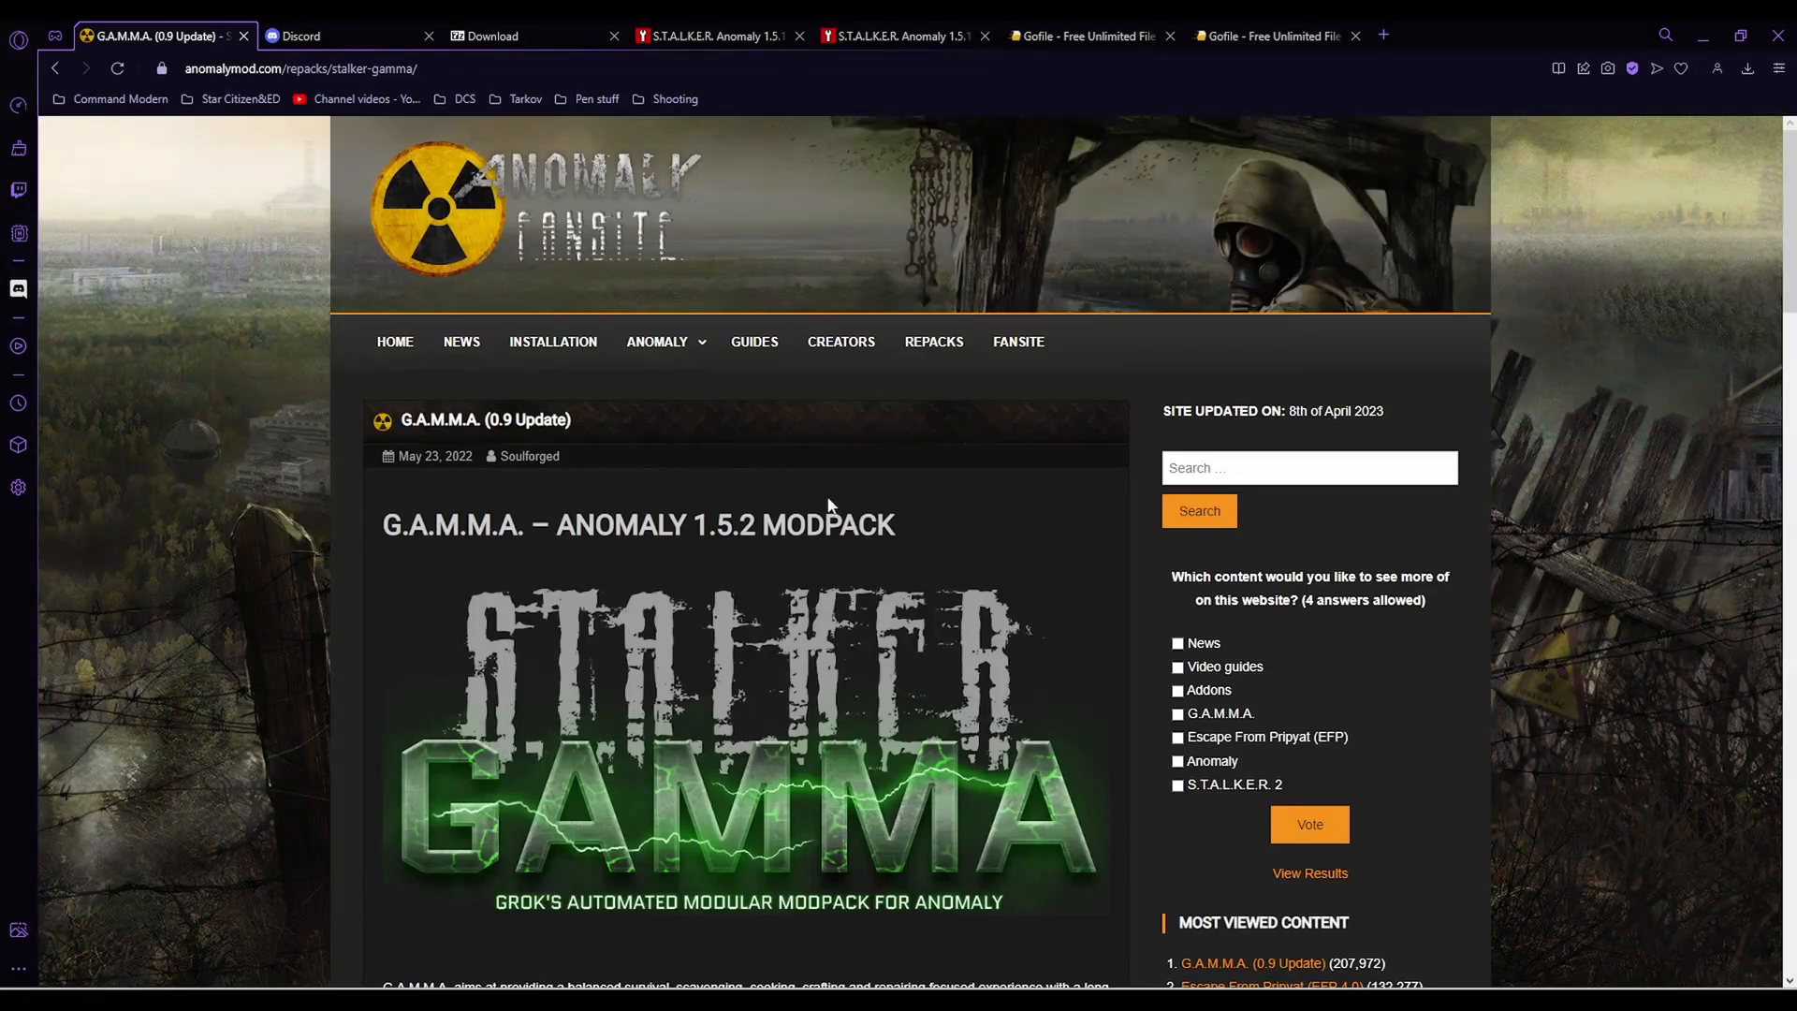
Switch the browser to the 7-Zip download page listing the 22.01 Windows installers
scroll("down", 3)
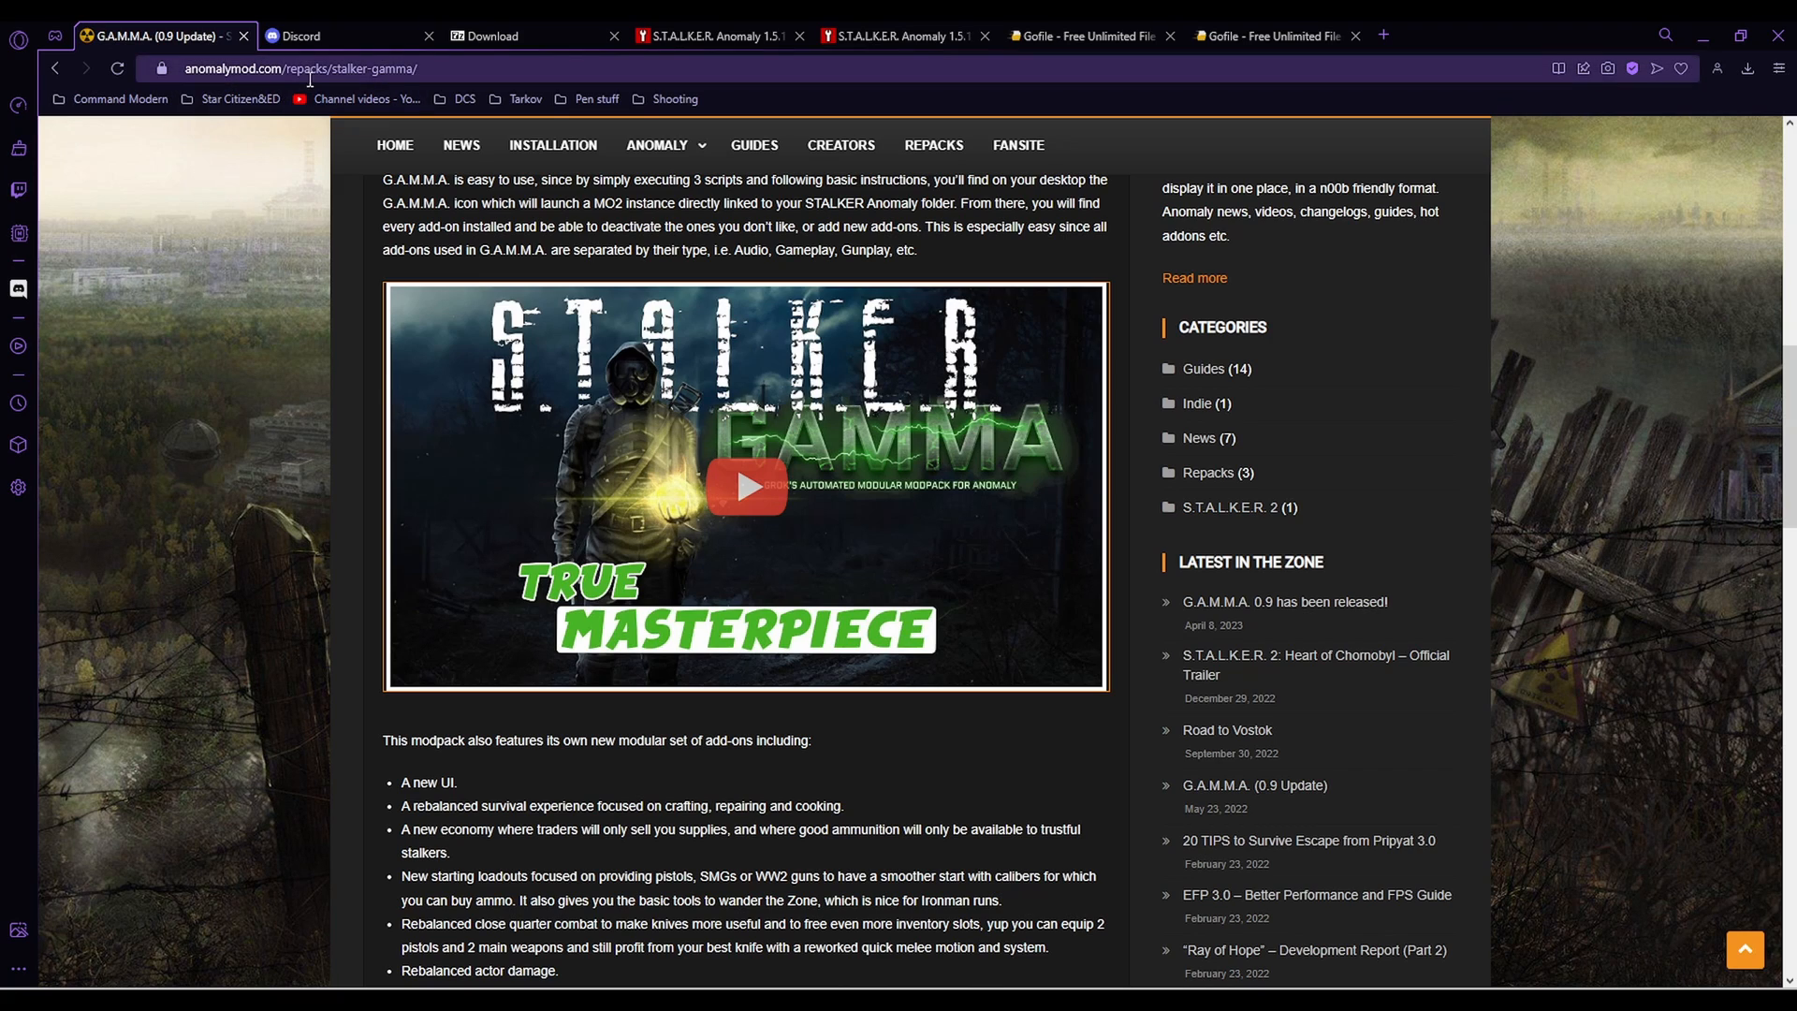
scroll("down", 3)
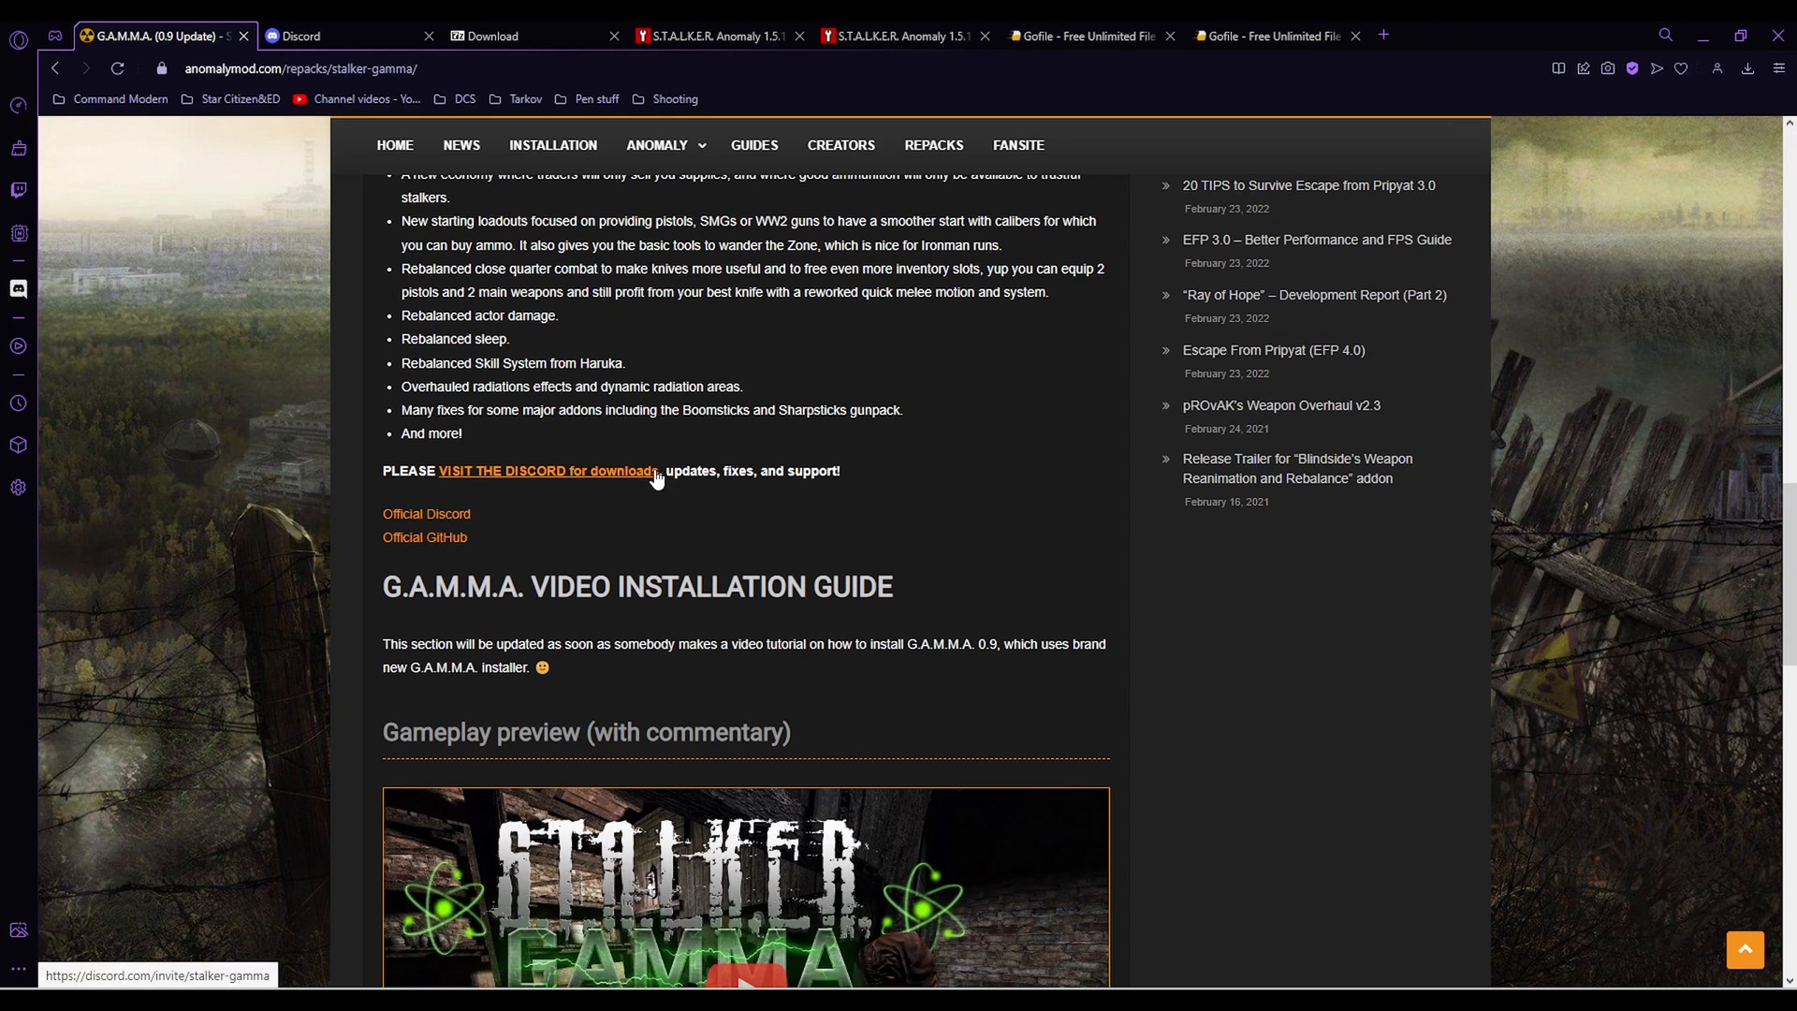
mouse_move(655, 496)
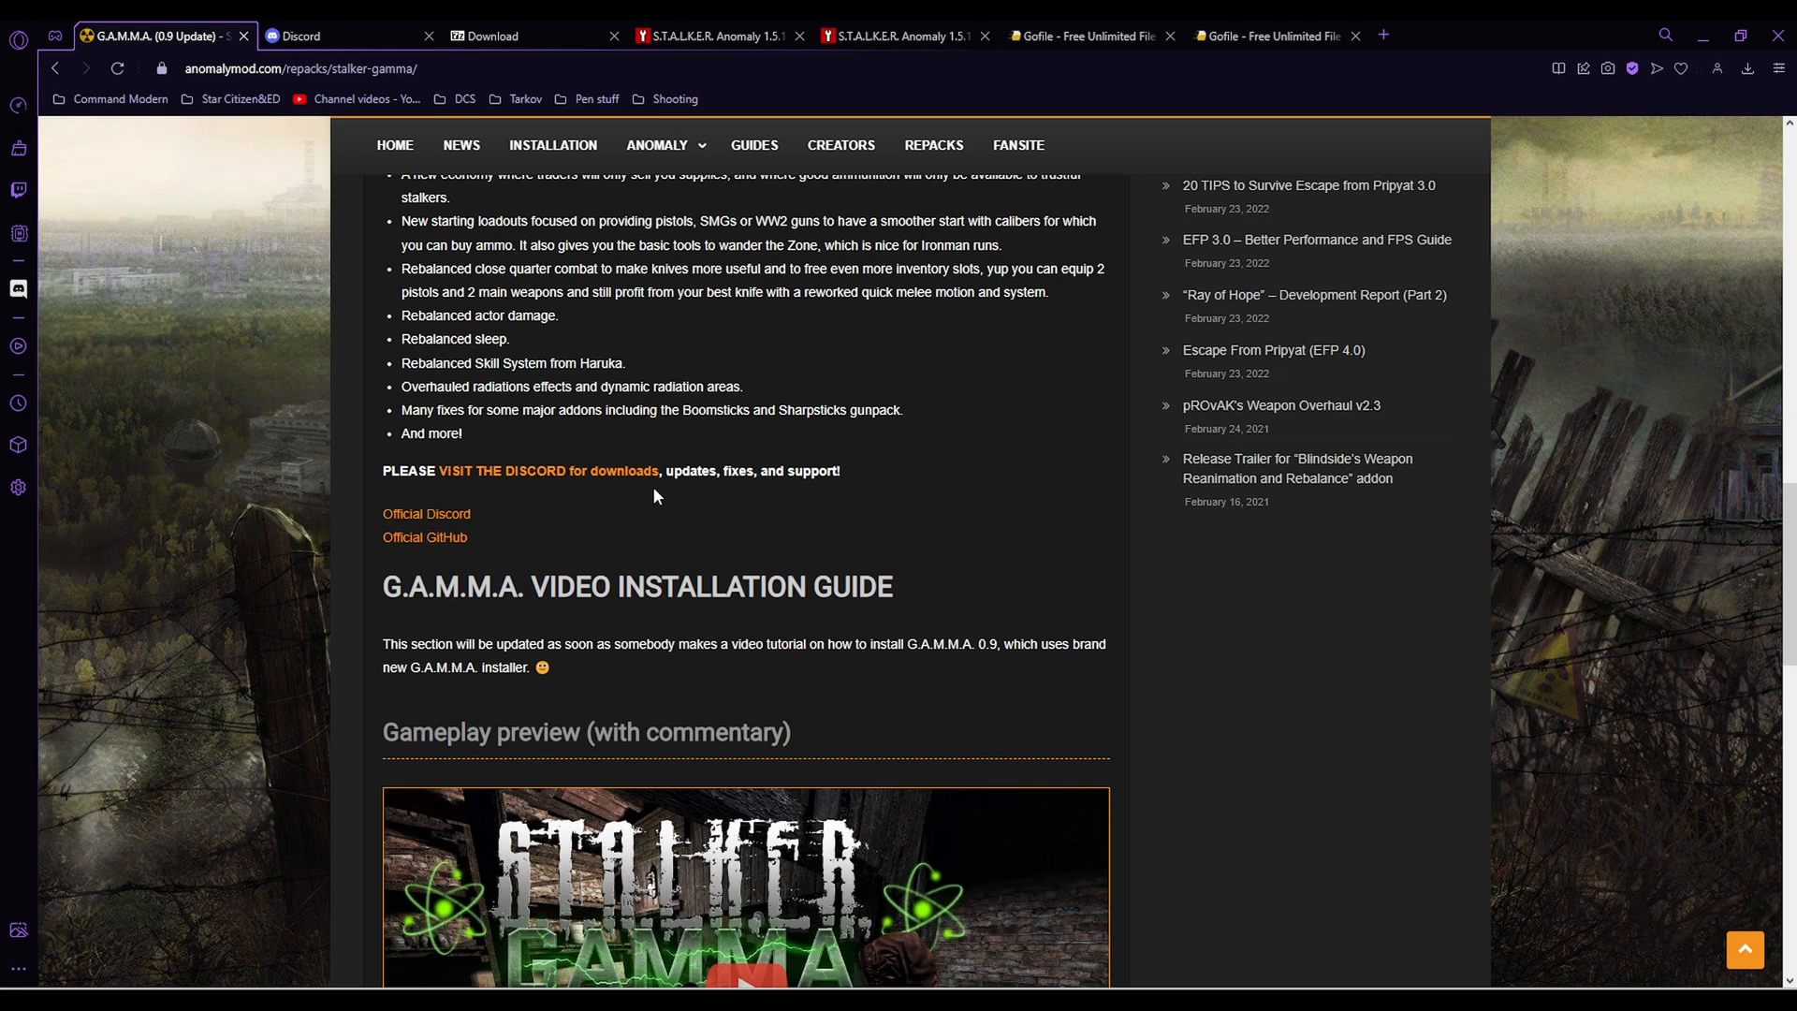
mouse_move(404, 524)
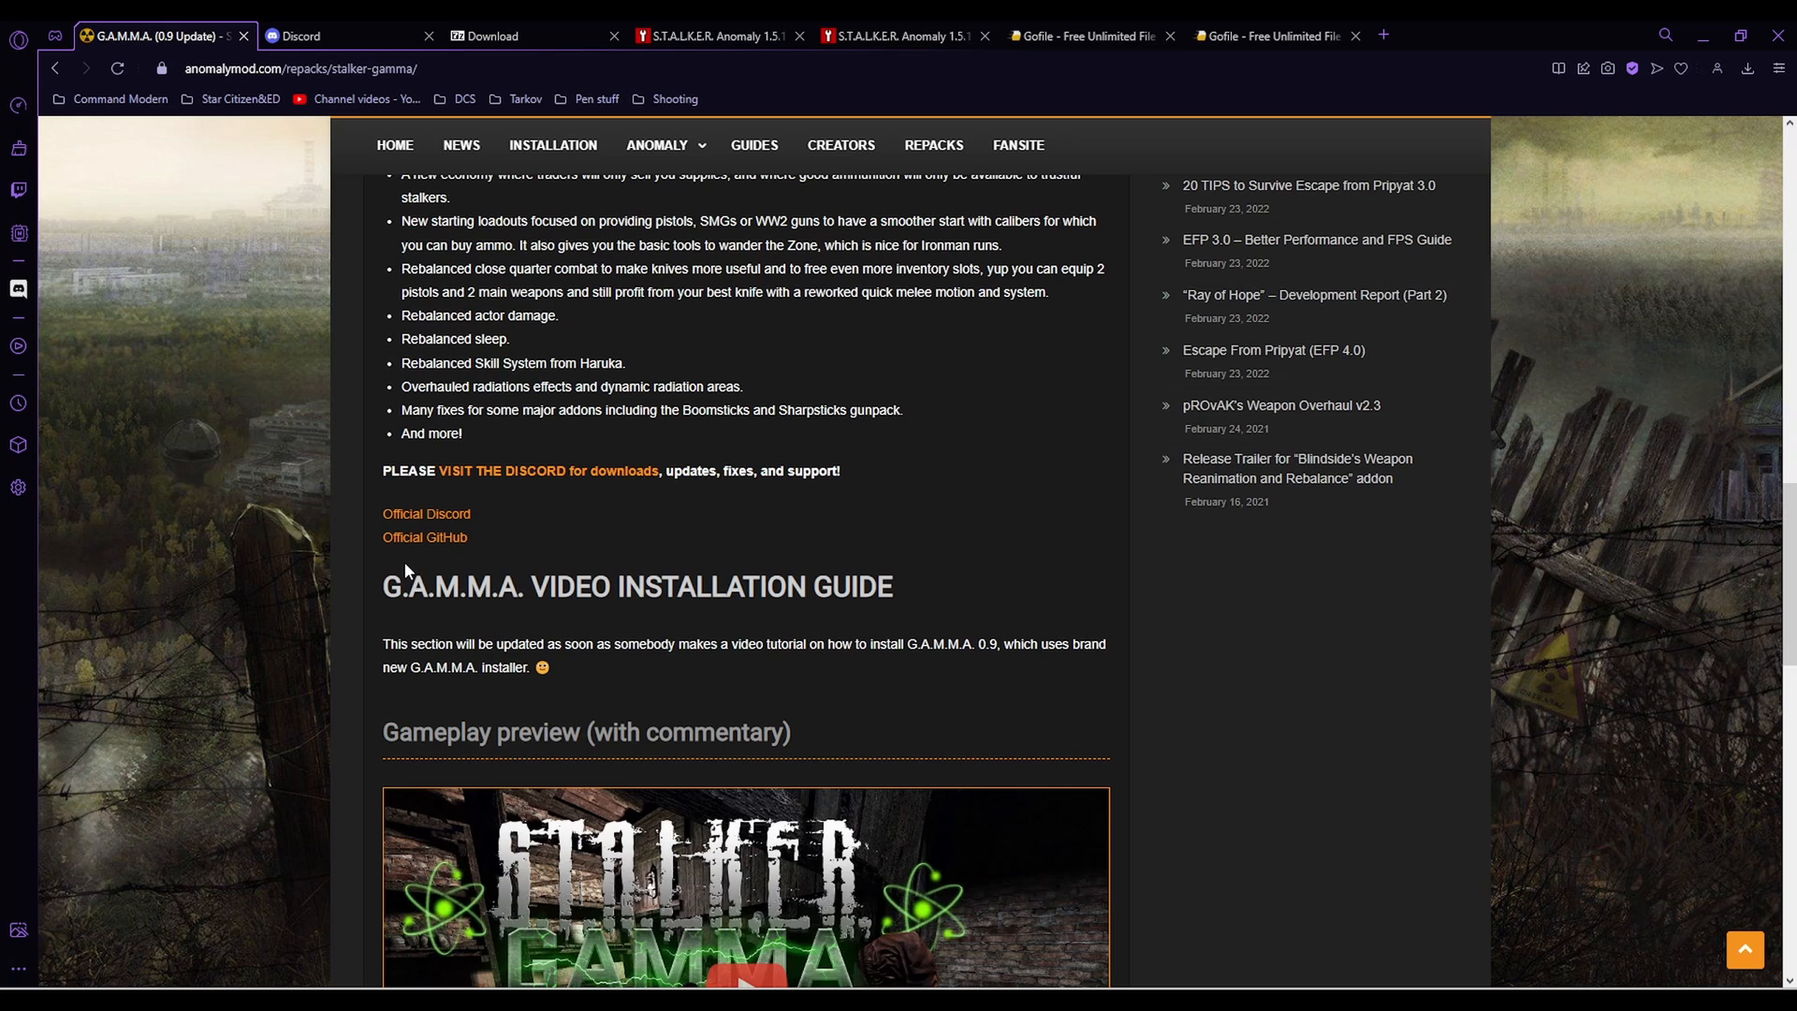
left_click(494, 36)
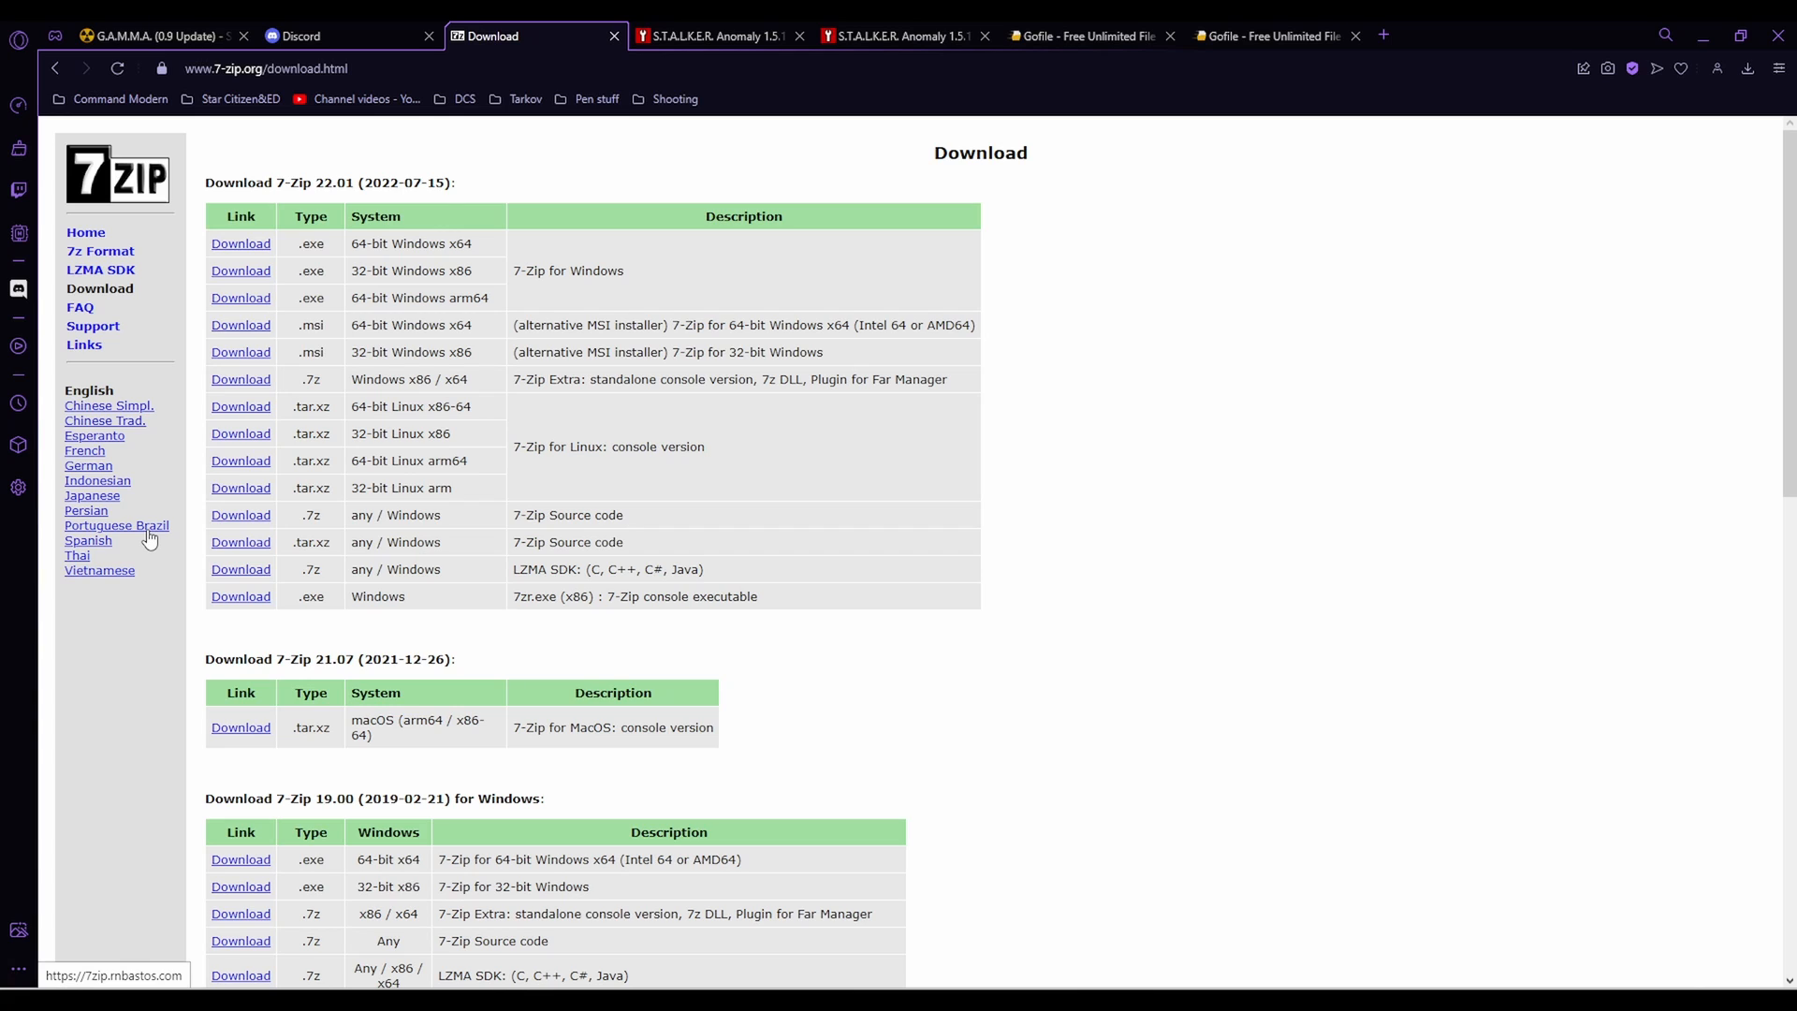
mouse_move(249, 256)
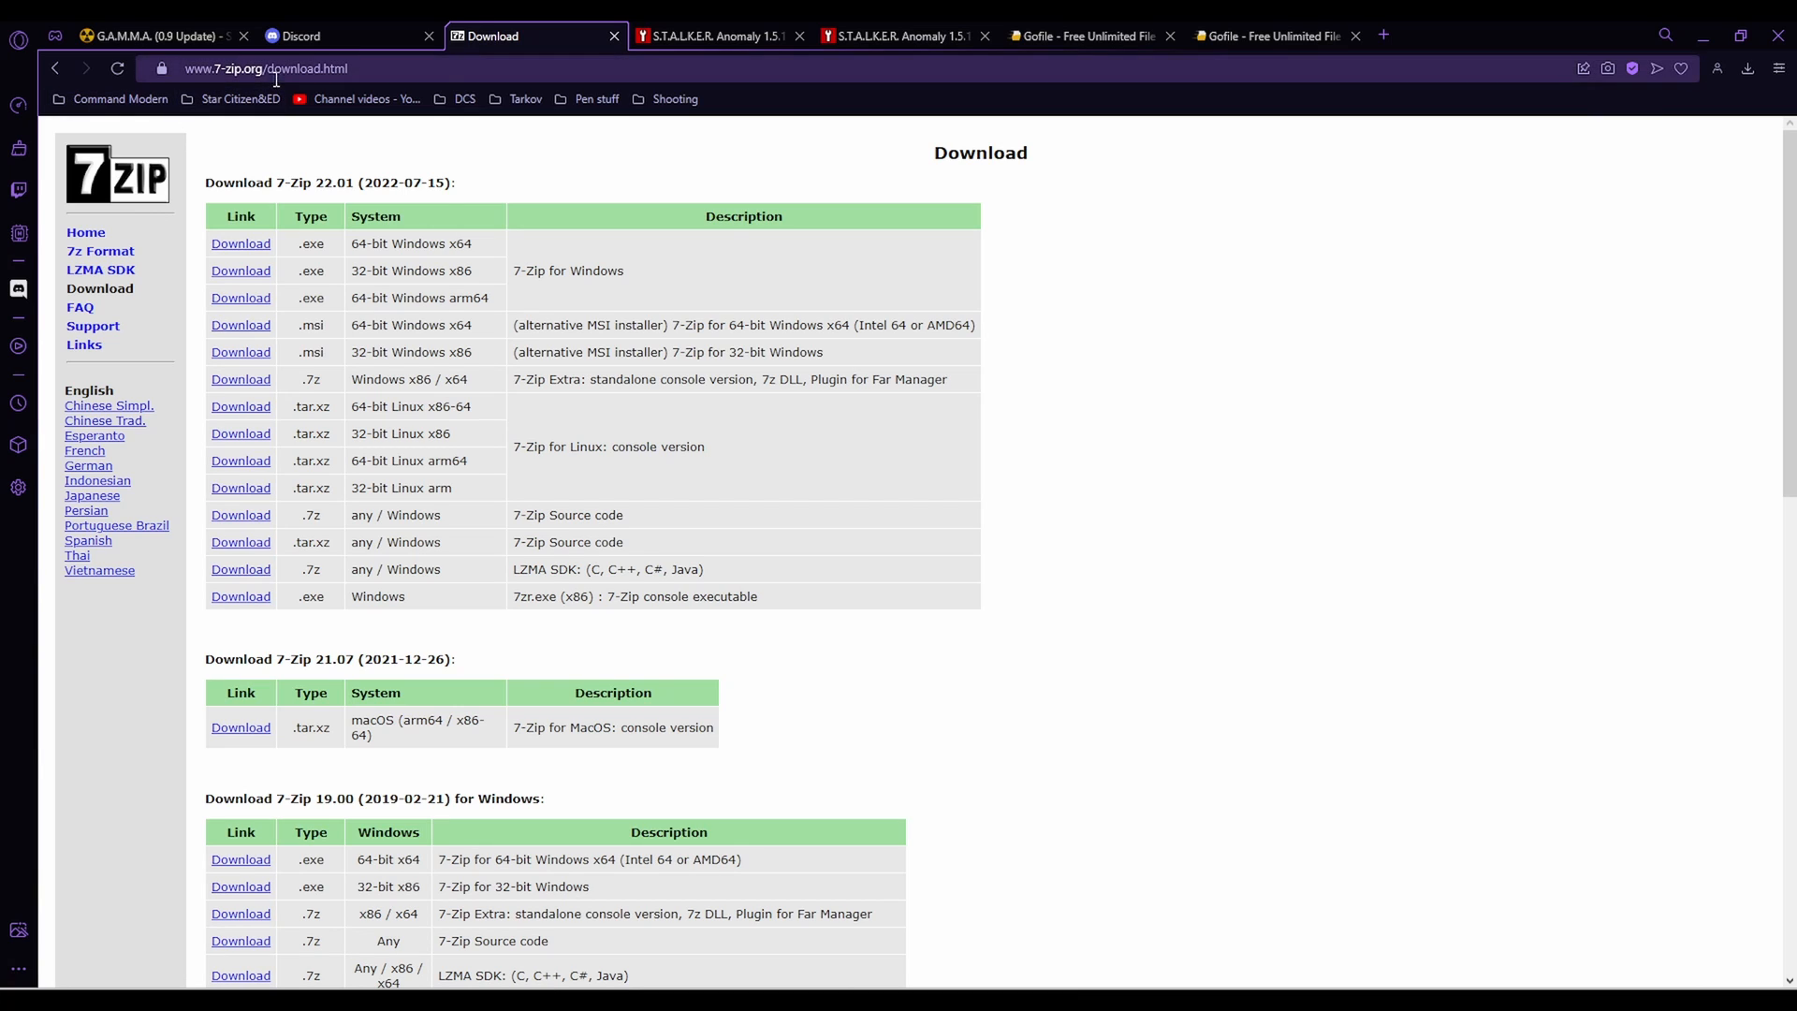
mouse_move(355, 231)
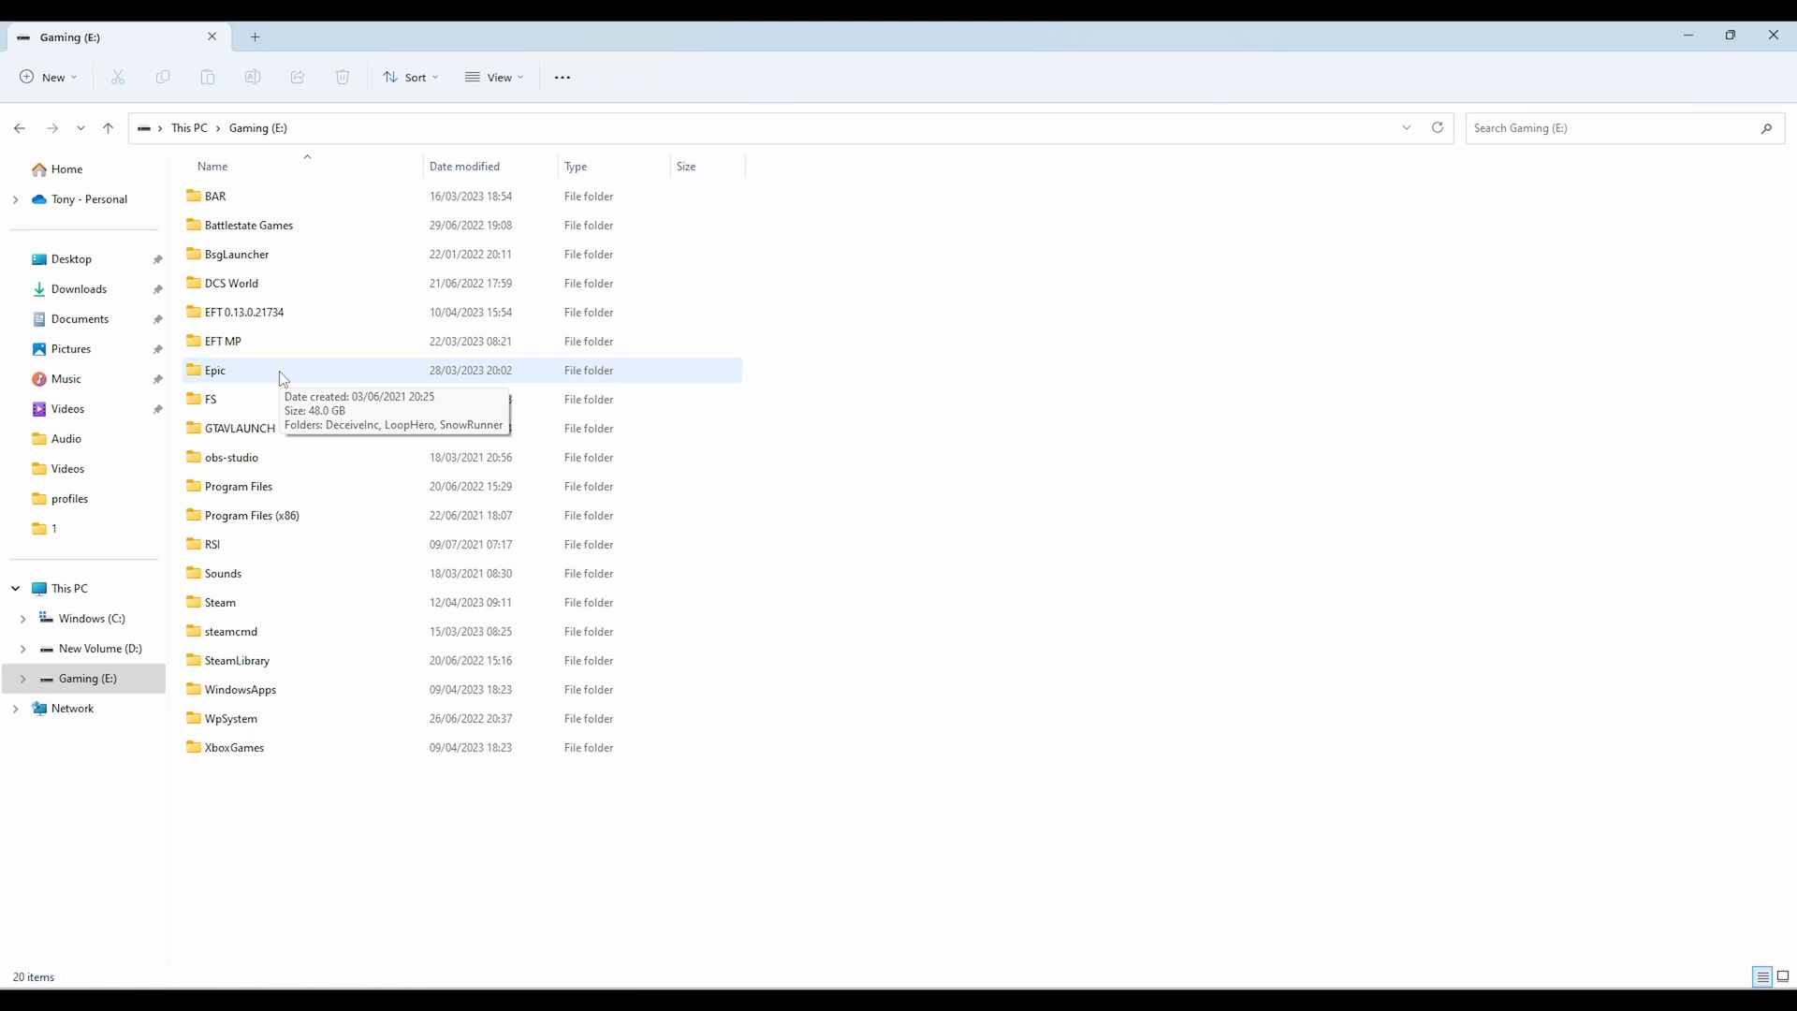
mouse_move(312, 249)
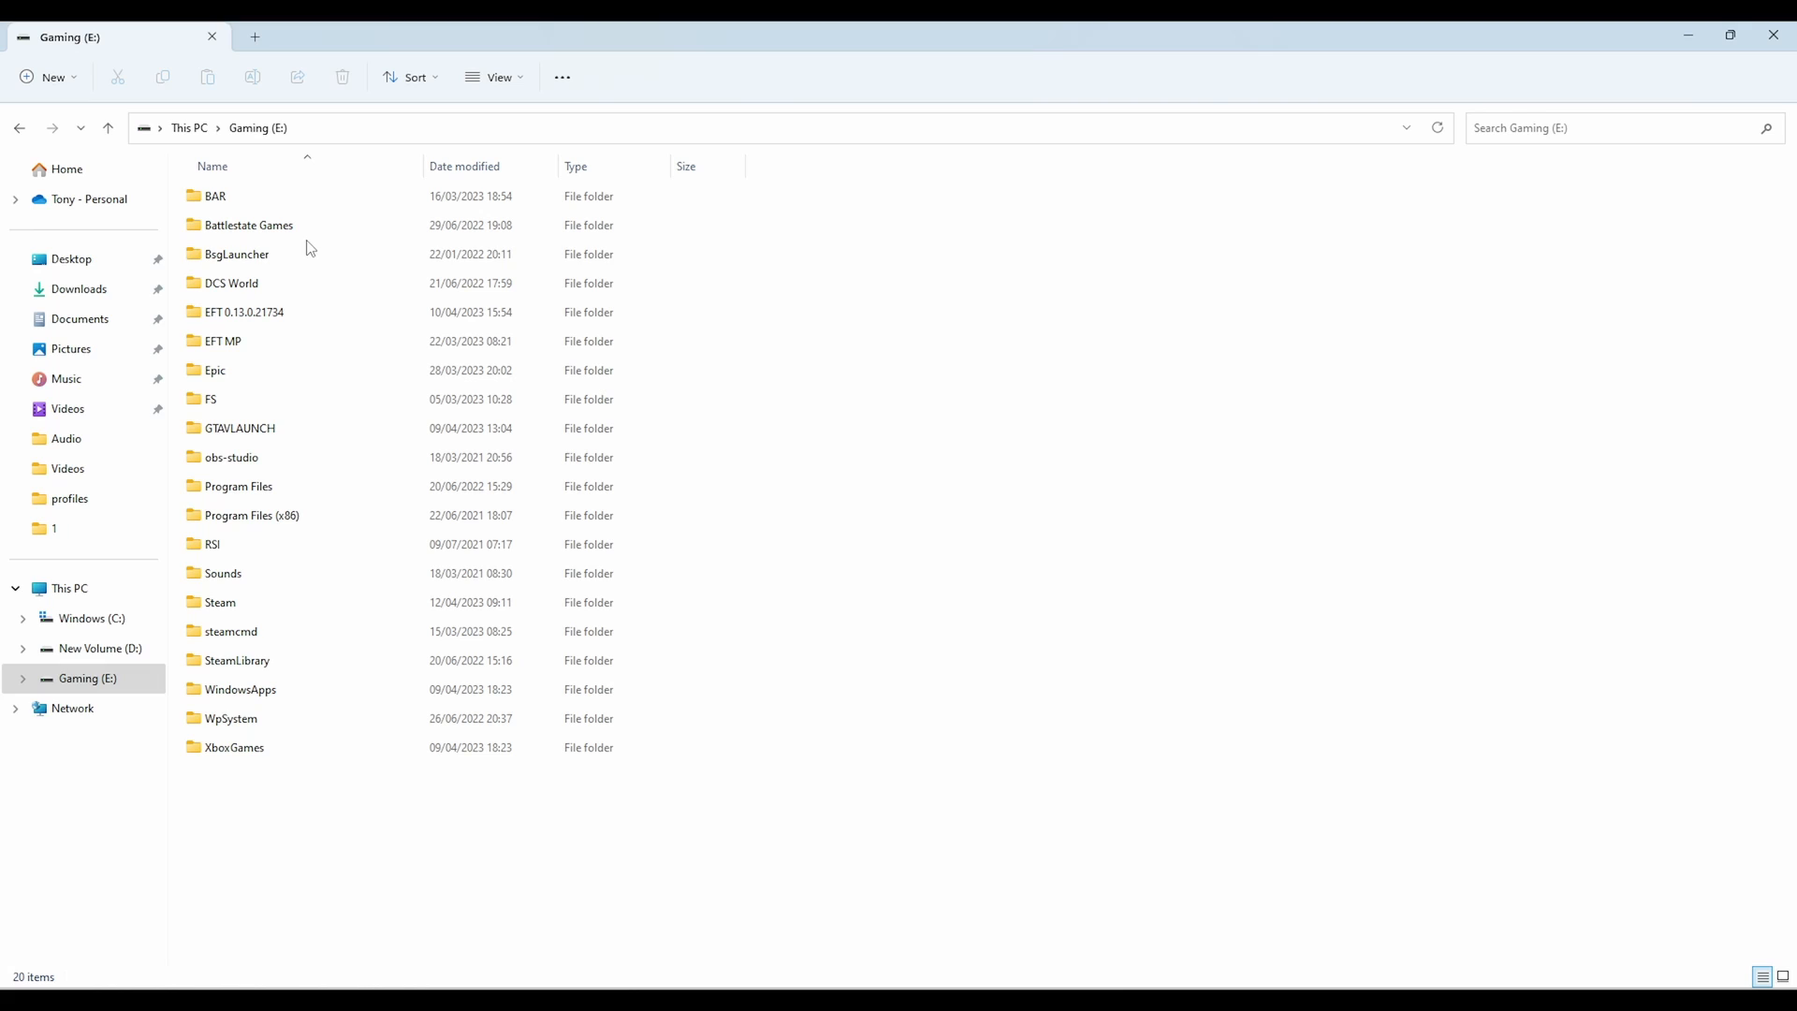
mouse_move(210, 868)
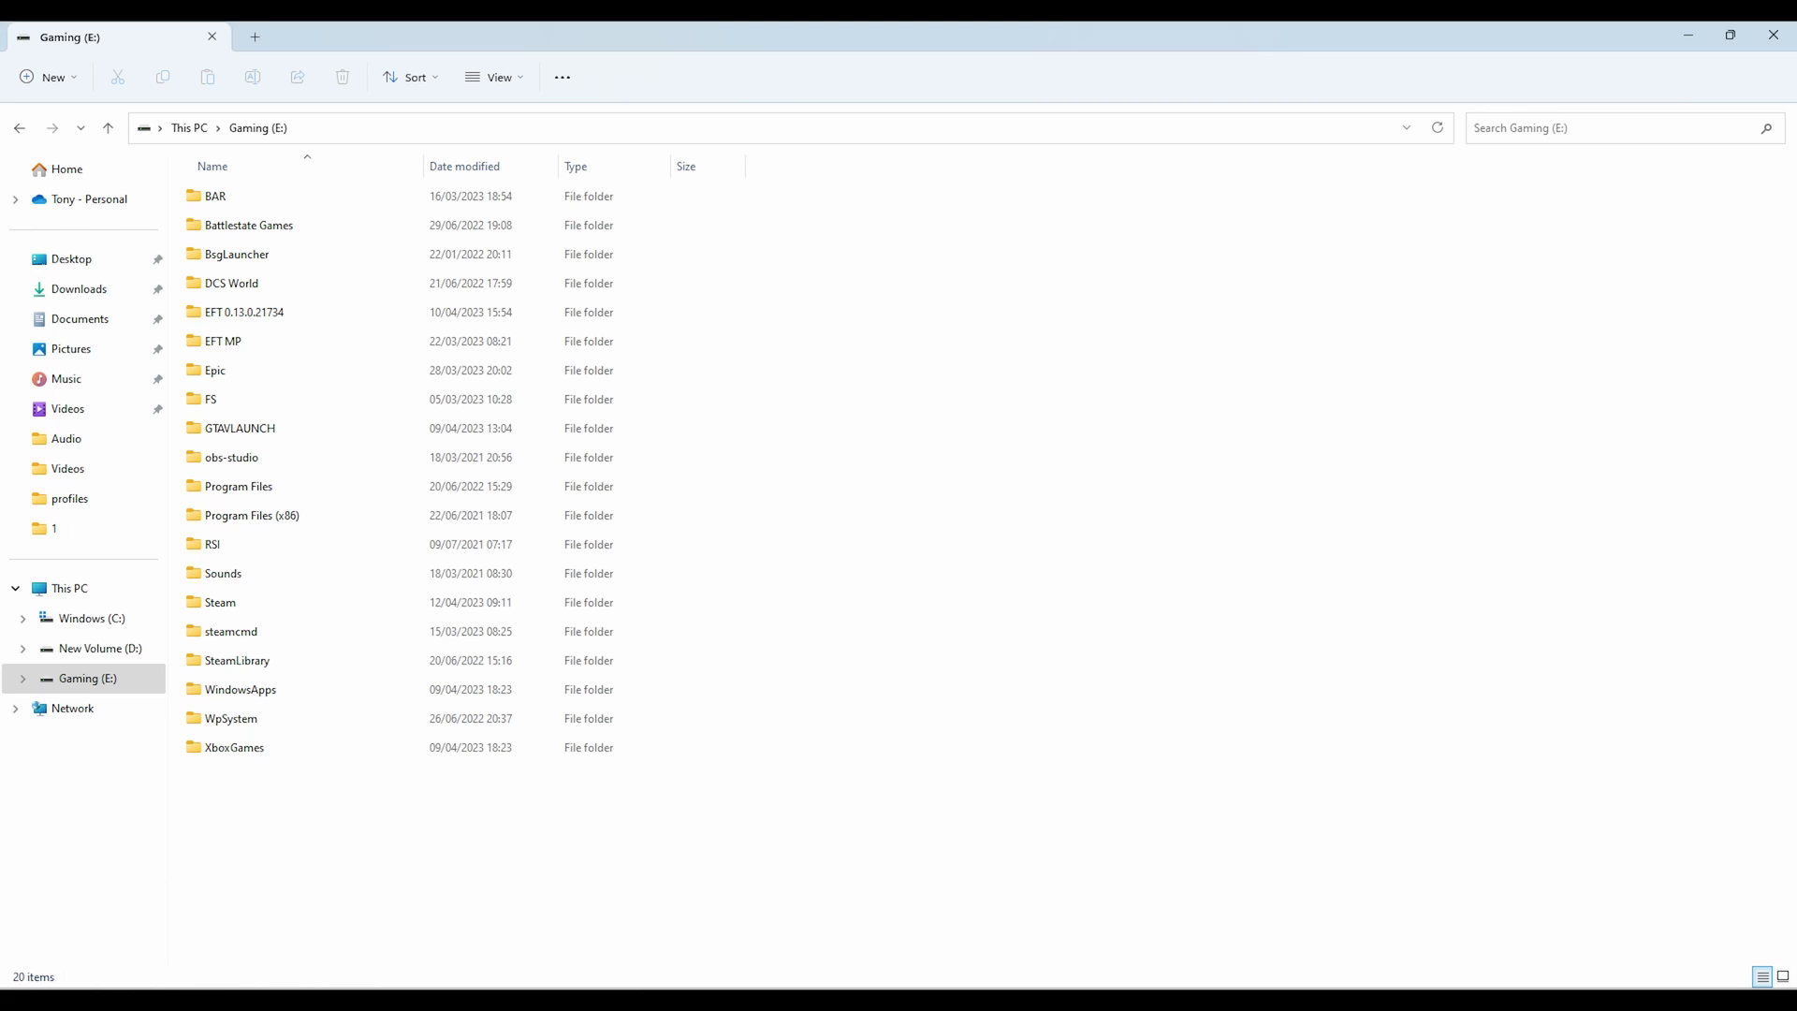
mouse_move(58, 120)
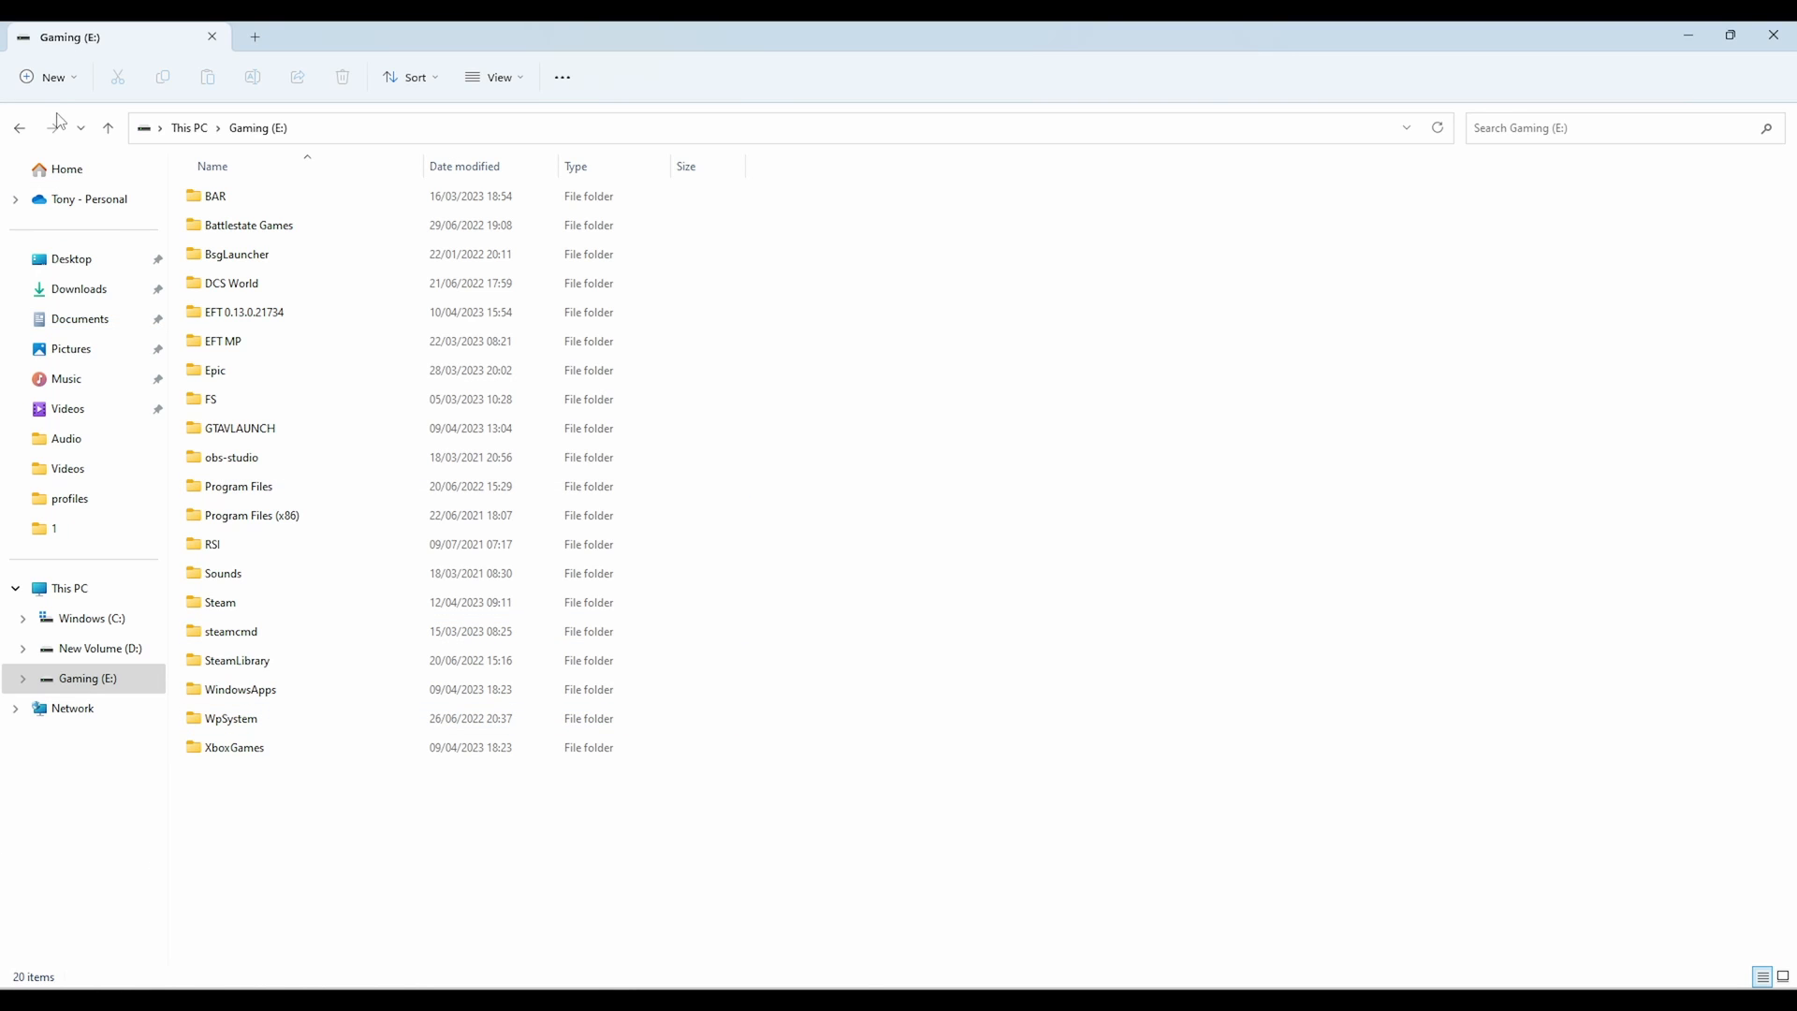
Create new folders named Anomaly and GAMMA on the Gaming (E:) drive via New > Folder
left_click(47, 77)
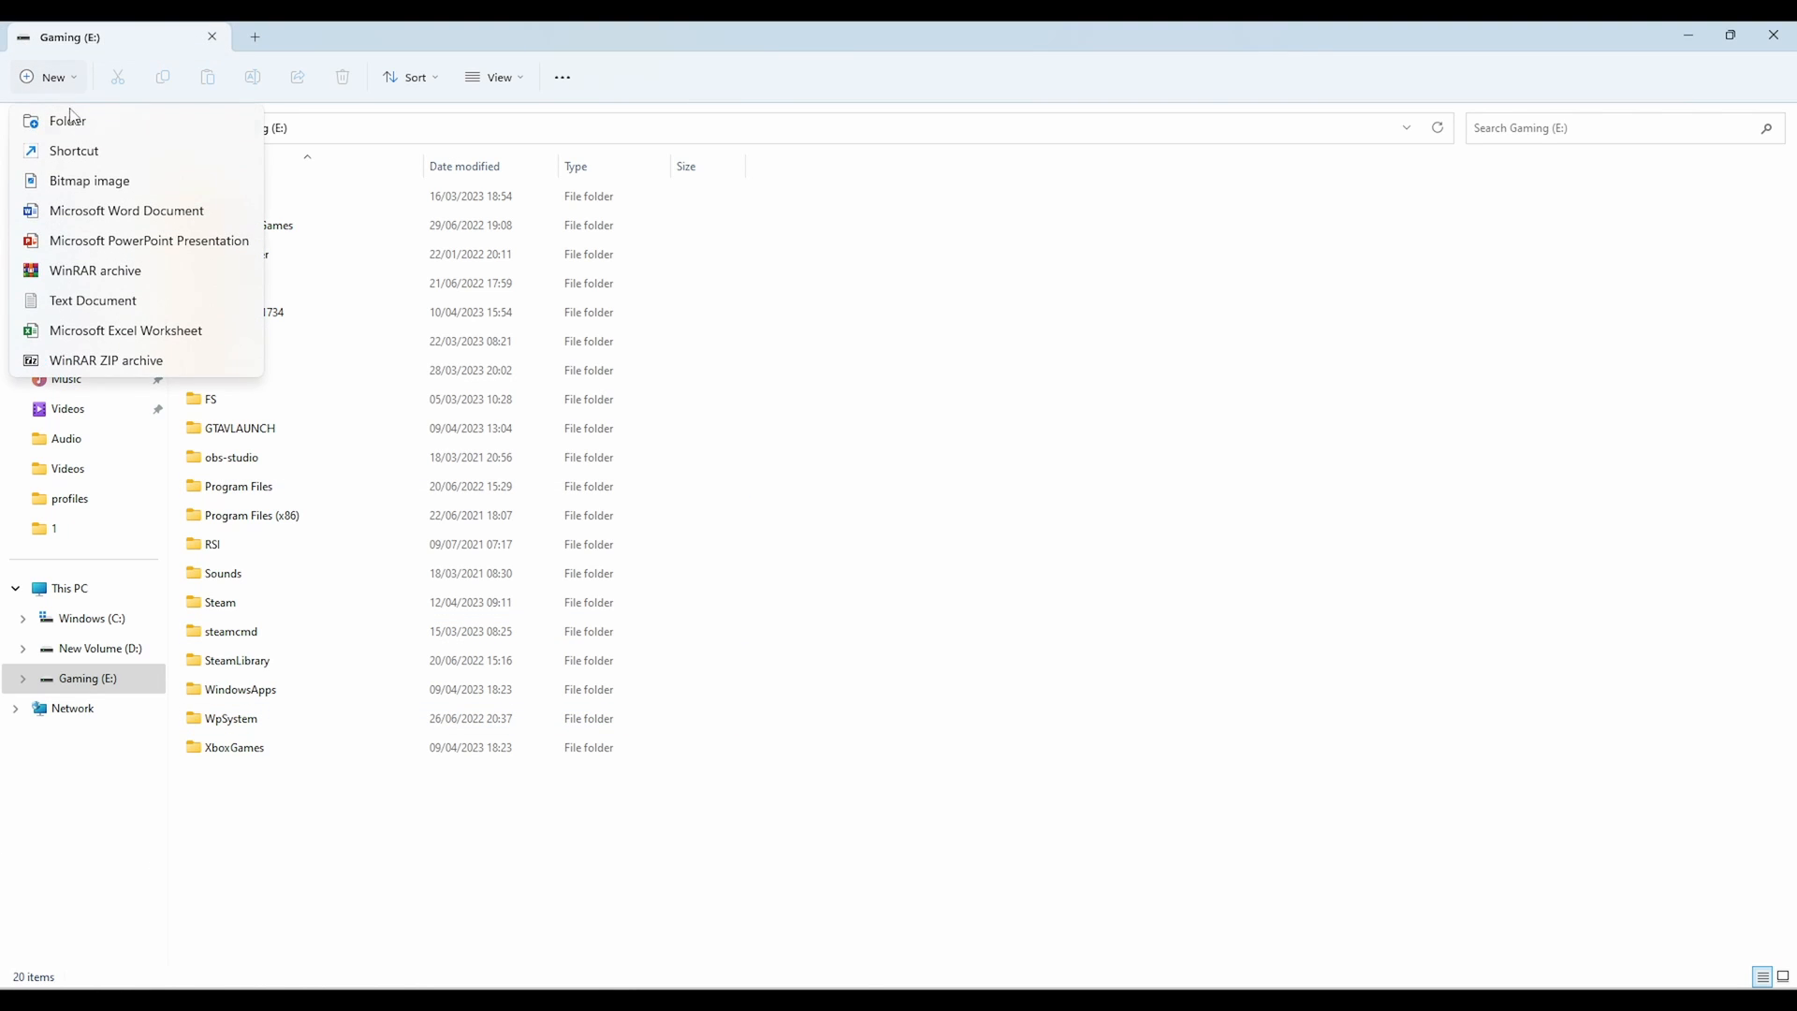
left_click(67, 120)
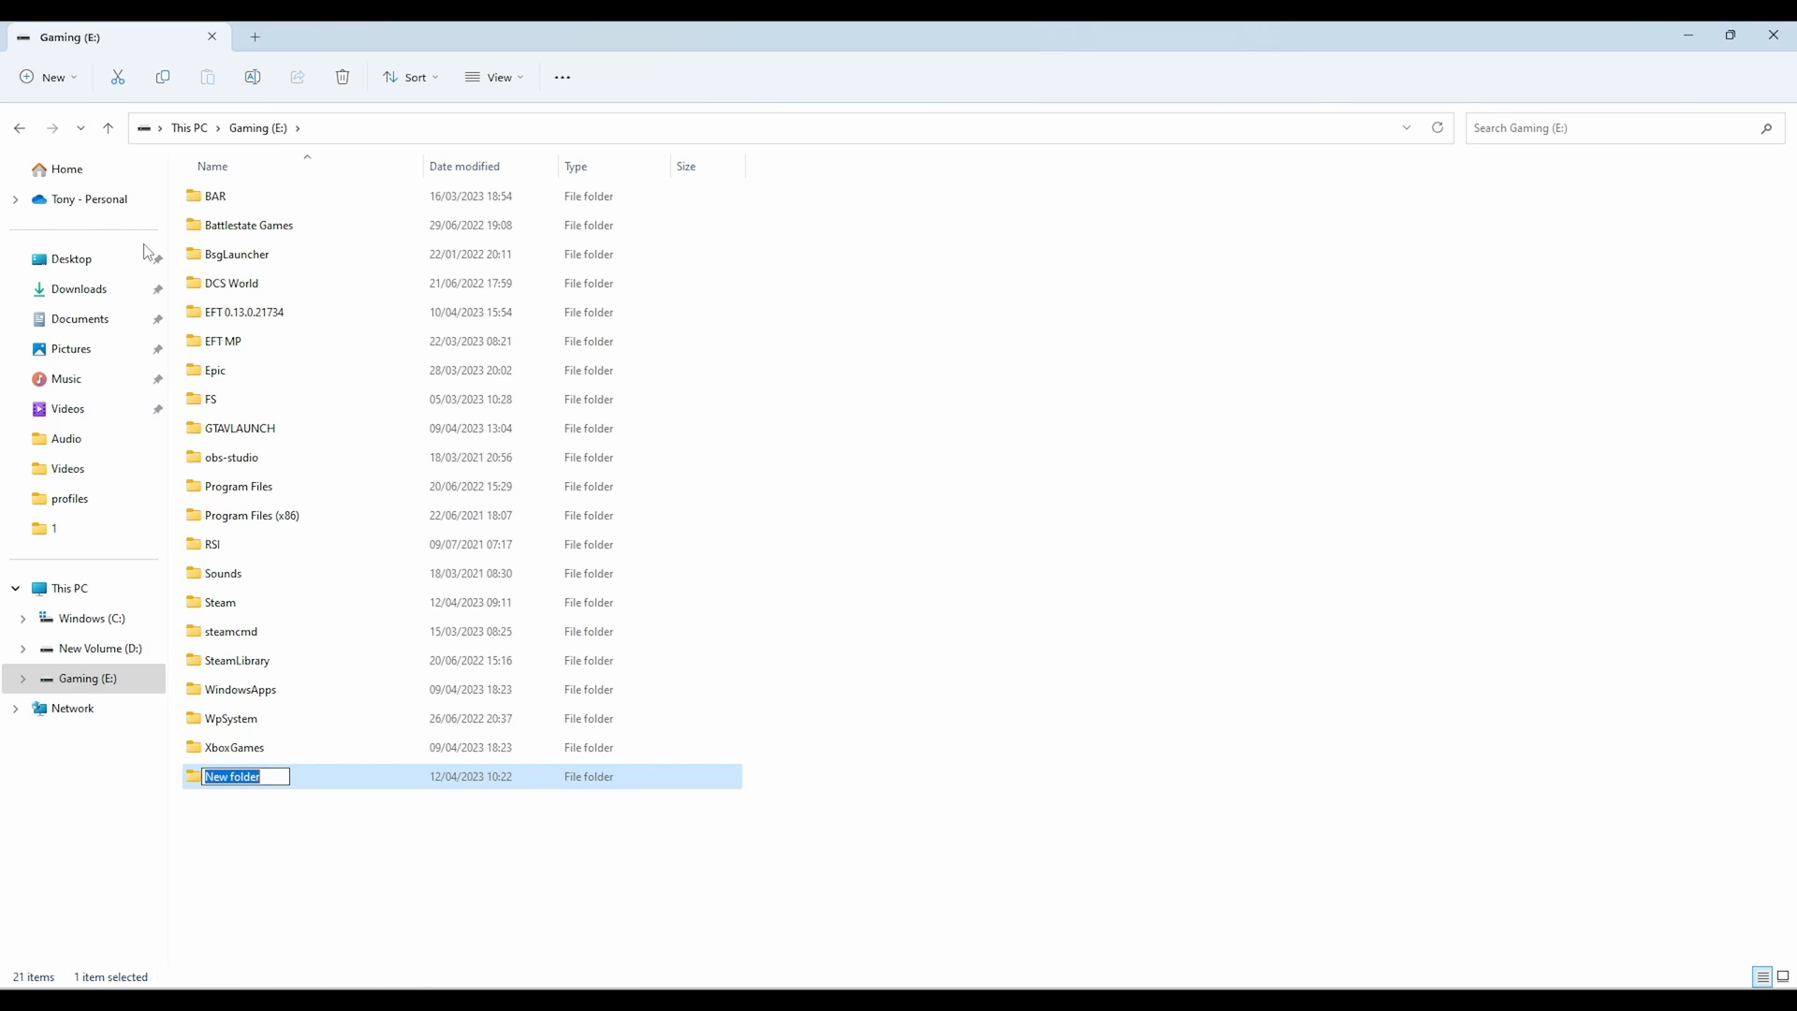
type("Anomaly")
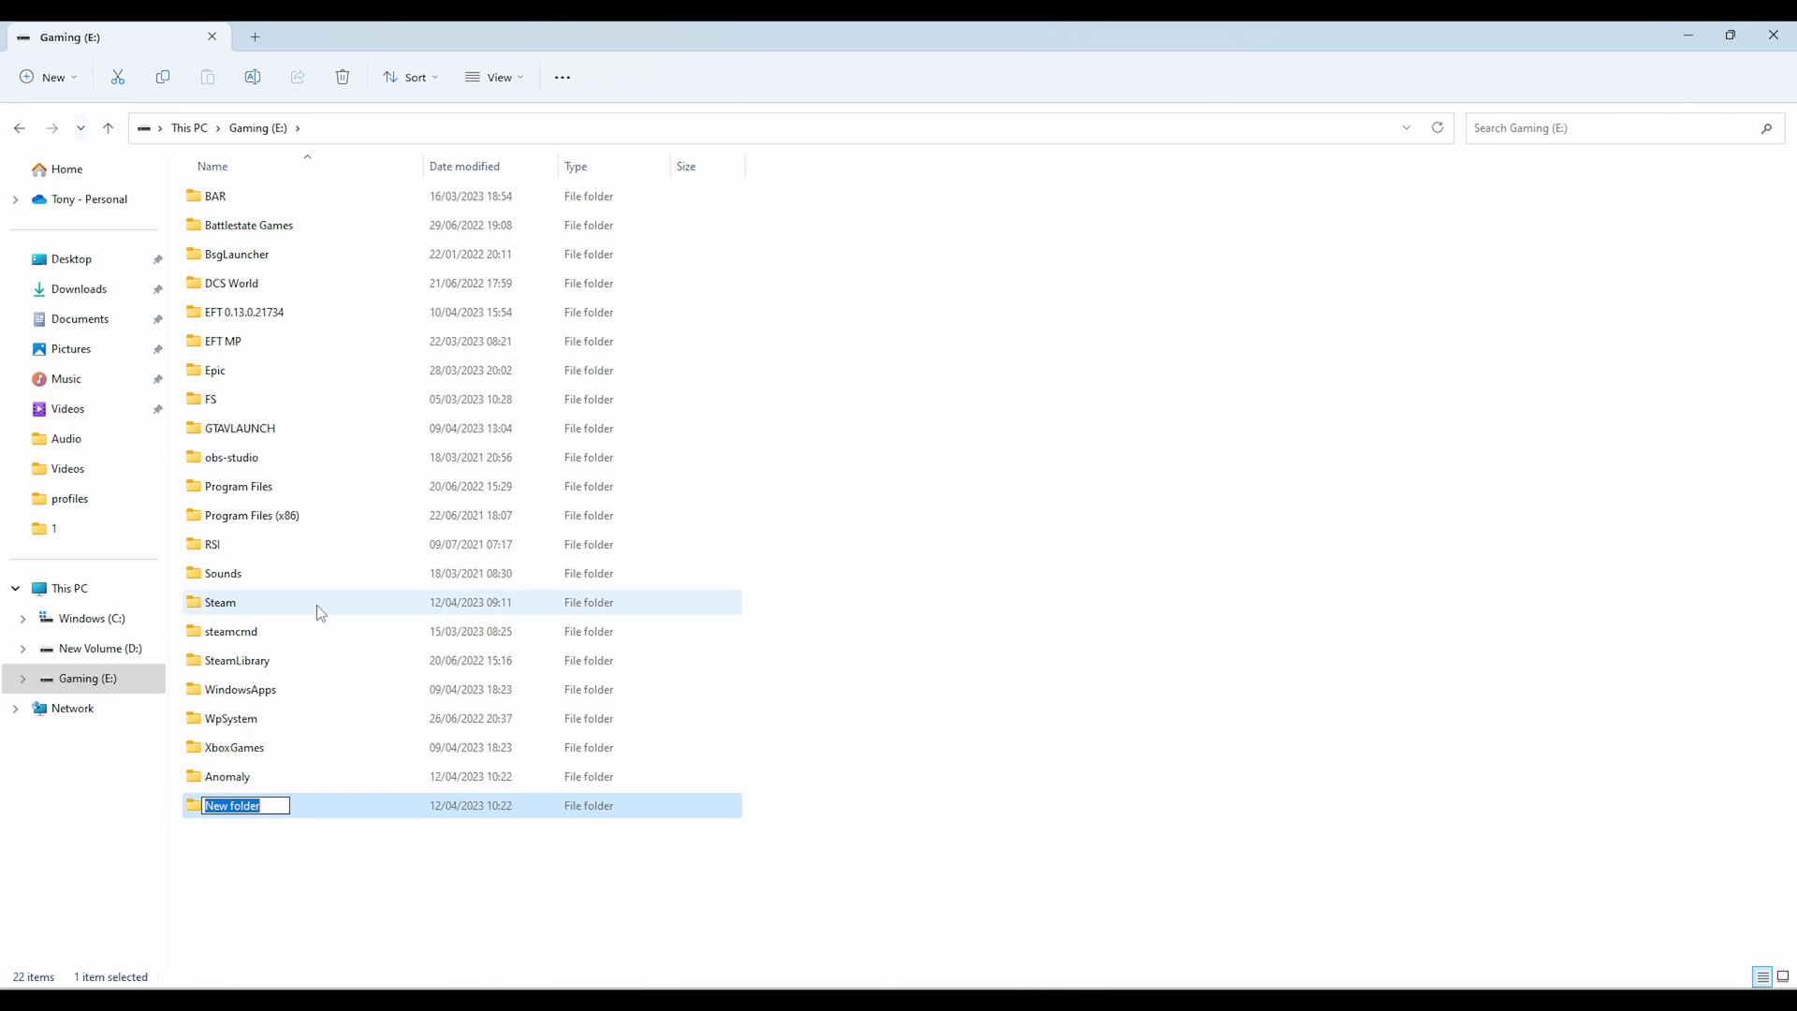
type("GAMMA")
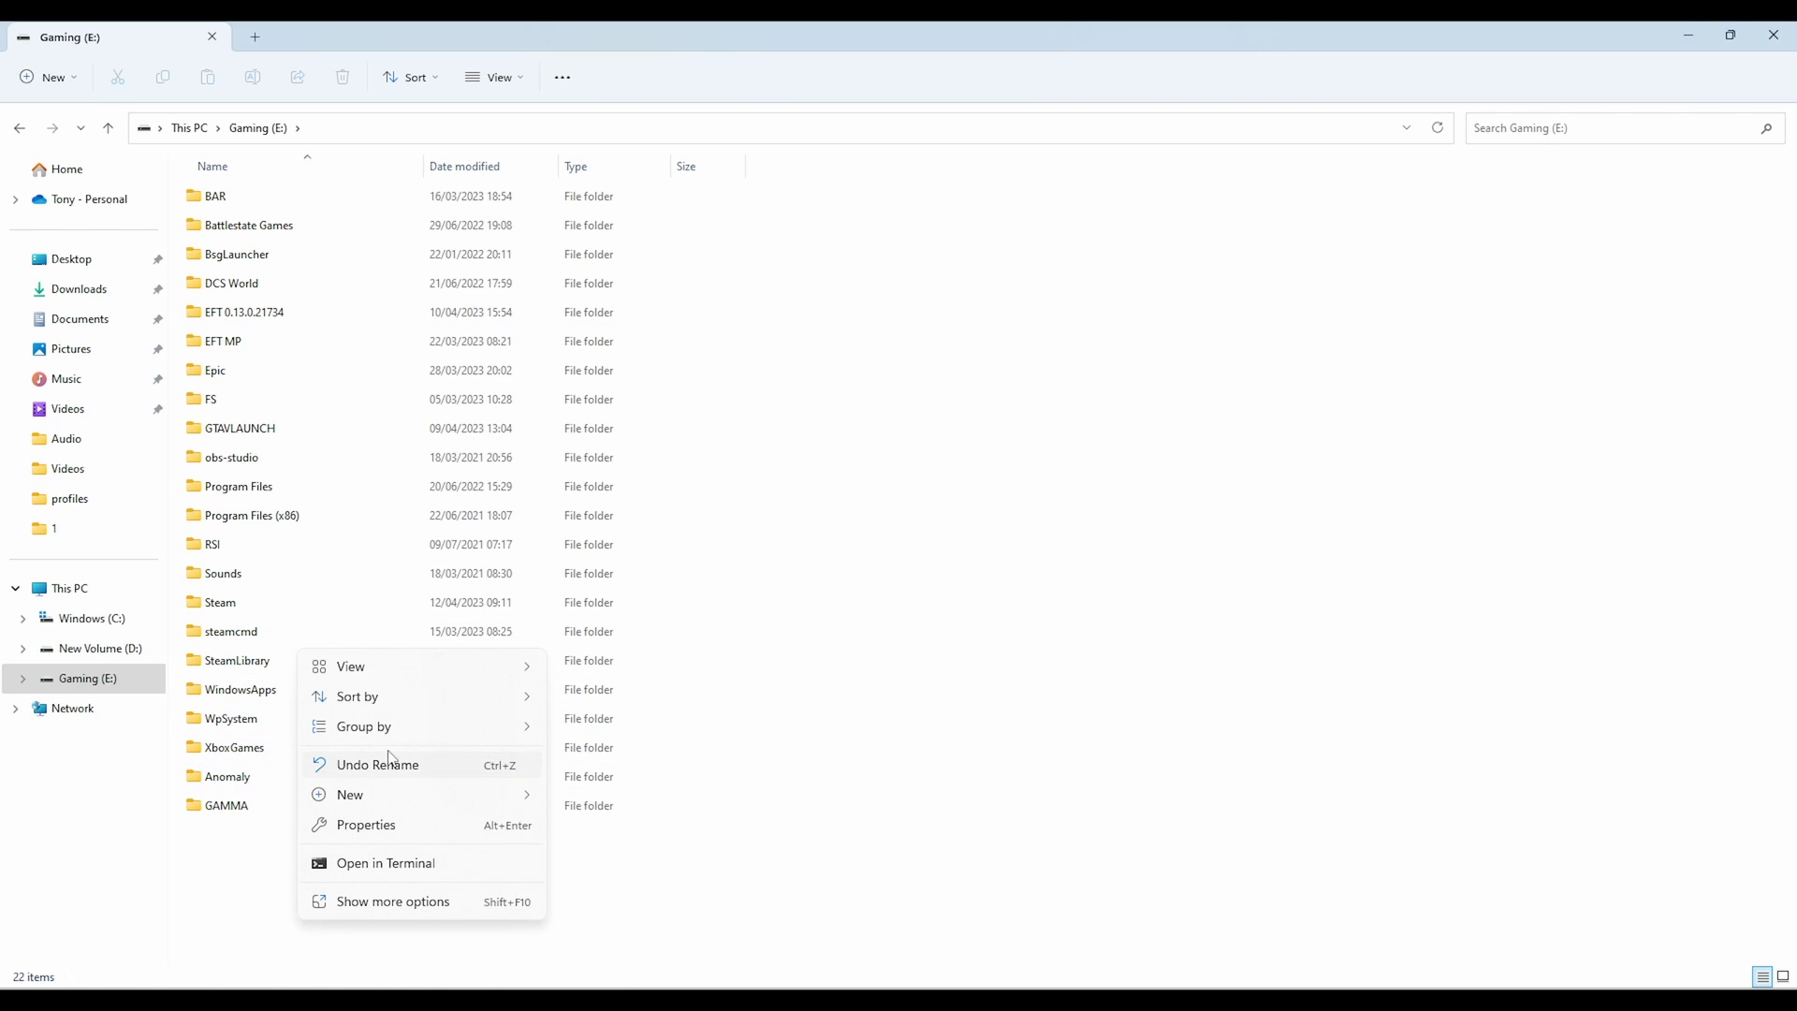
left_click(348, 793)
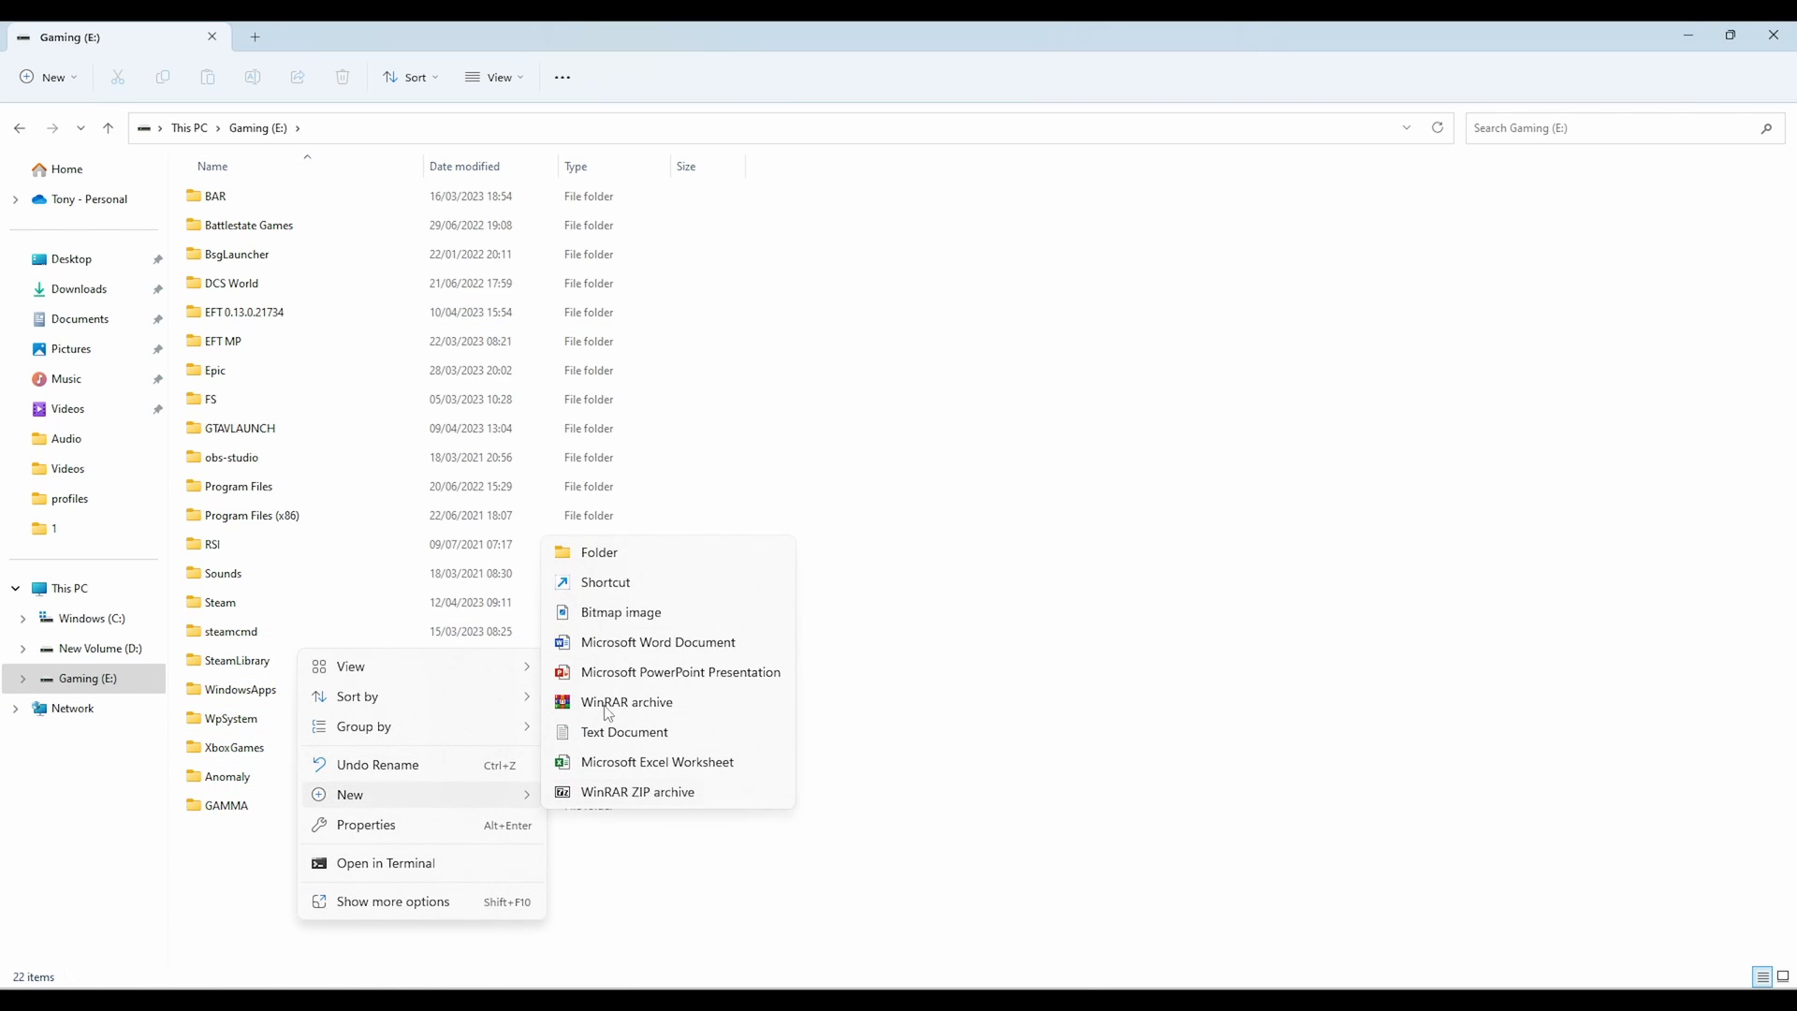
left_click(218, 882)
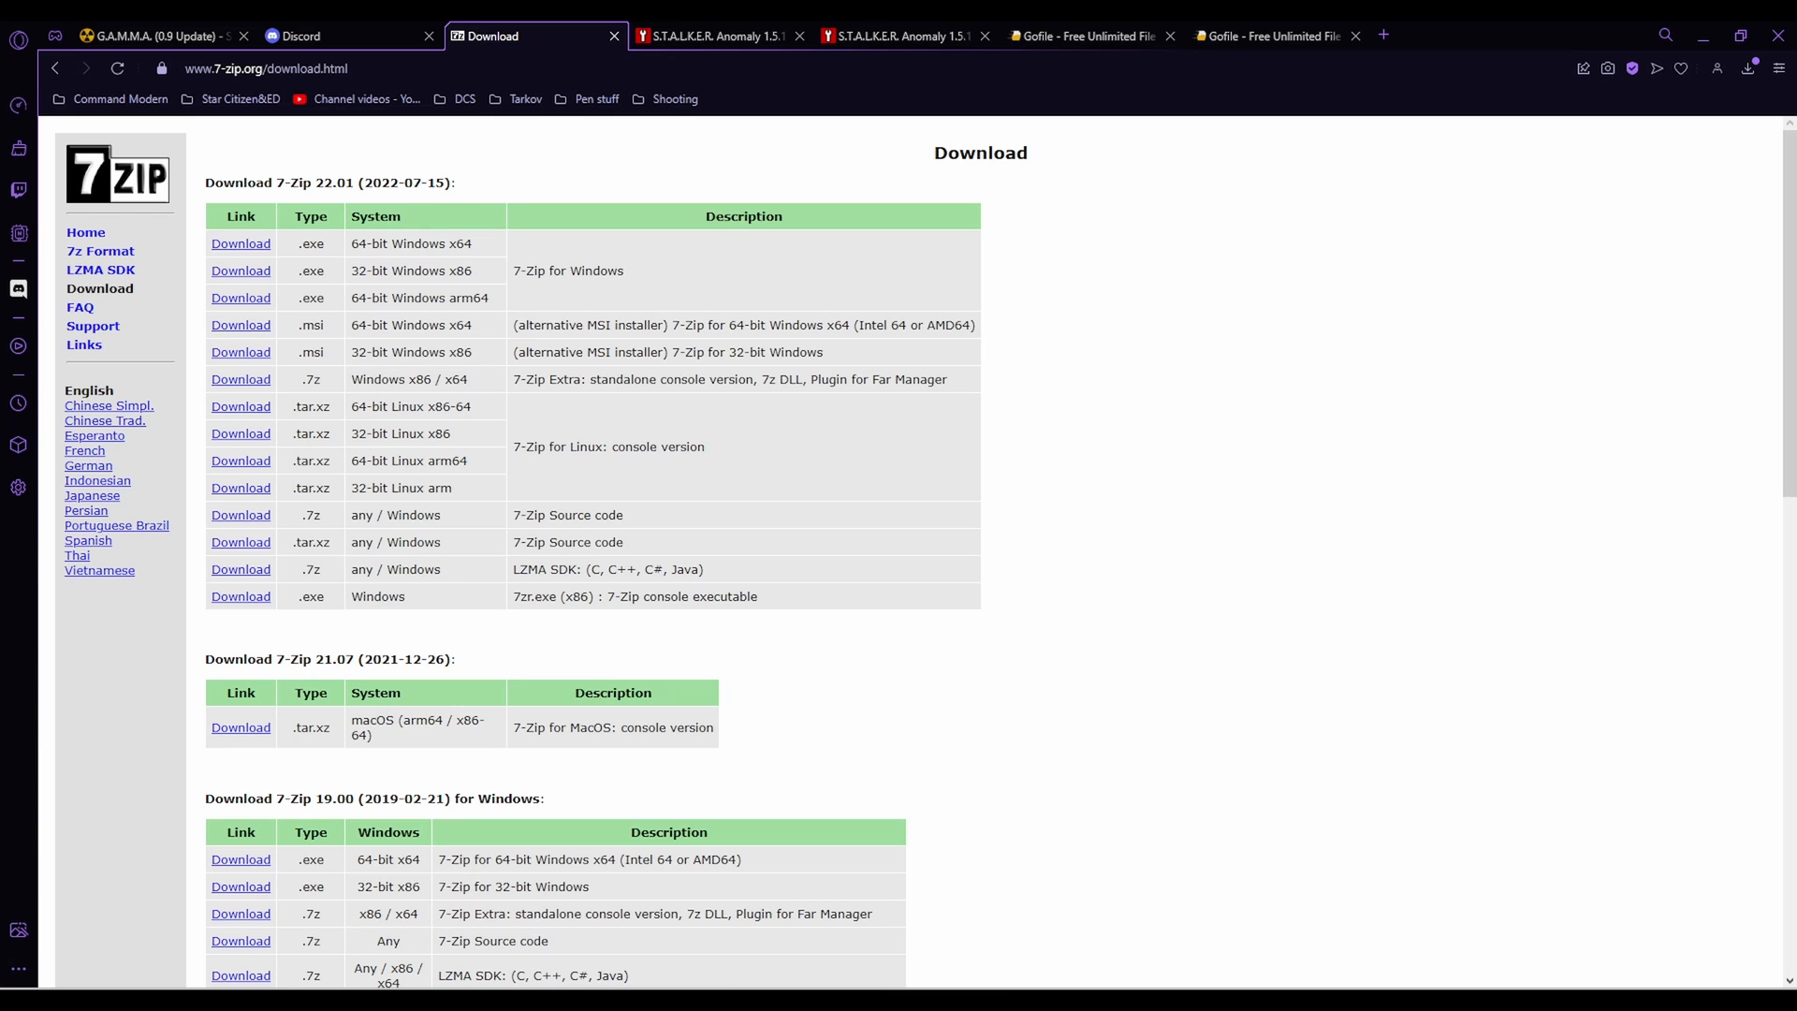
Start the full Anomaly 1.5.1 ModDB download and bring up the 1.5.1 to 1.5.2 update page
left_click(715, 35)
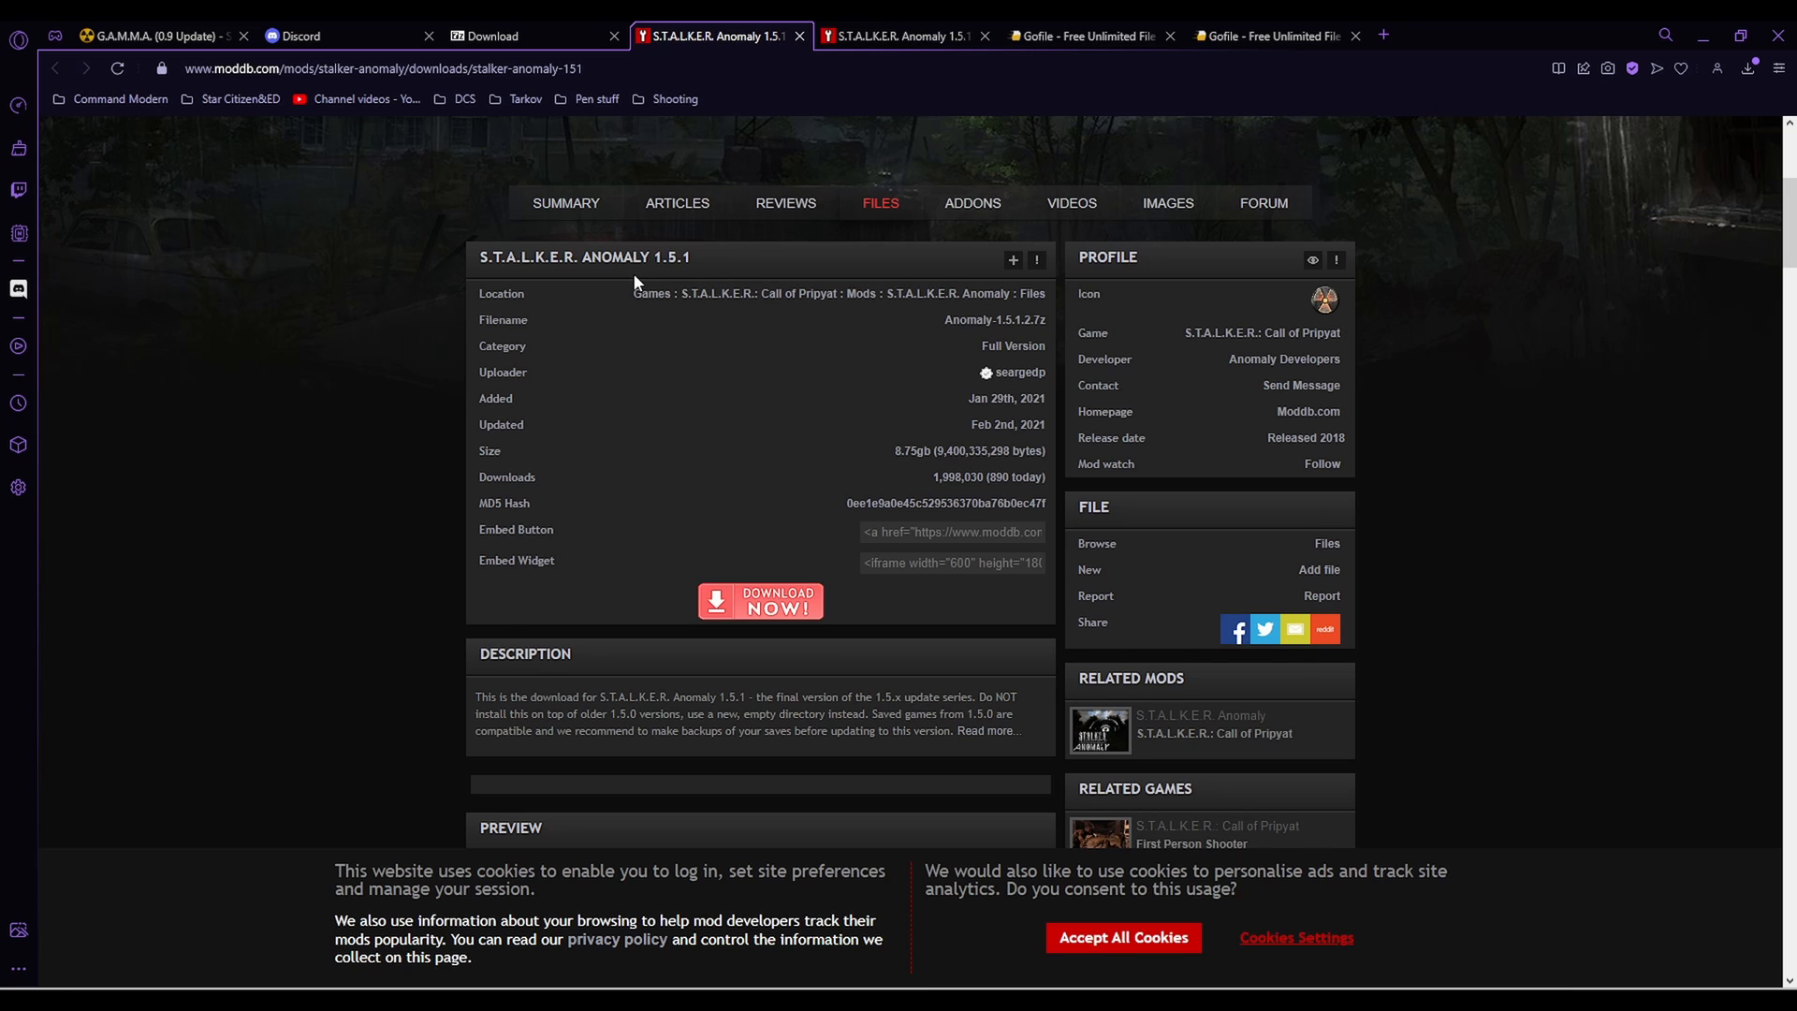
mouse_move(785, 535)
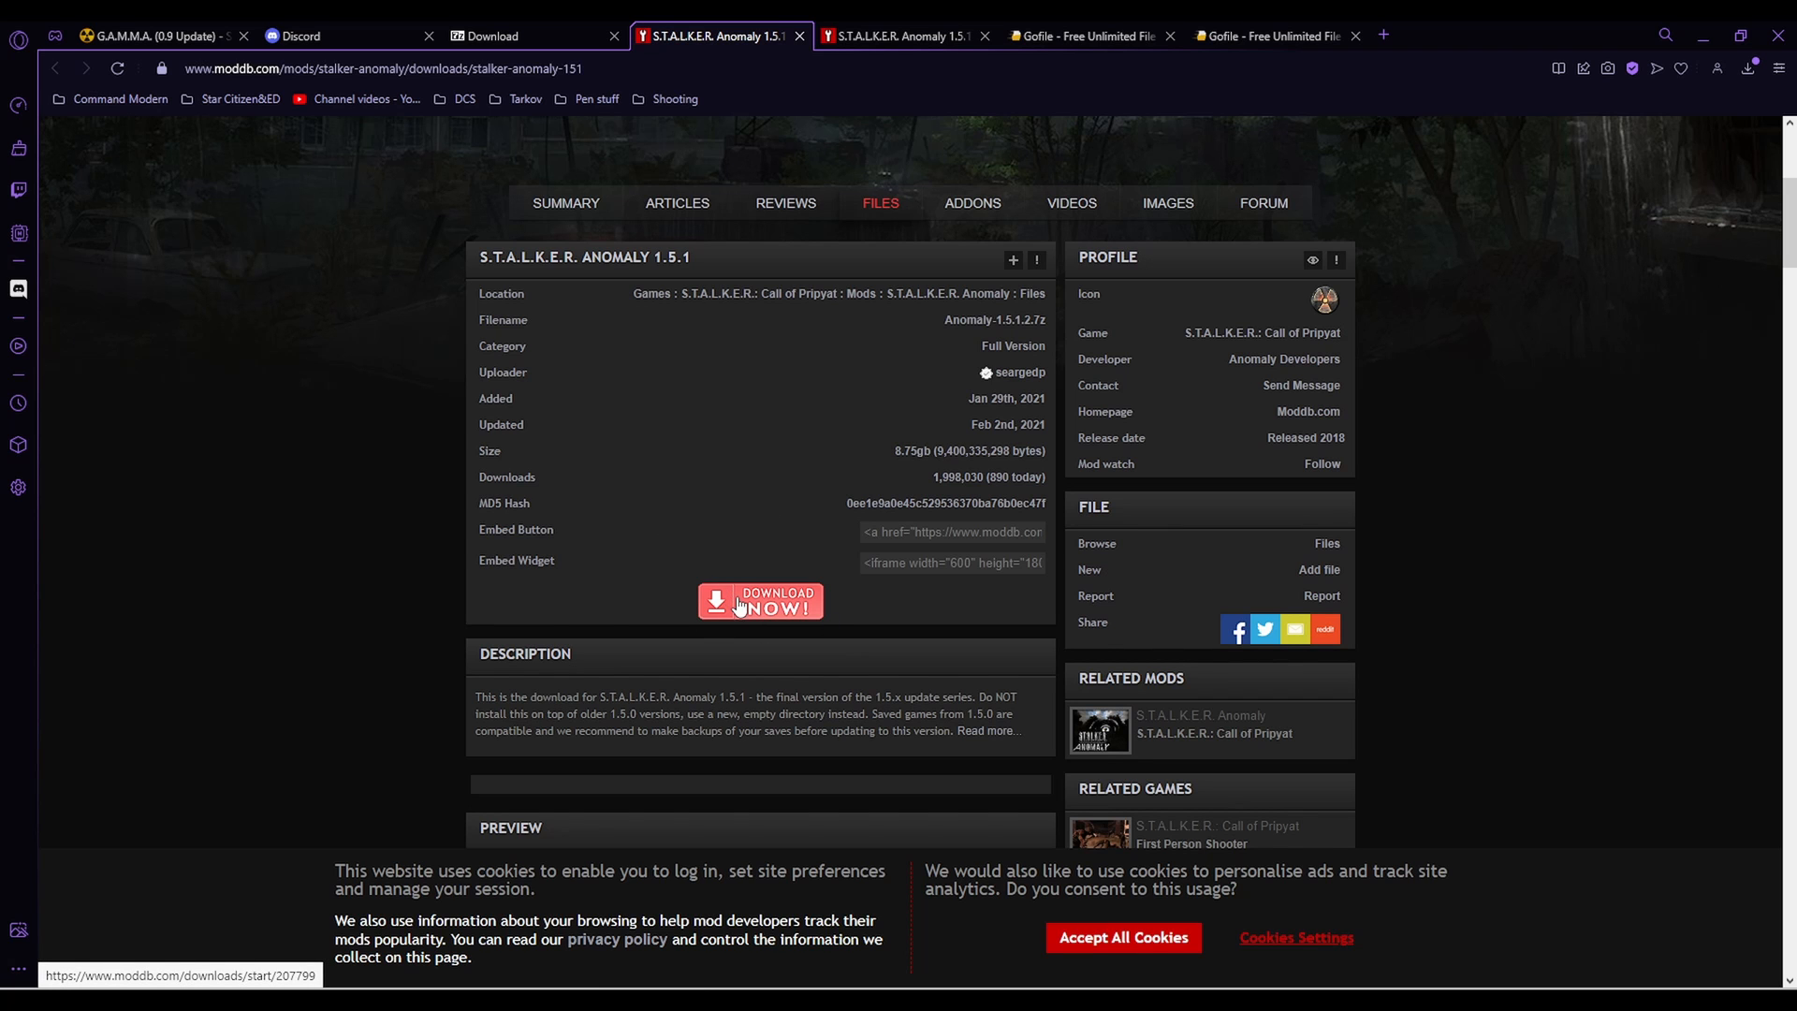
left_click(899, 34)
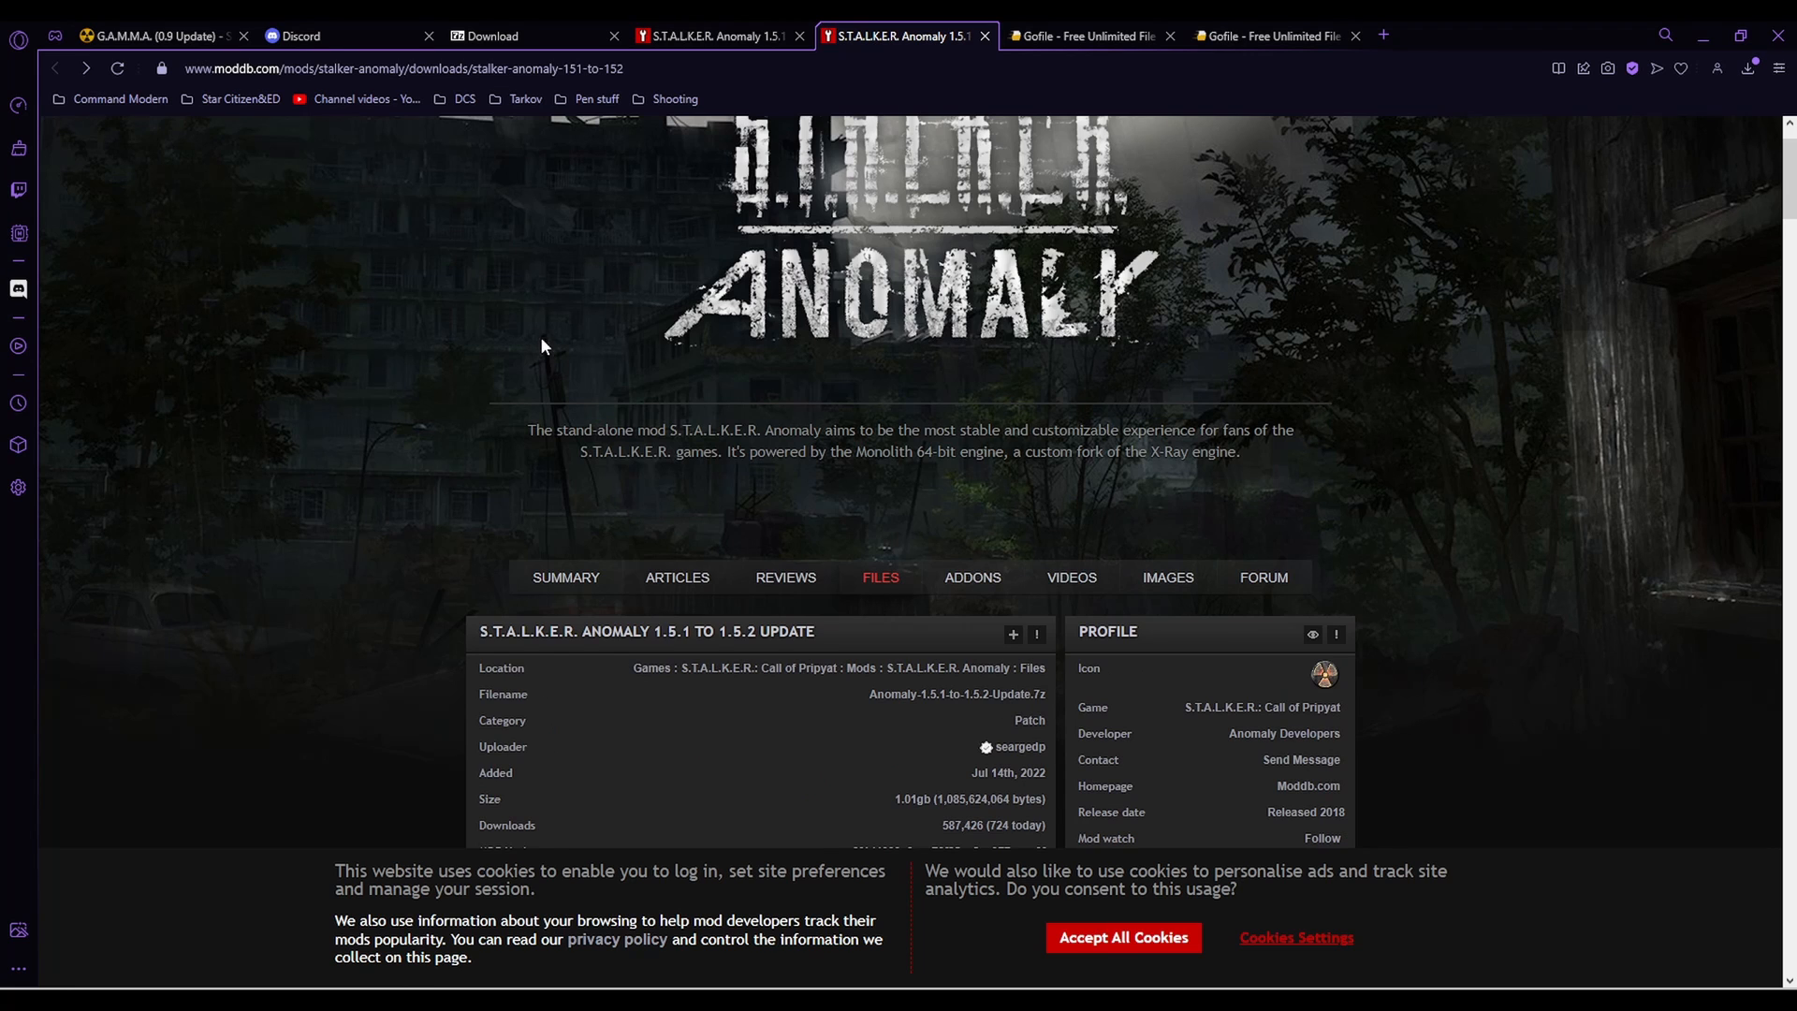
scroll("down", 3)
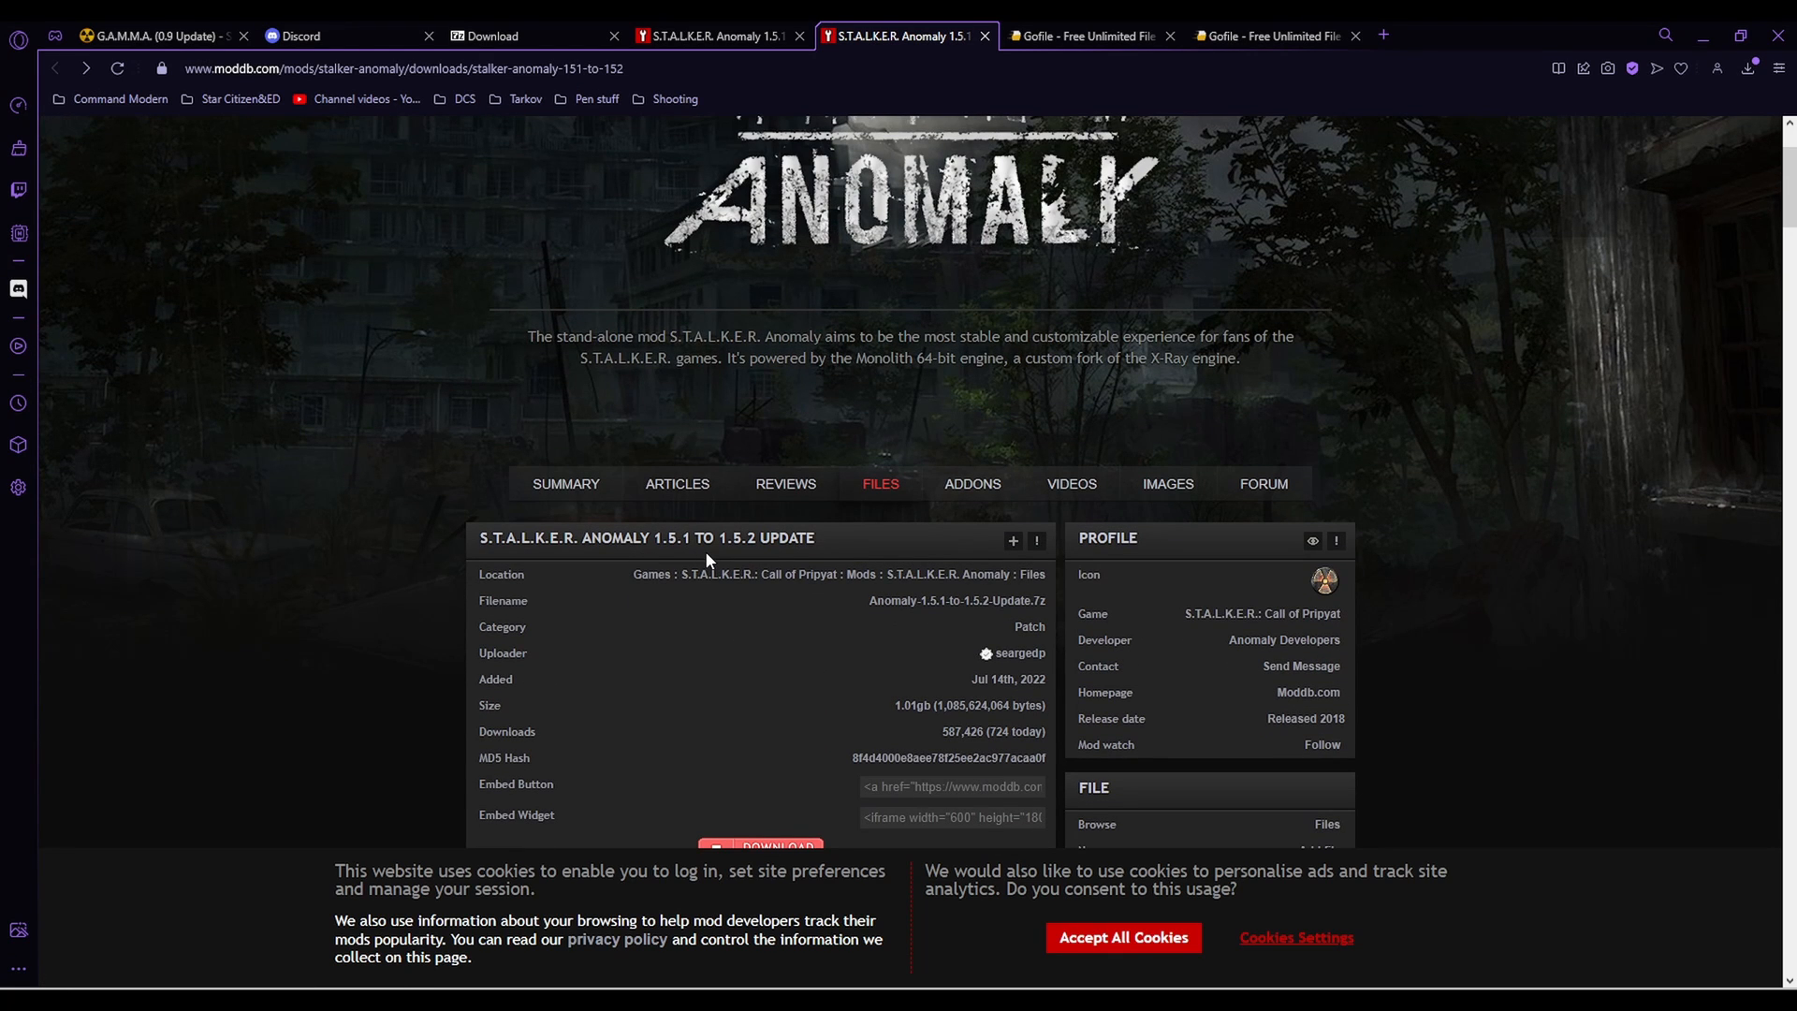
scroll("down", 3)
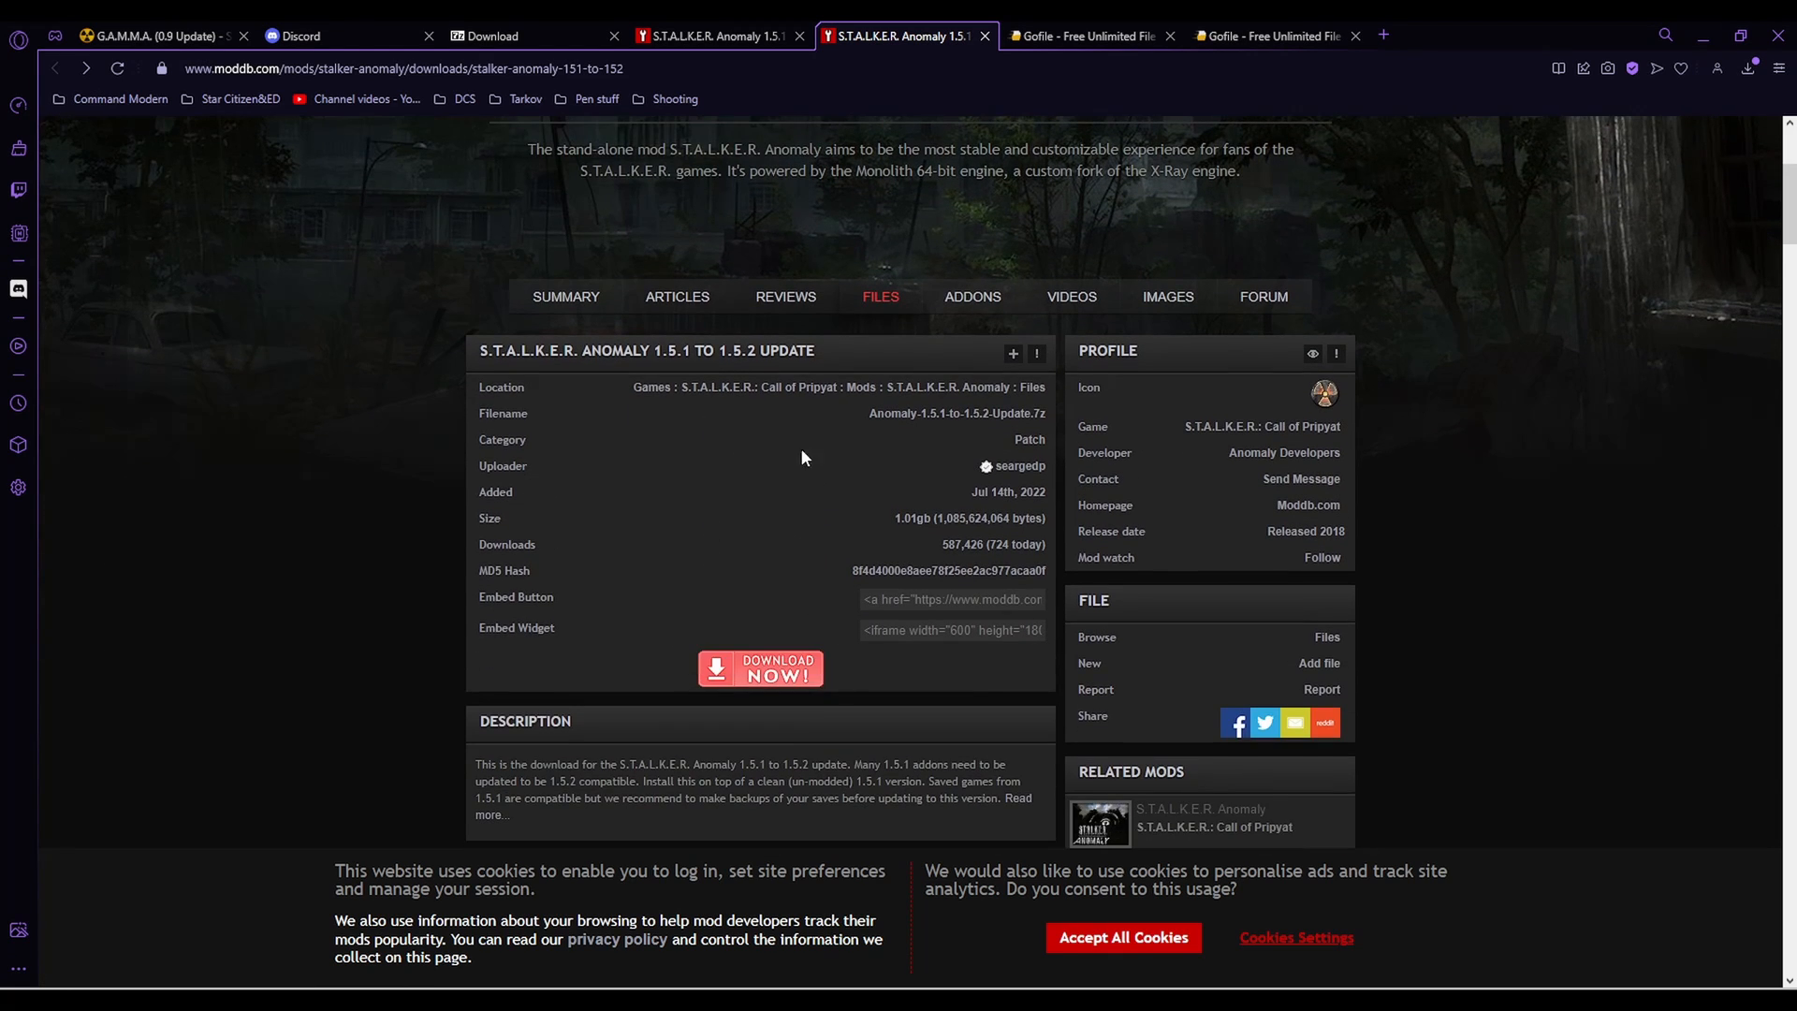
mouse_move(771, 678)
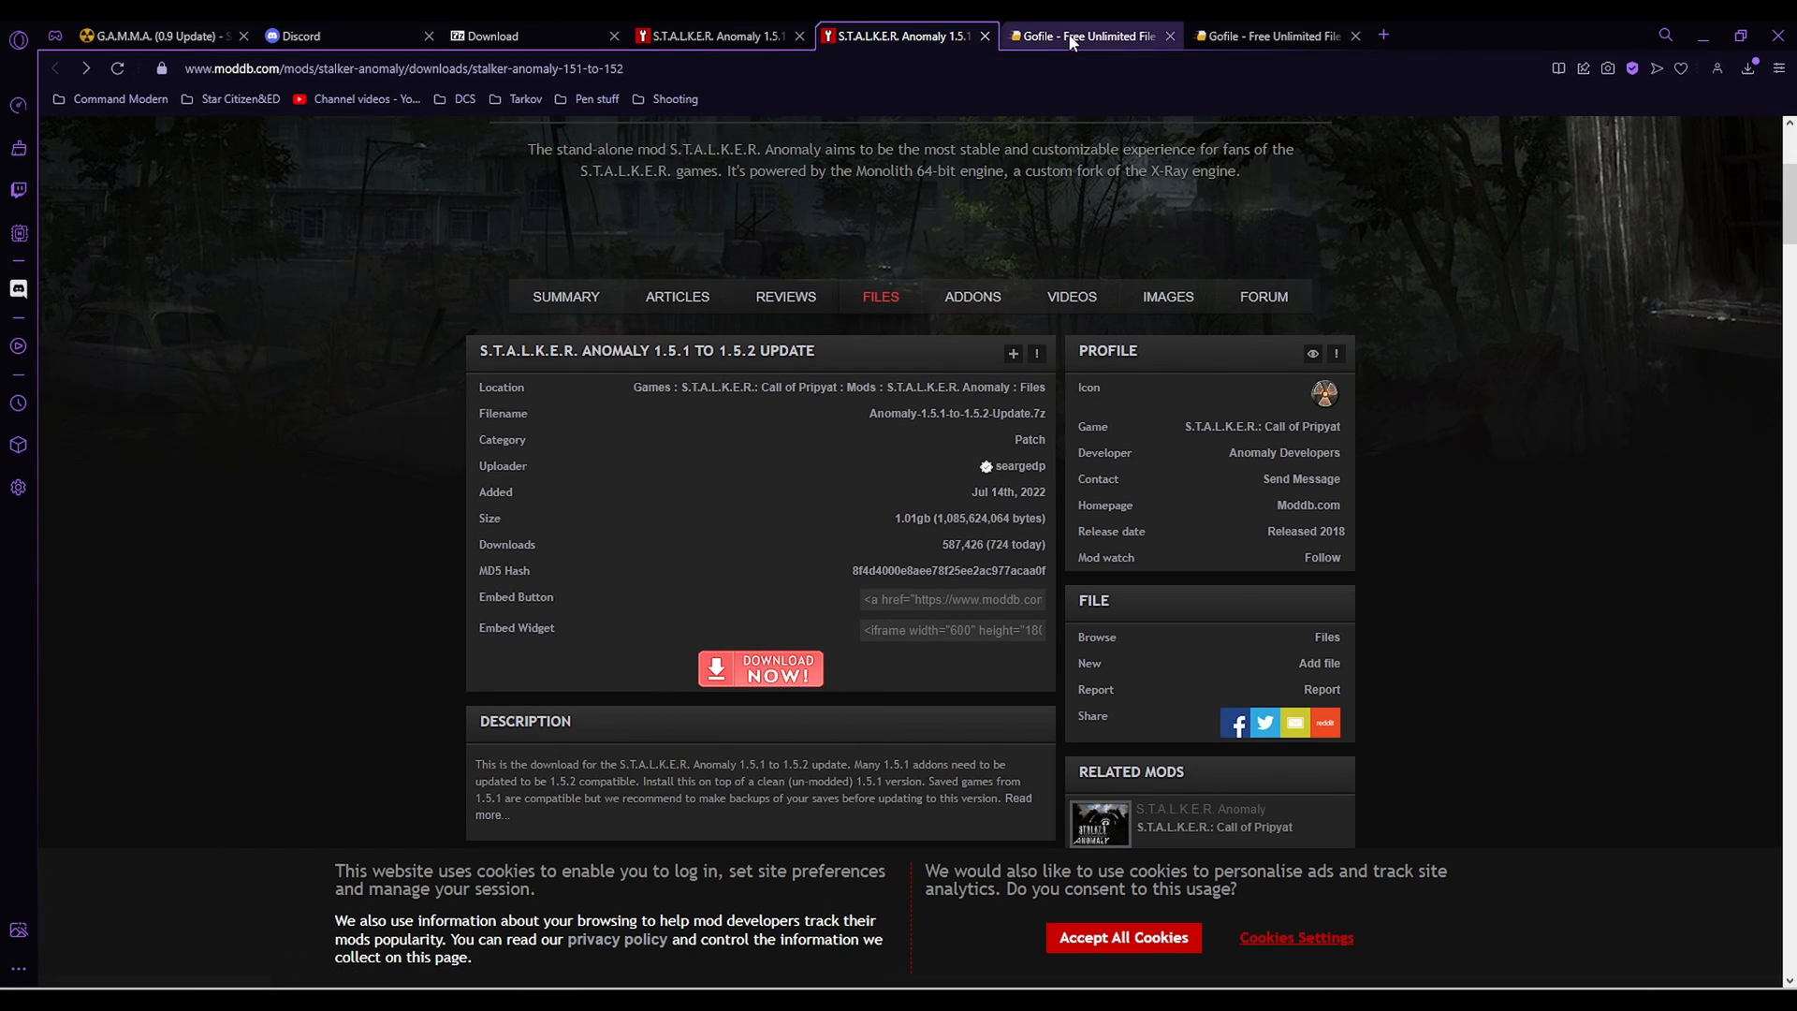
Switch to the Gofile folder page listing the GAMMA download archives
left_click(1082, 36)
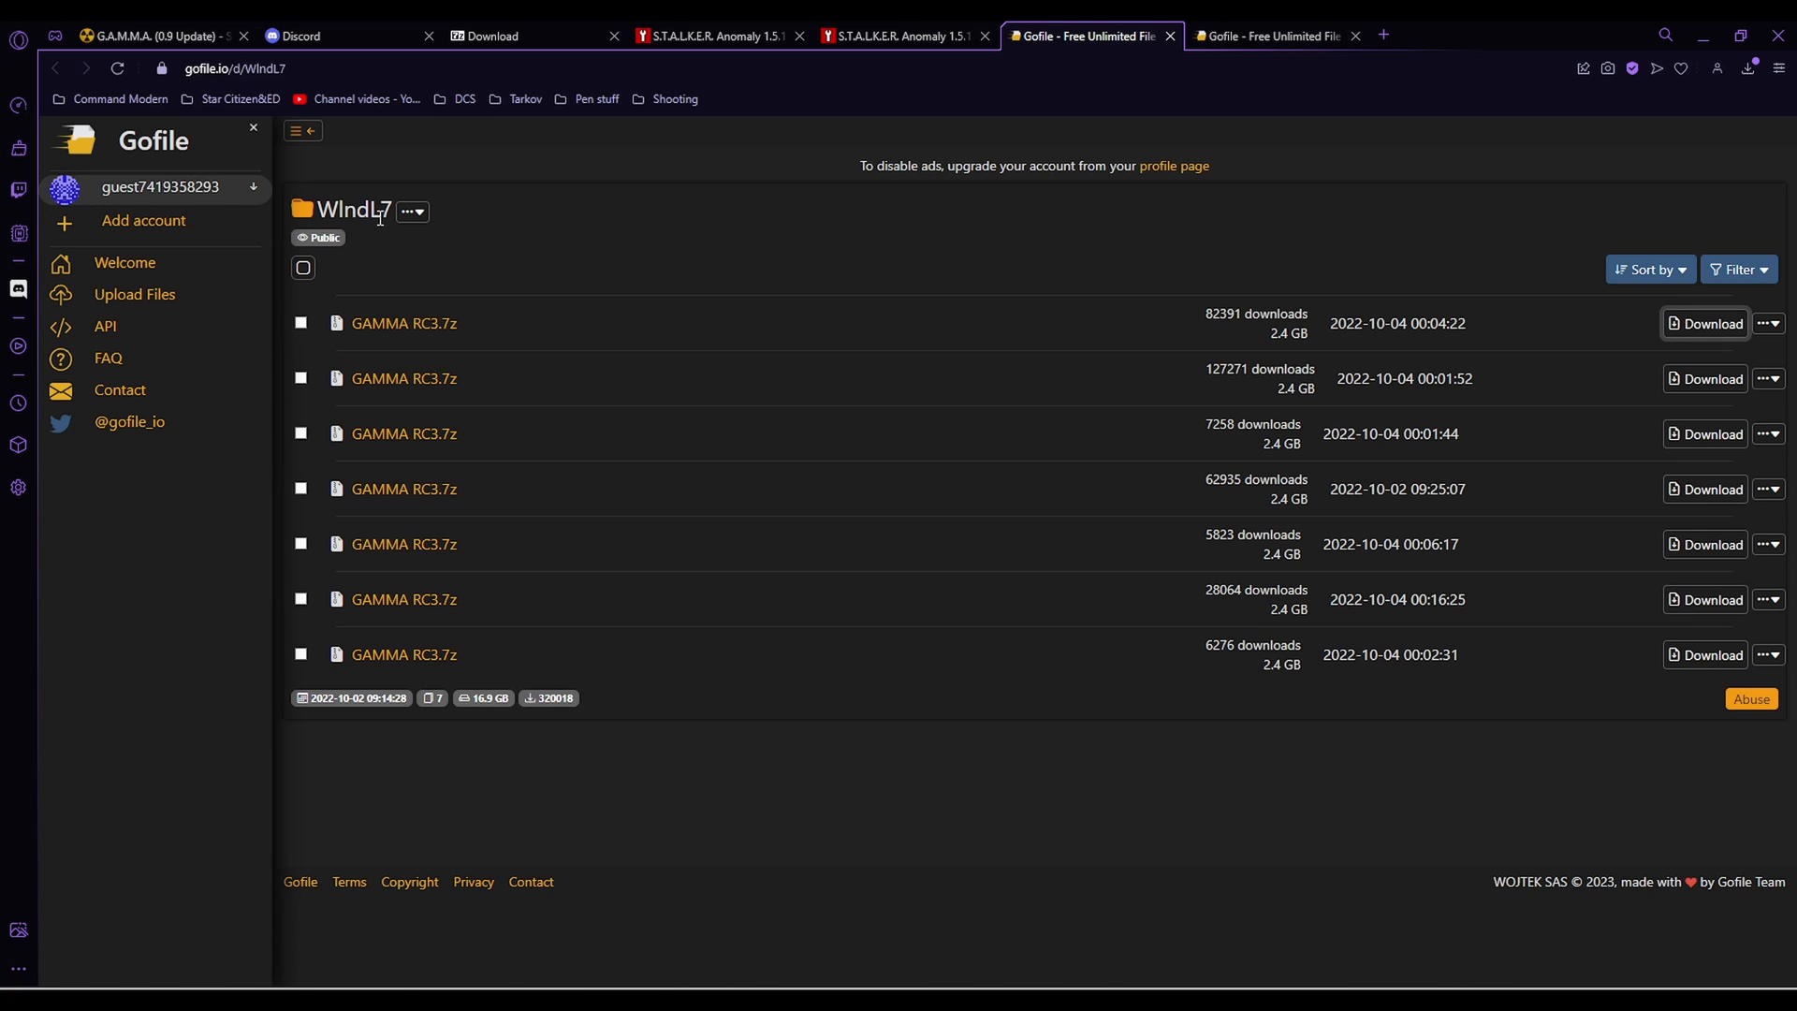
mouse_move(572, 286)
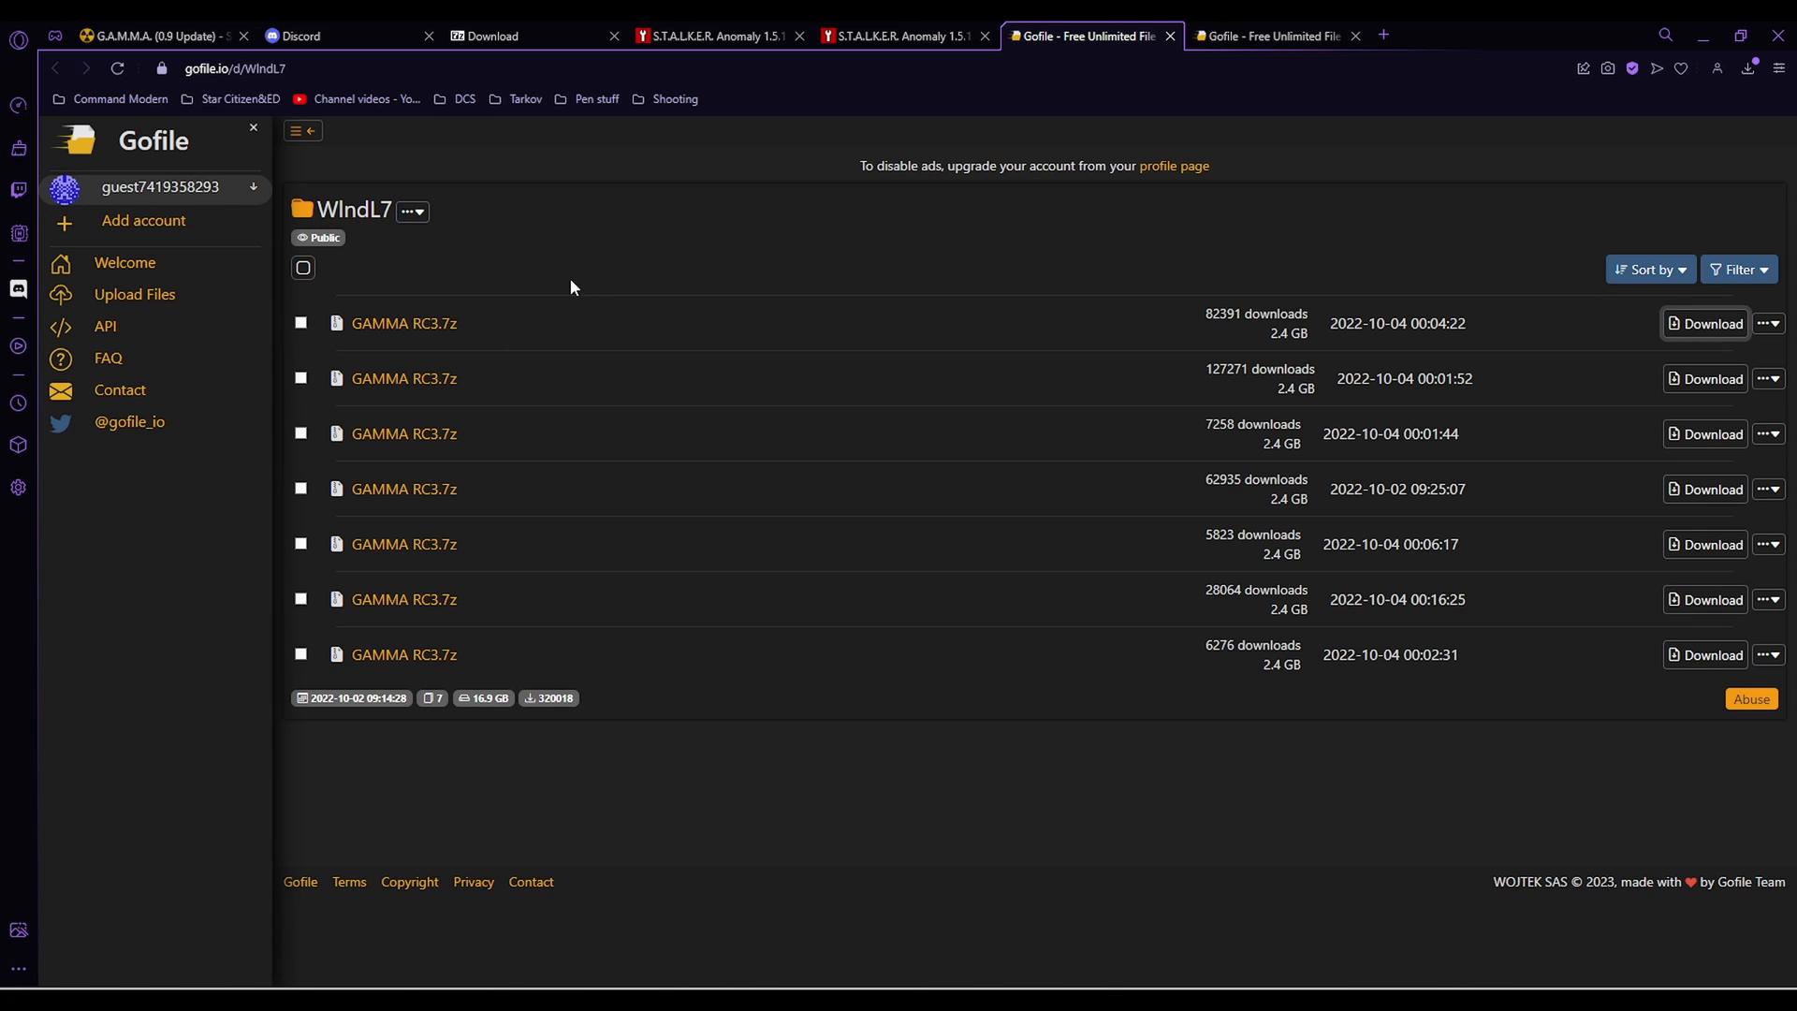
mouse_move(271, 352)
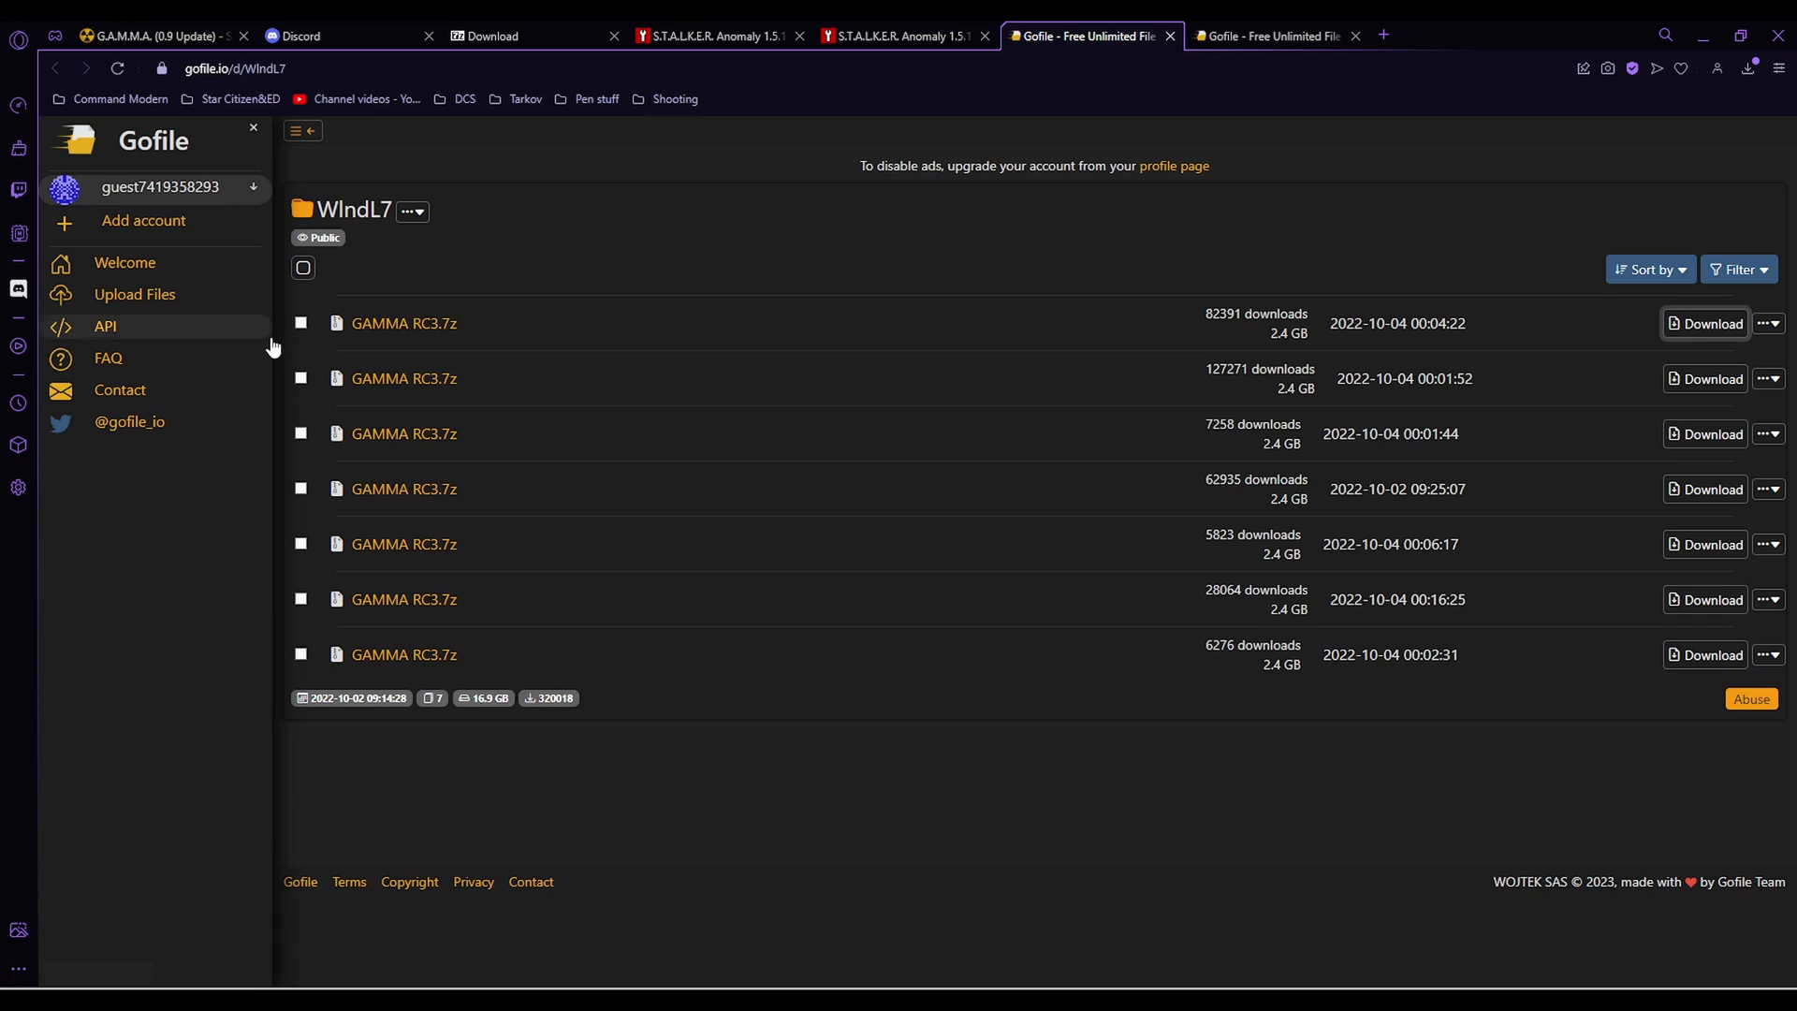
mouse_move(397, 334)
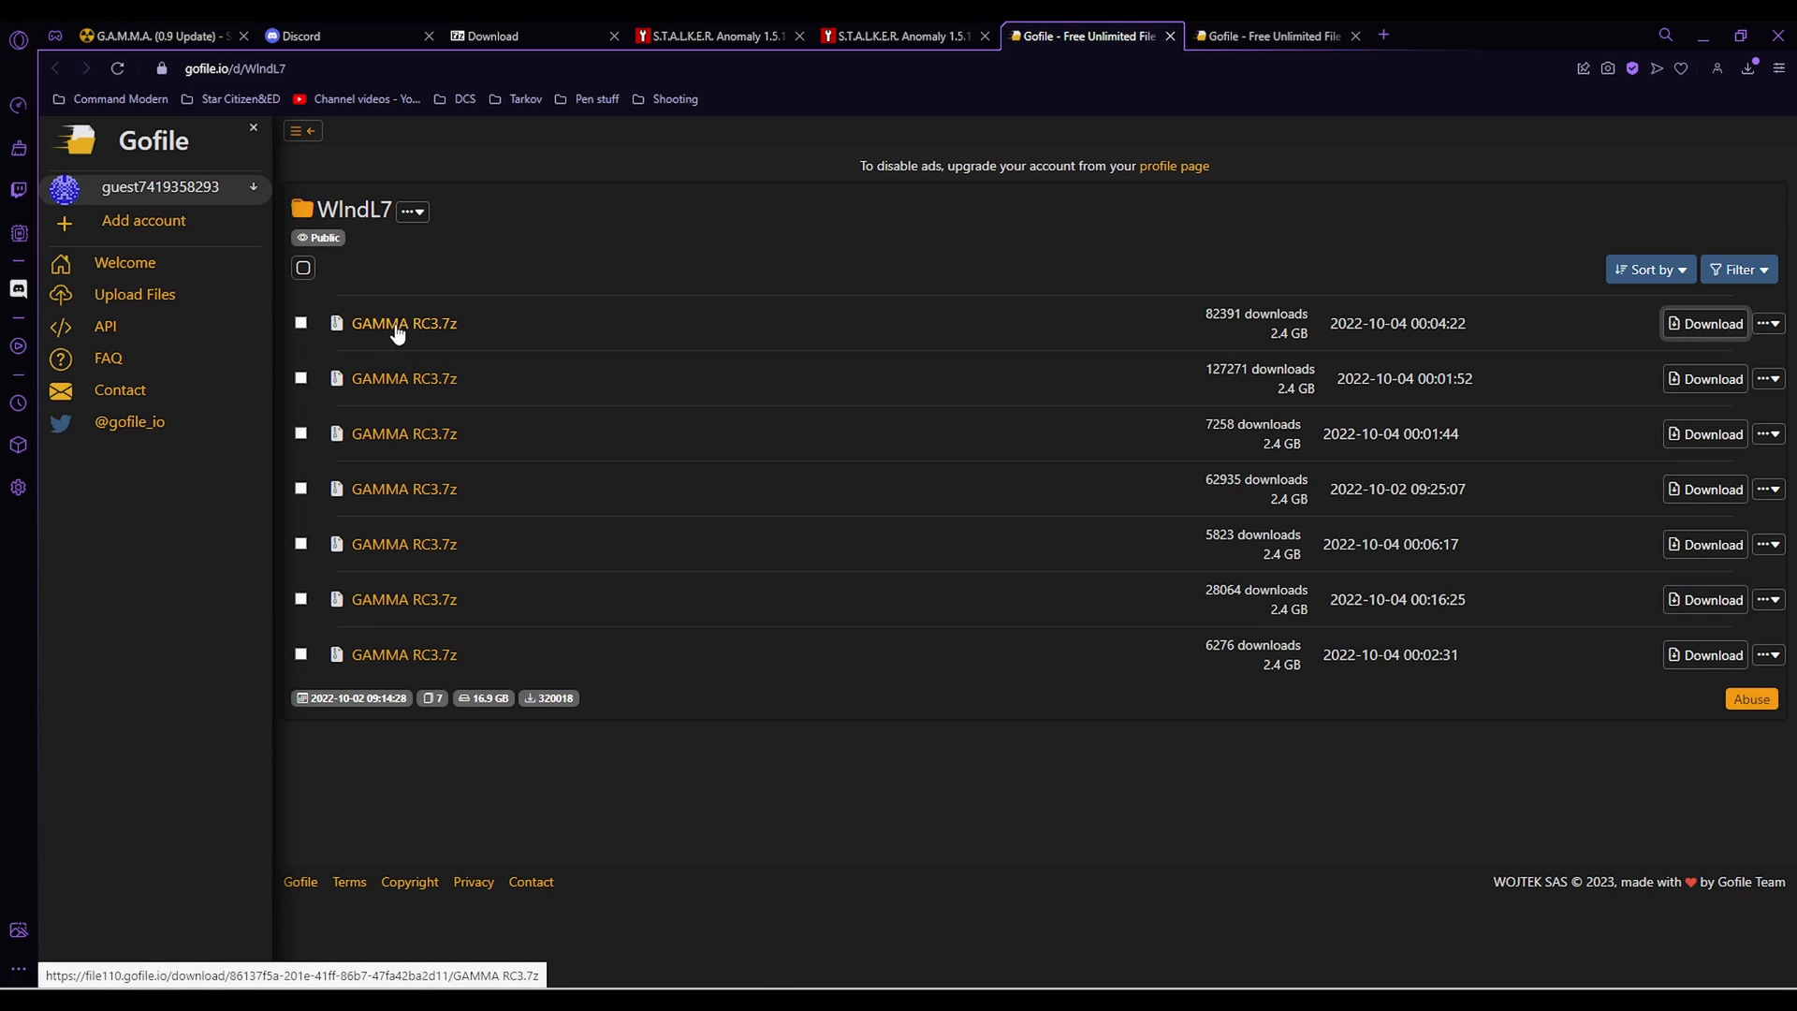
mouse_move(1619, 334)
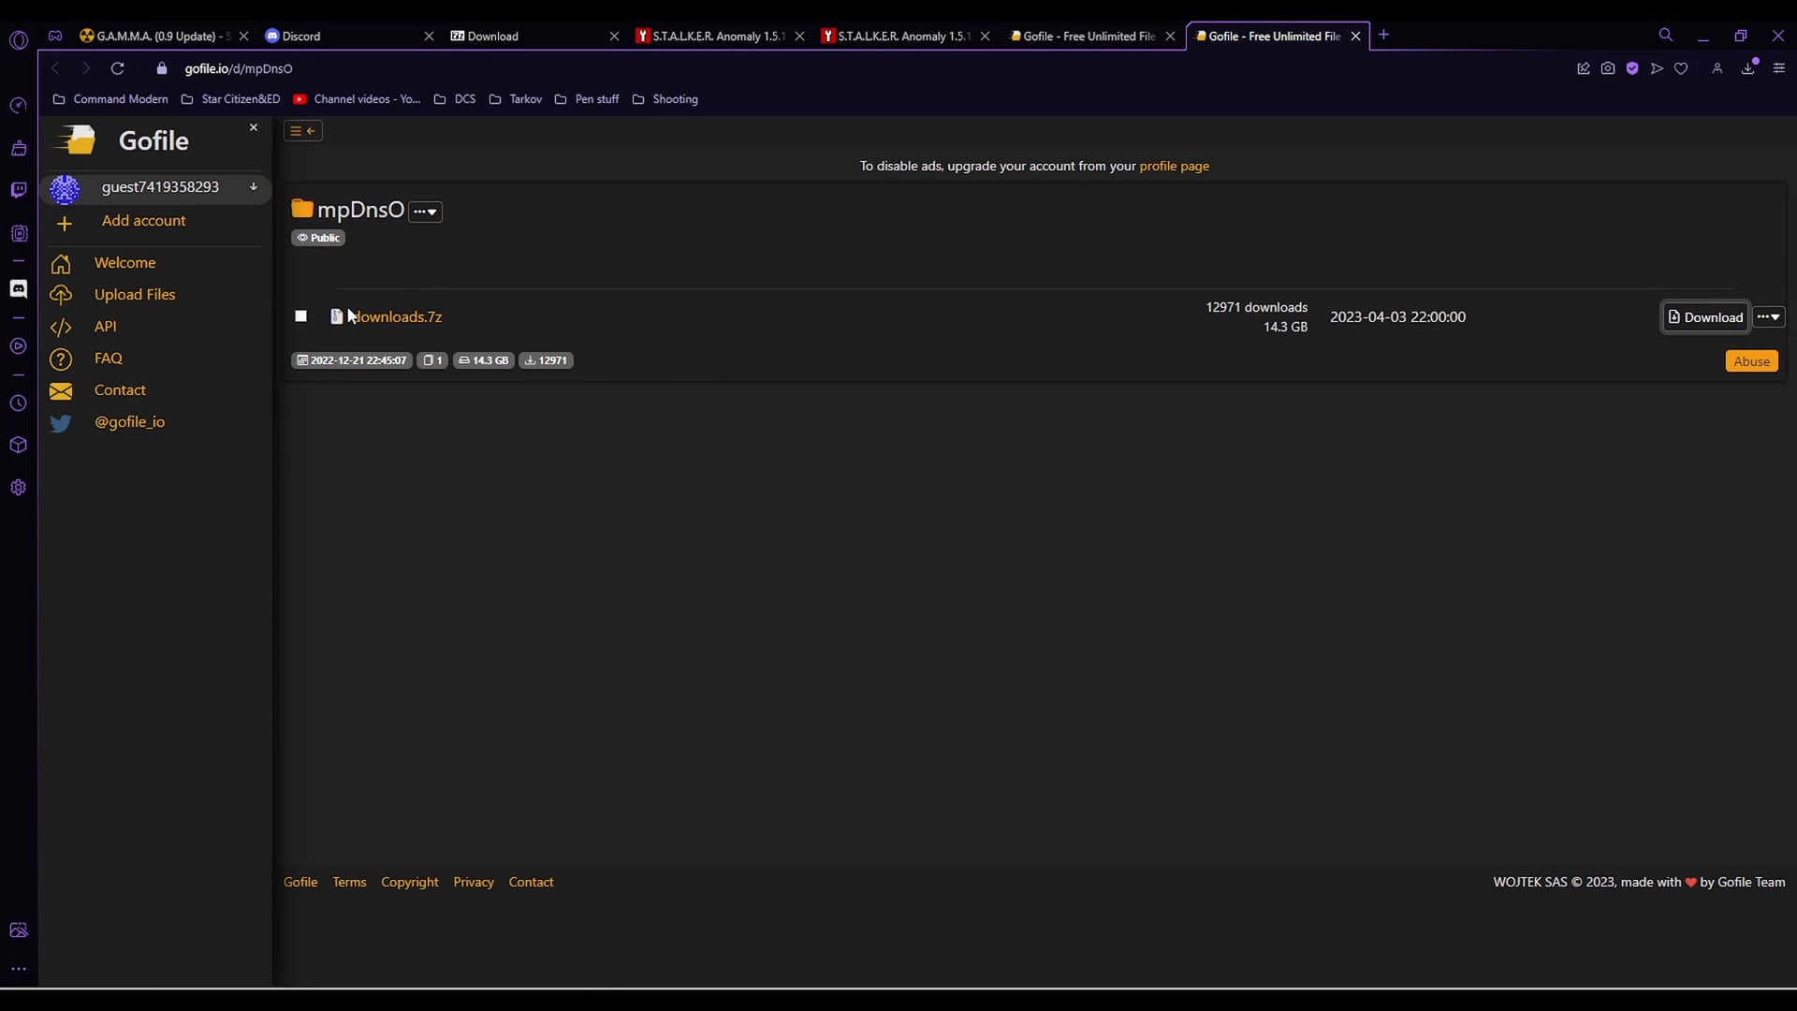
mouse_move(318, 318)
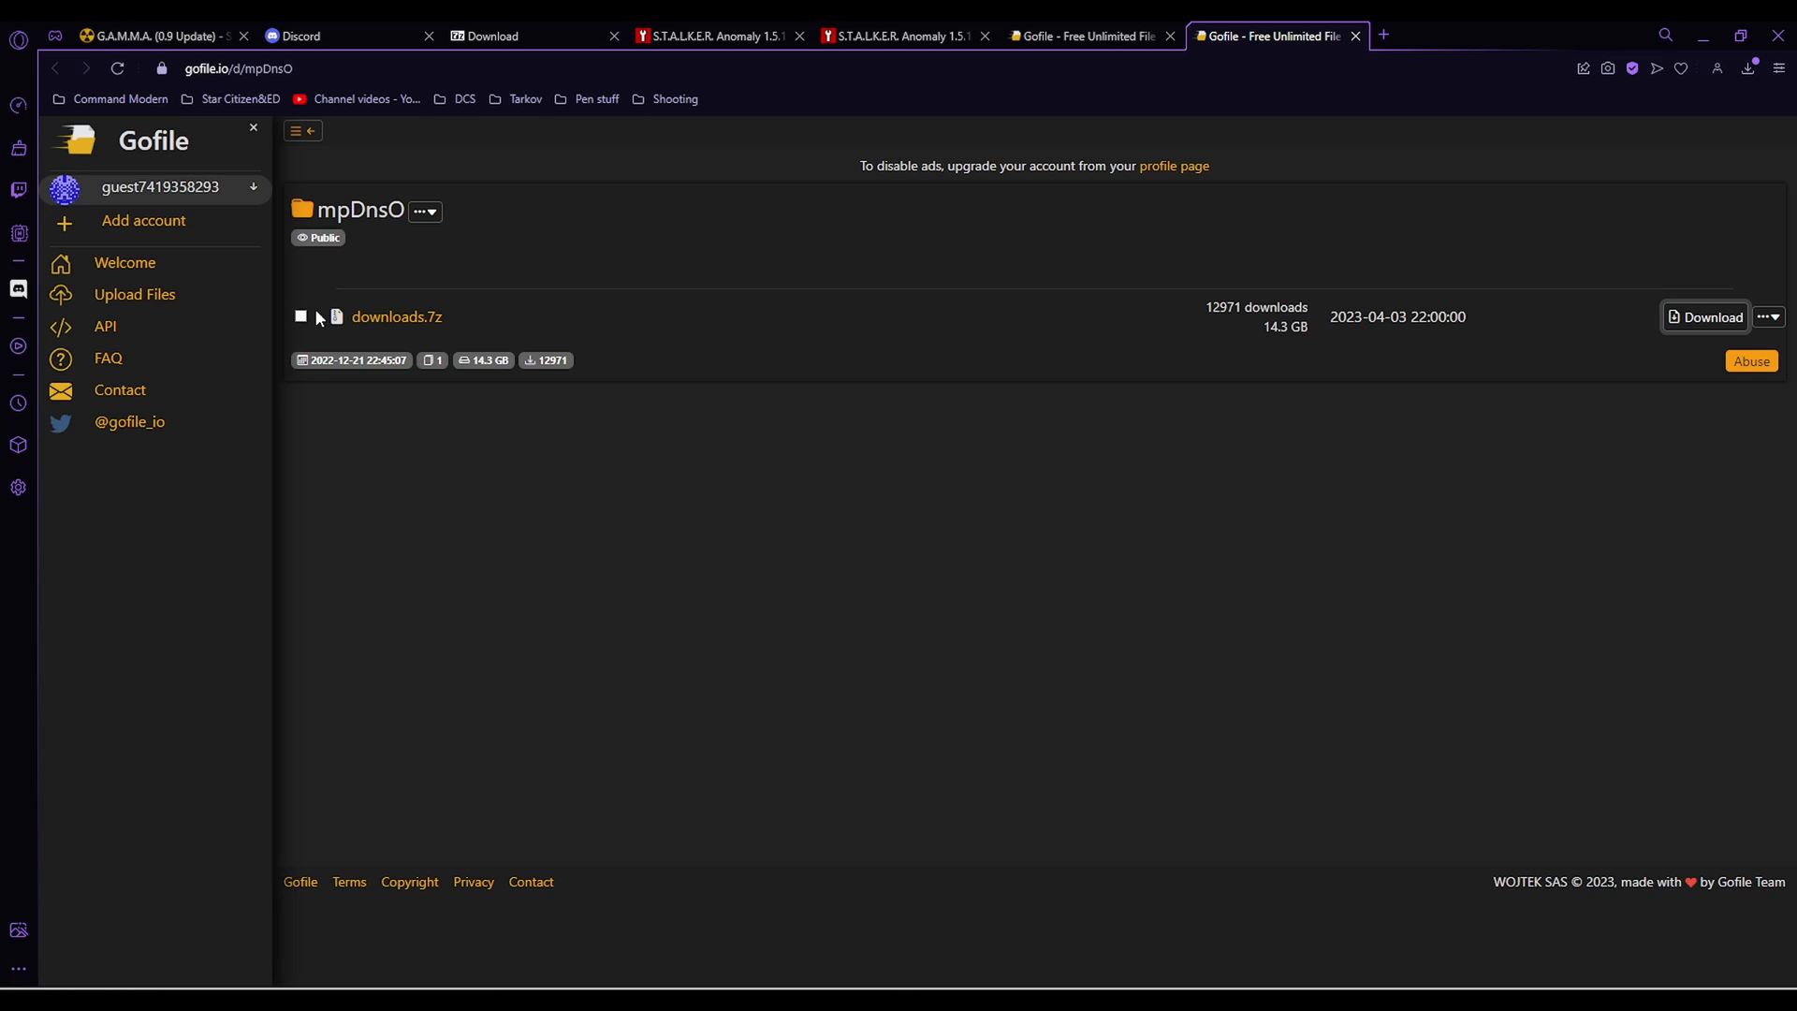
mouse_move(1112, 402)
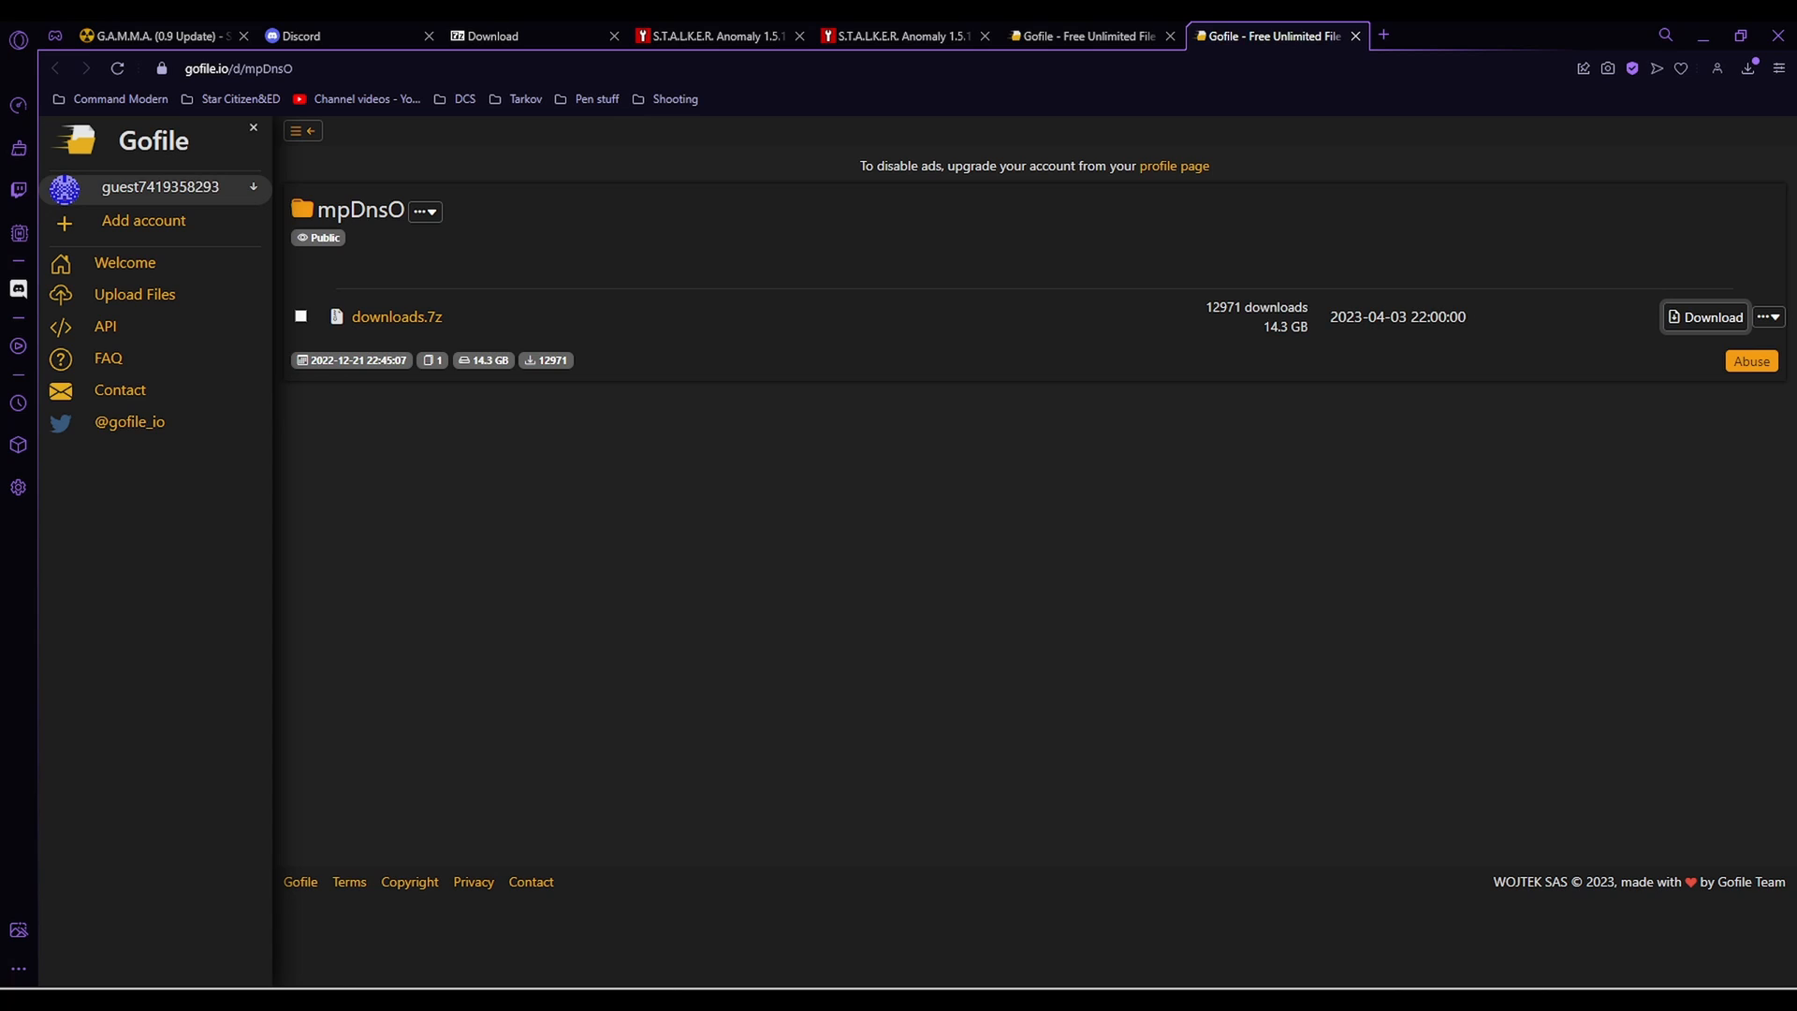
mouse_move(1118, 337)
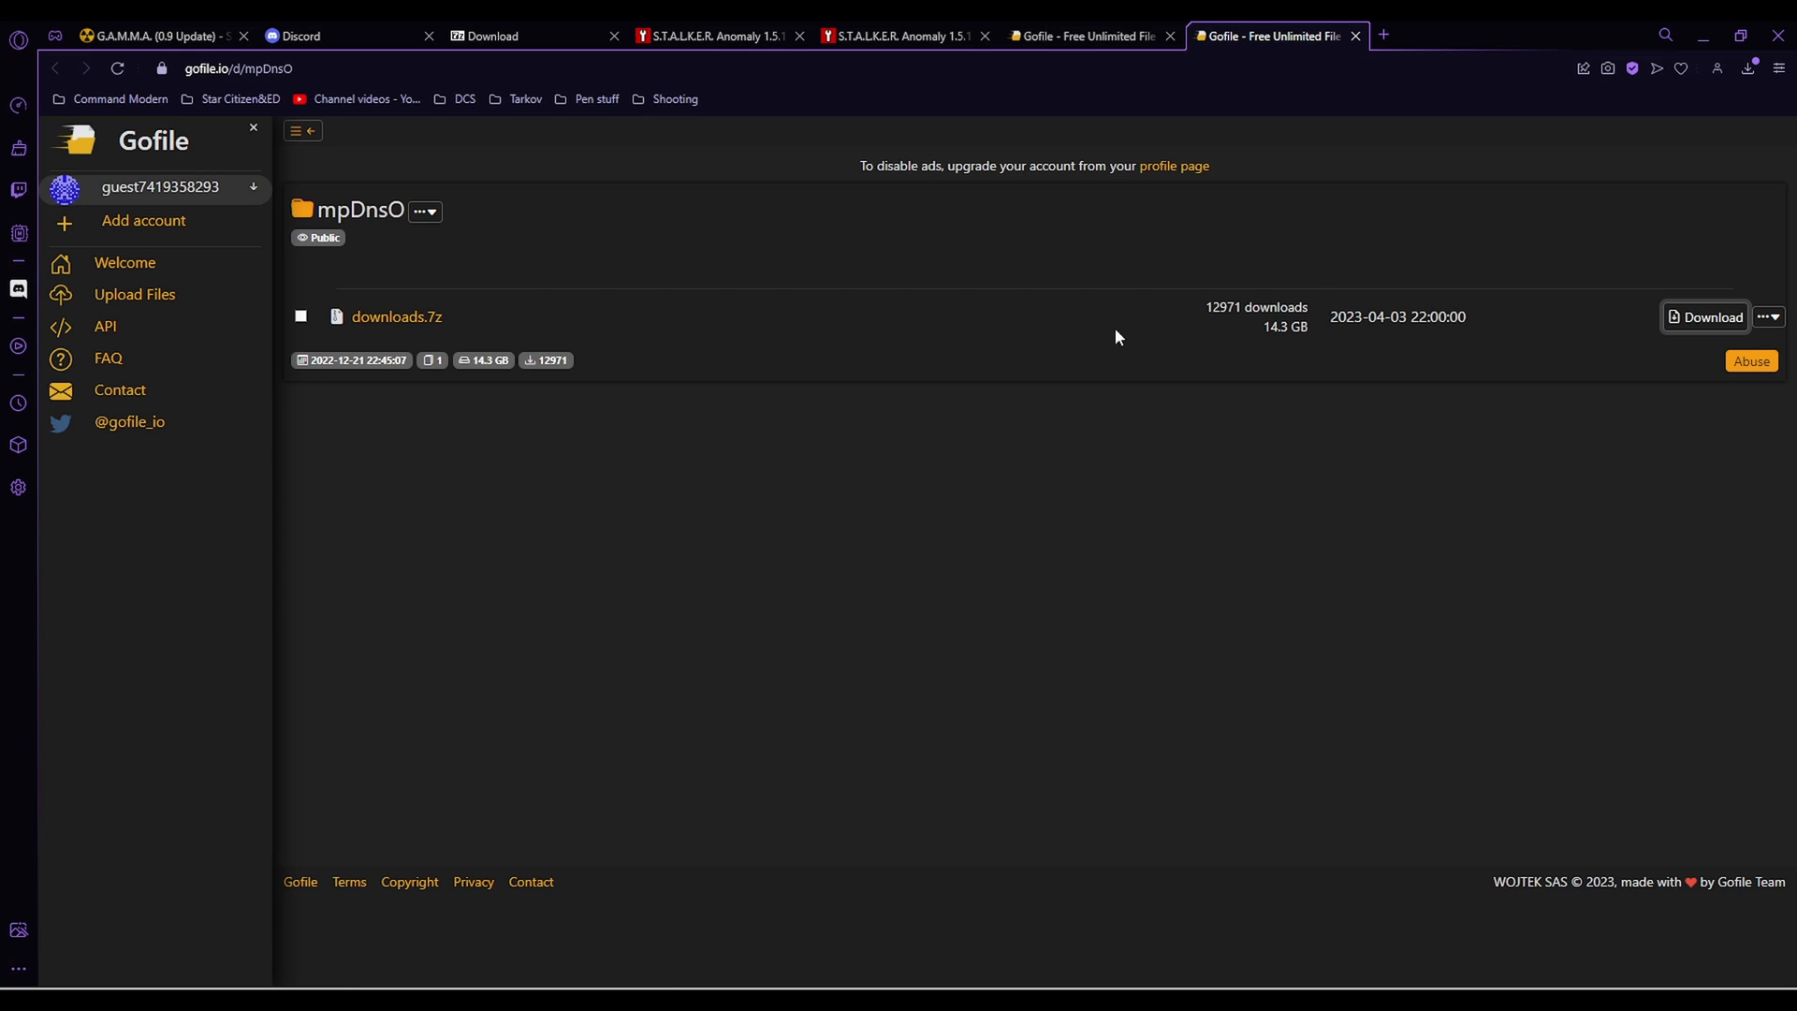
mouse_move(921, 389)
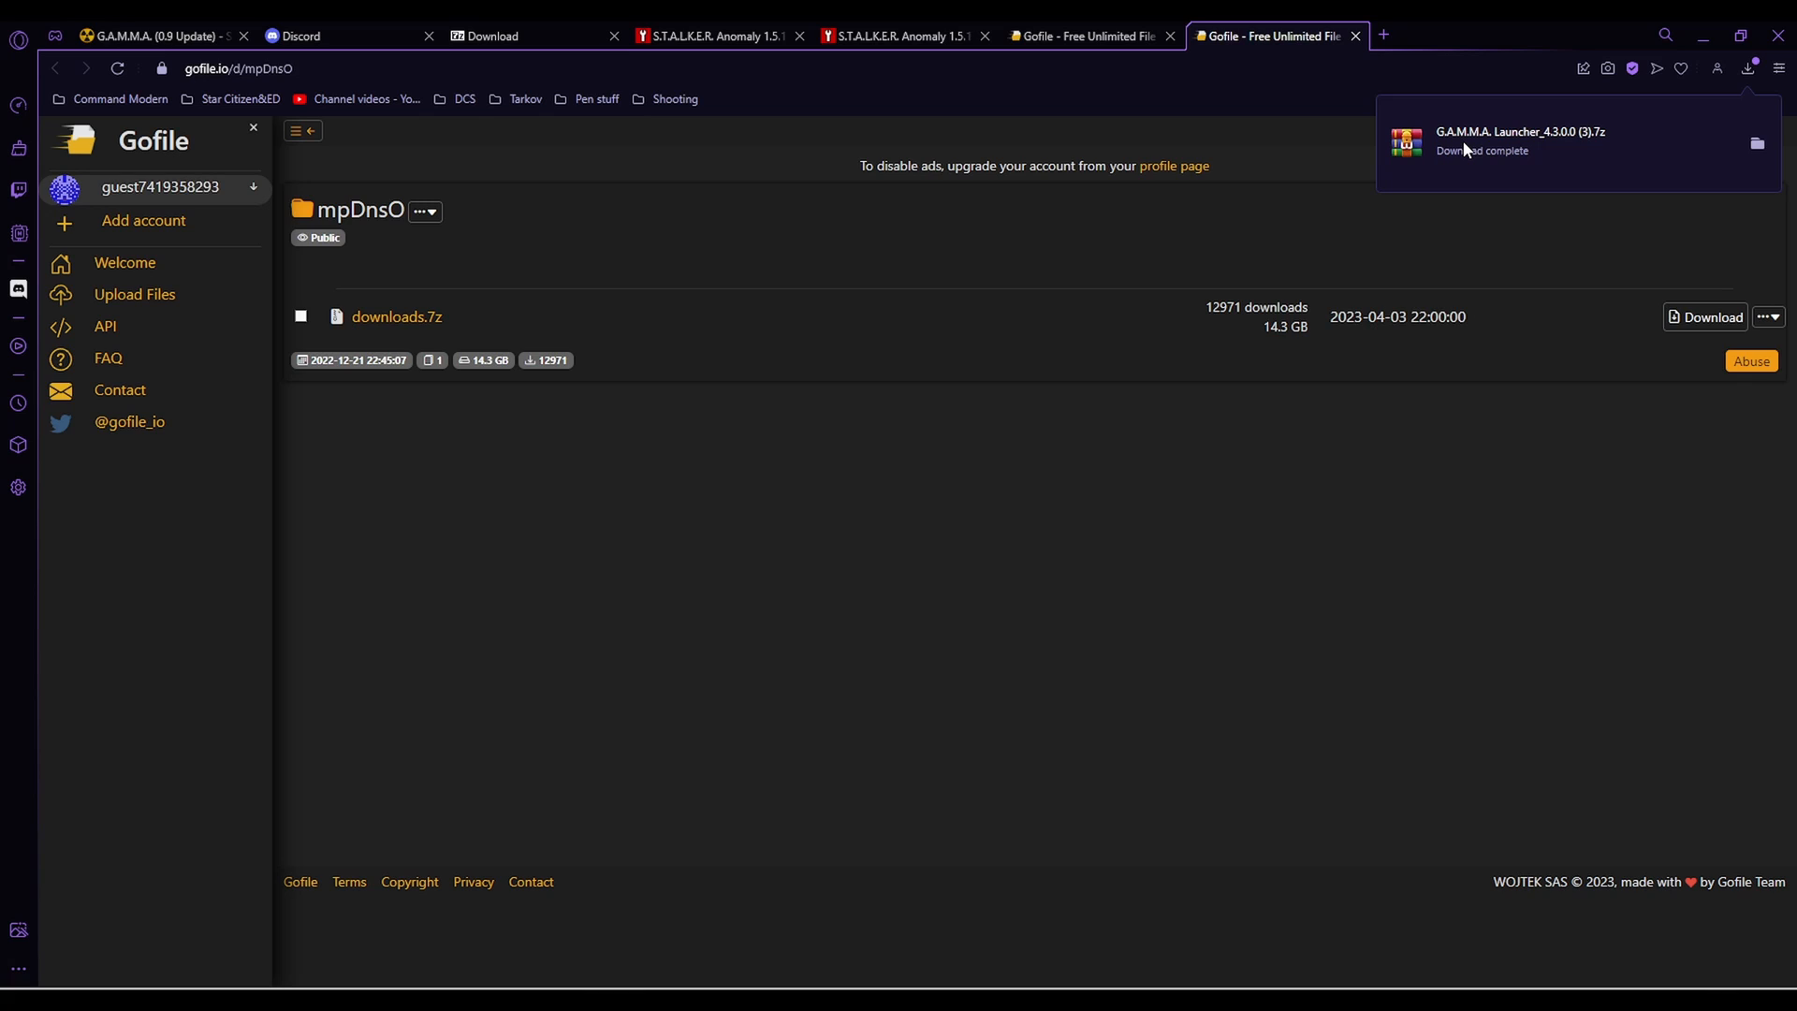
mouse_move(1445, 139)
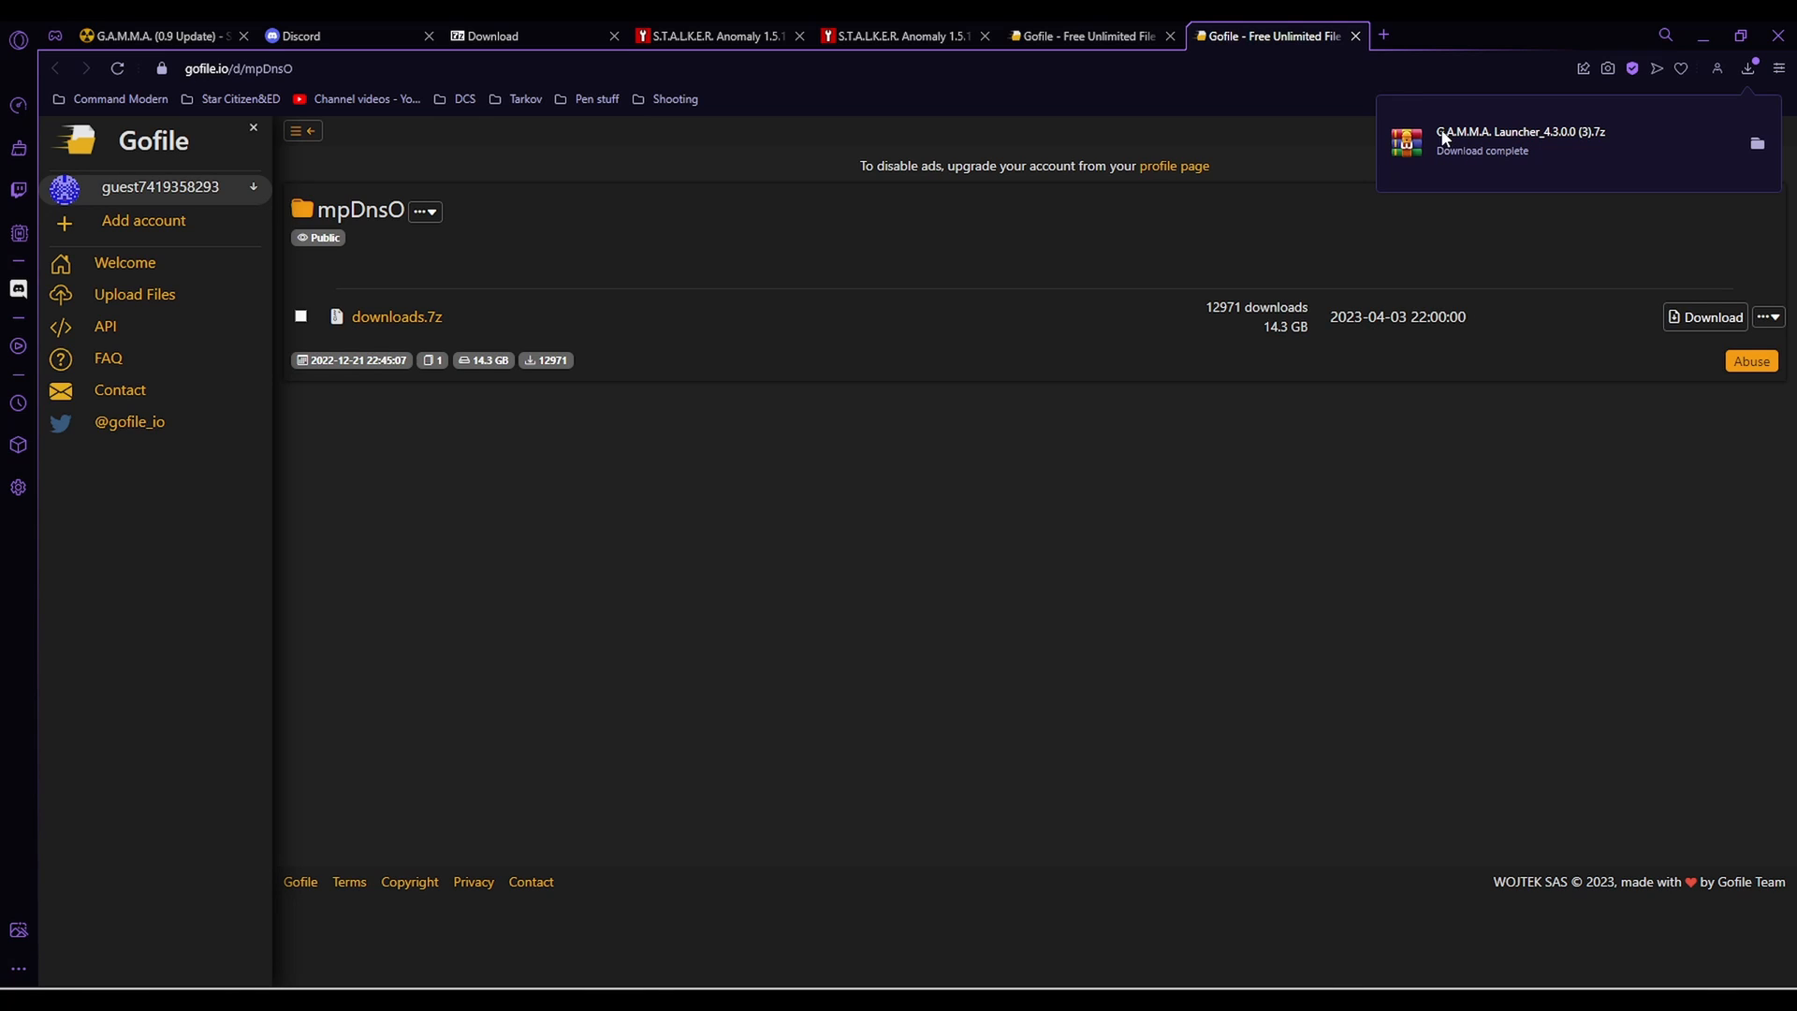
mouse_move(378, 438)
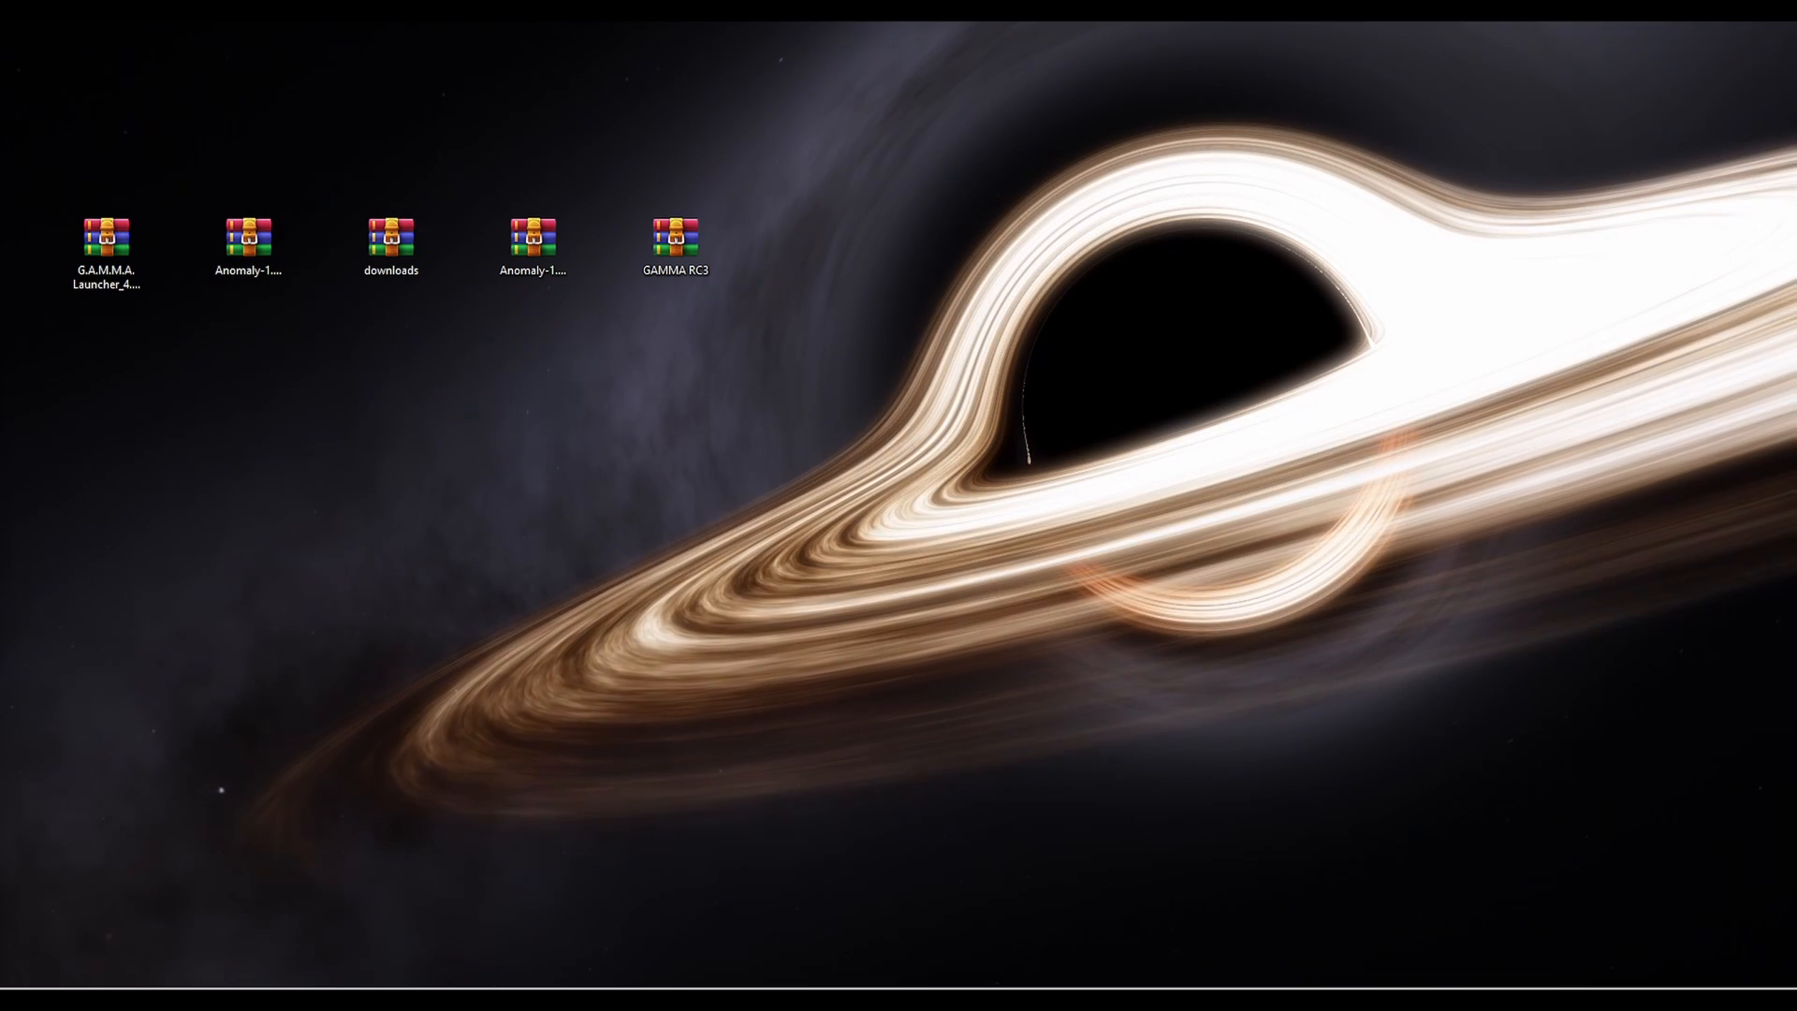
Select the Anomaly-1.5.1.2 archive on the desktop and bring up its context actions
left_click(247, 237)
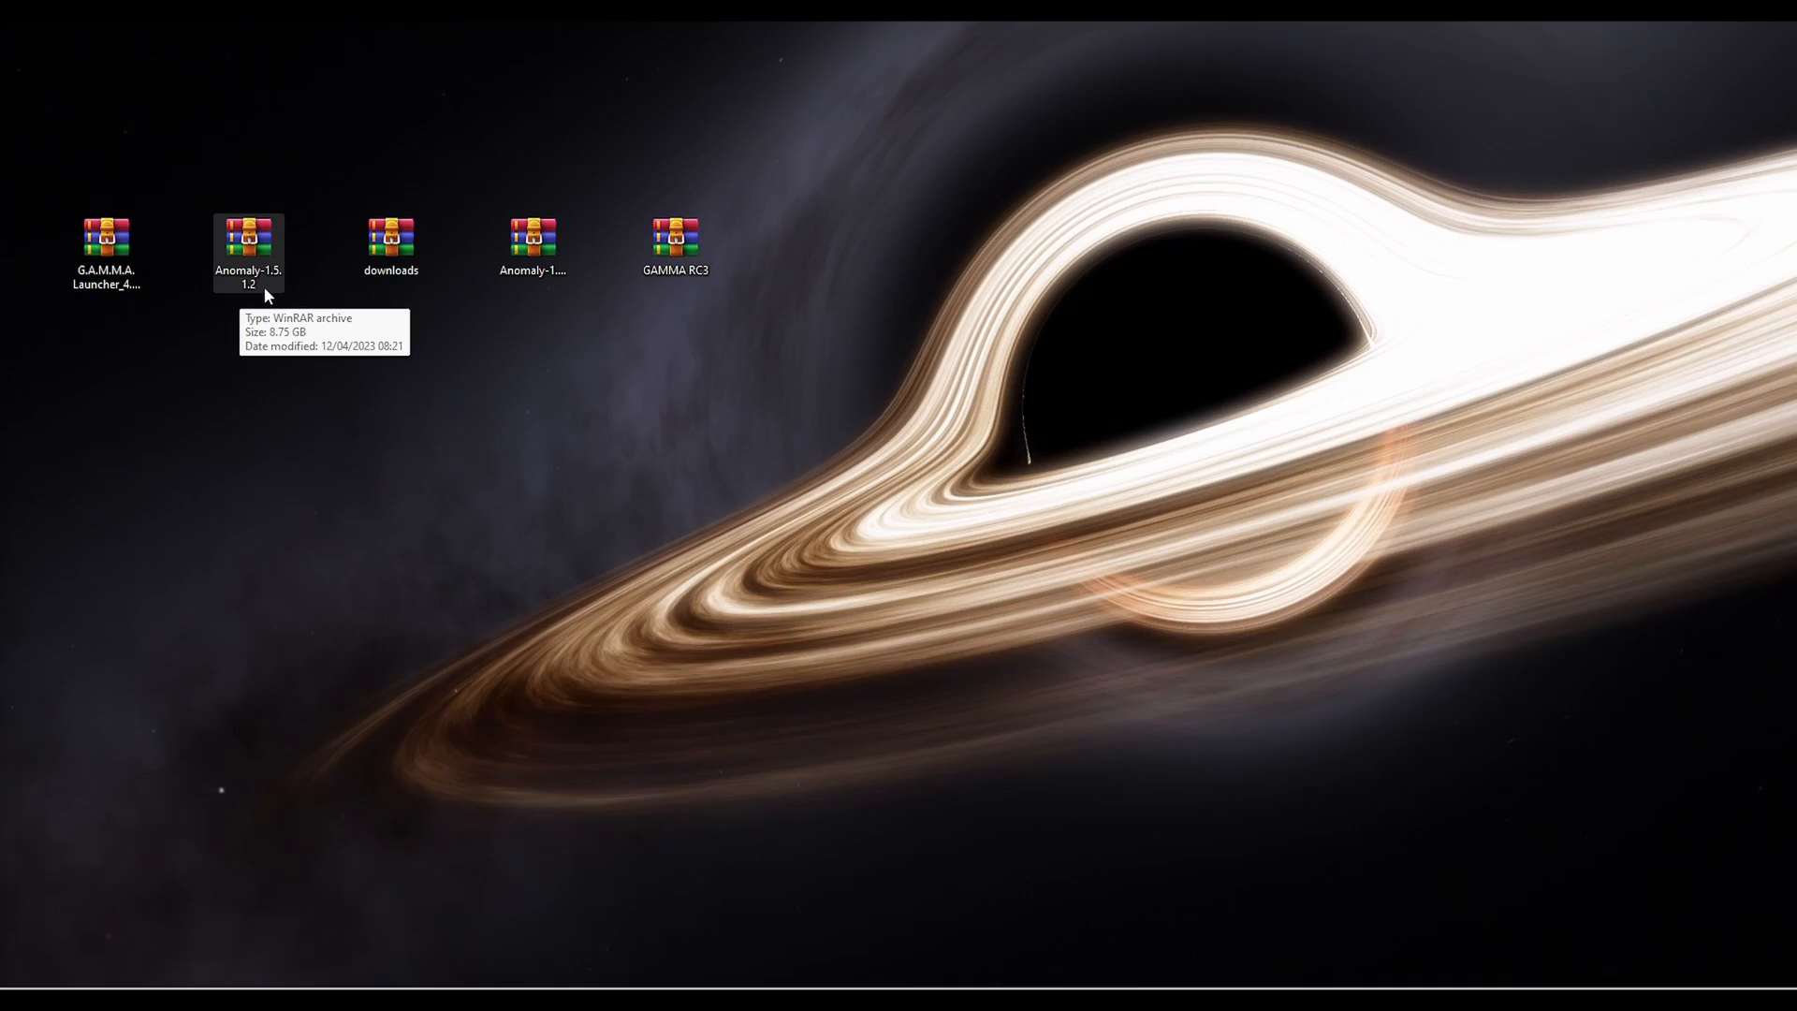
right_click(247, 242)
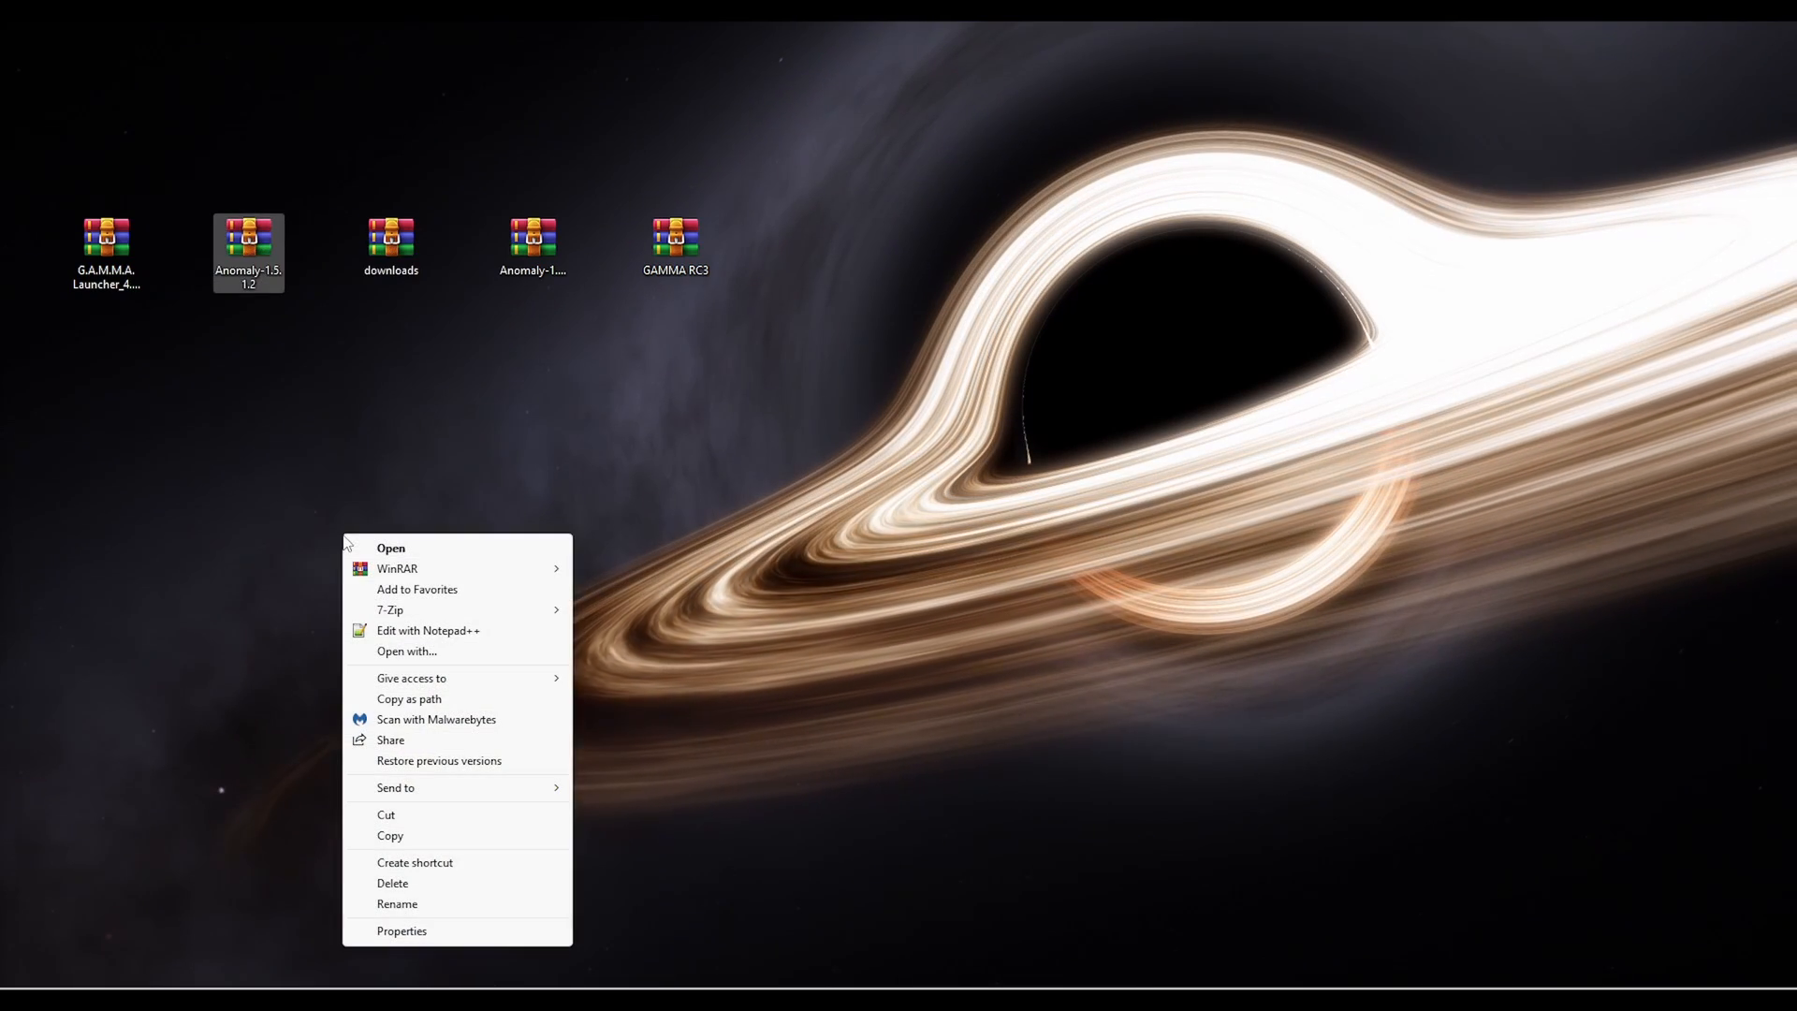
mouse_move(425, 611)
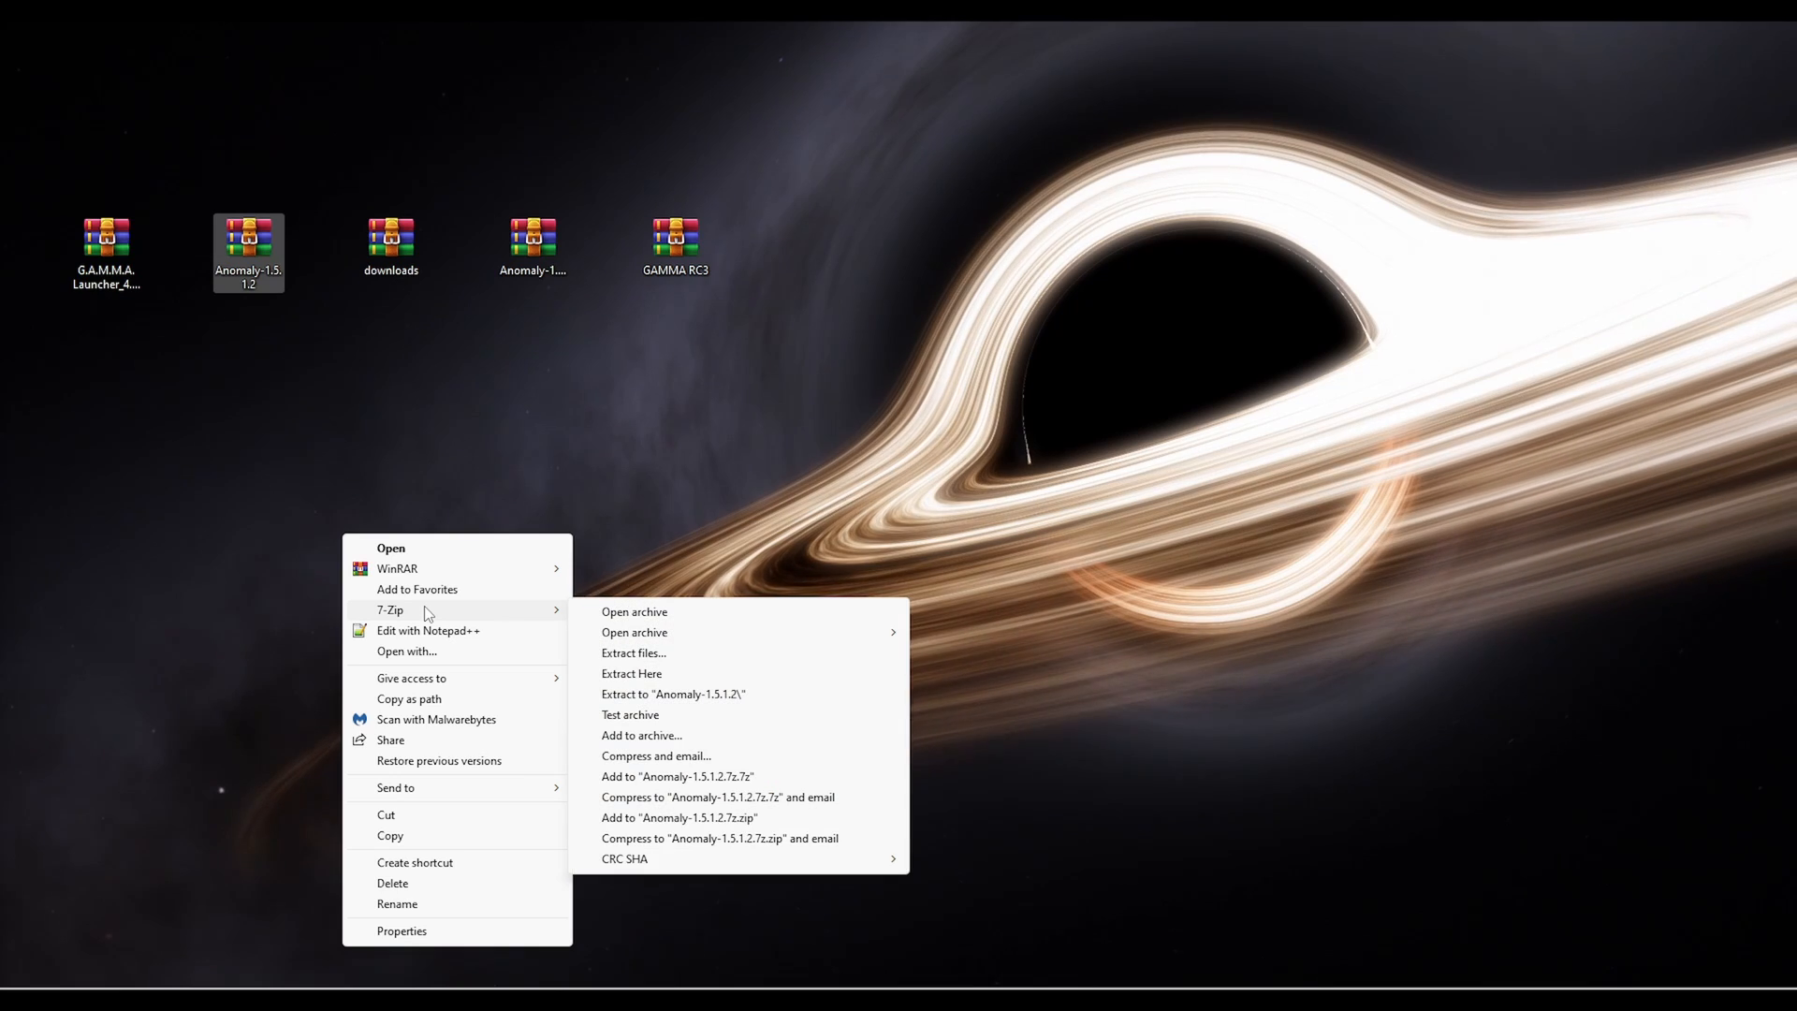
mouse_move(633, 654)
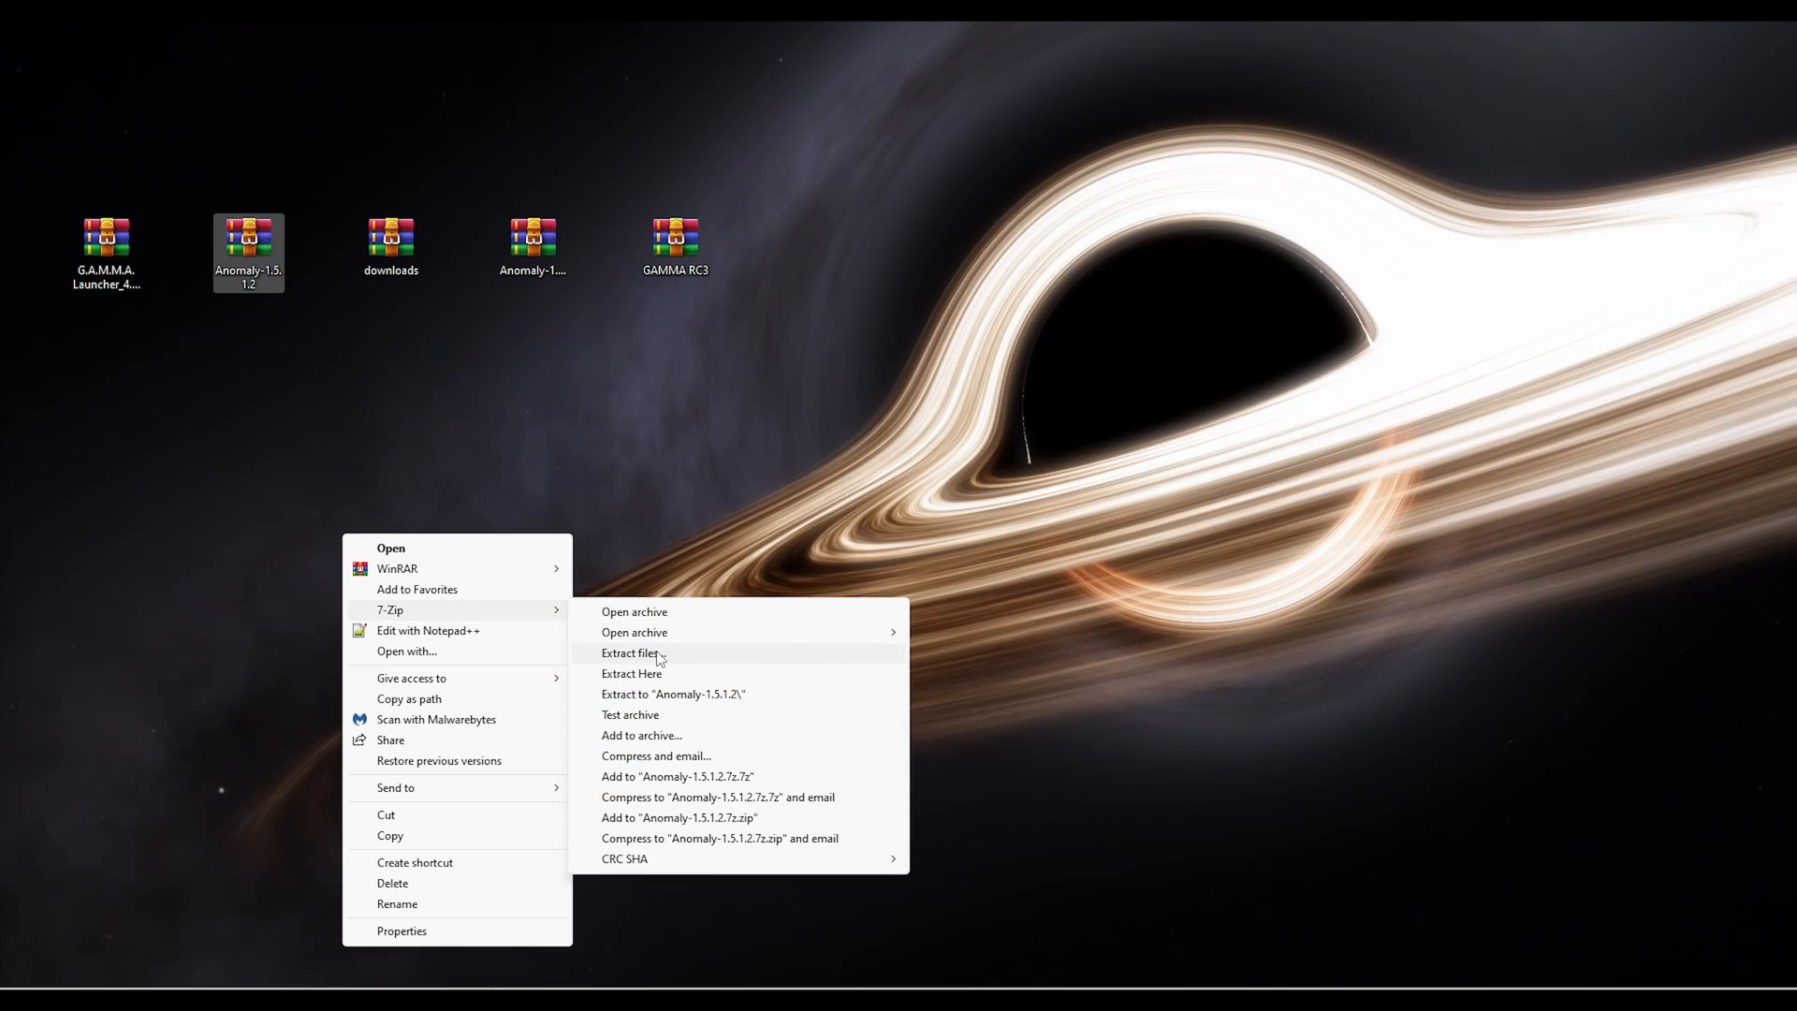
In 7-Zip's Extract dialog, browse to This PC > Gaming (E:) > Anomaly as the destination
left_click(629, 651)
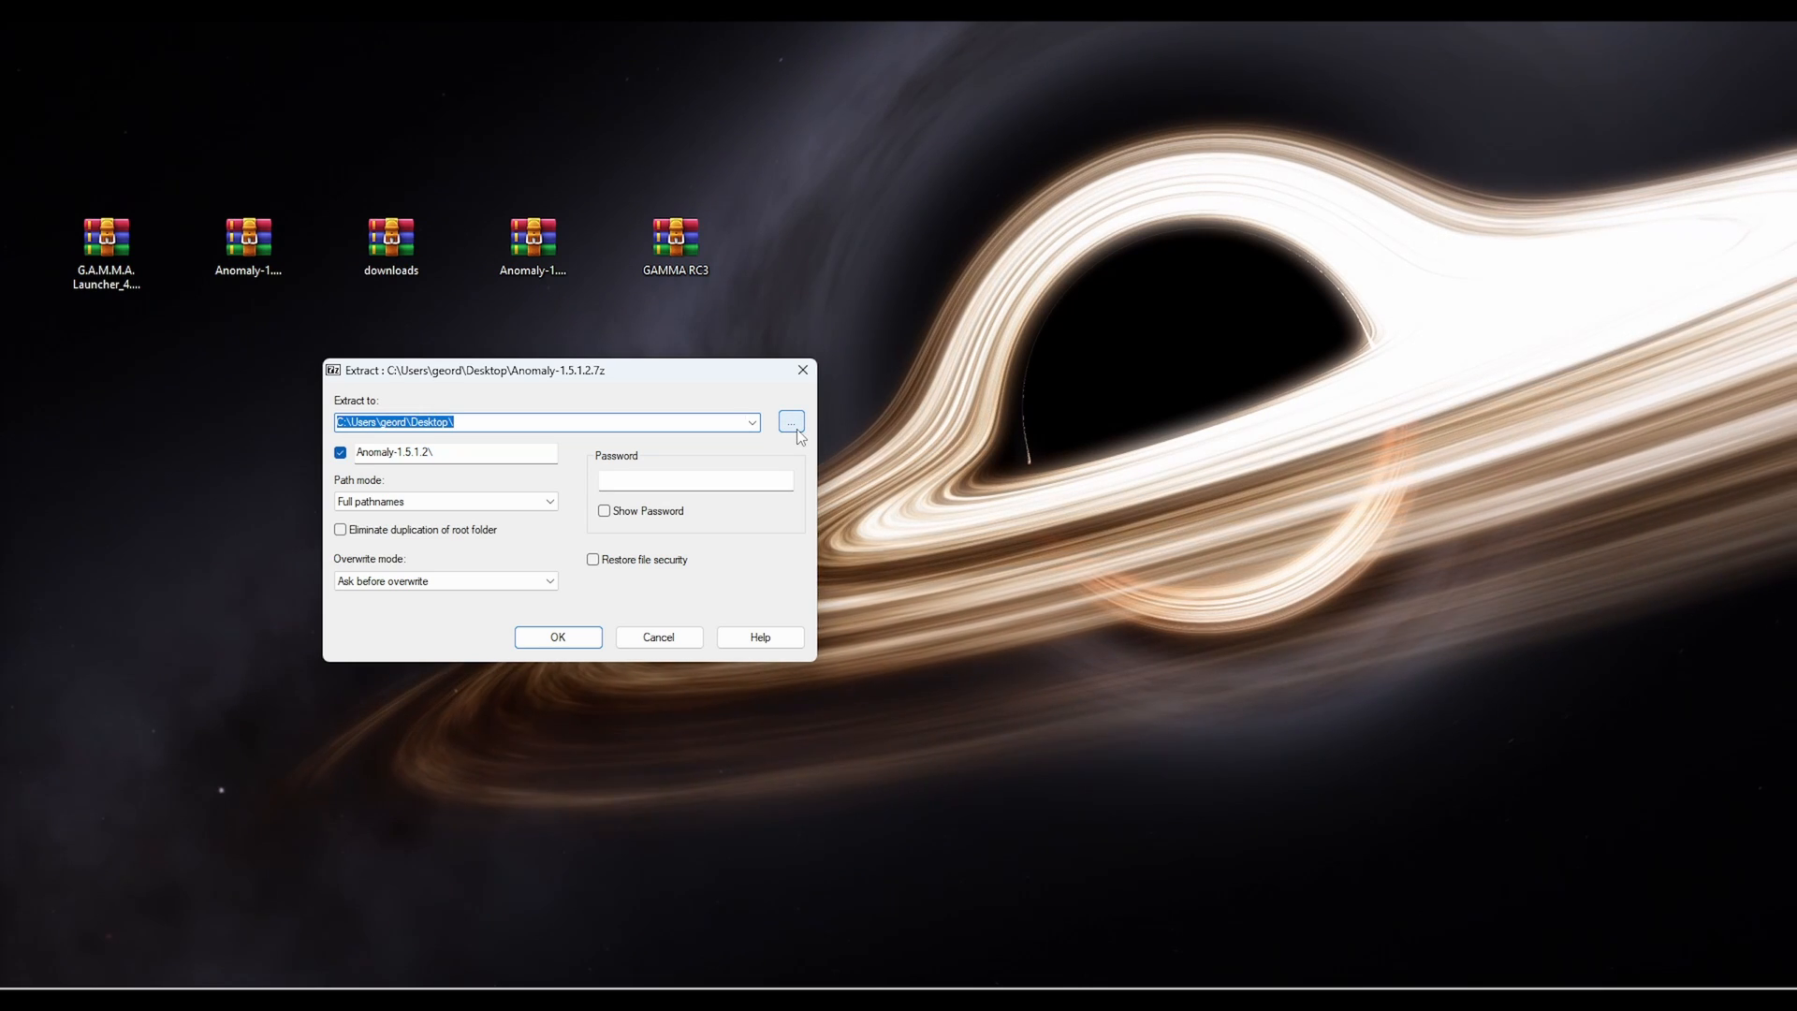
left_click(790, 421)
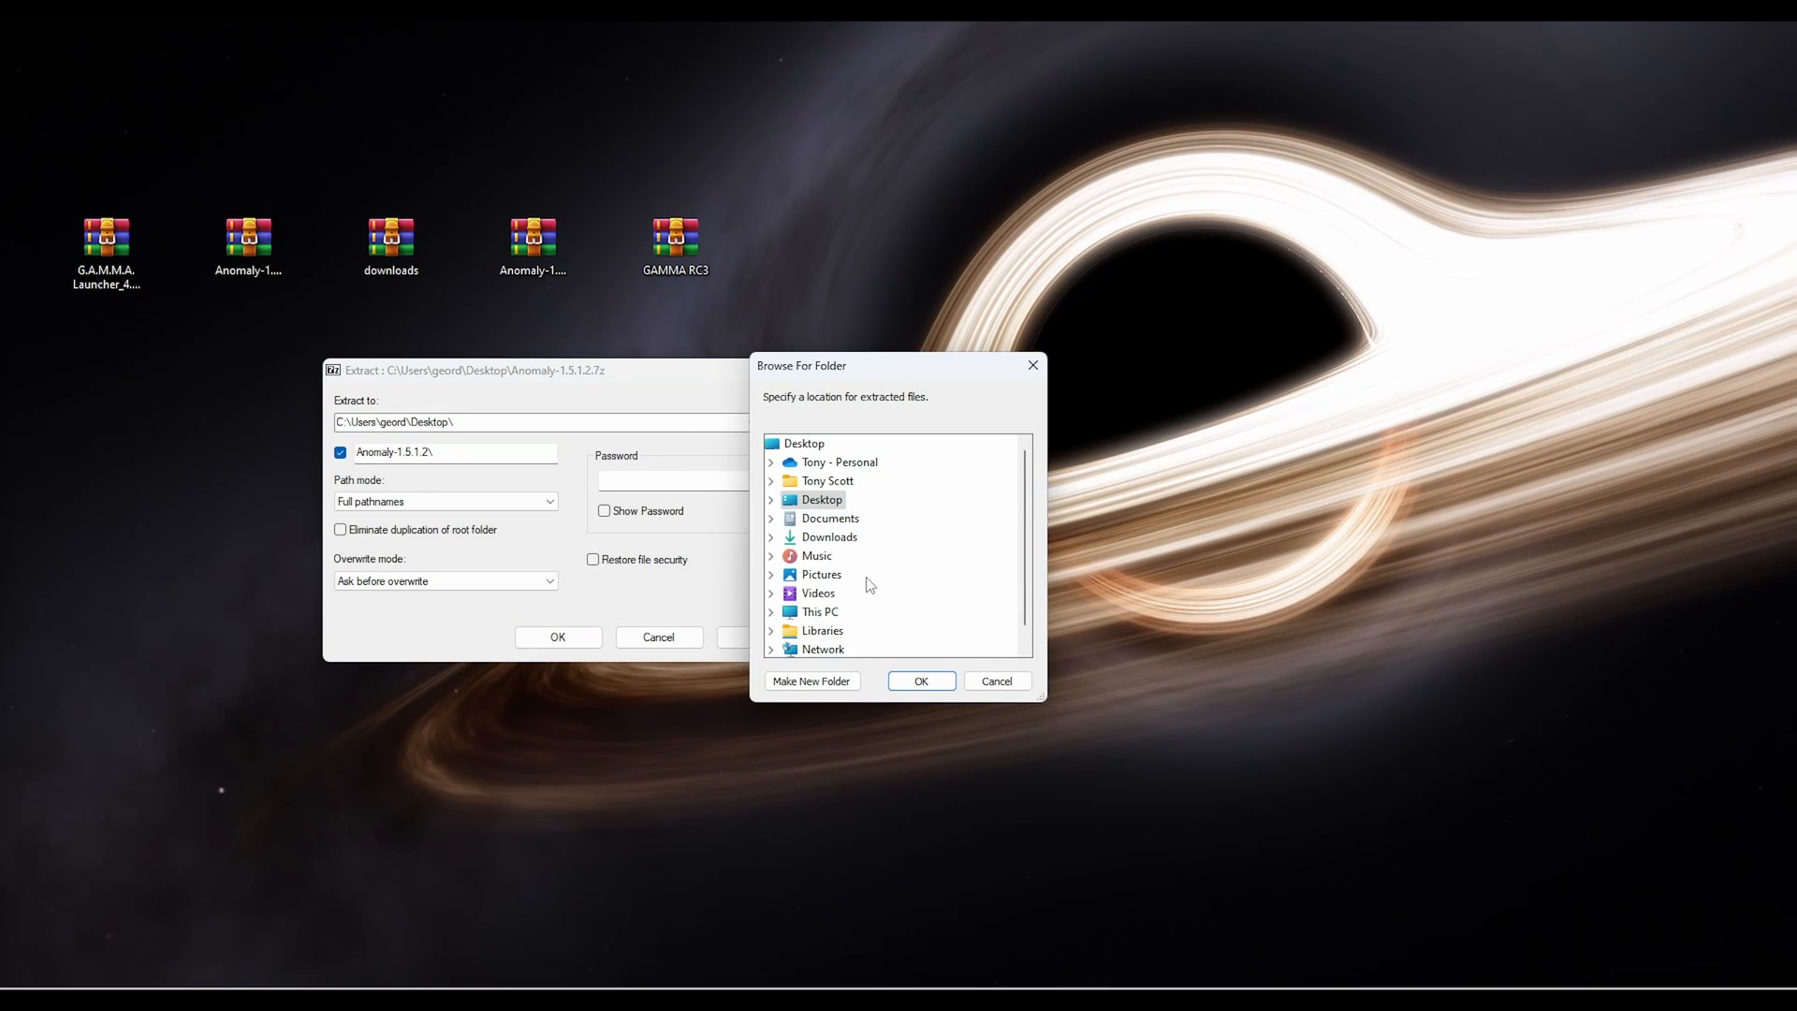
mouse_move(1031, 367)
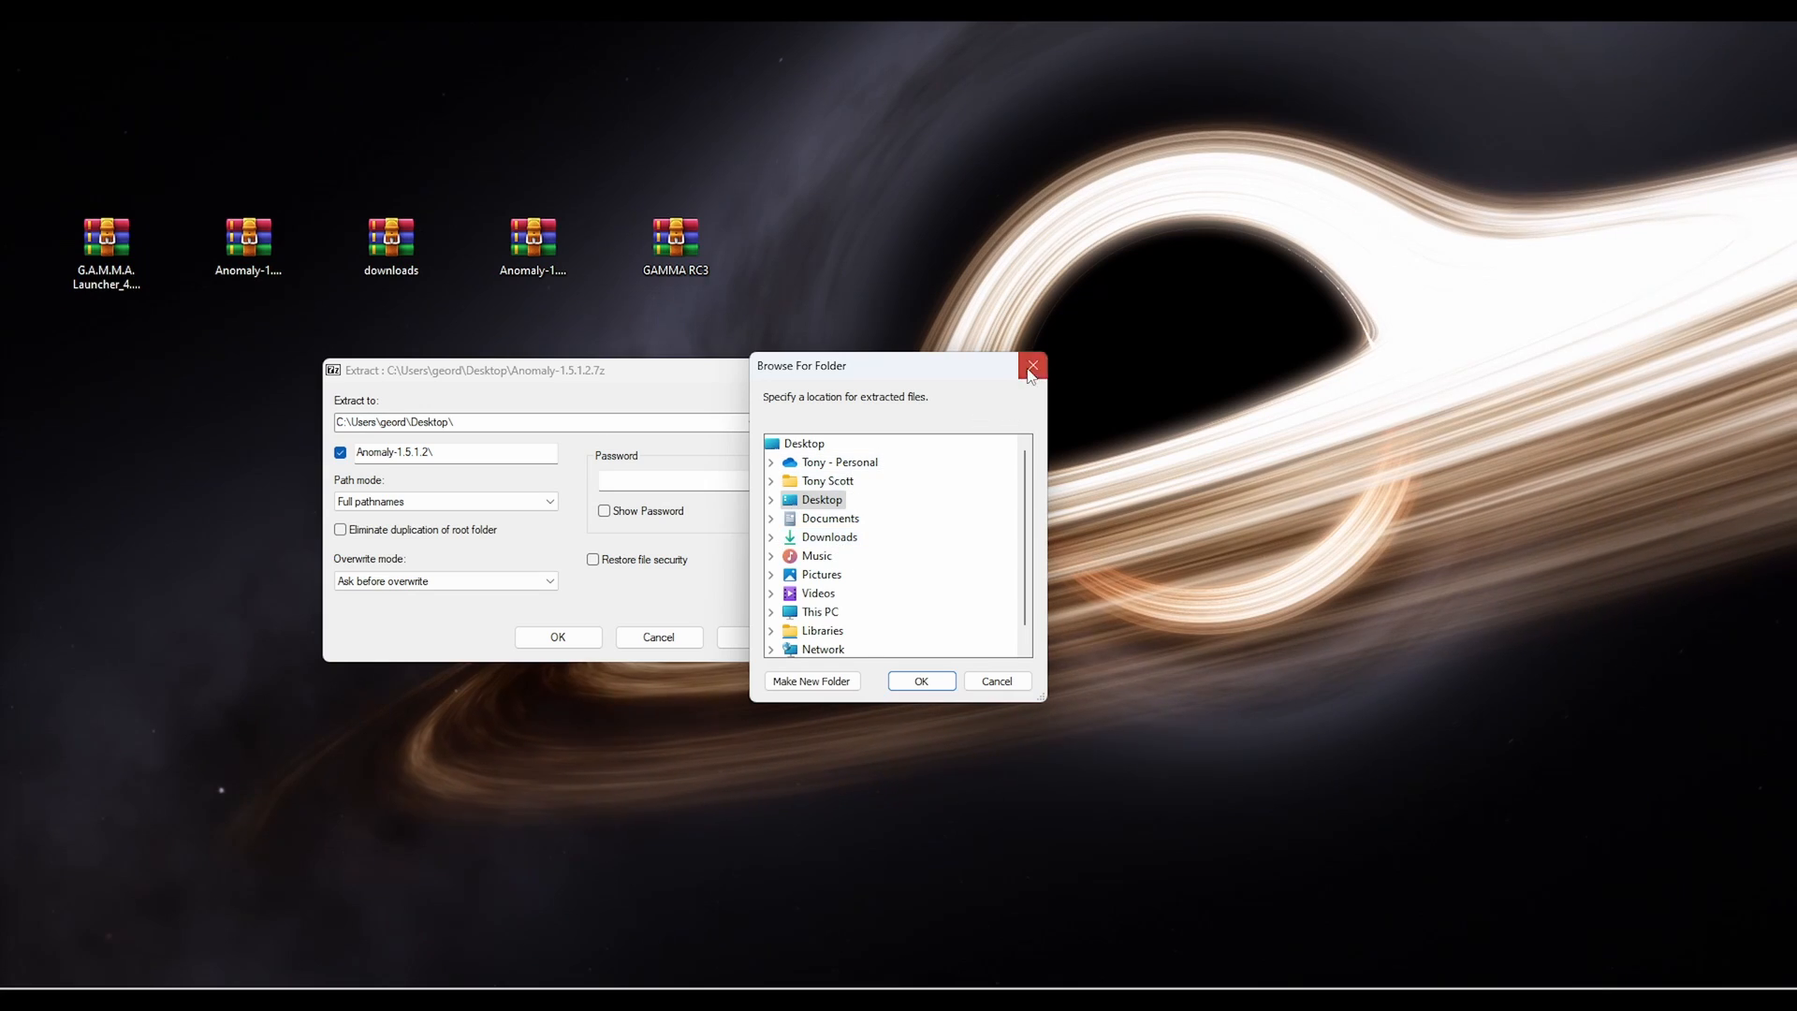
mouse_move(841, 581)
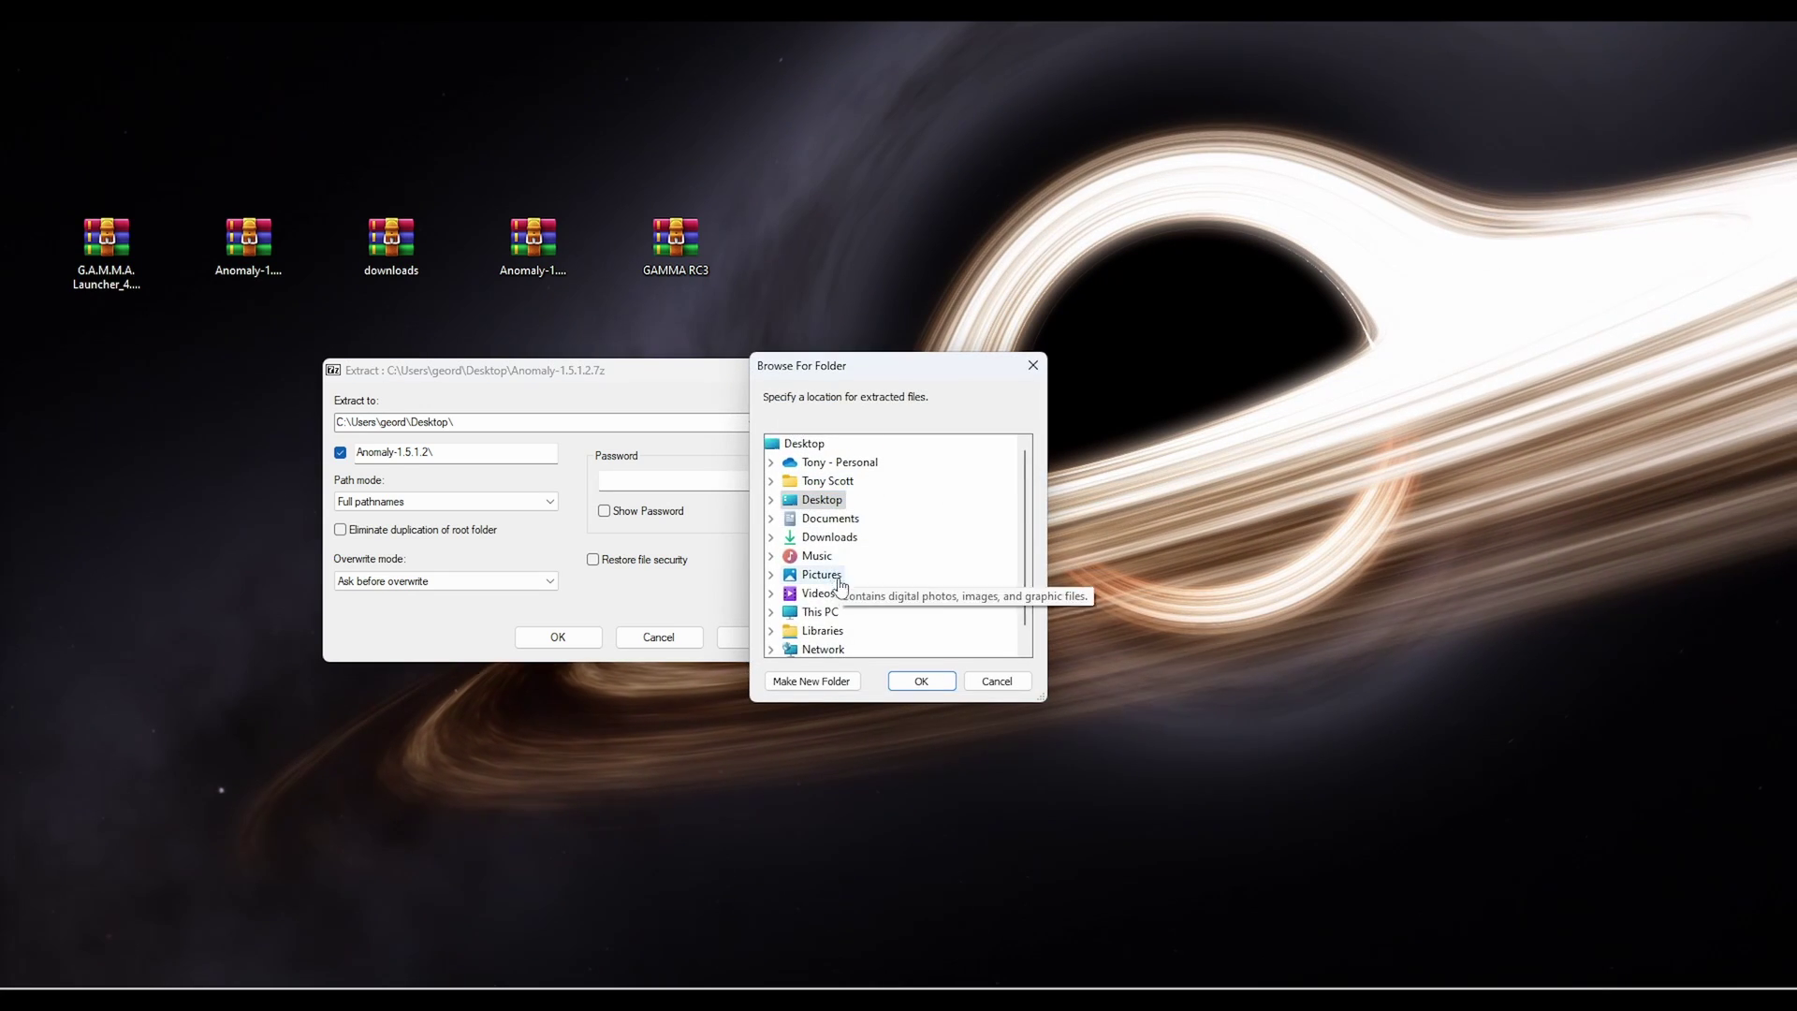
left_click(771, 611)
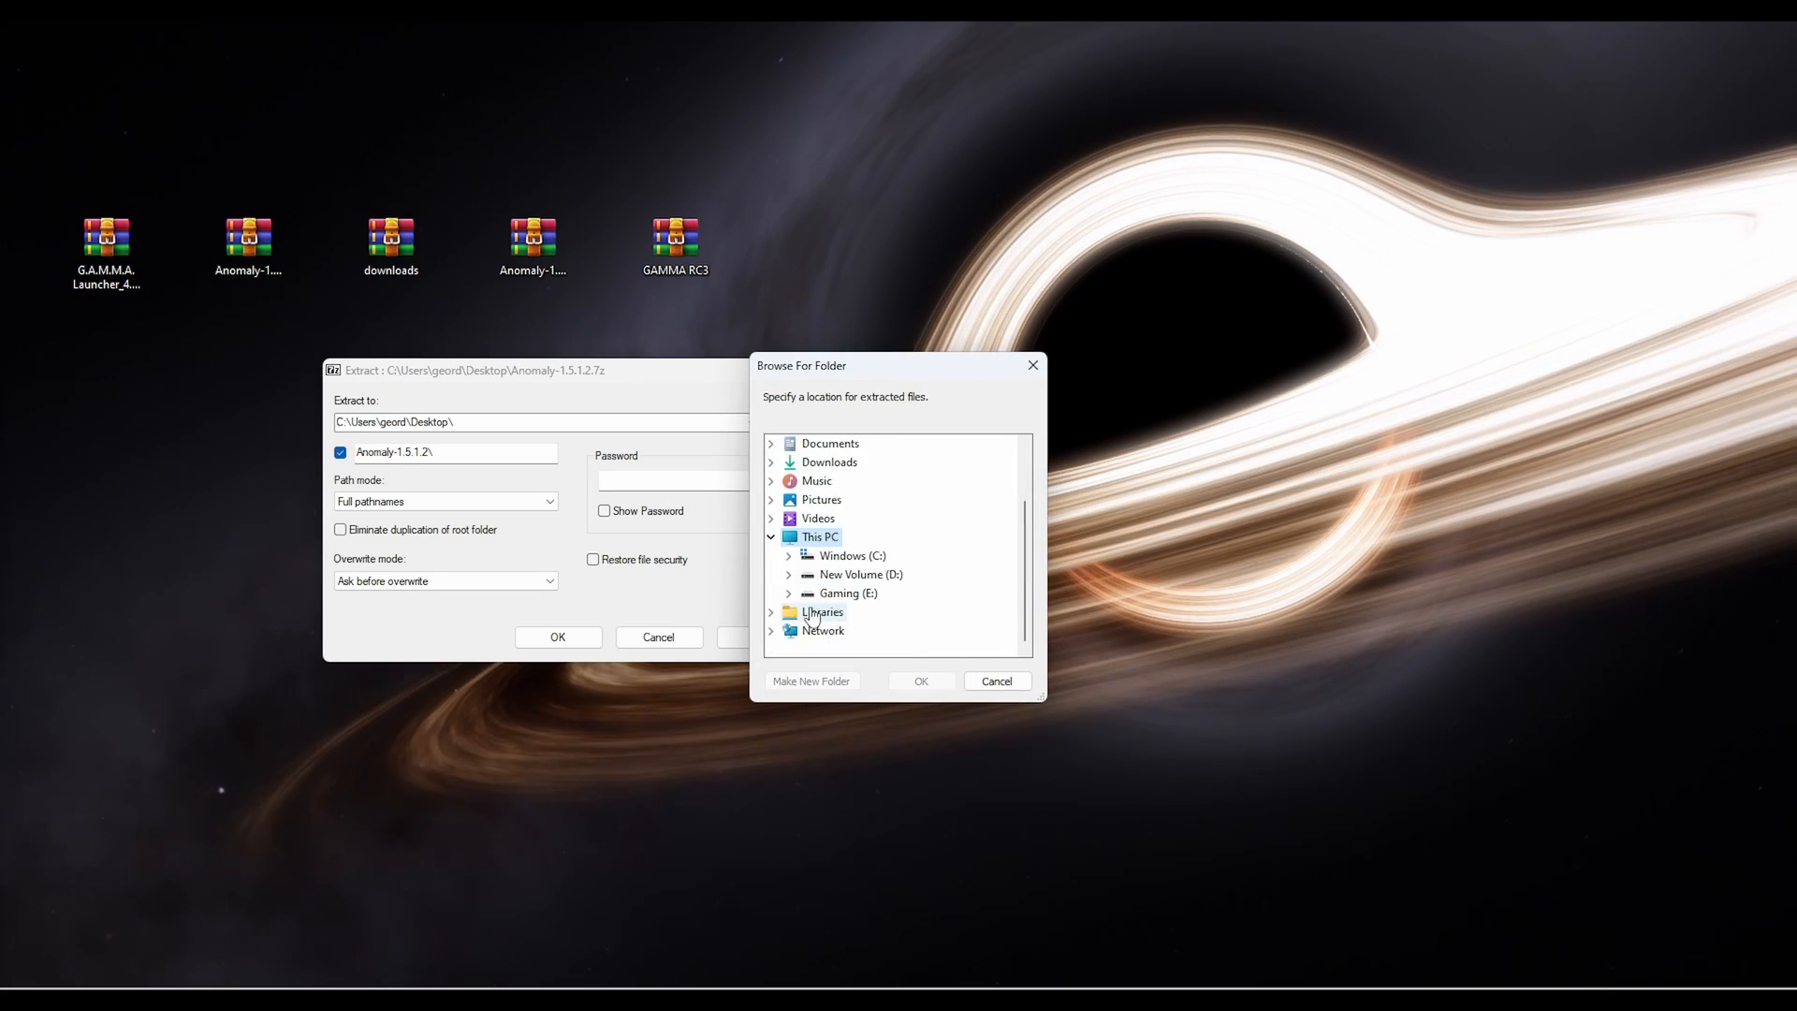
left_click(788, 593)
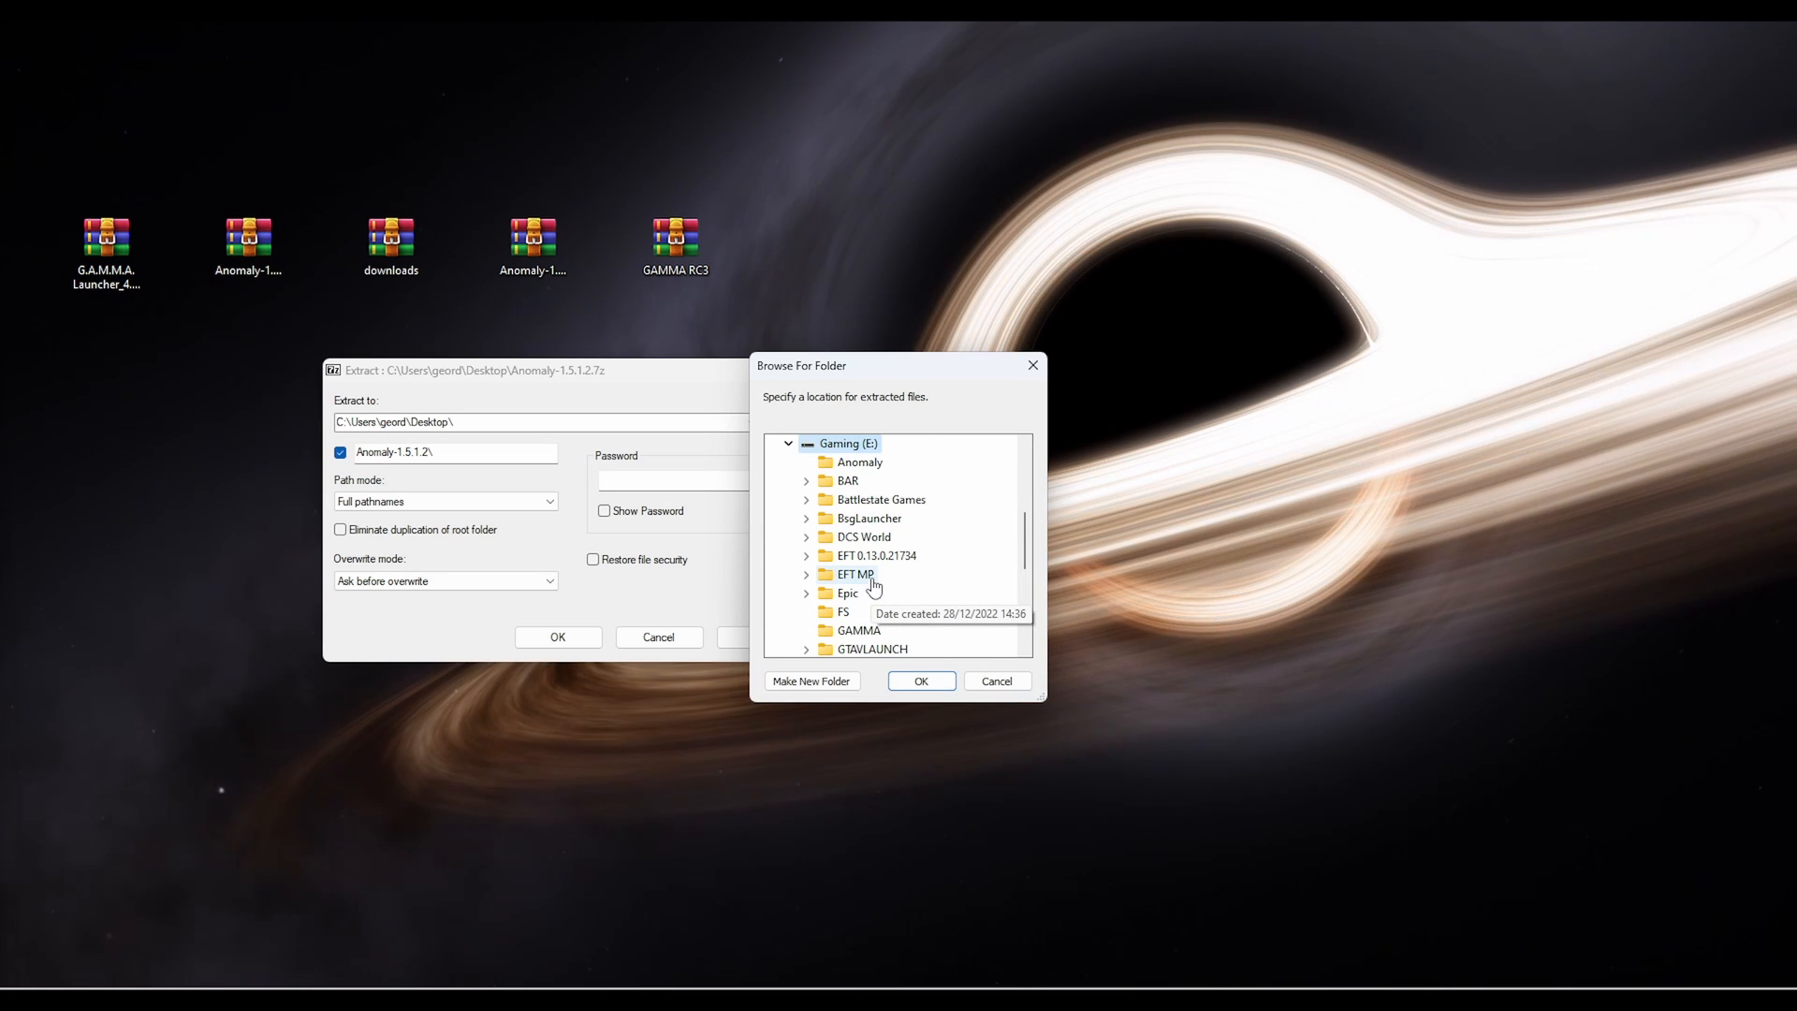
mouse_move(876, 487)
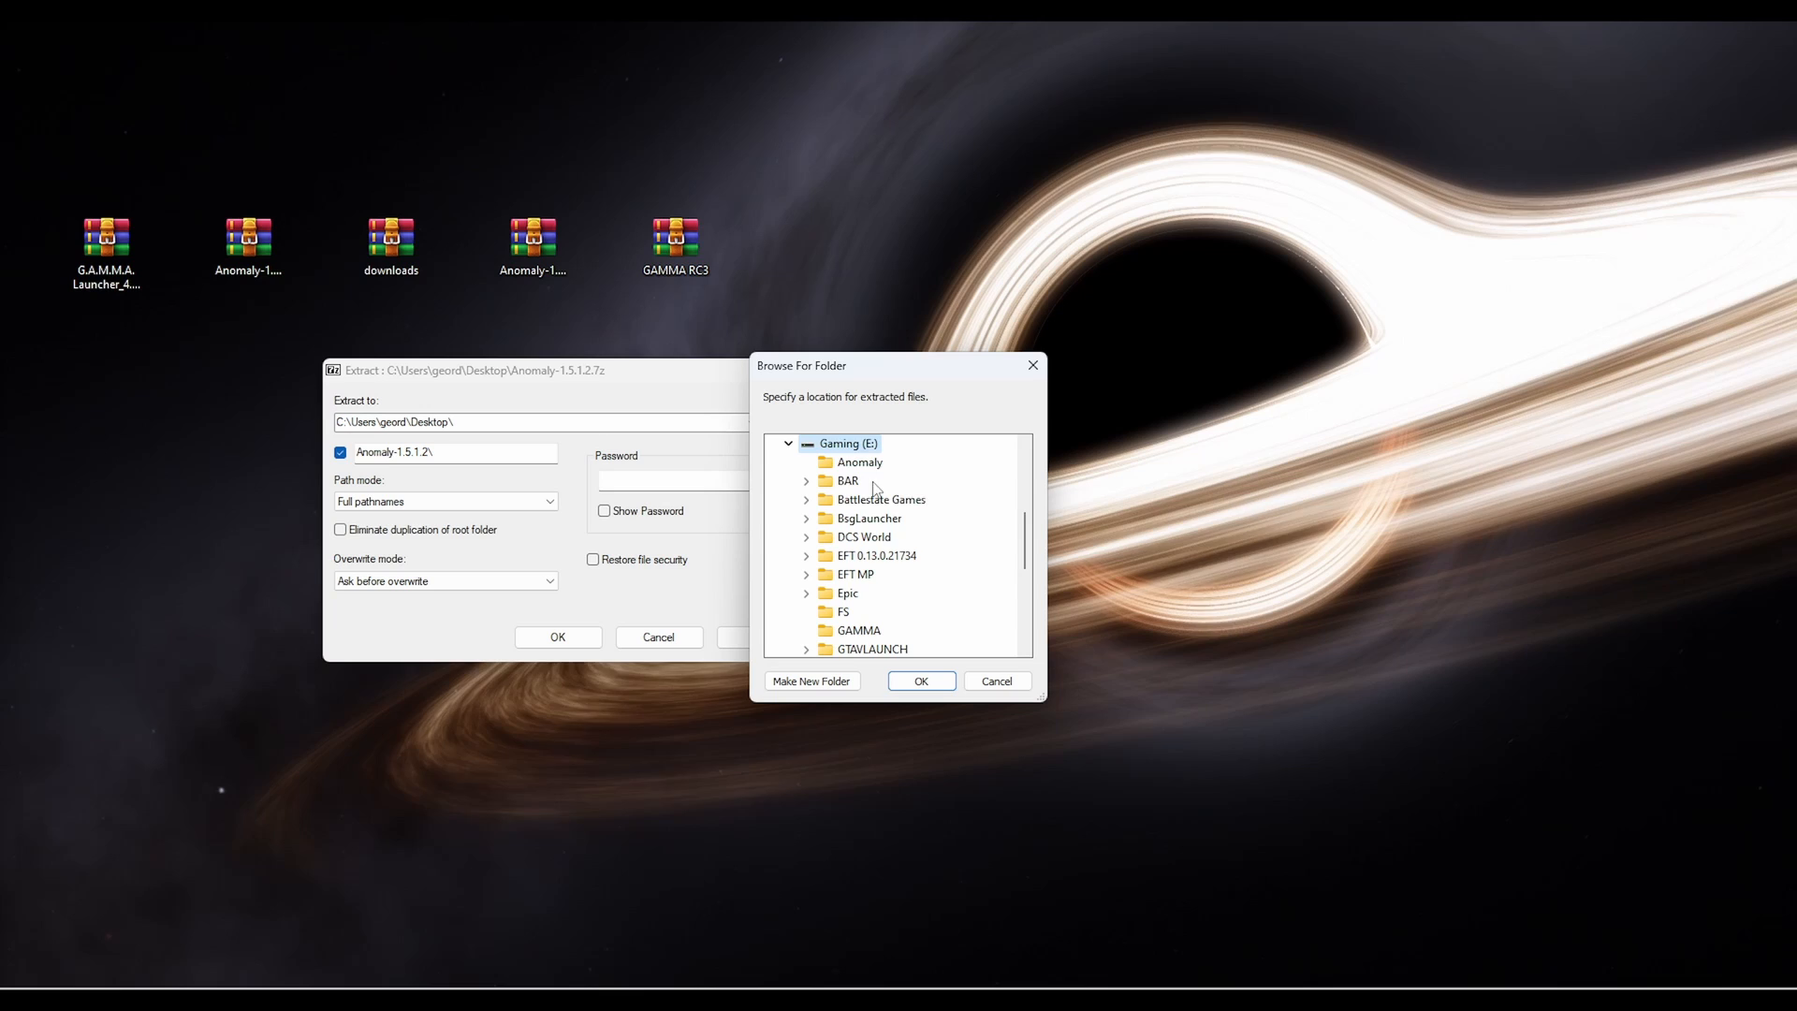
left_click(921, 681)
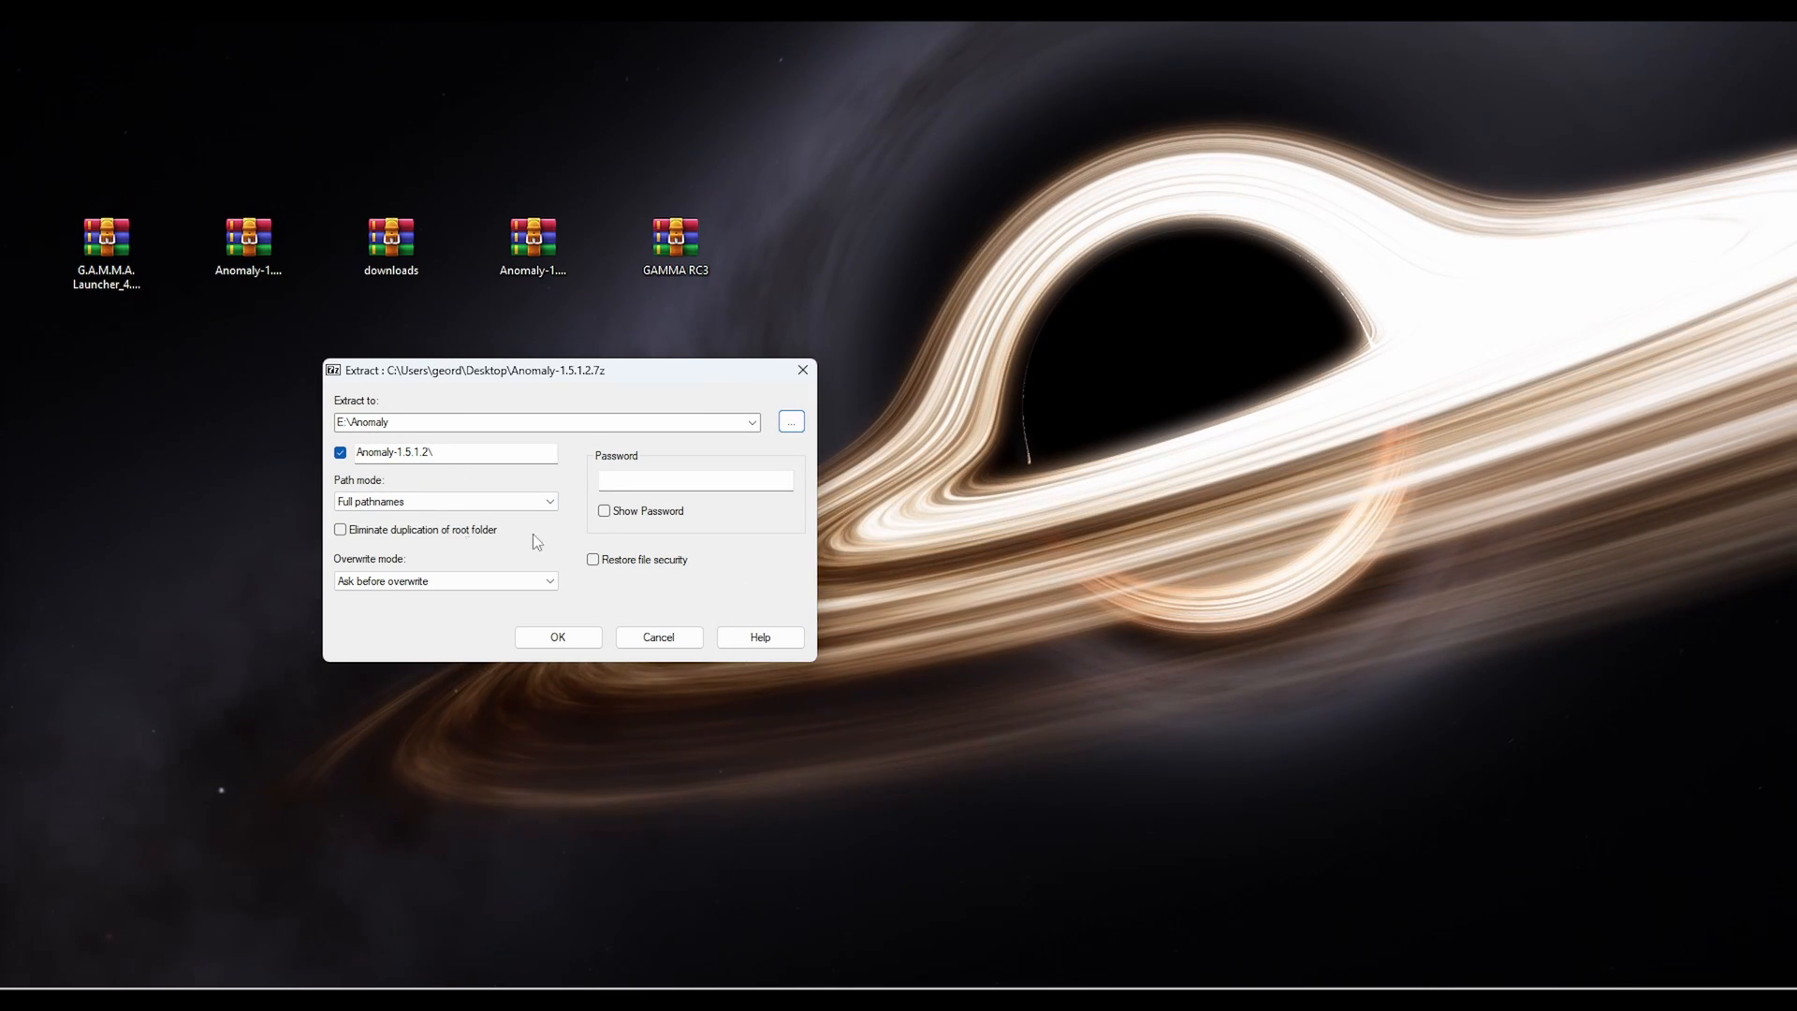
Untick the Anomaly-1.5.1.2 subfolder option and start extracting into E:\Anomaly
left_click(340, 451)
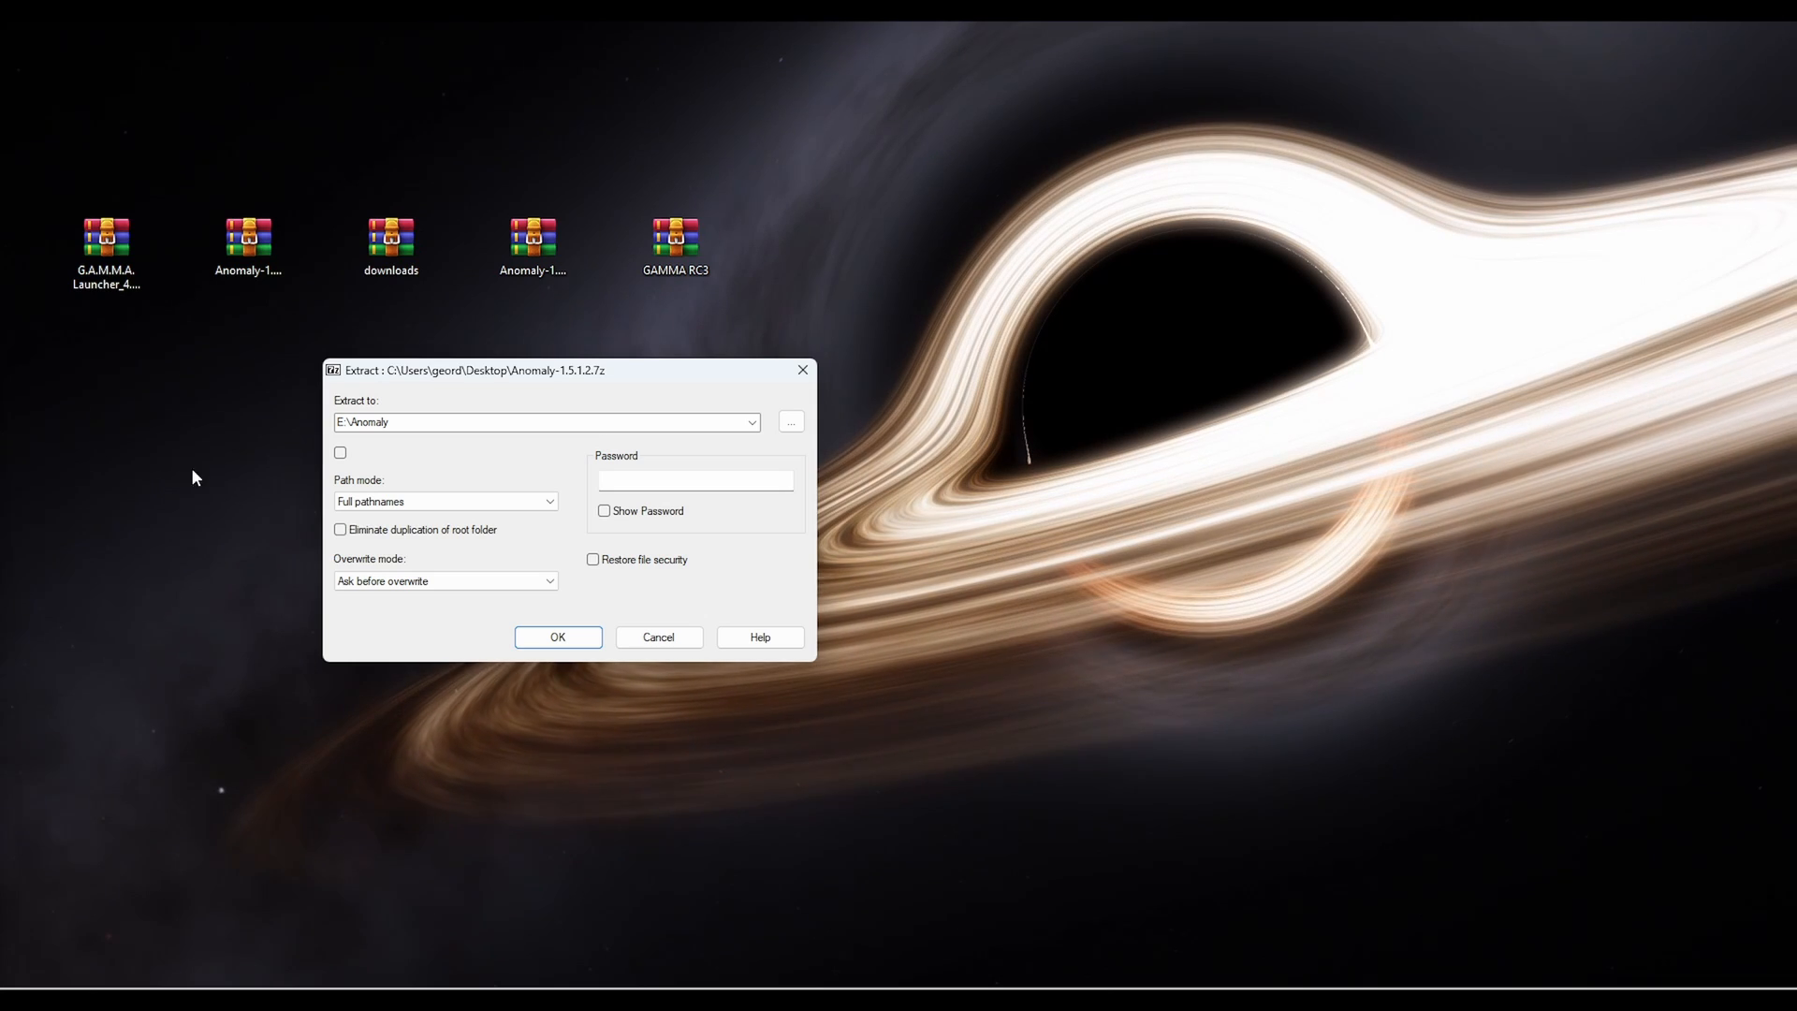
mouse_move(356, 554)
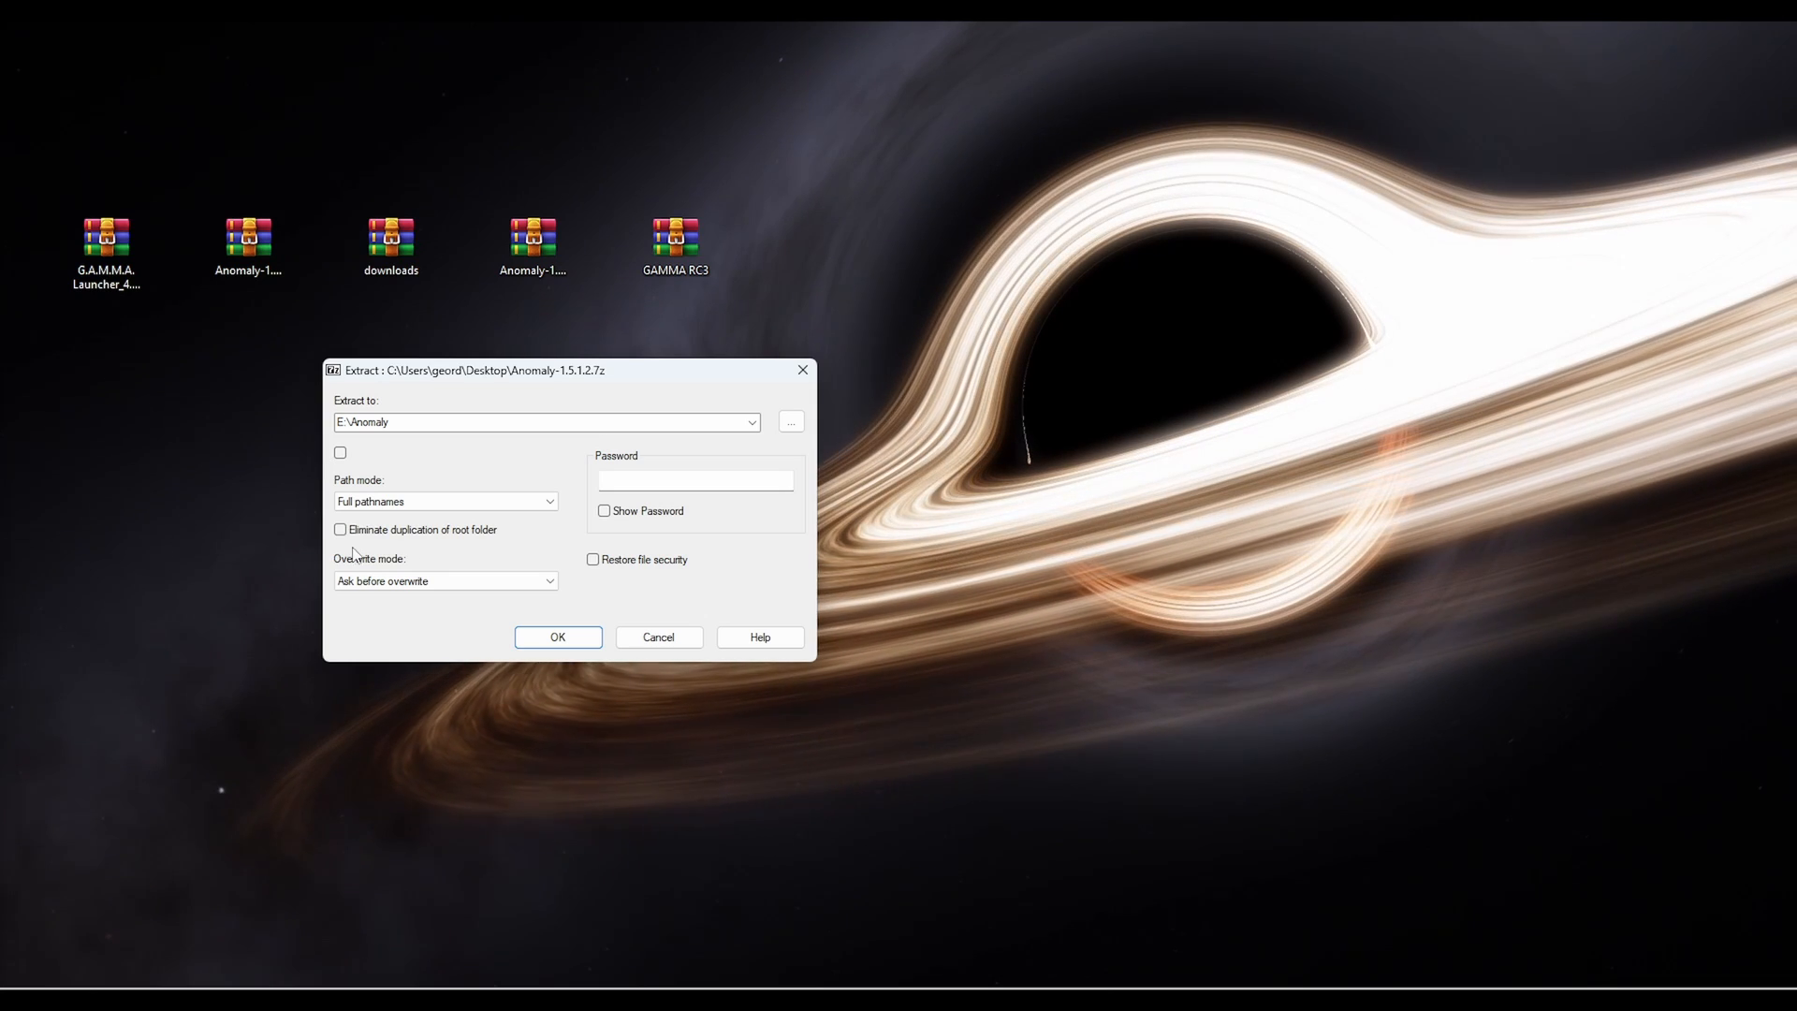
left_click(557, 636)
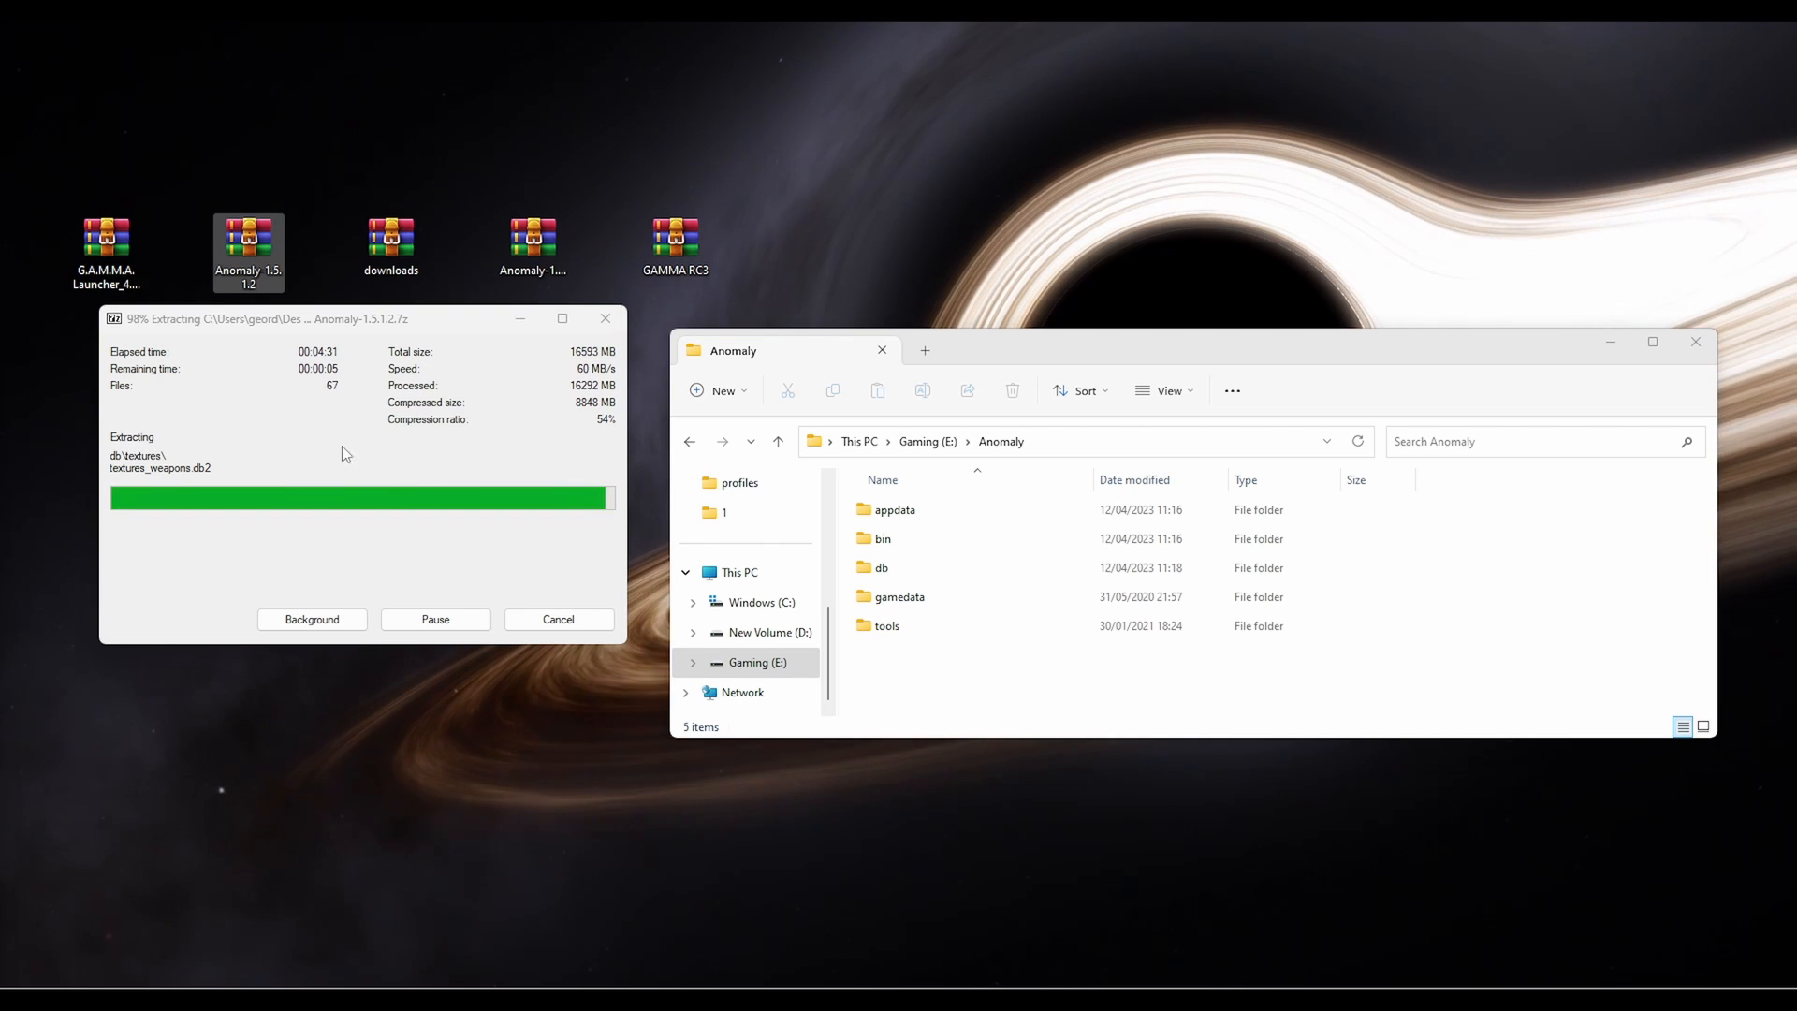
mouse_move(352, 389)
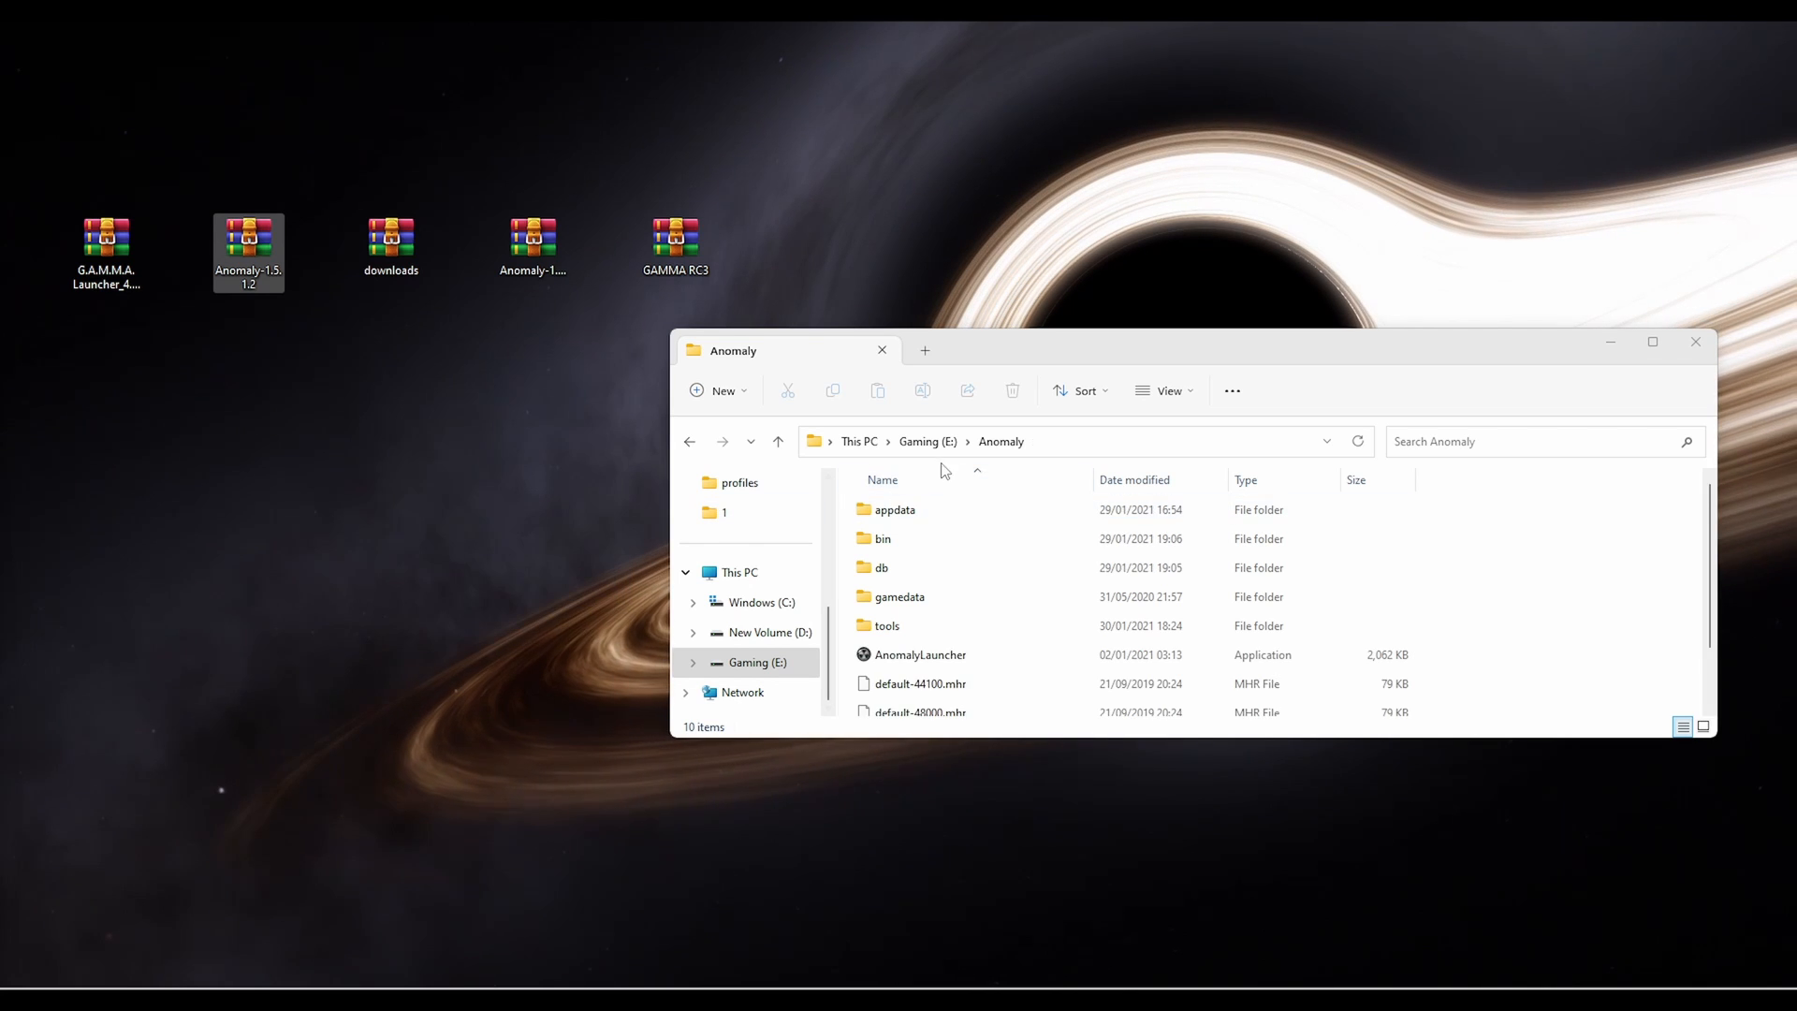
Review the extracted files in E:\Anomaly and bring up actions for the update archive
scroll("down", 3)
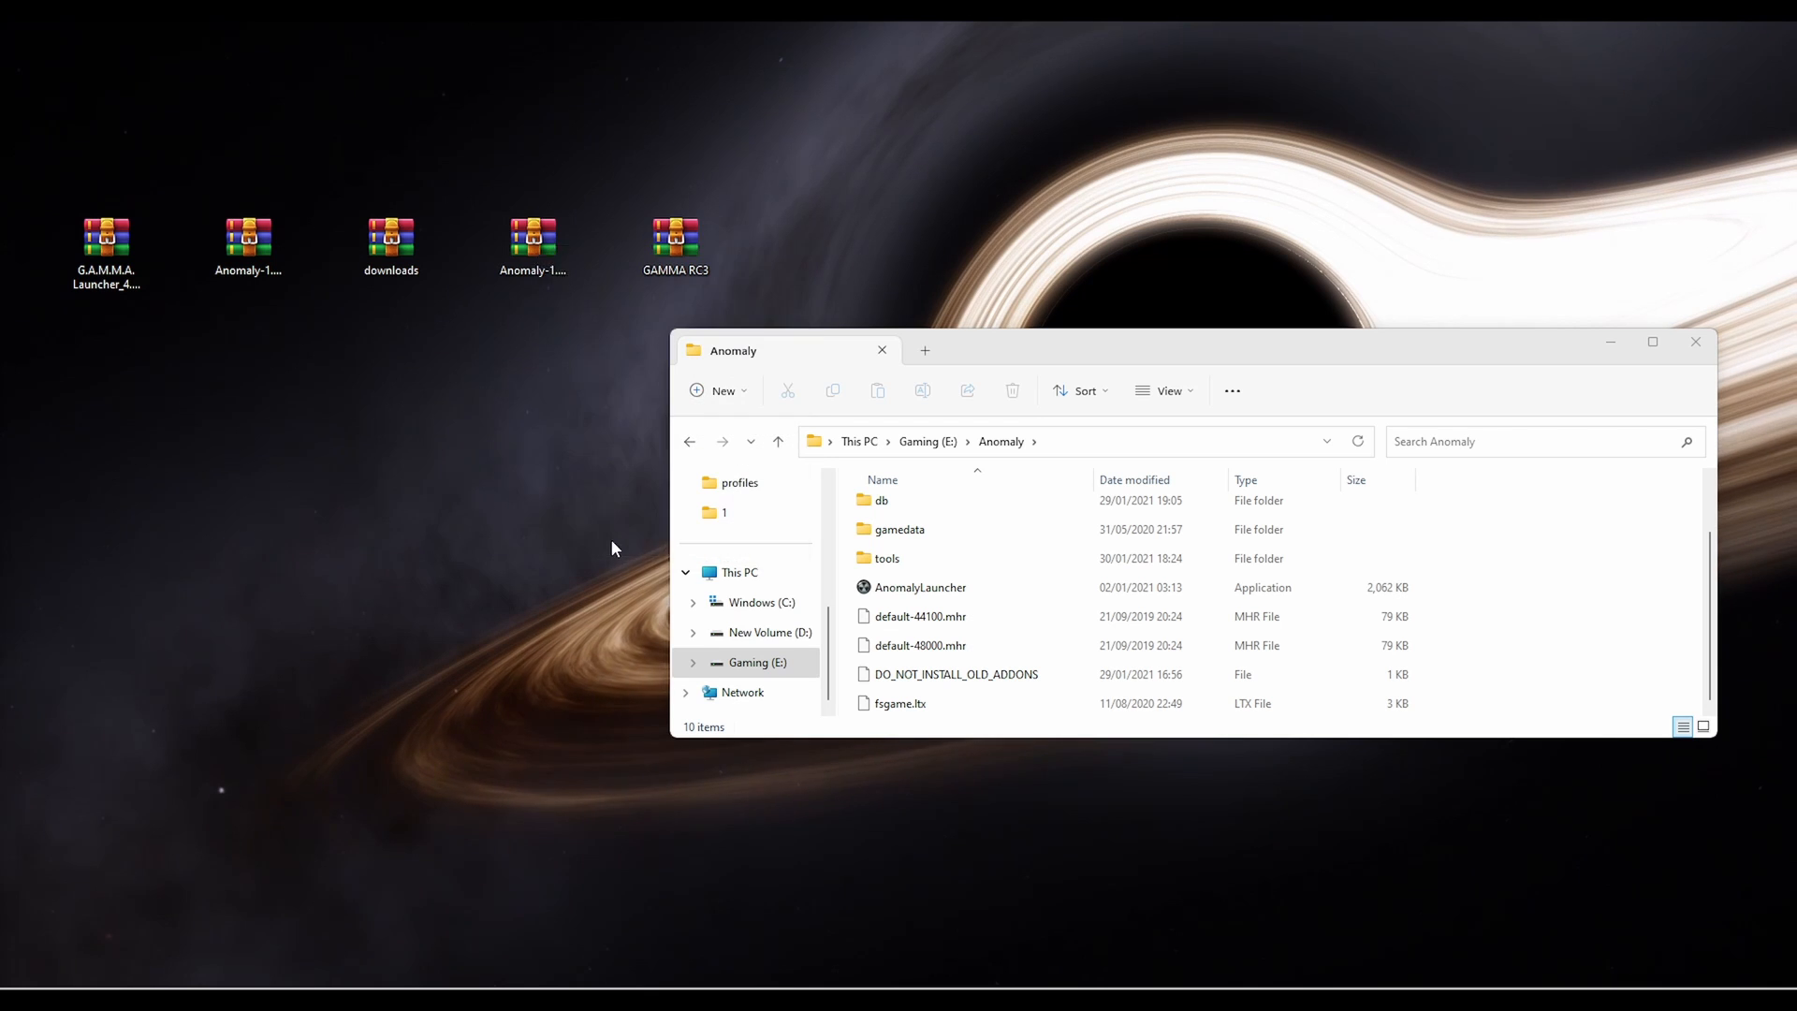
right_click(532, 240)
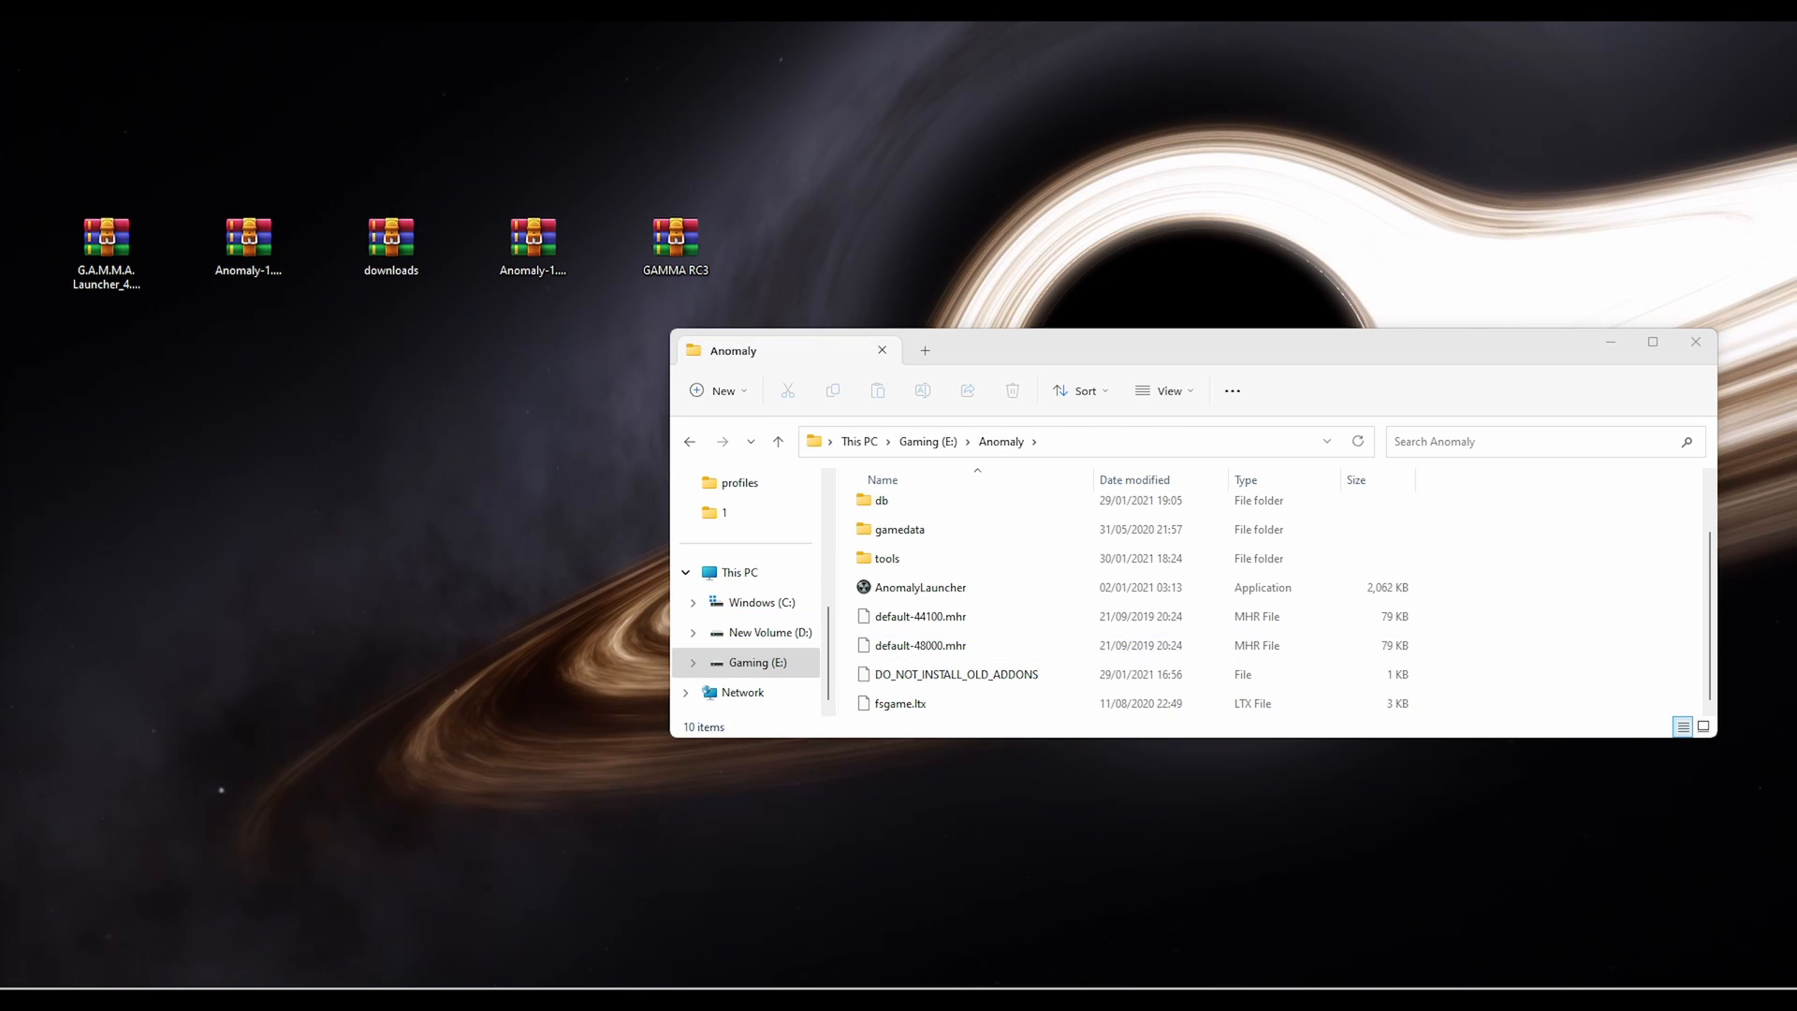
Extract the 1.5.1-to-1.5.2 update into E:\Anomaly, choosing Yes to All to overwrite existing files
left_click(533, 397)
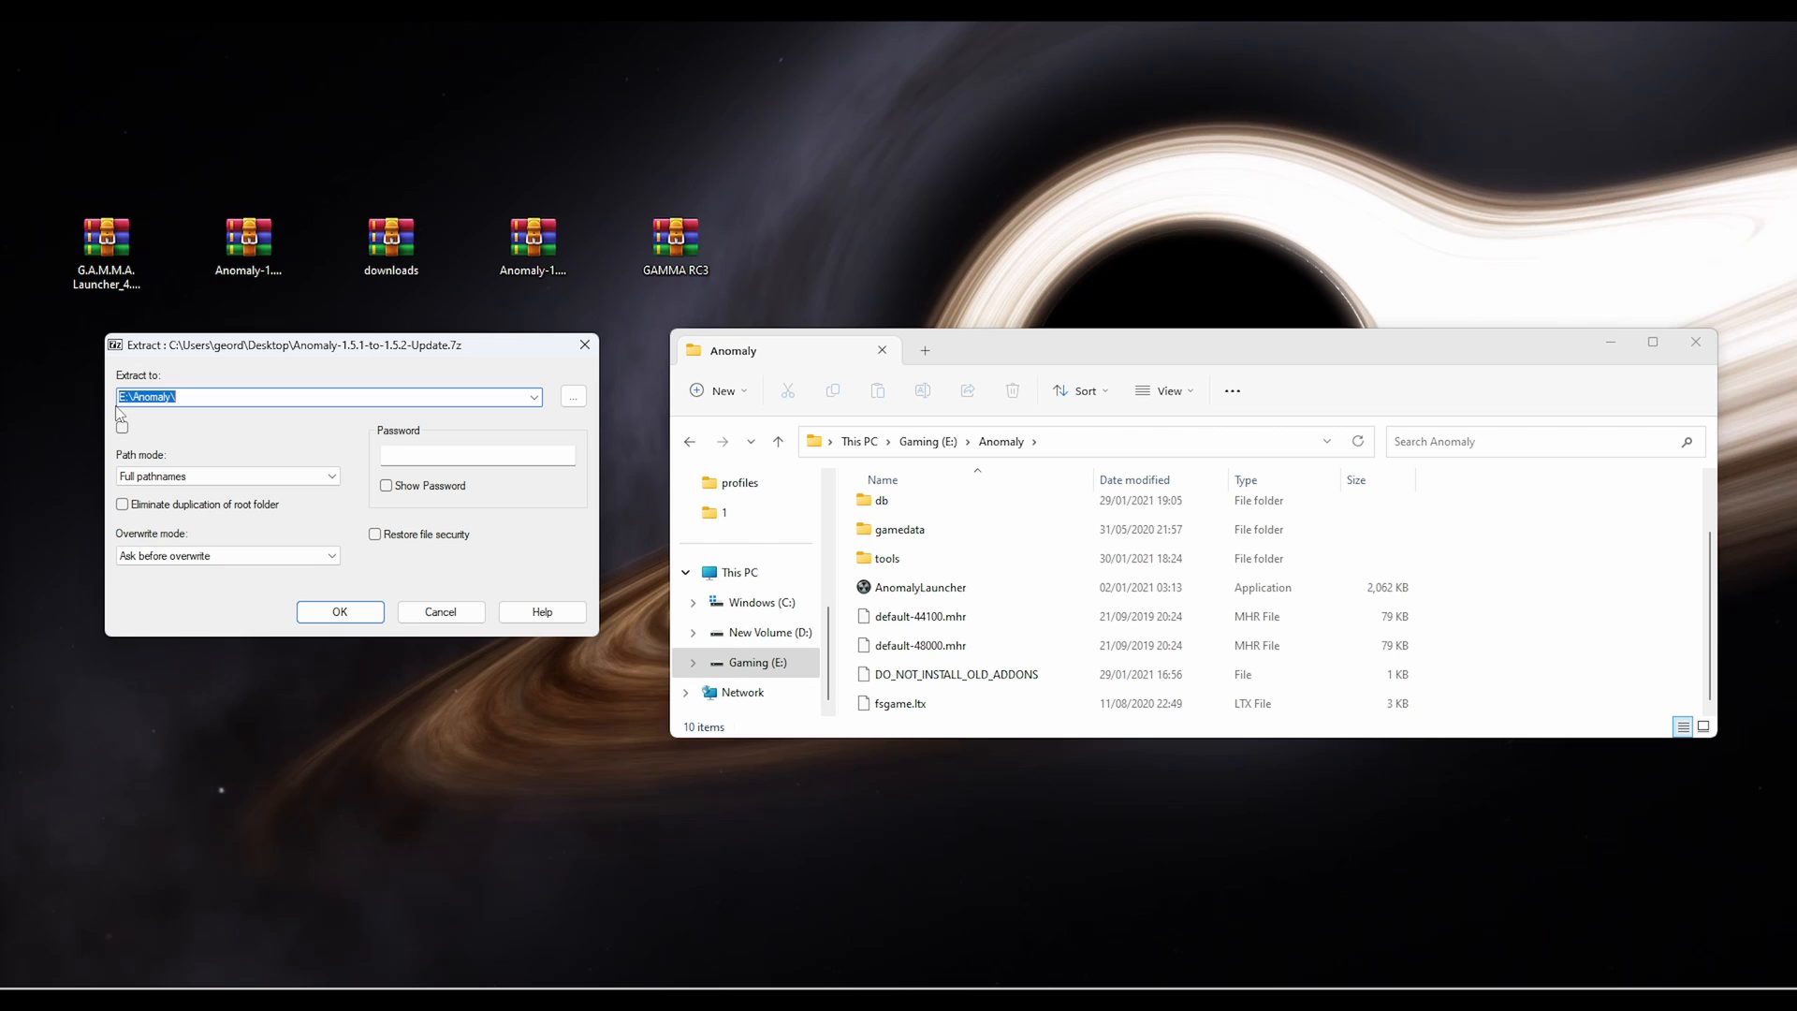
left_click(206, 397)
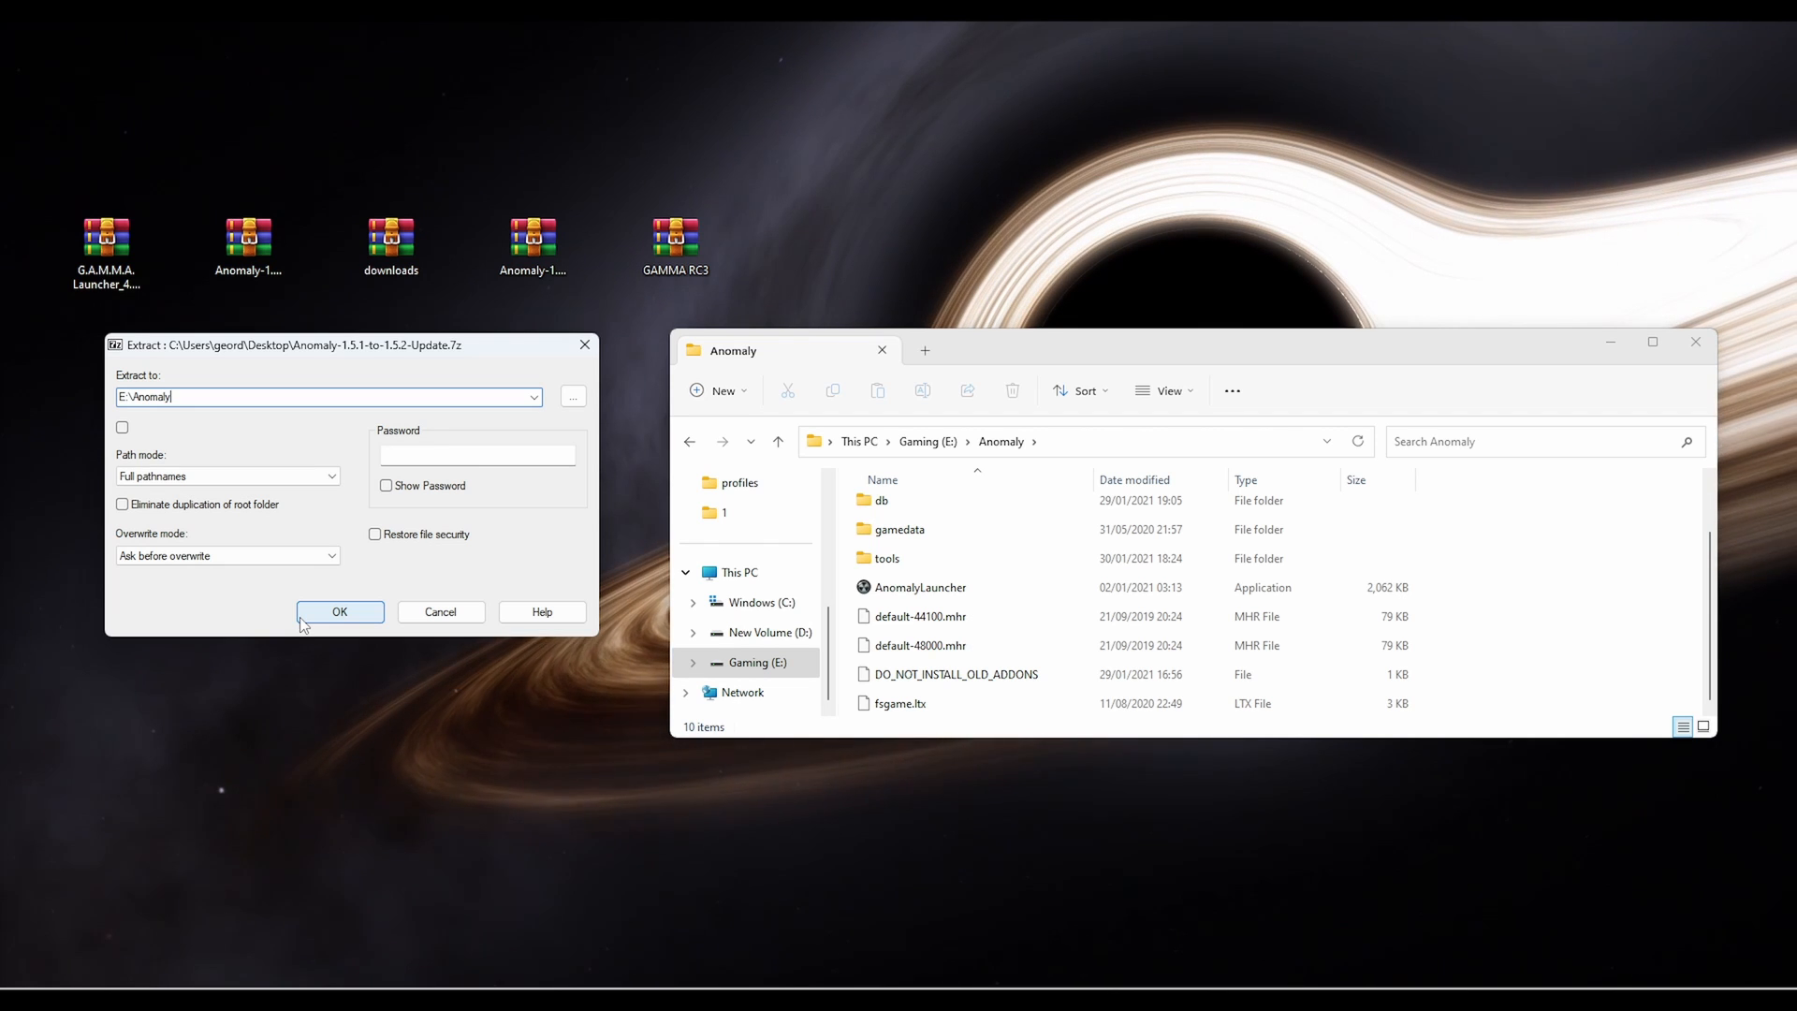
left_click(341, 611)
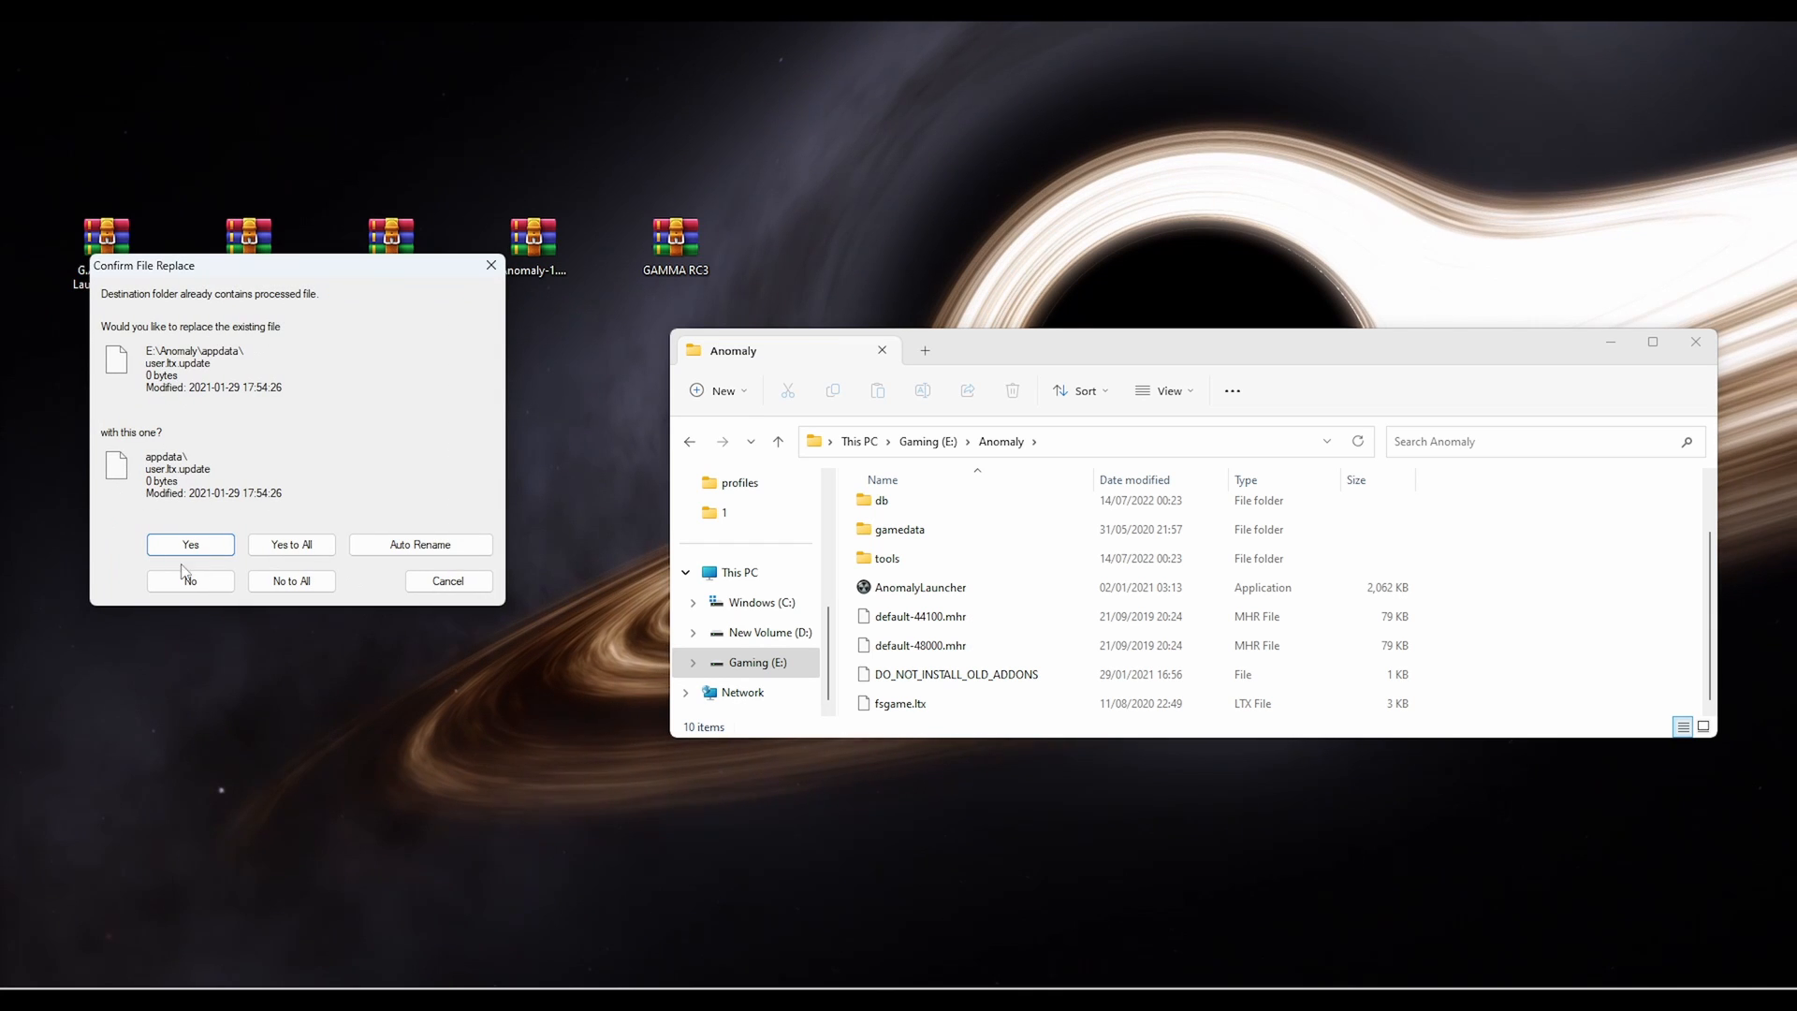
left_click(191, 545)
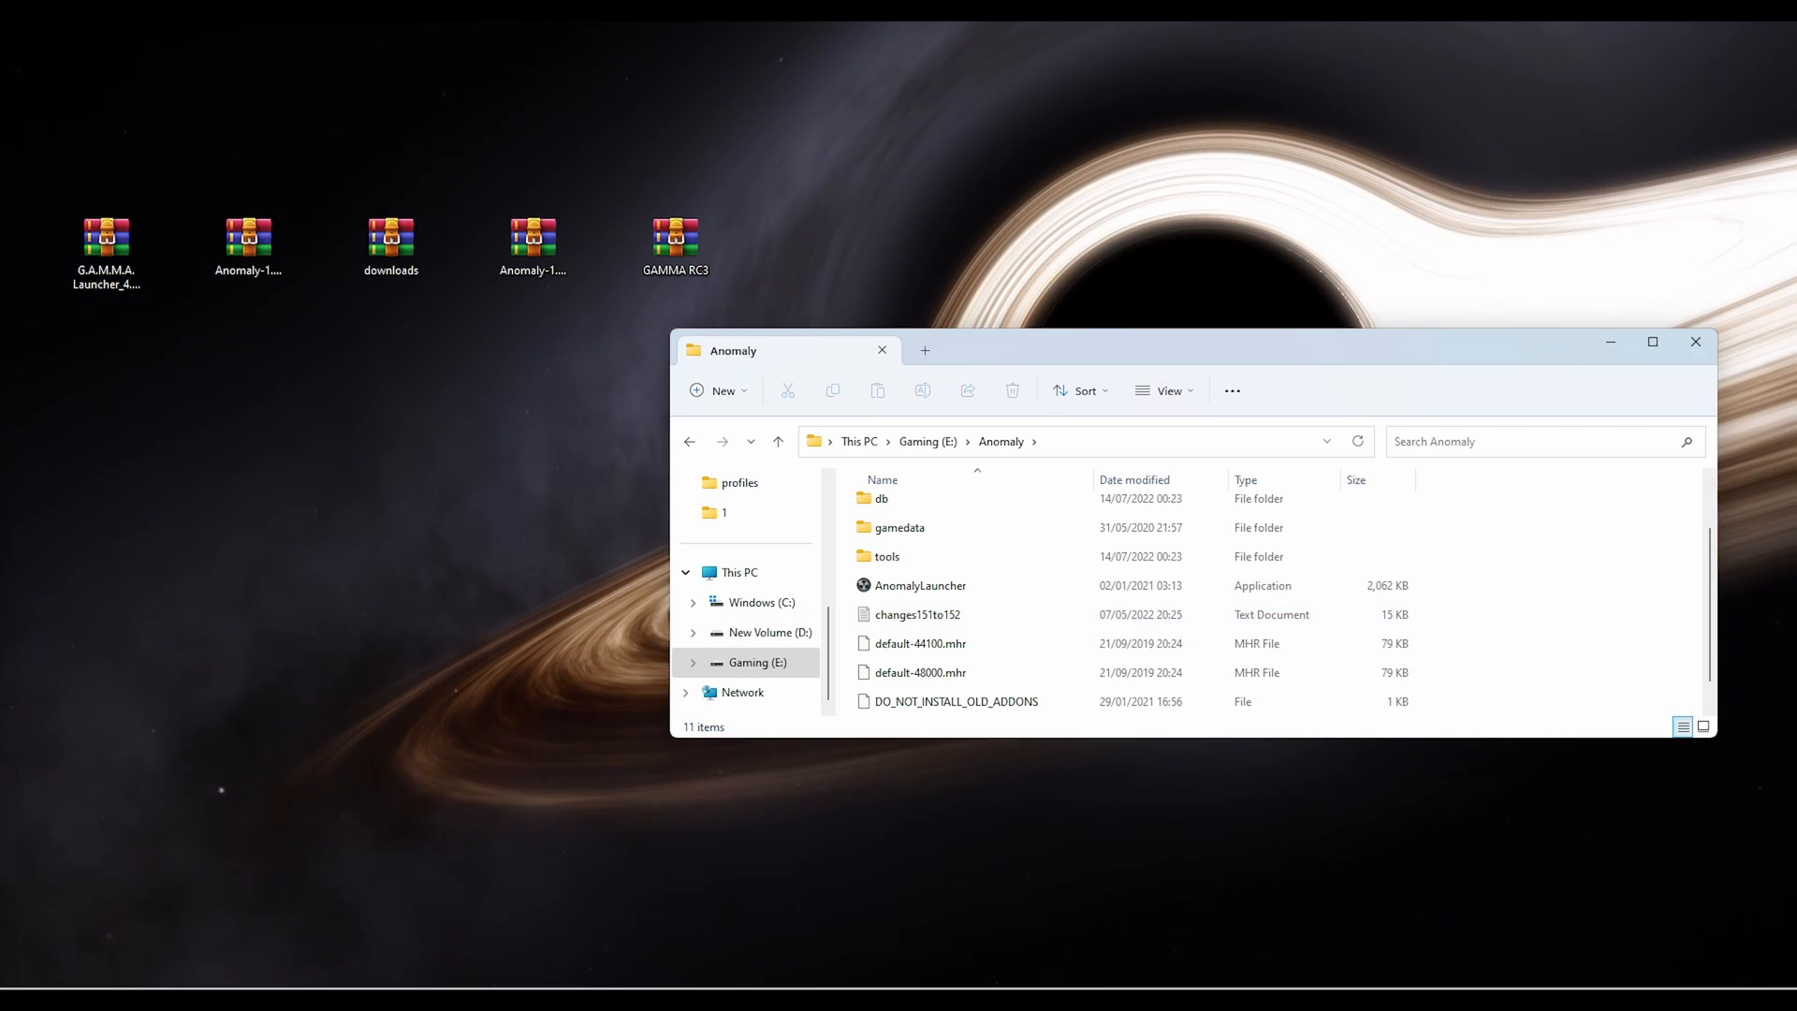
left_click(921, 584)
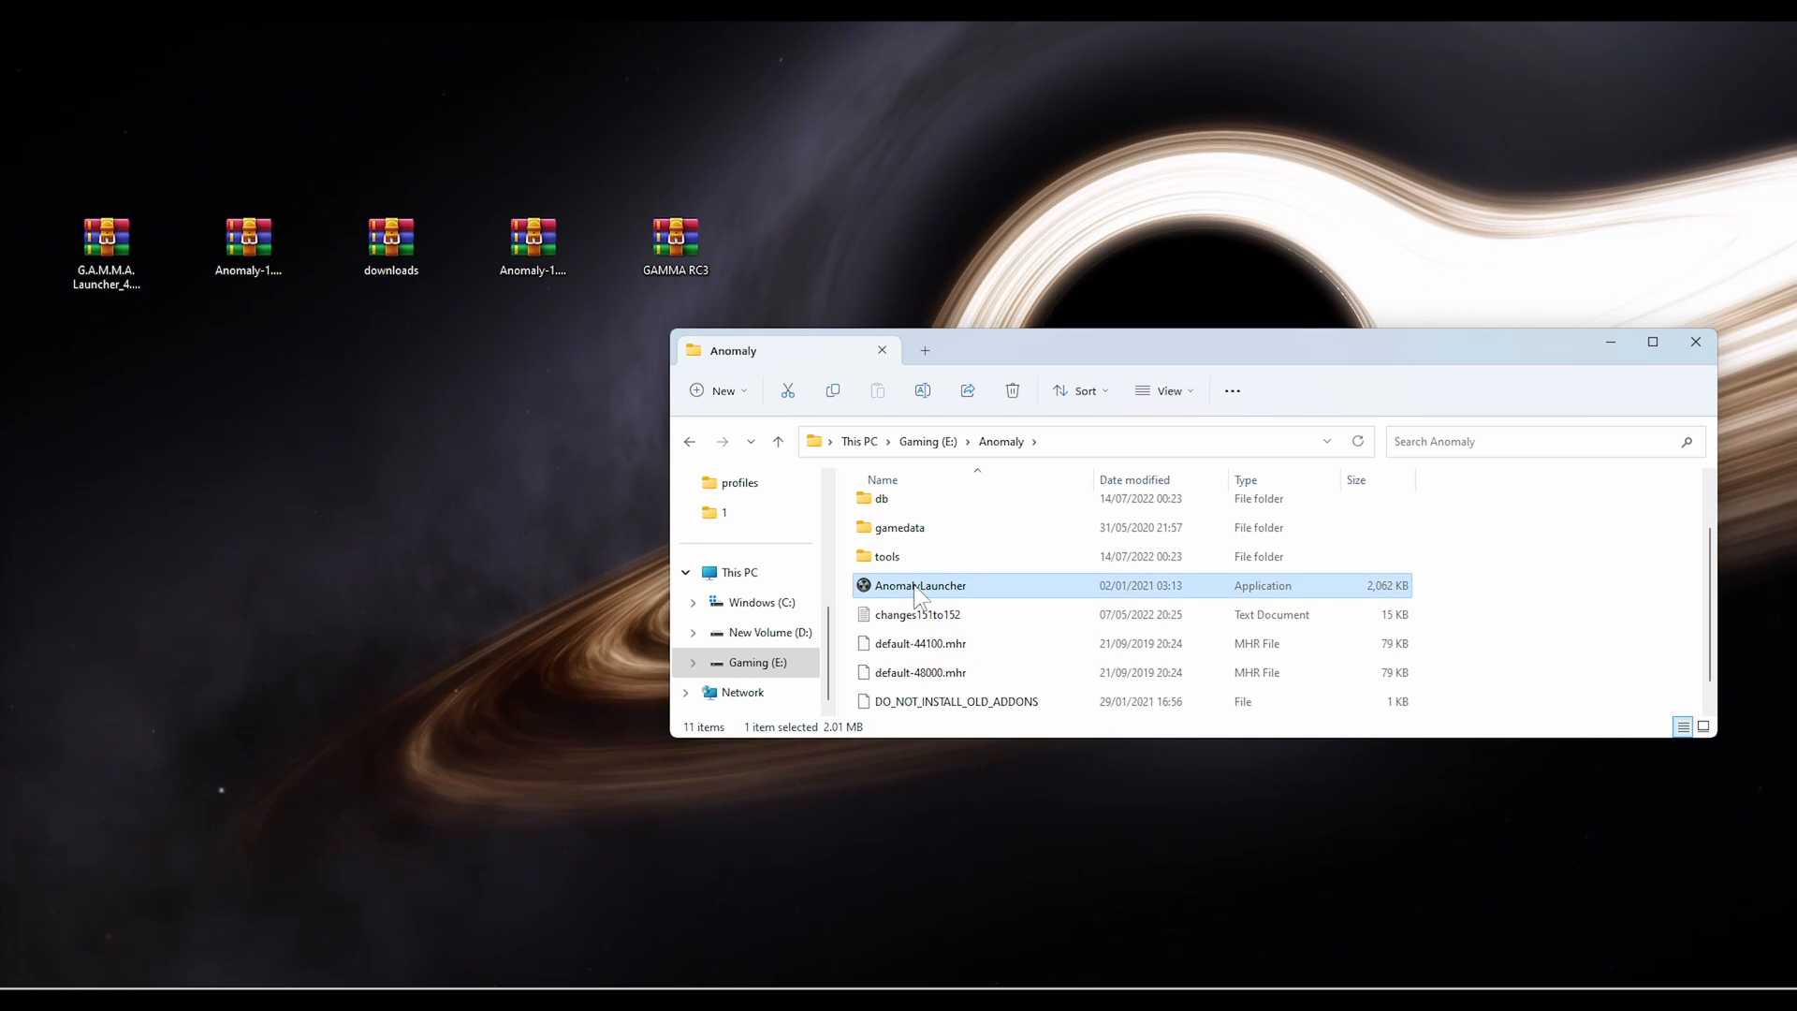
double_click(921, 584)
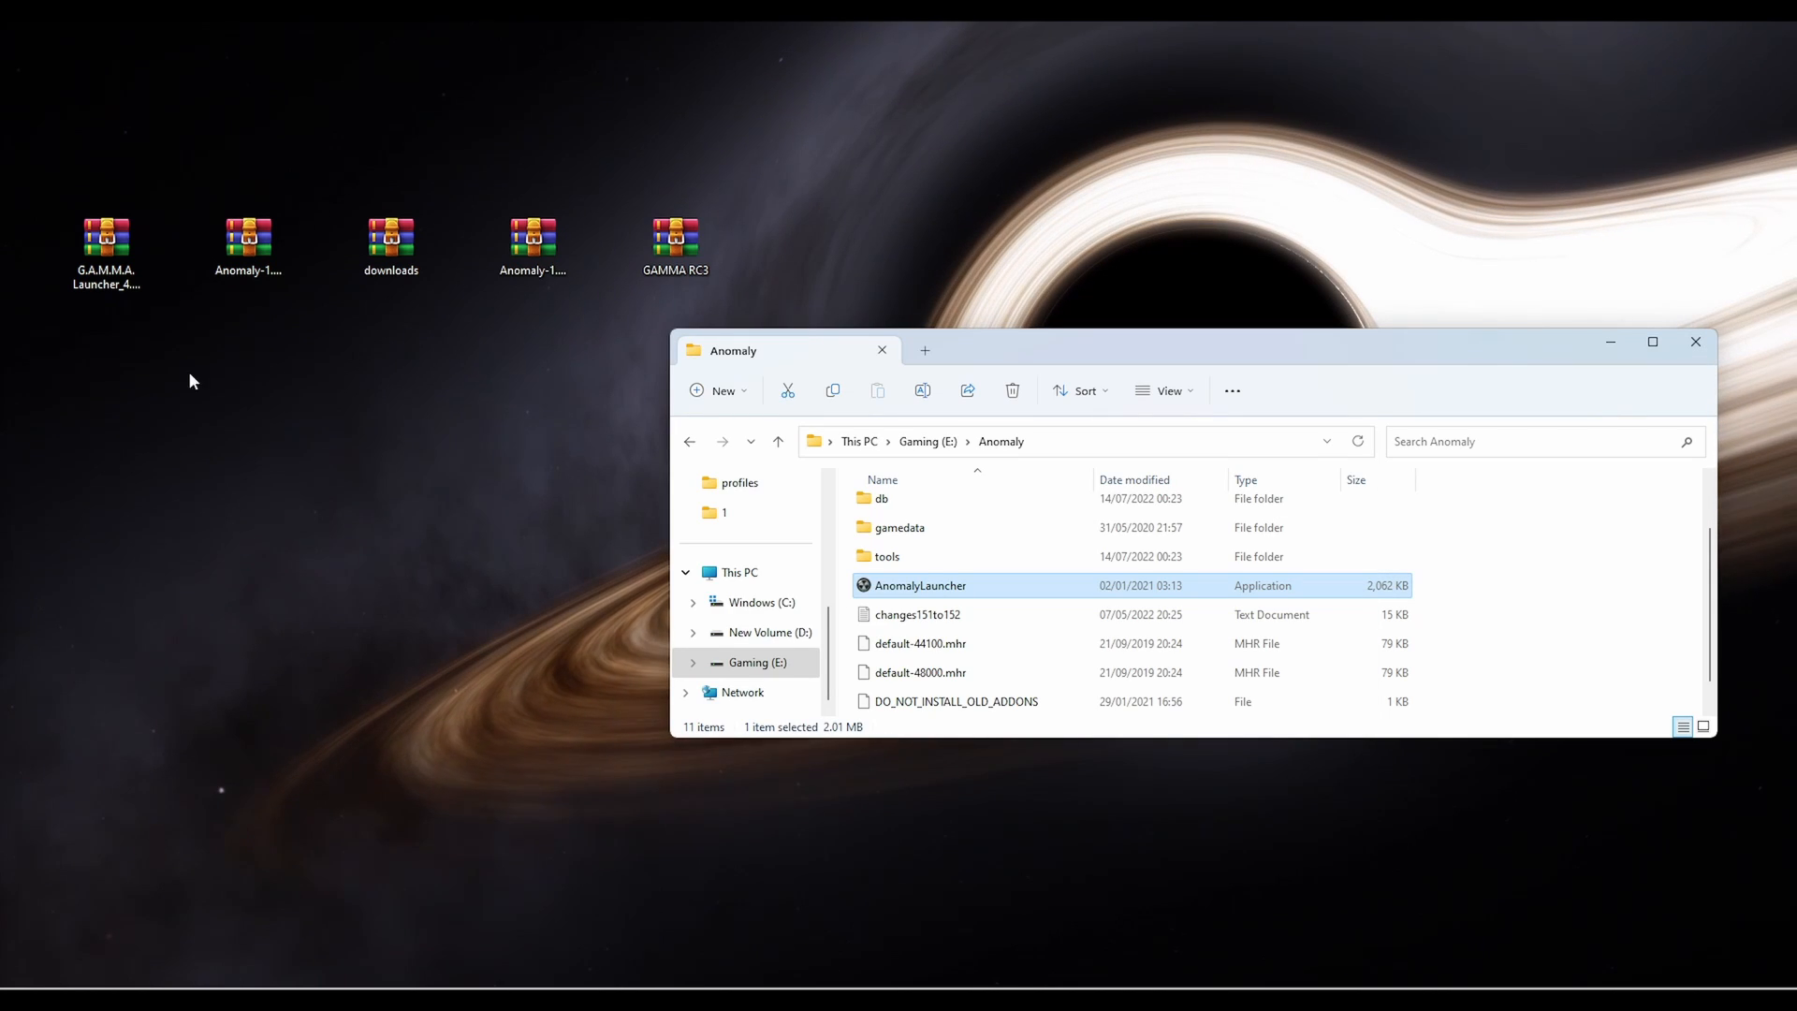
mouse_move(101, 335)
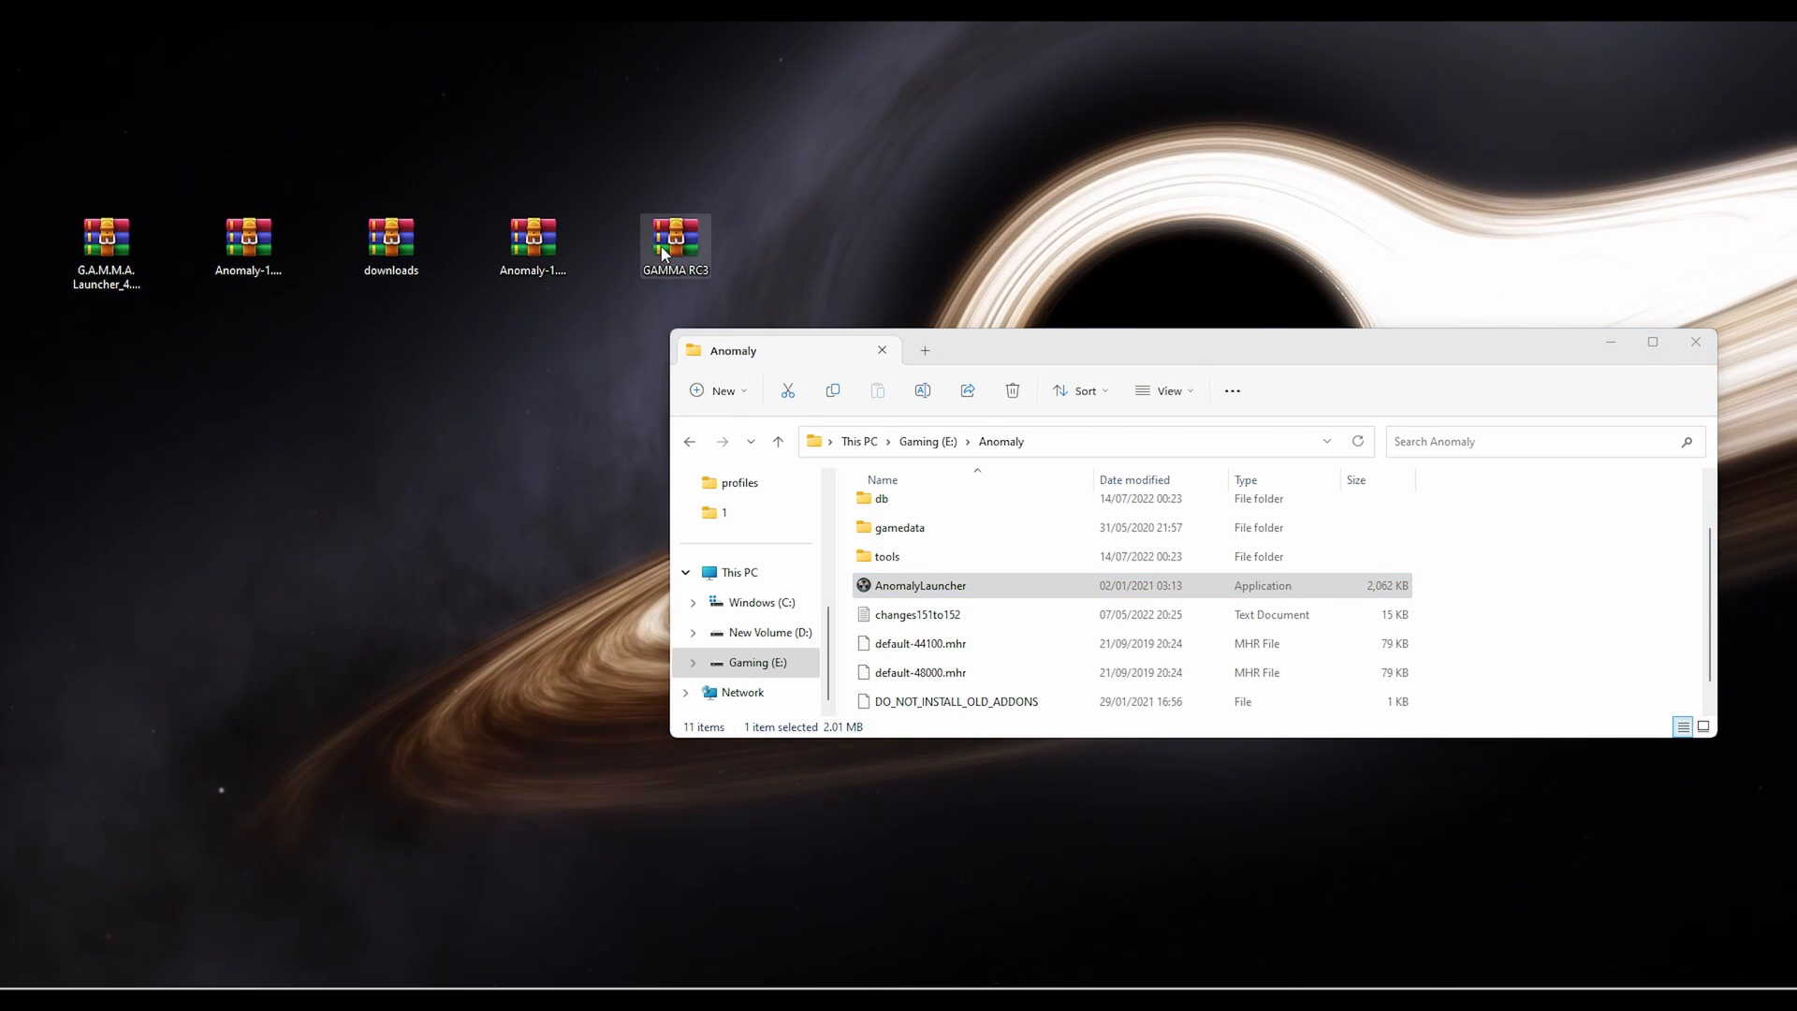
Extract the GAMMA RC3 archive with 7-Zip into E:\GAMMA via Show more options > Extract files
right_click(670, 247)
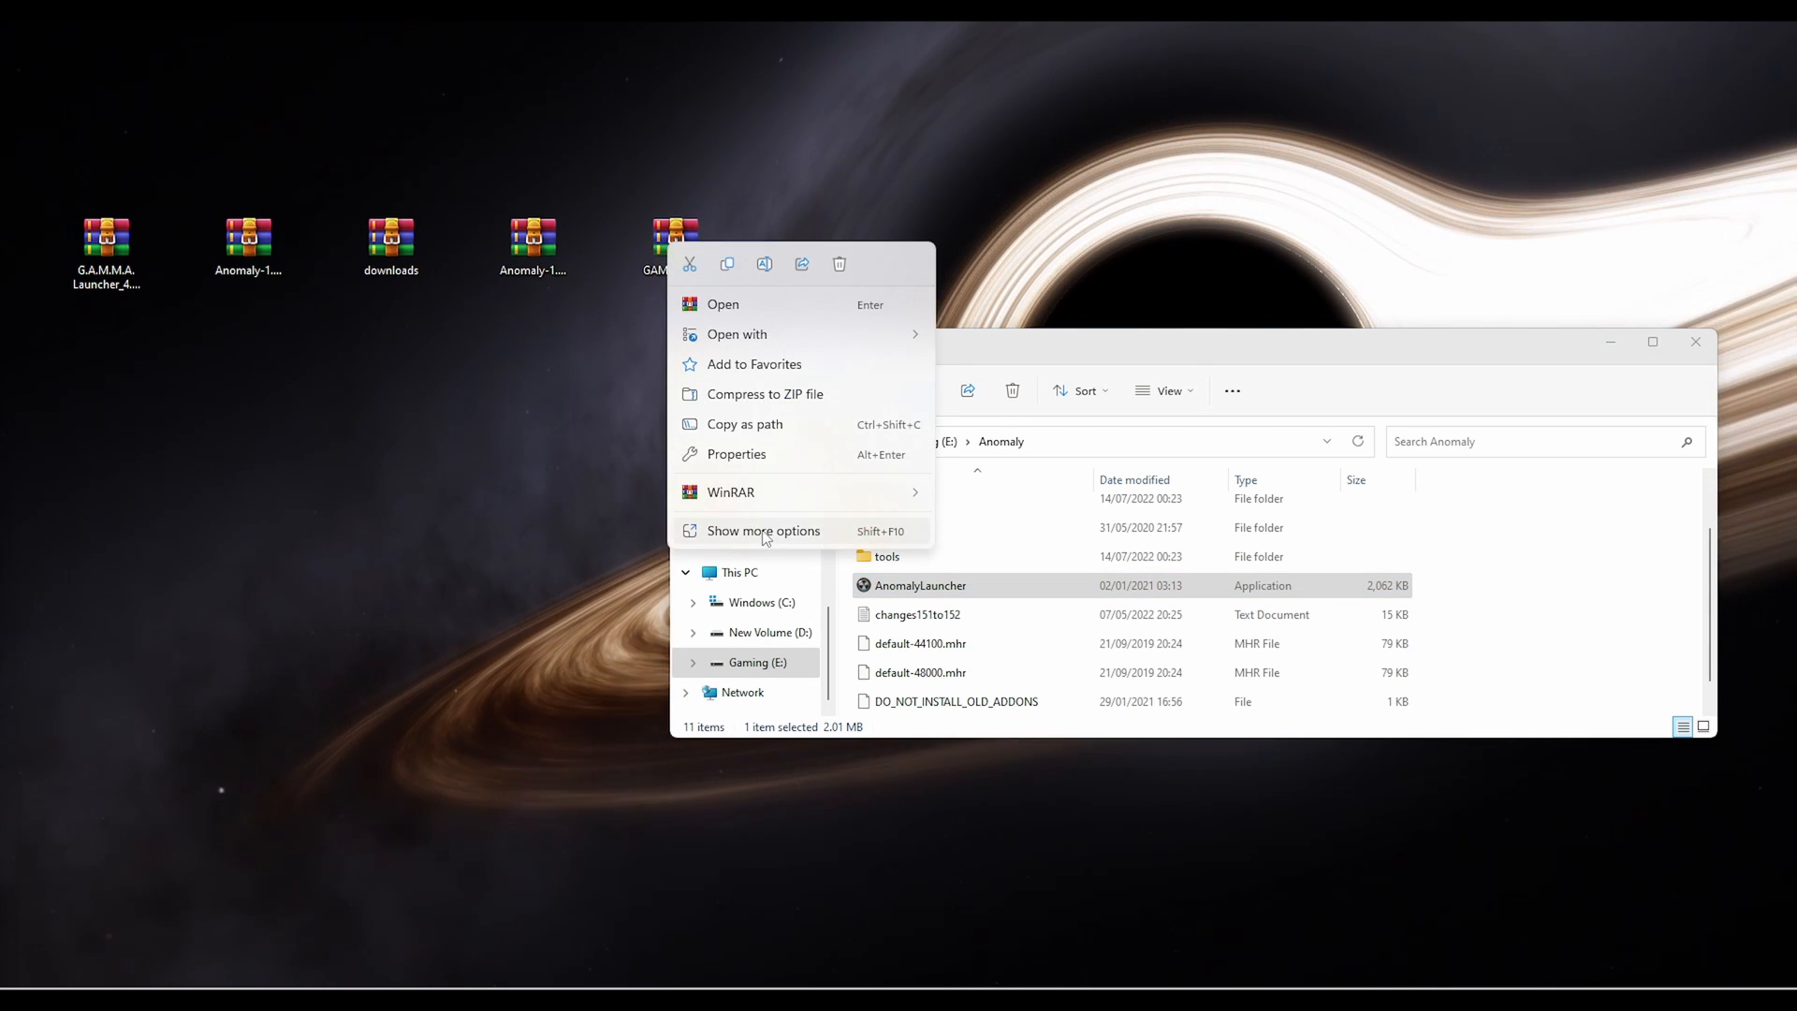
left_click(763, 531)
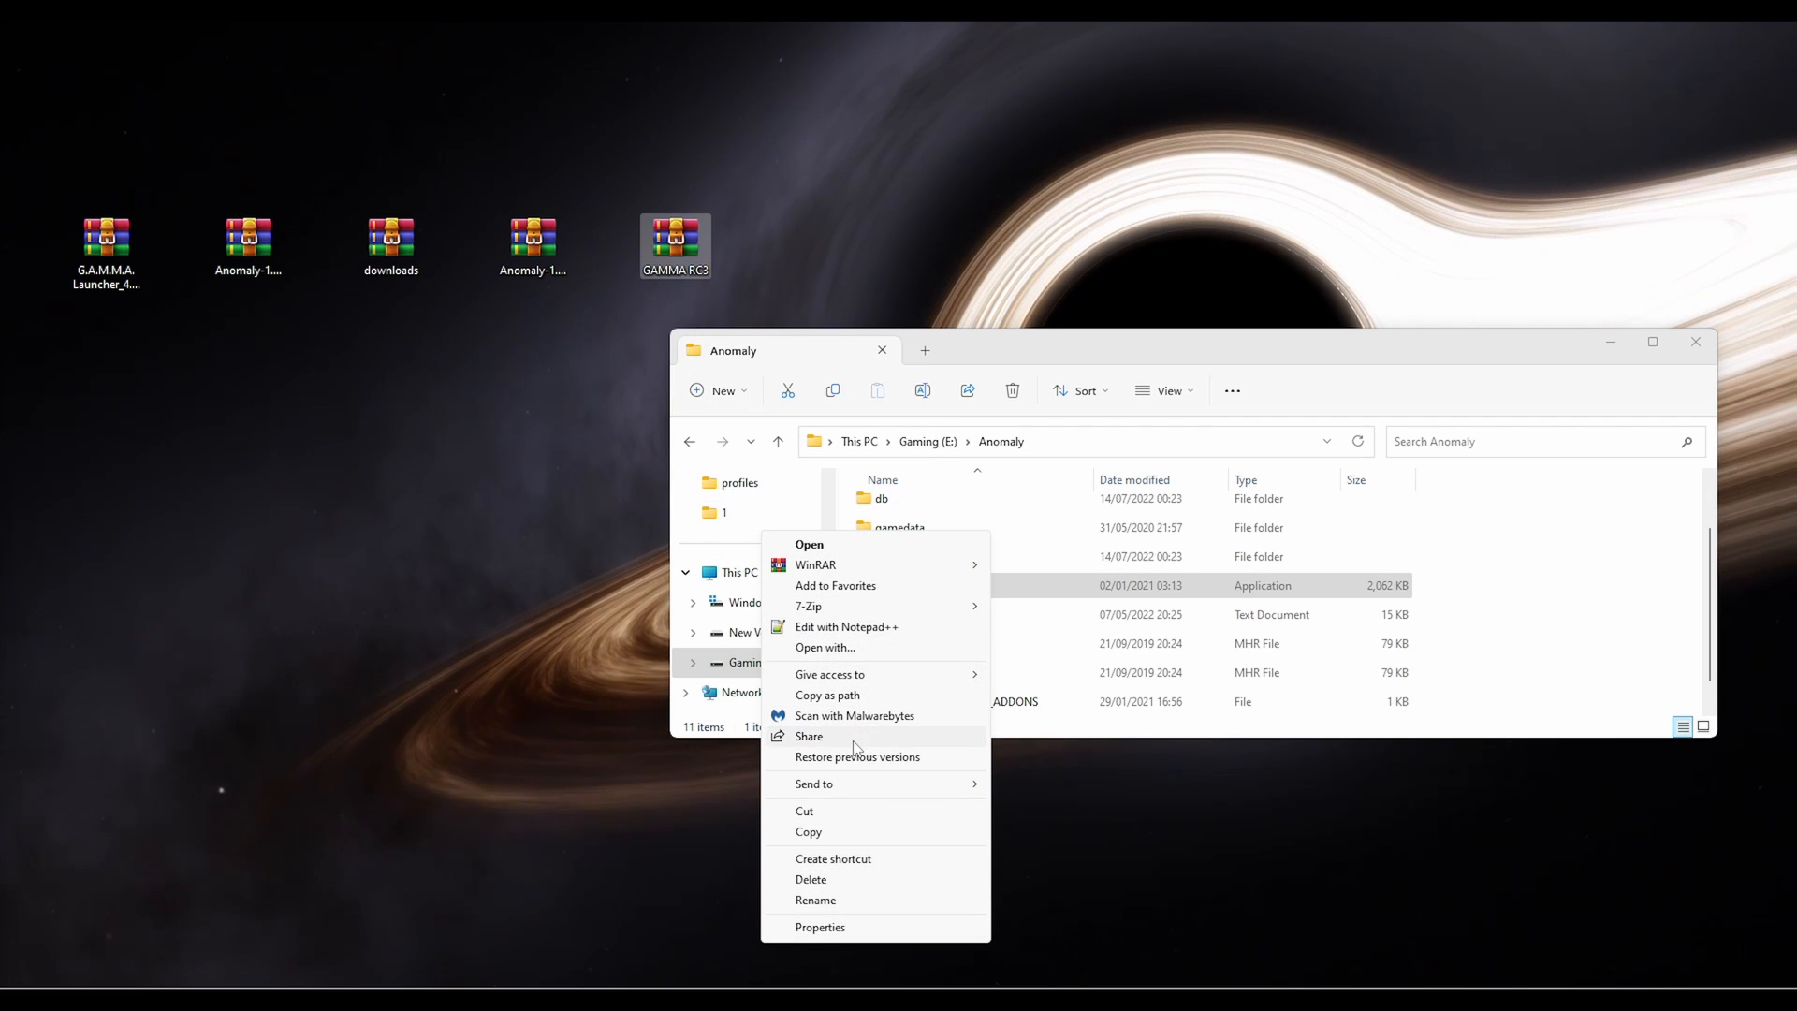
mouse_move(844, 612)
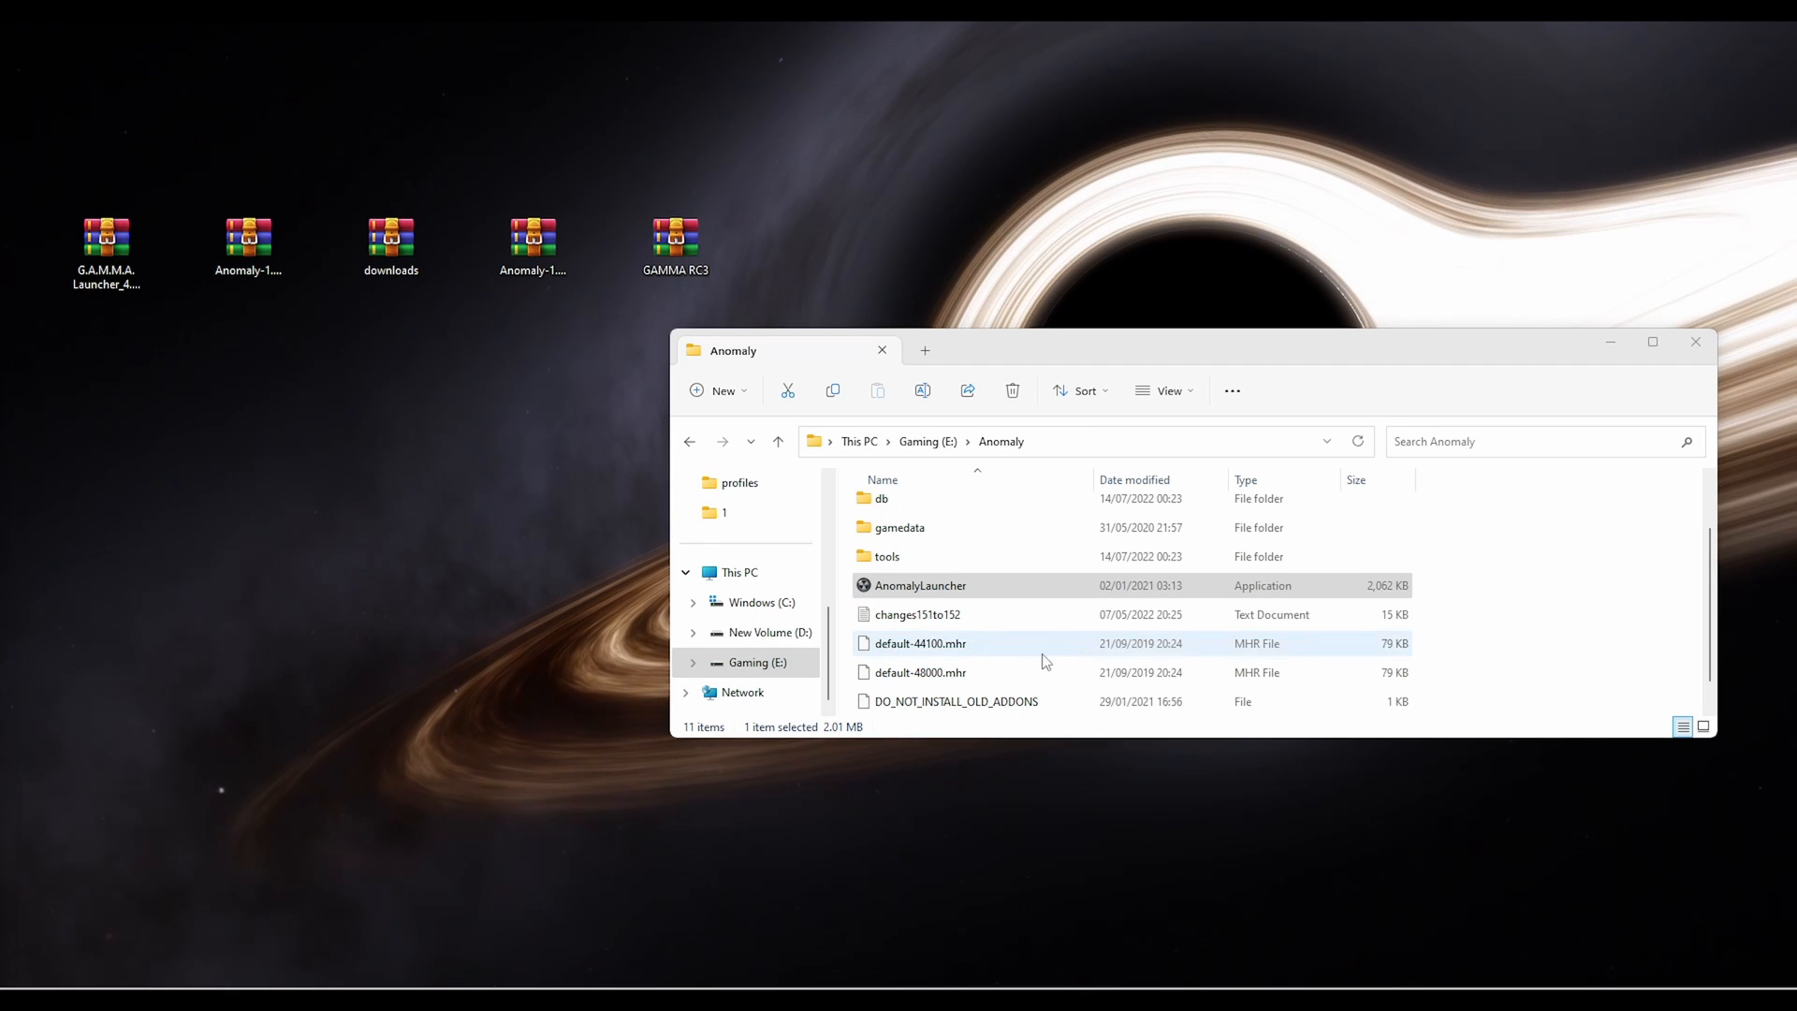
double_click(673, 236)
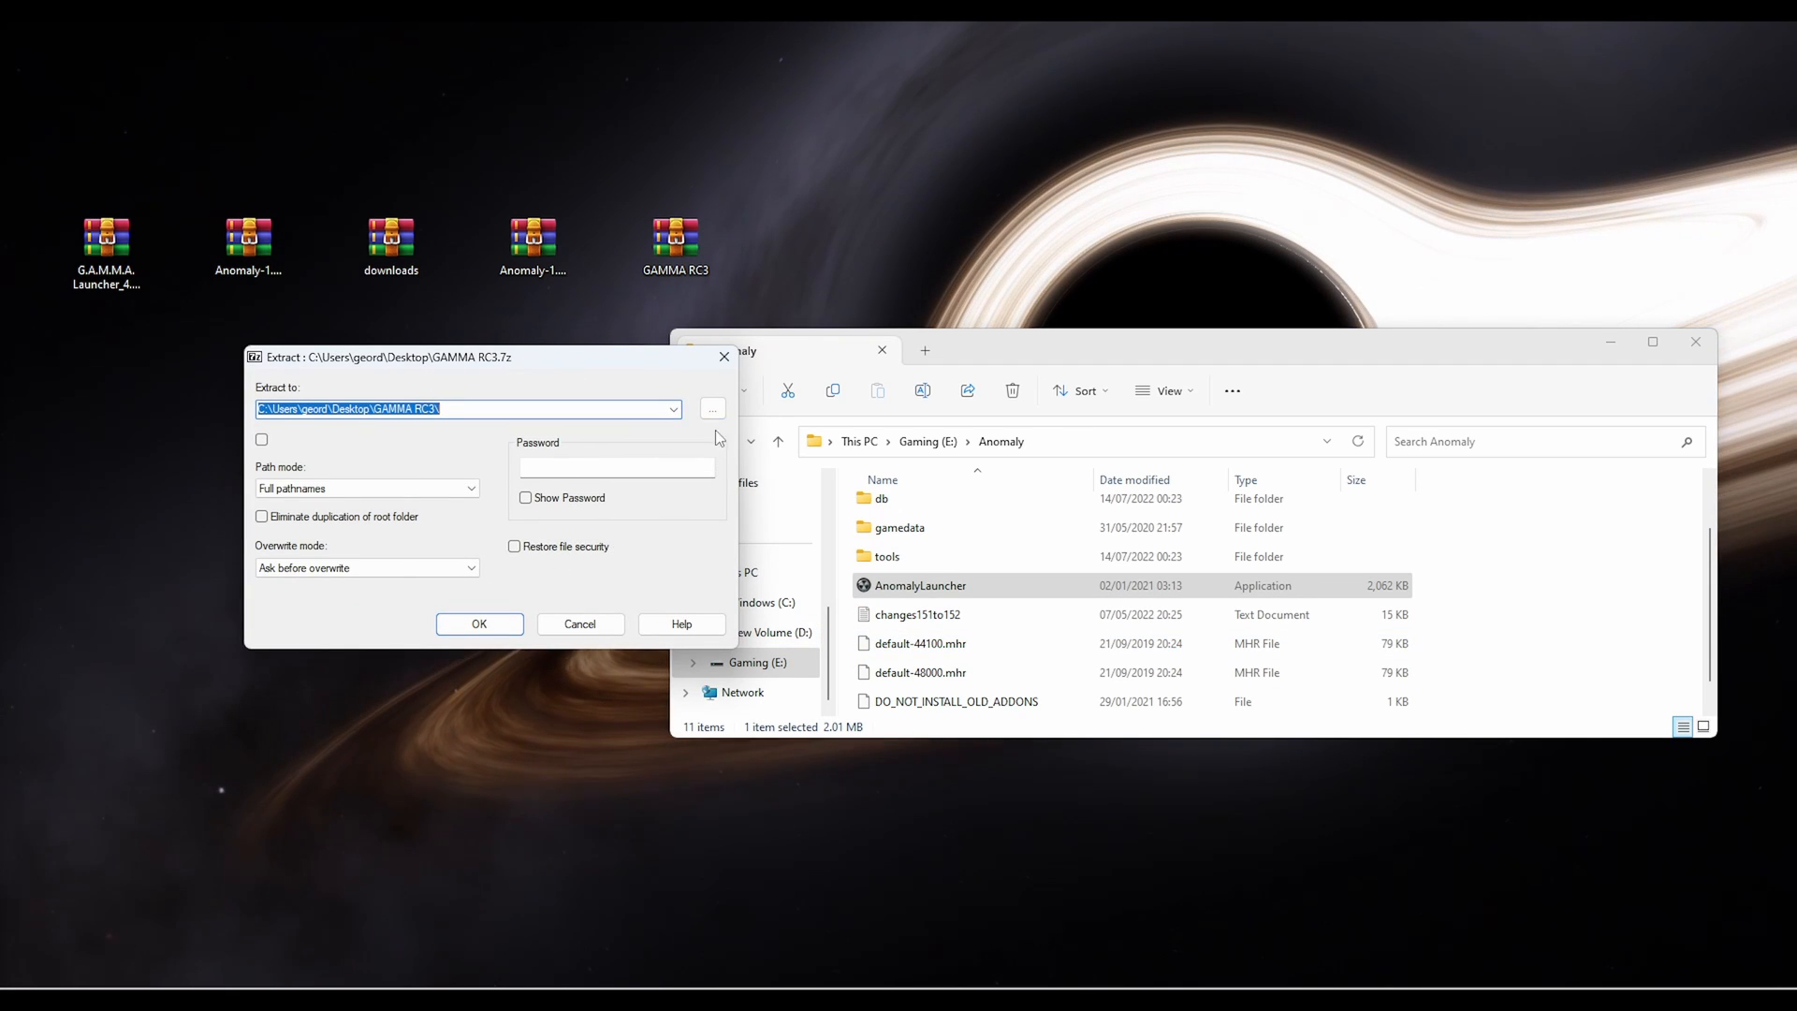
left_click(712, 408)
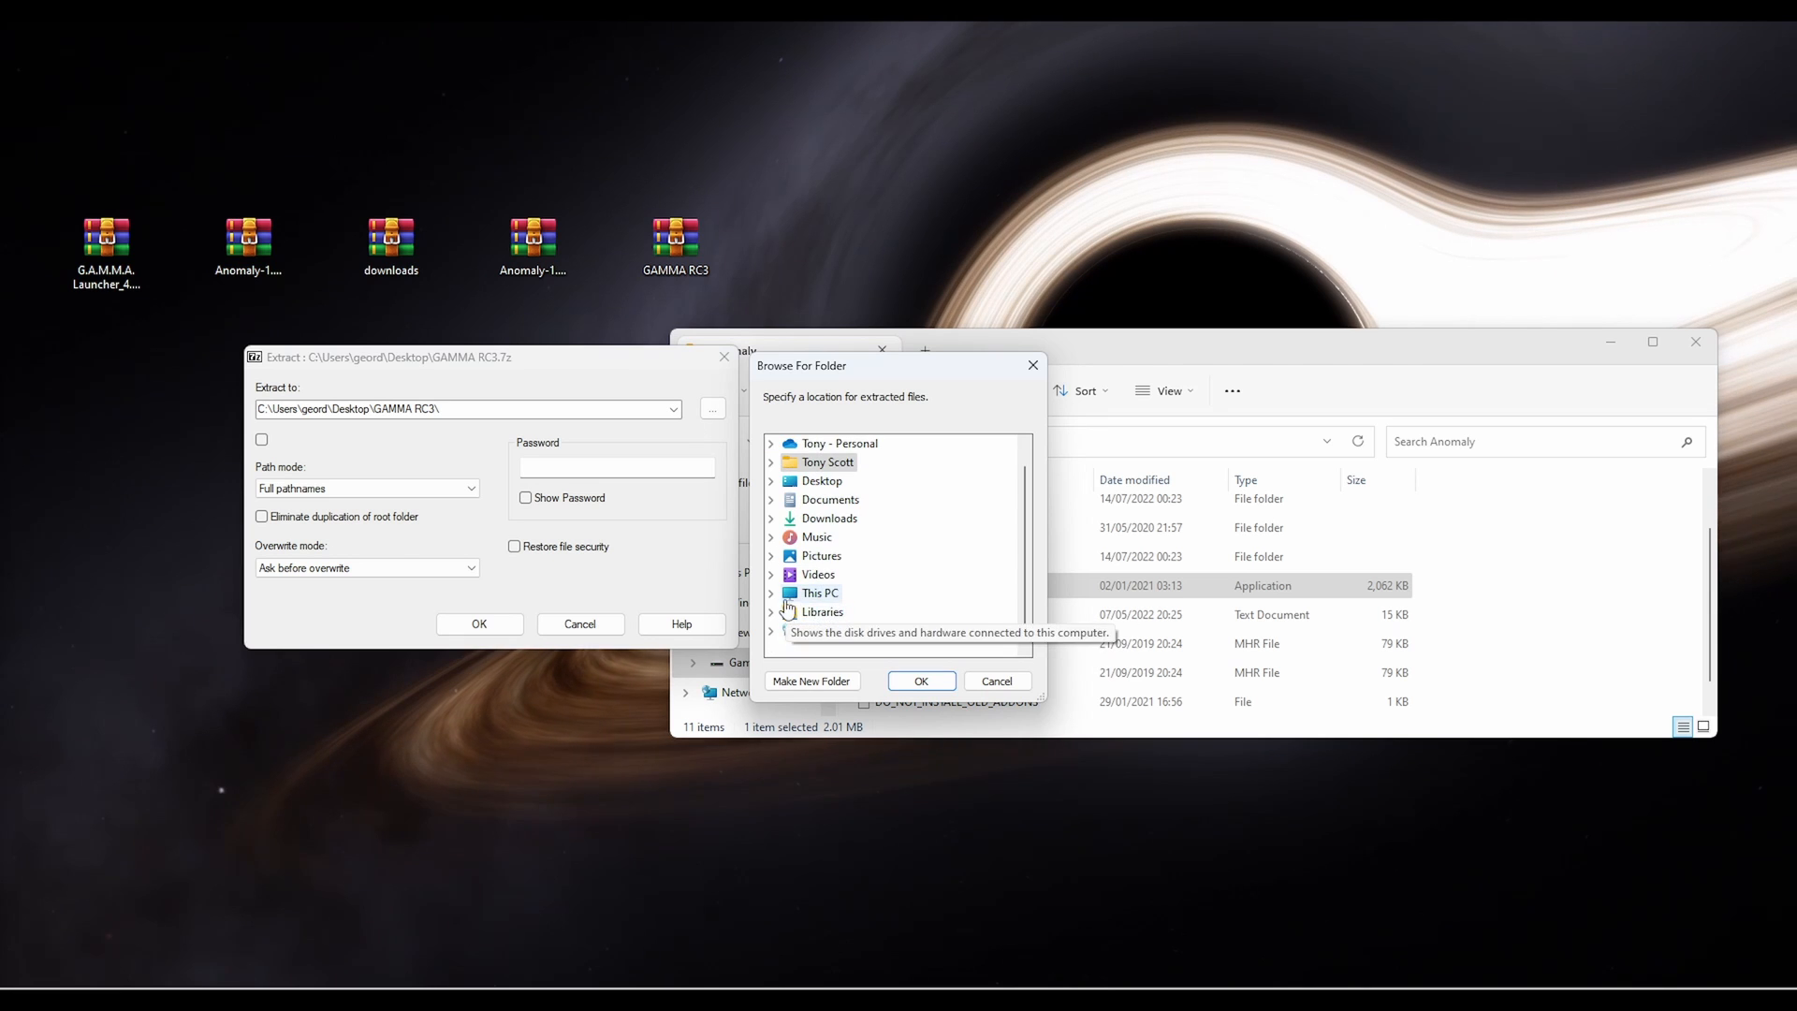
left_click(771, 591)
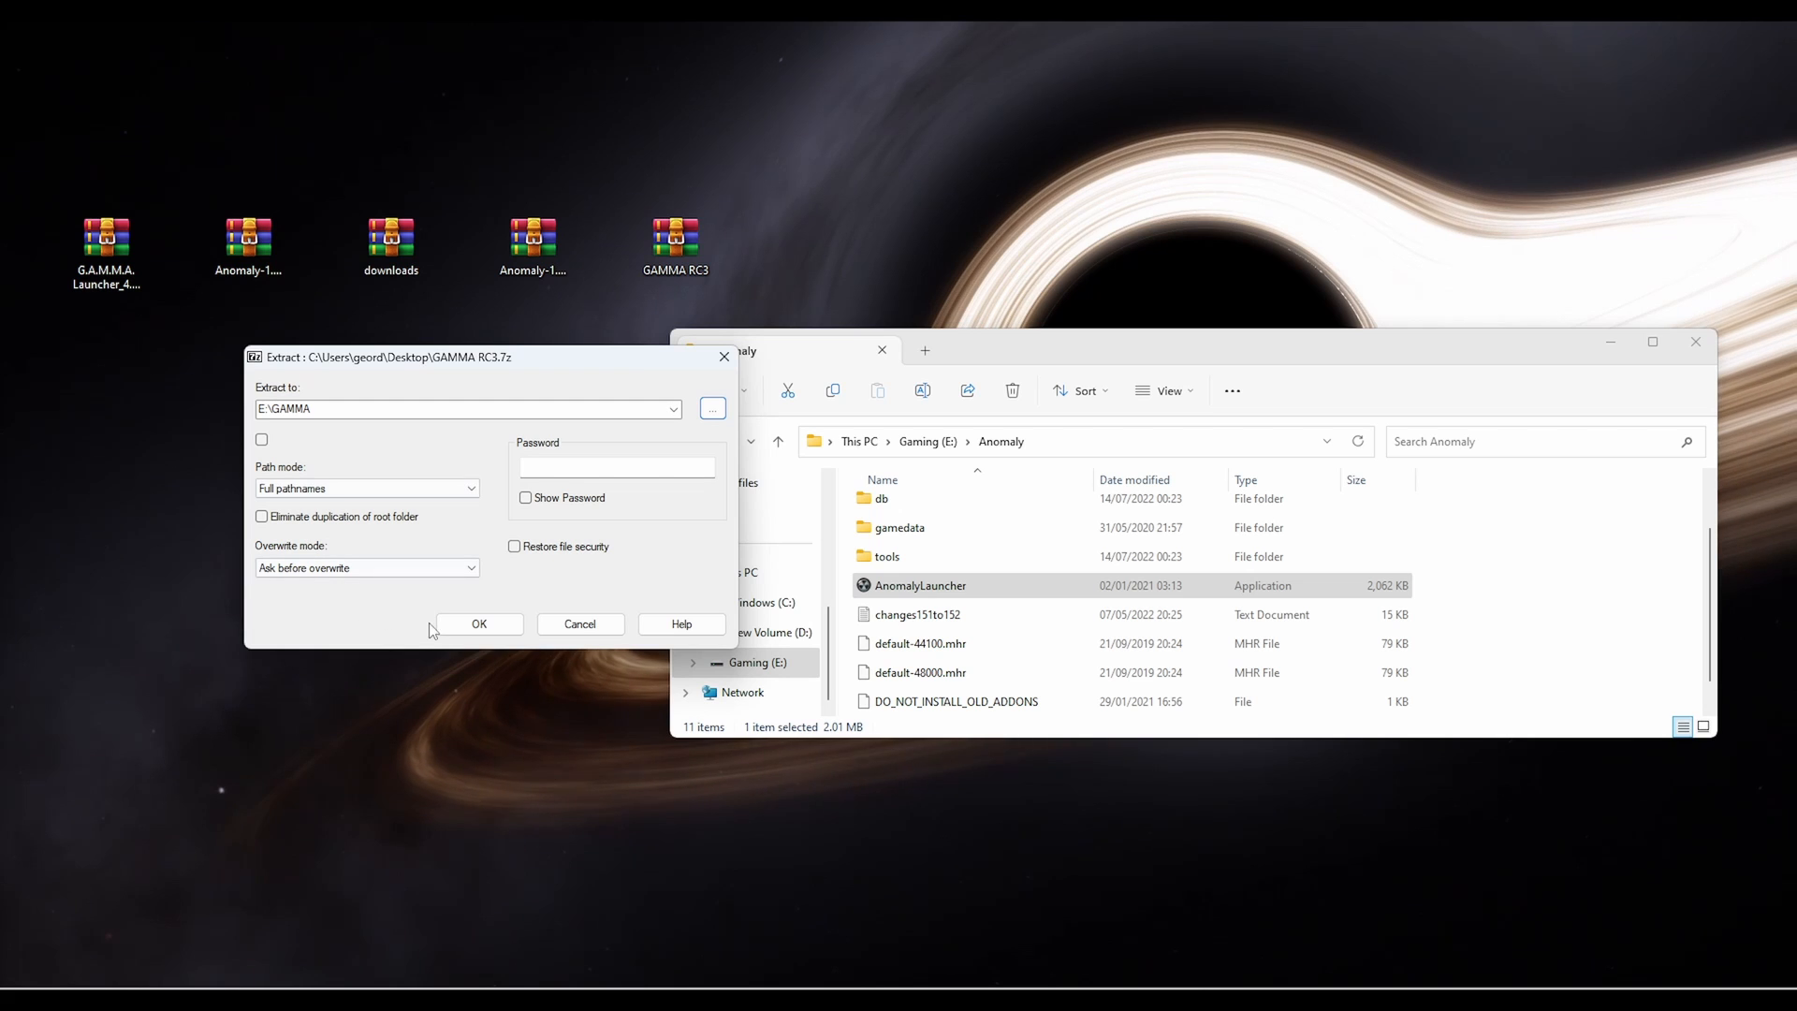
left_click(581, 624)
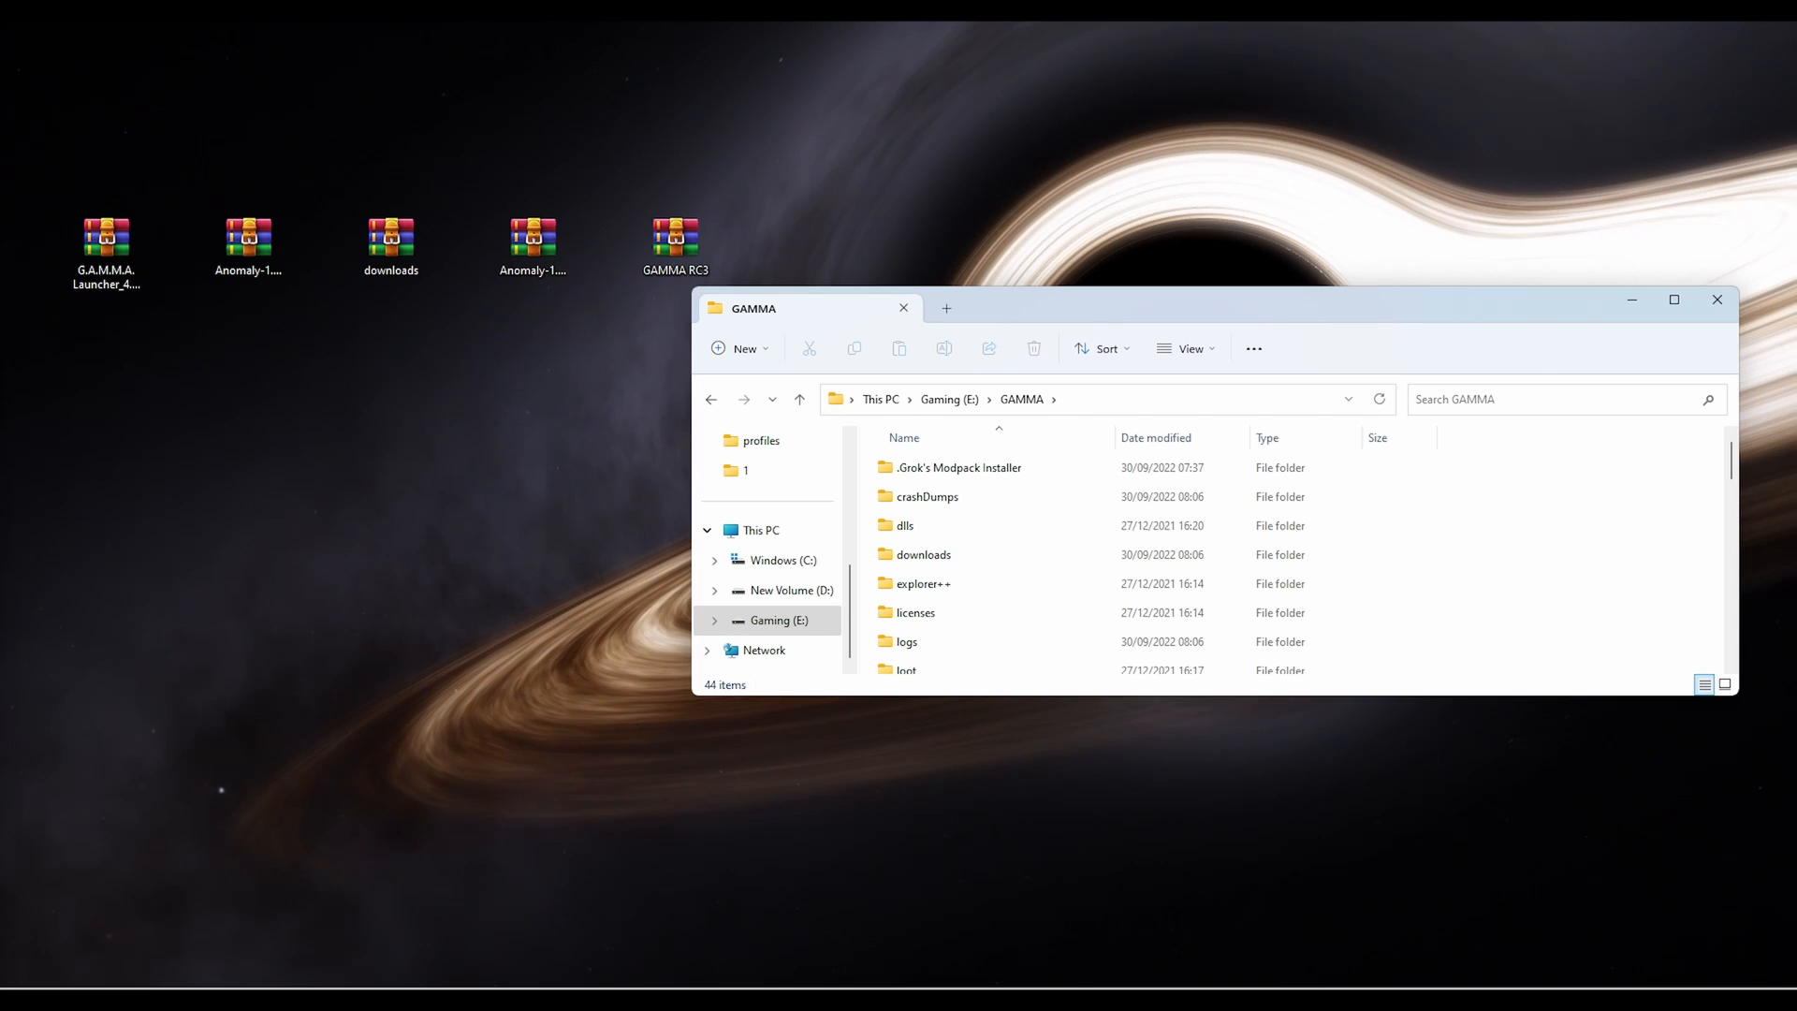
Bring up 7-Zip's Extract dialog for the G.A.M.M.A. Launcher 4.3.0.0 archive and browse for a destination
left_click(103, 240)
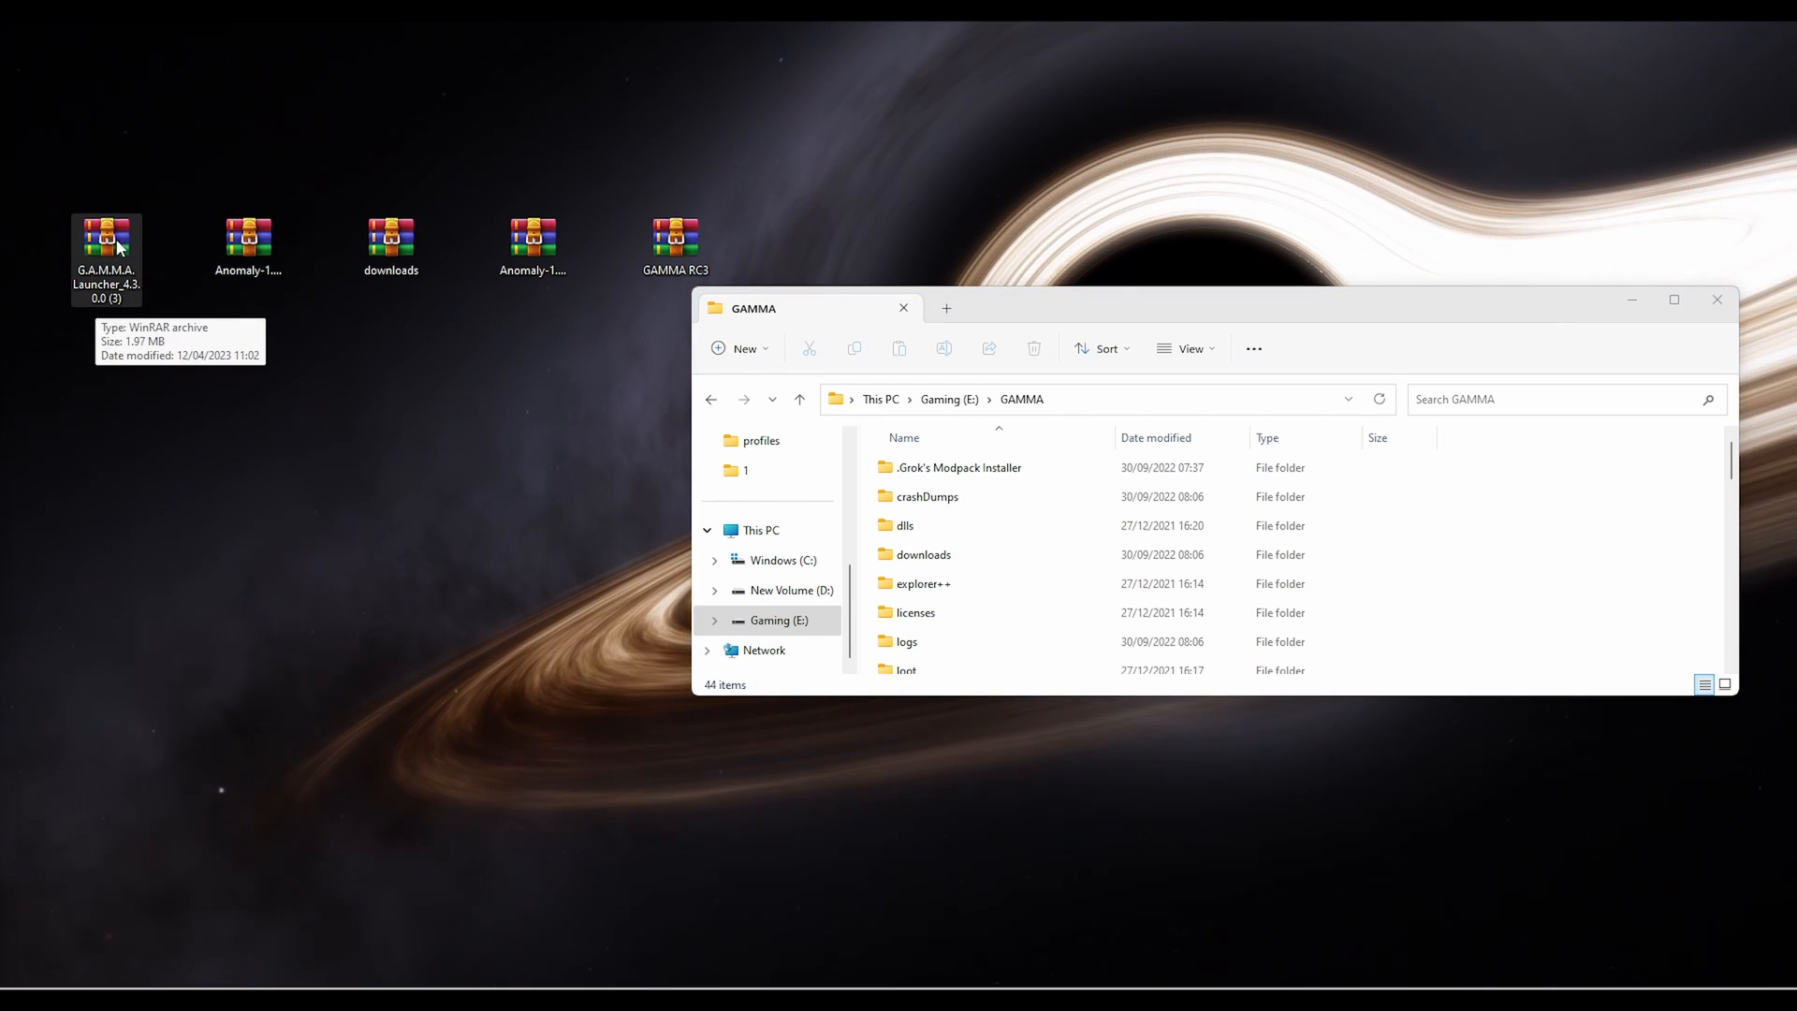
right_click(108, 240)
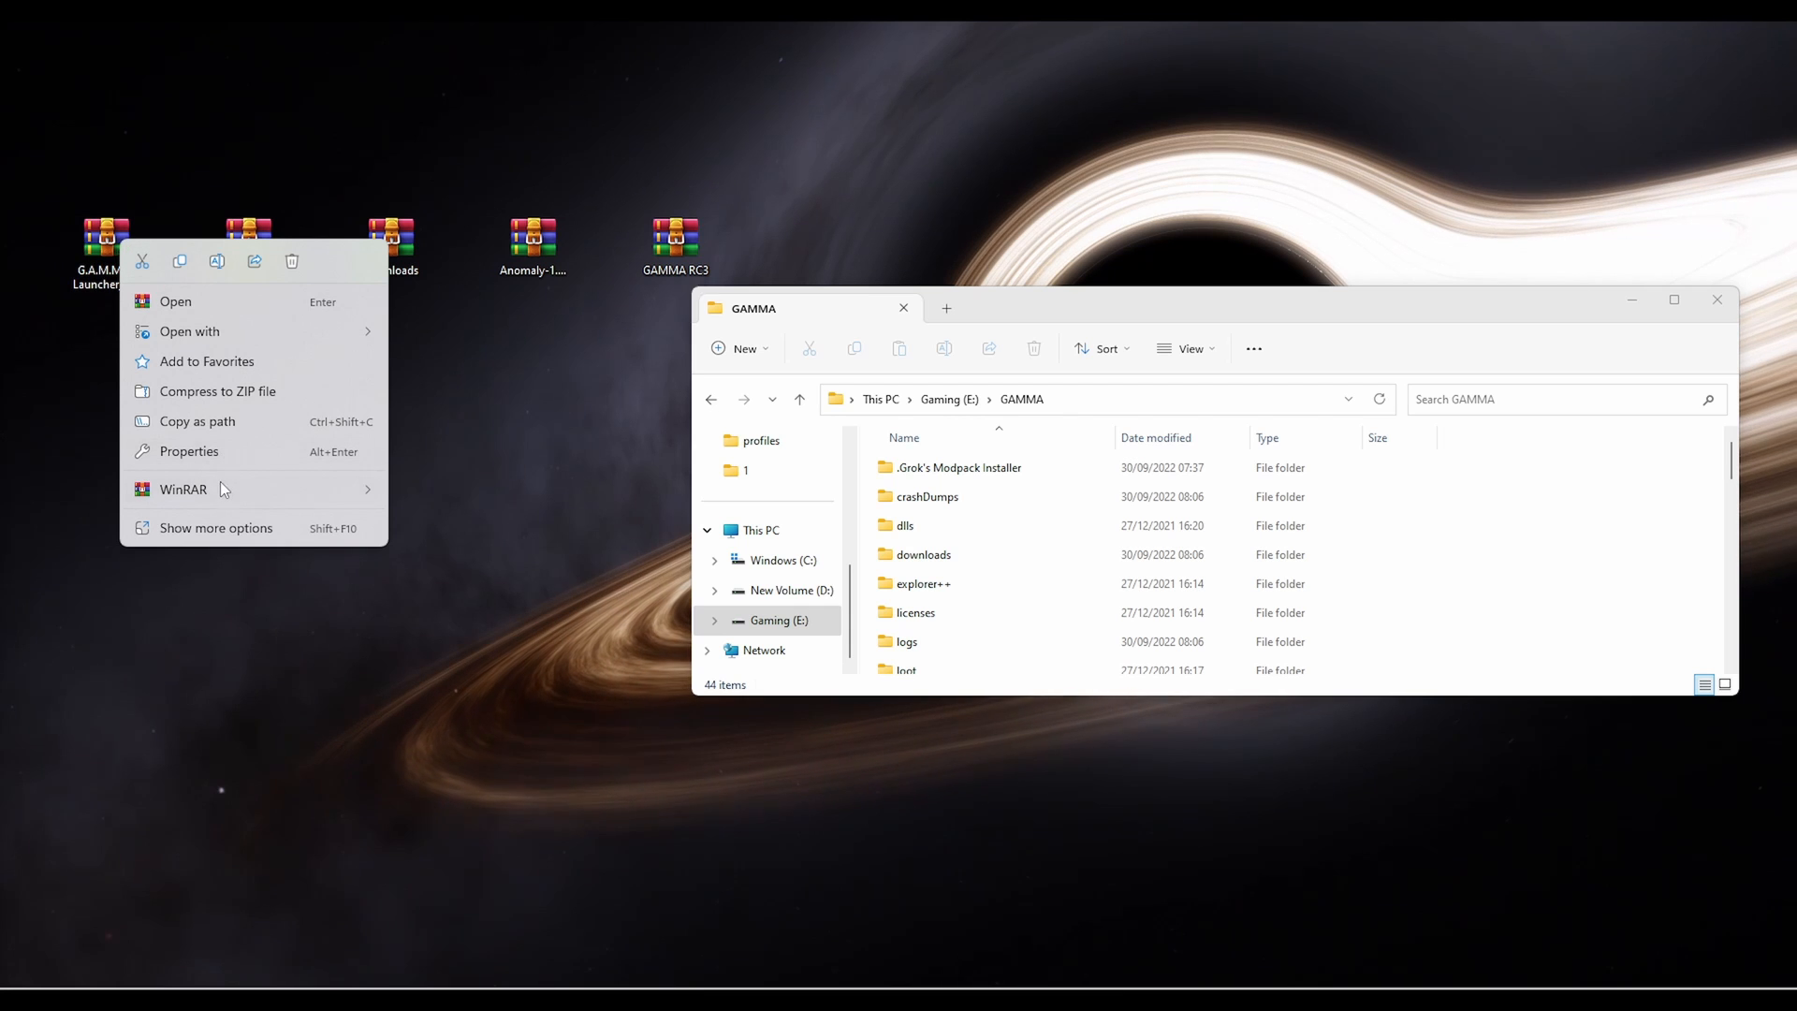
left_click(215, 528)
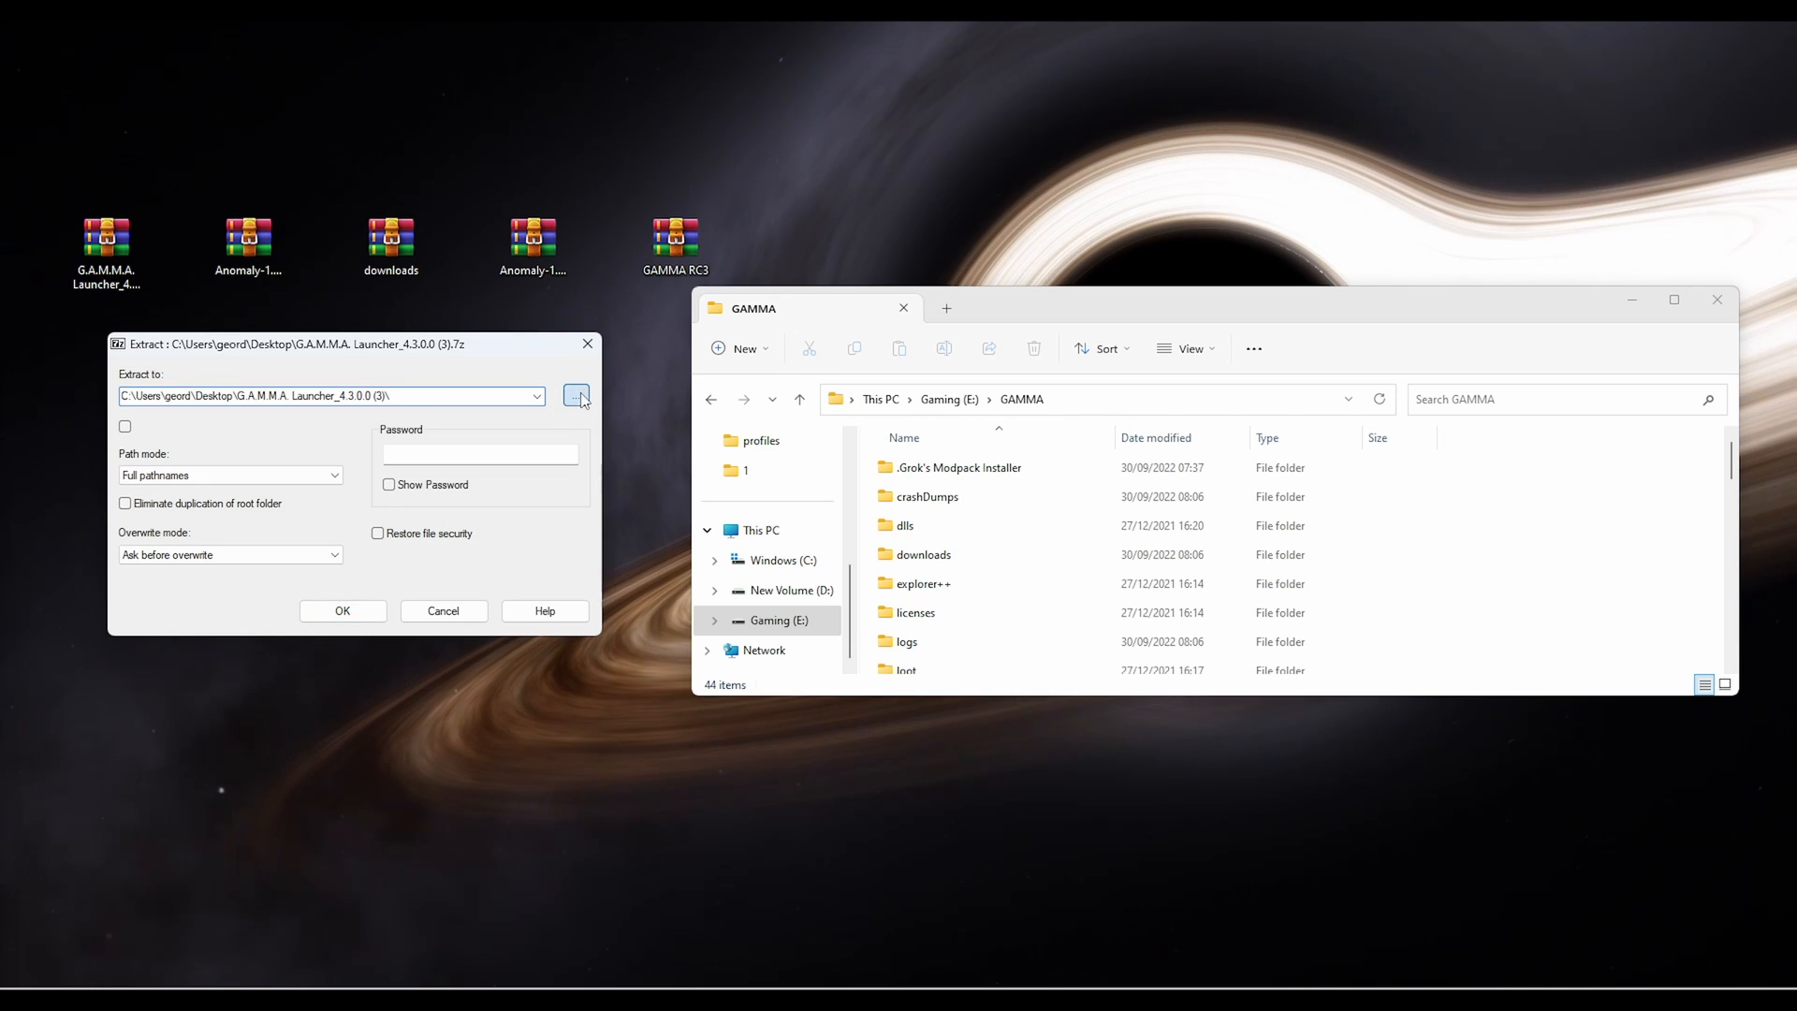
left_click(576, 395)
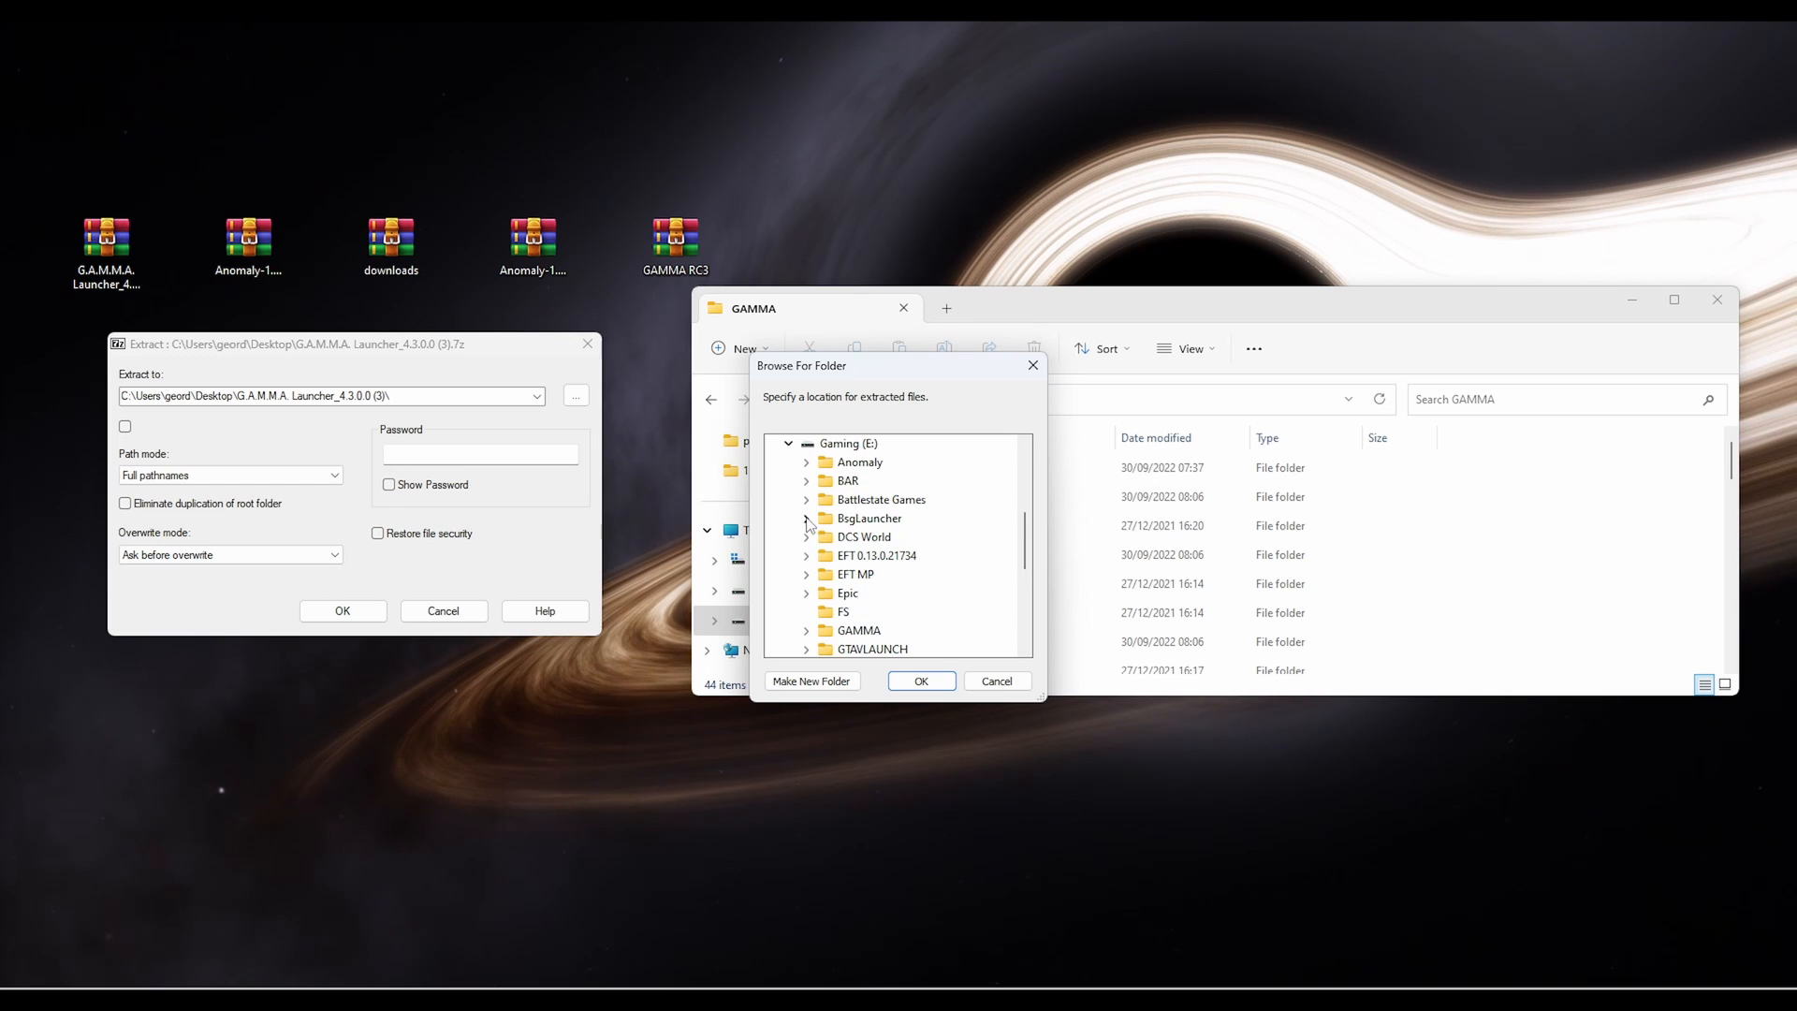
Choose E:\GAMMA\.Grok's Modpack Installer as destination and extract the launcher there
left_click(805, 629)
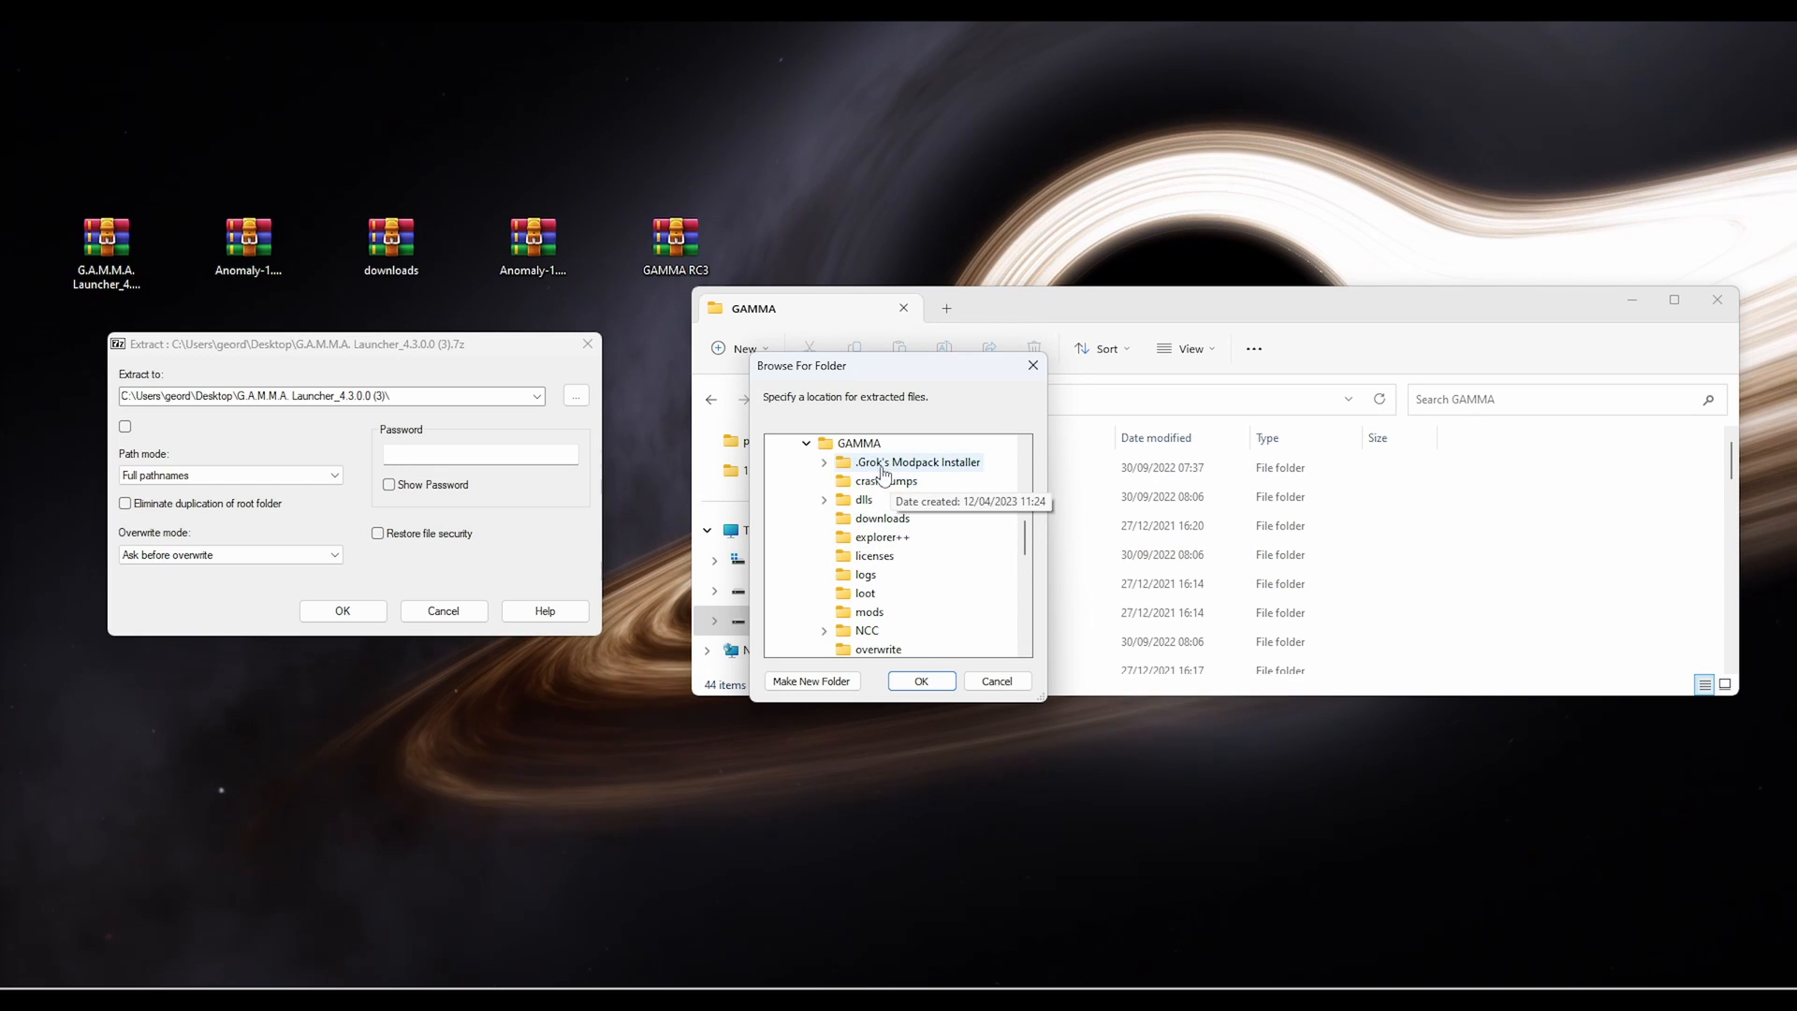
left_click(823, 461)
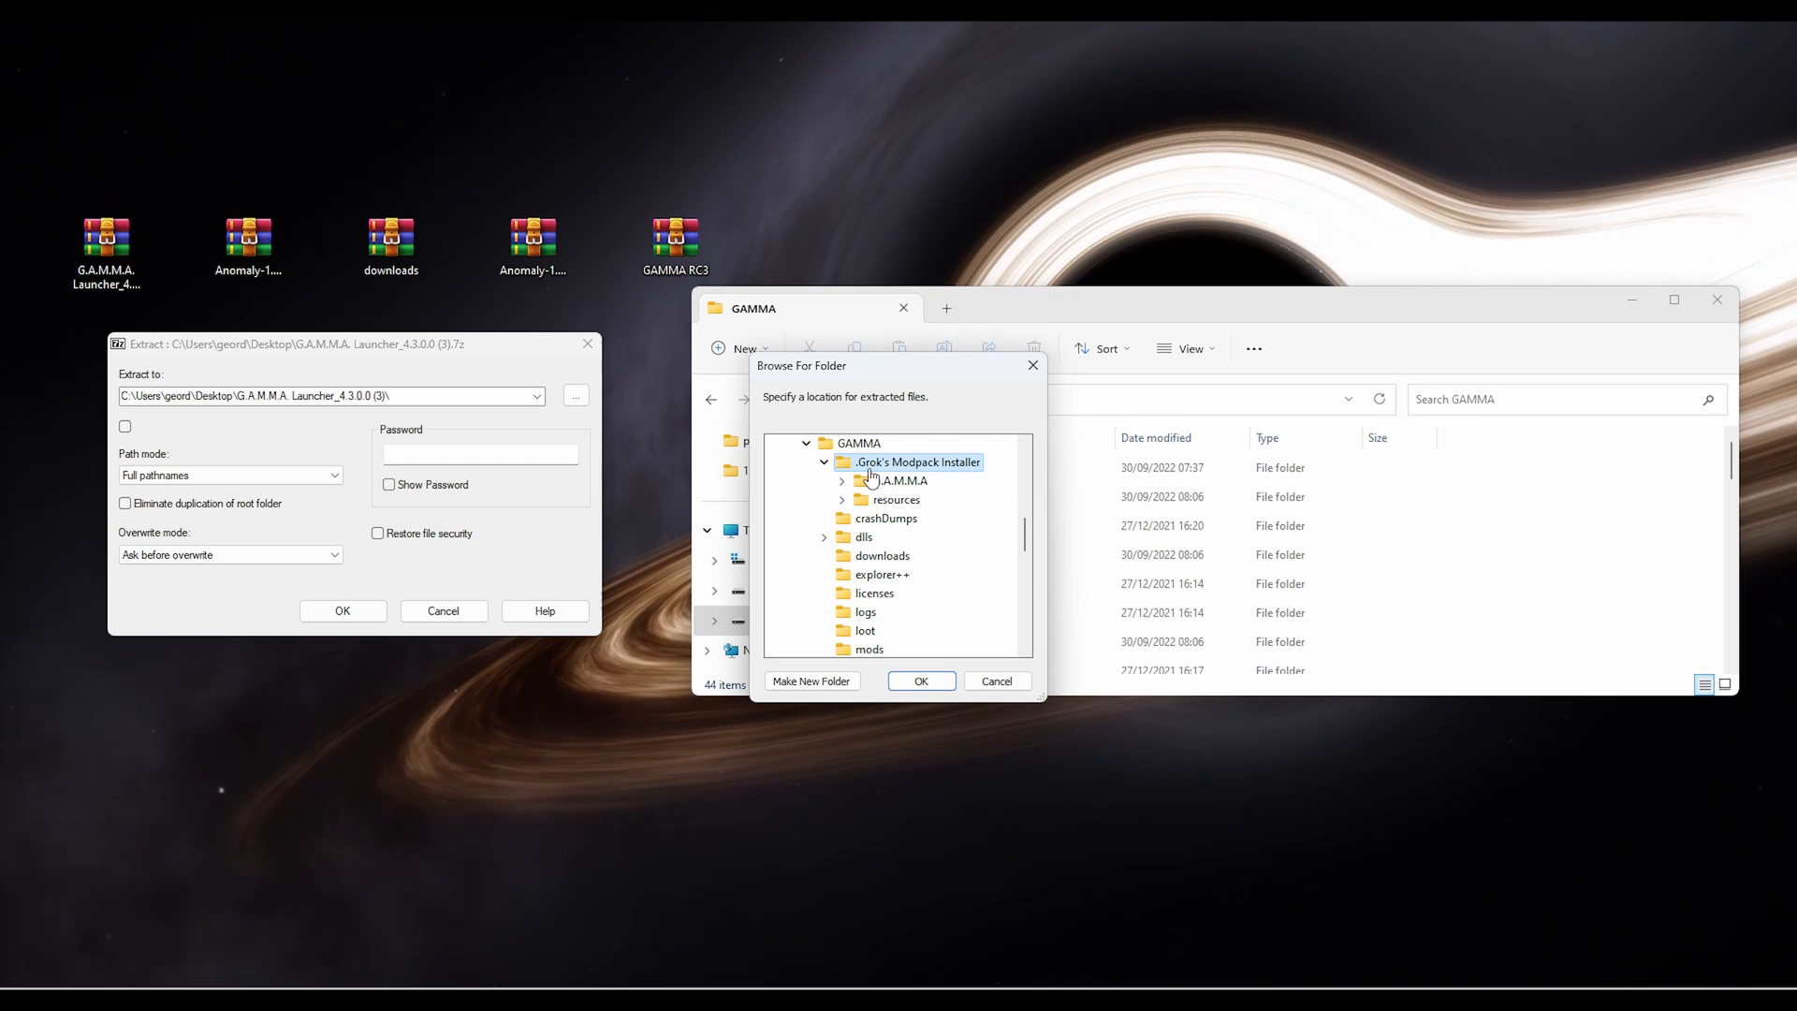
left_click(921, 681)
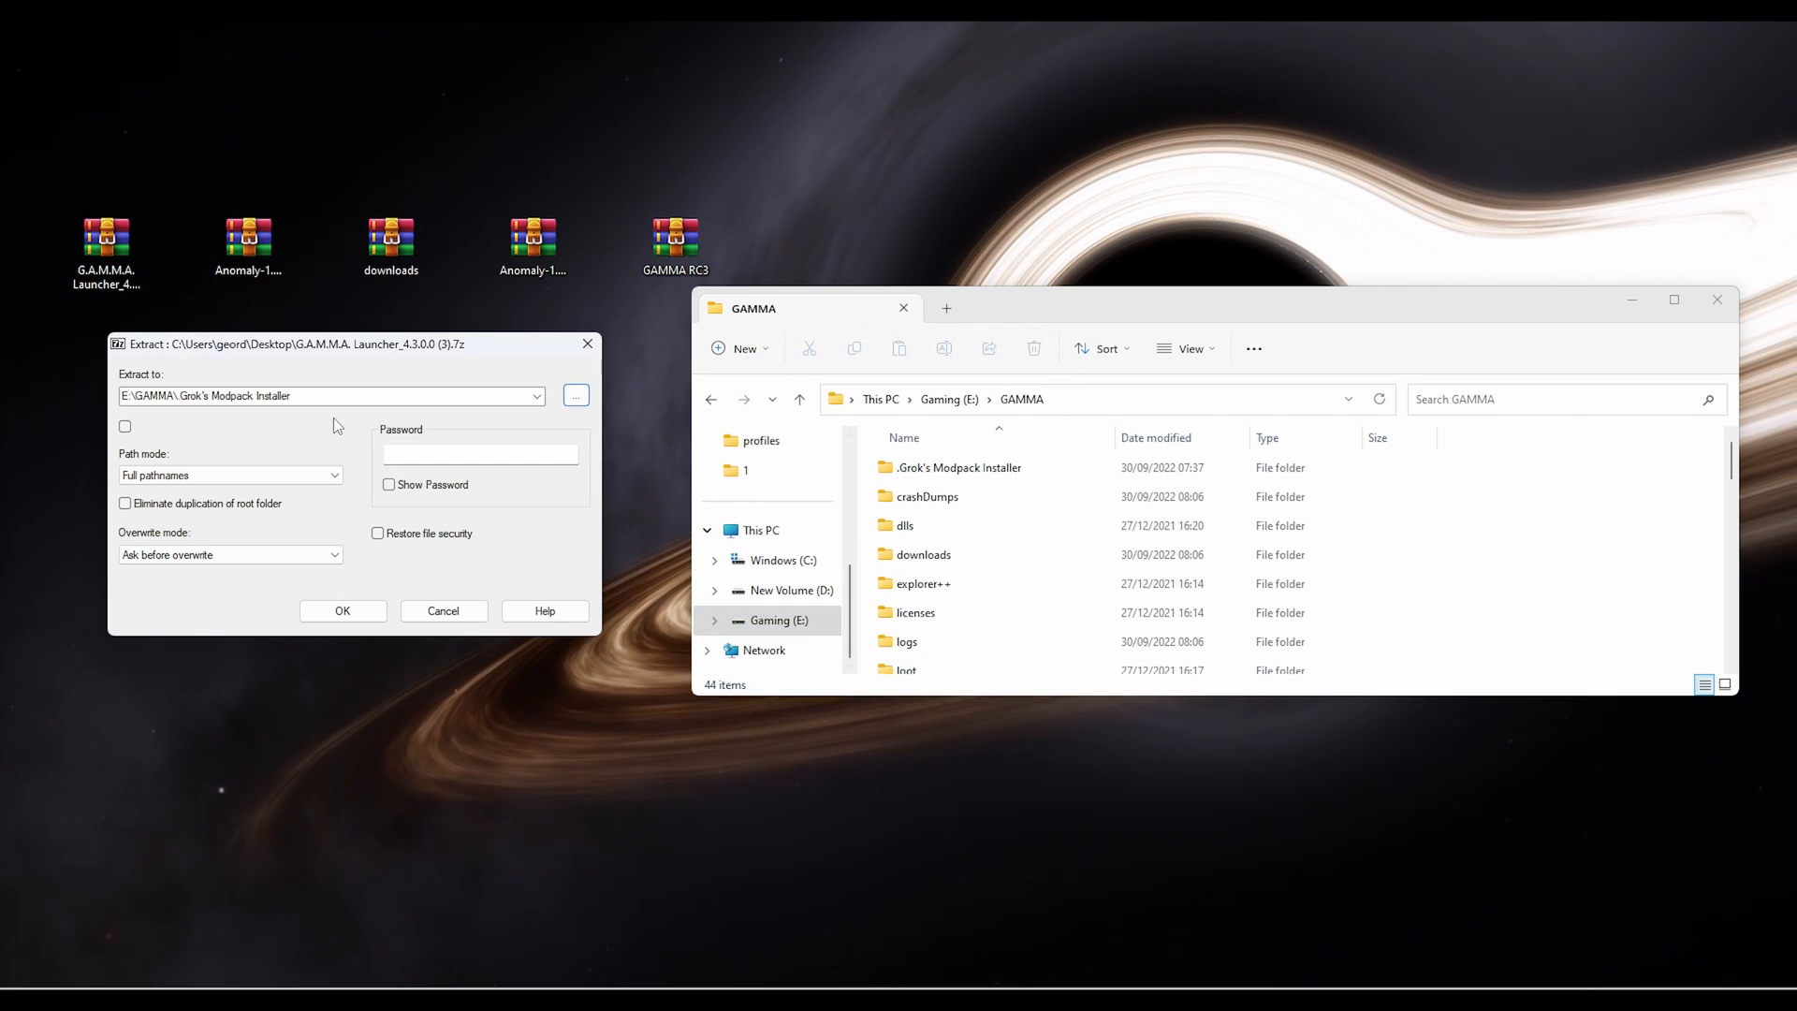
mouse_move(350, 449)
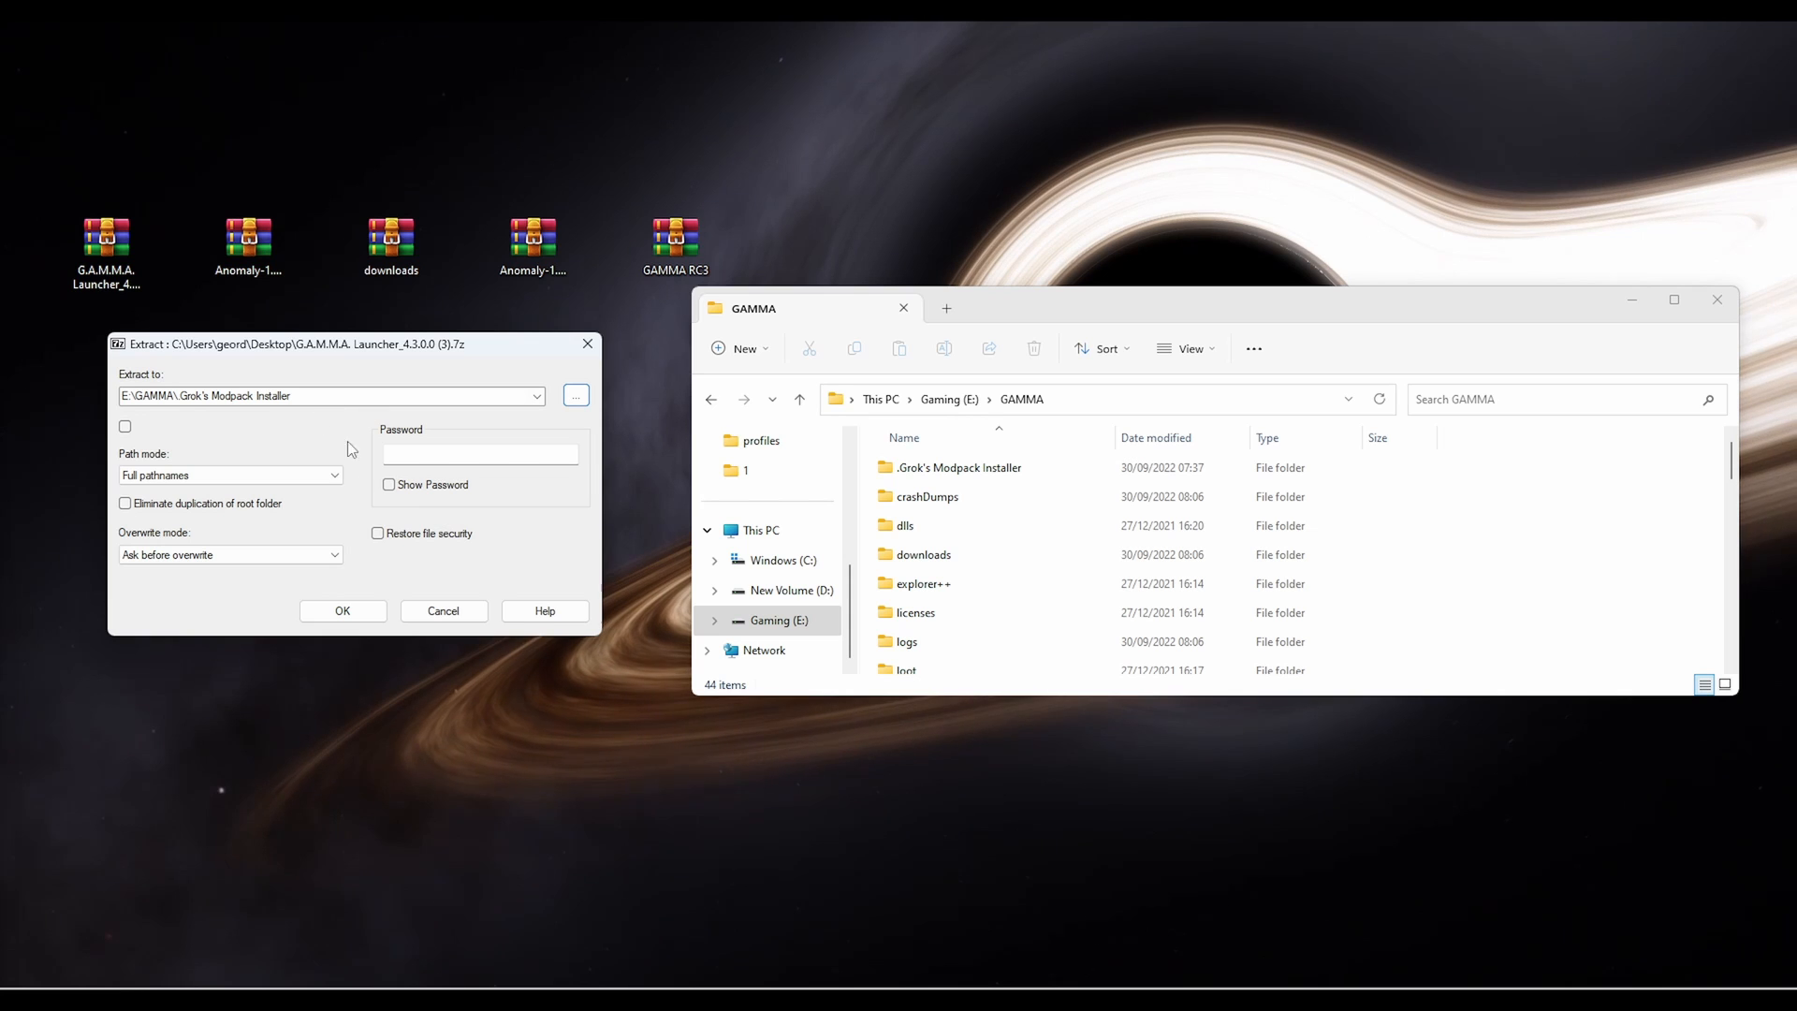
left_click(343, 610)
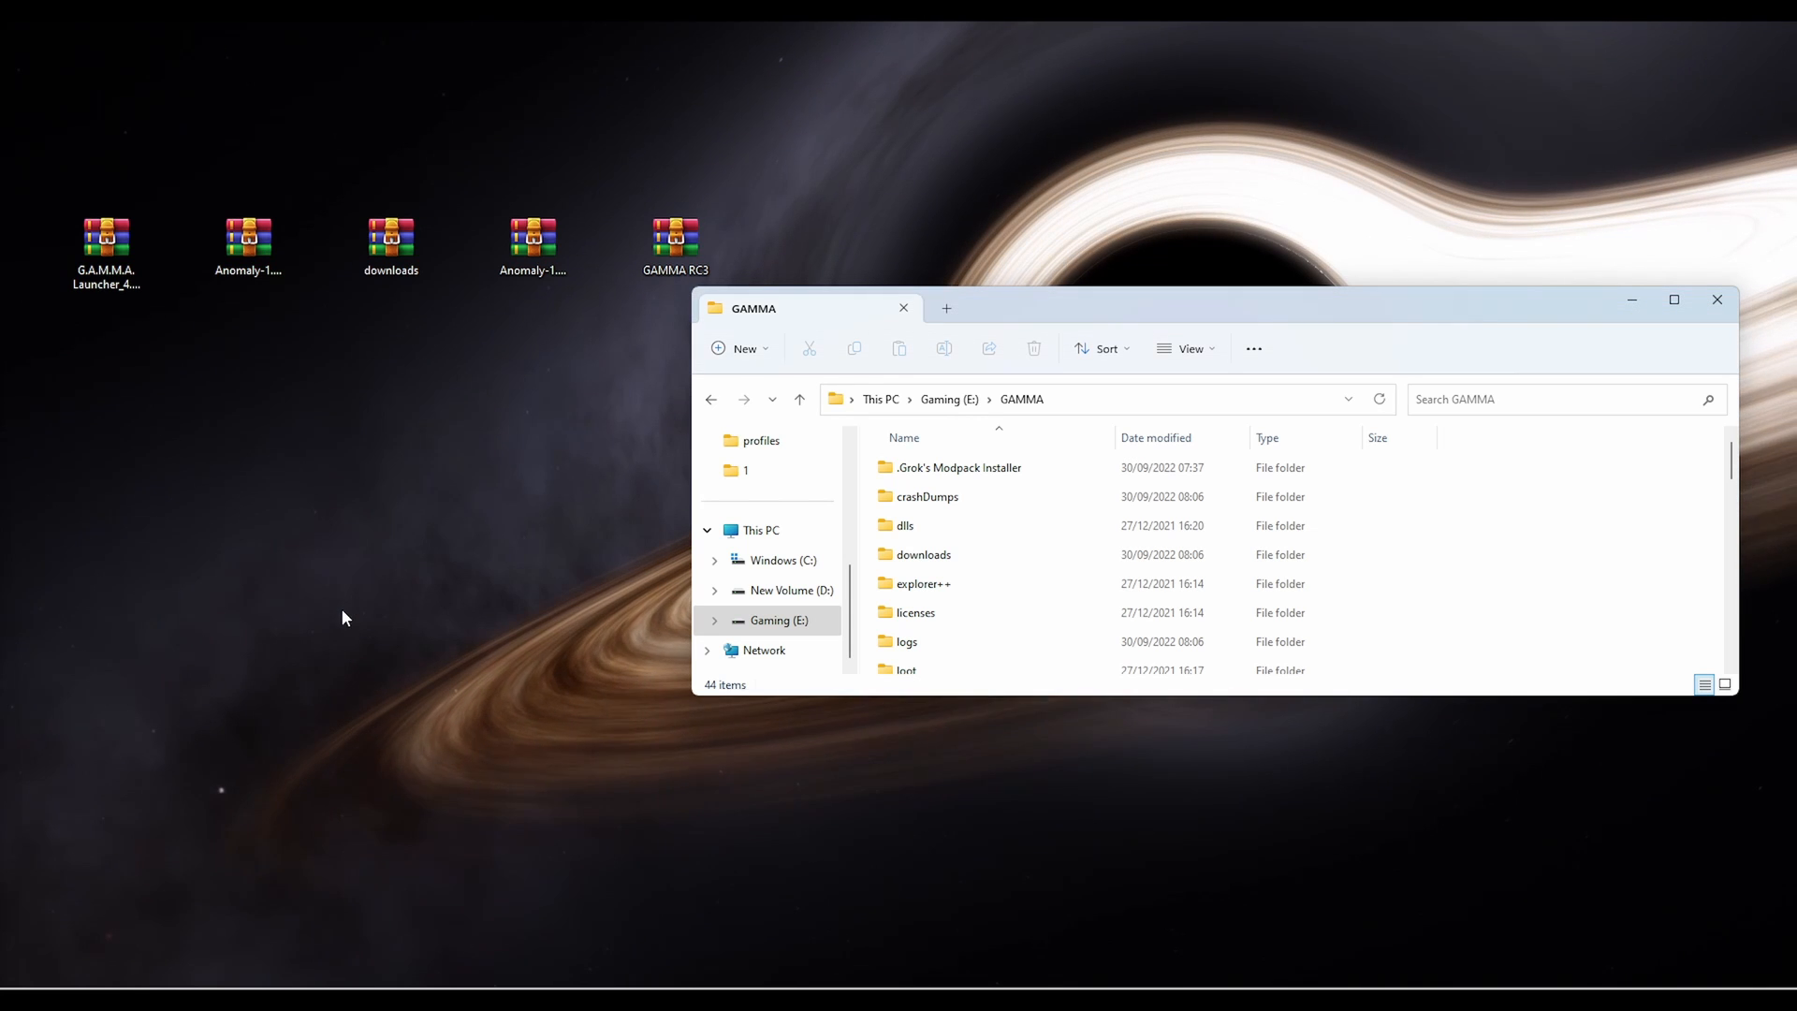
left_click(959, 468)
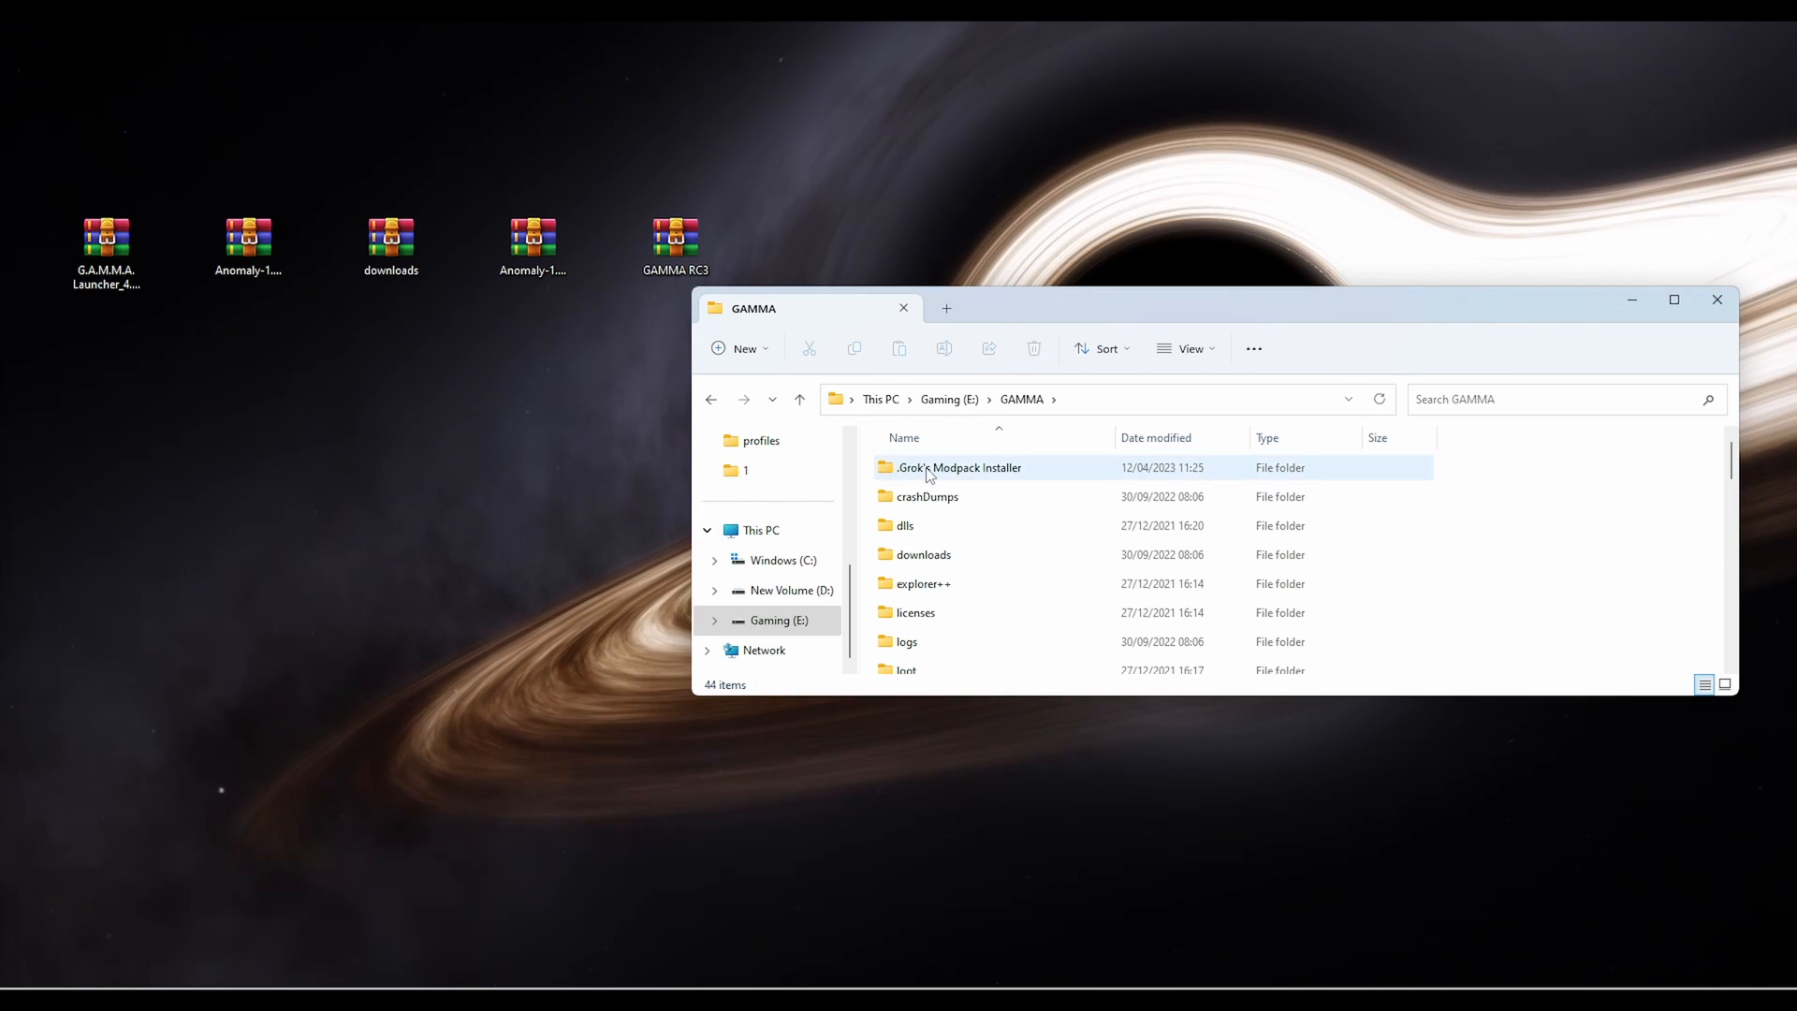
Delete the old G.A.M.M.A. Installer from .Grok's Modpack Installer and select the G.A.M.M.A. Launcher
double_click(961, 468)
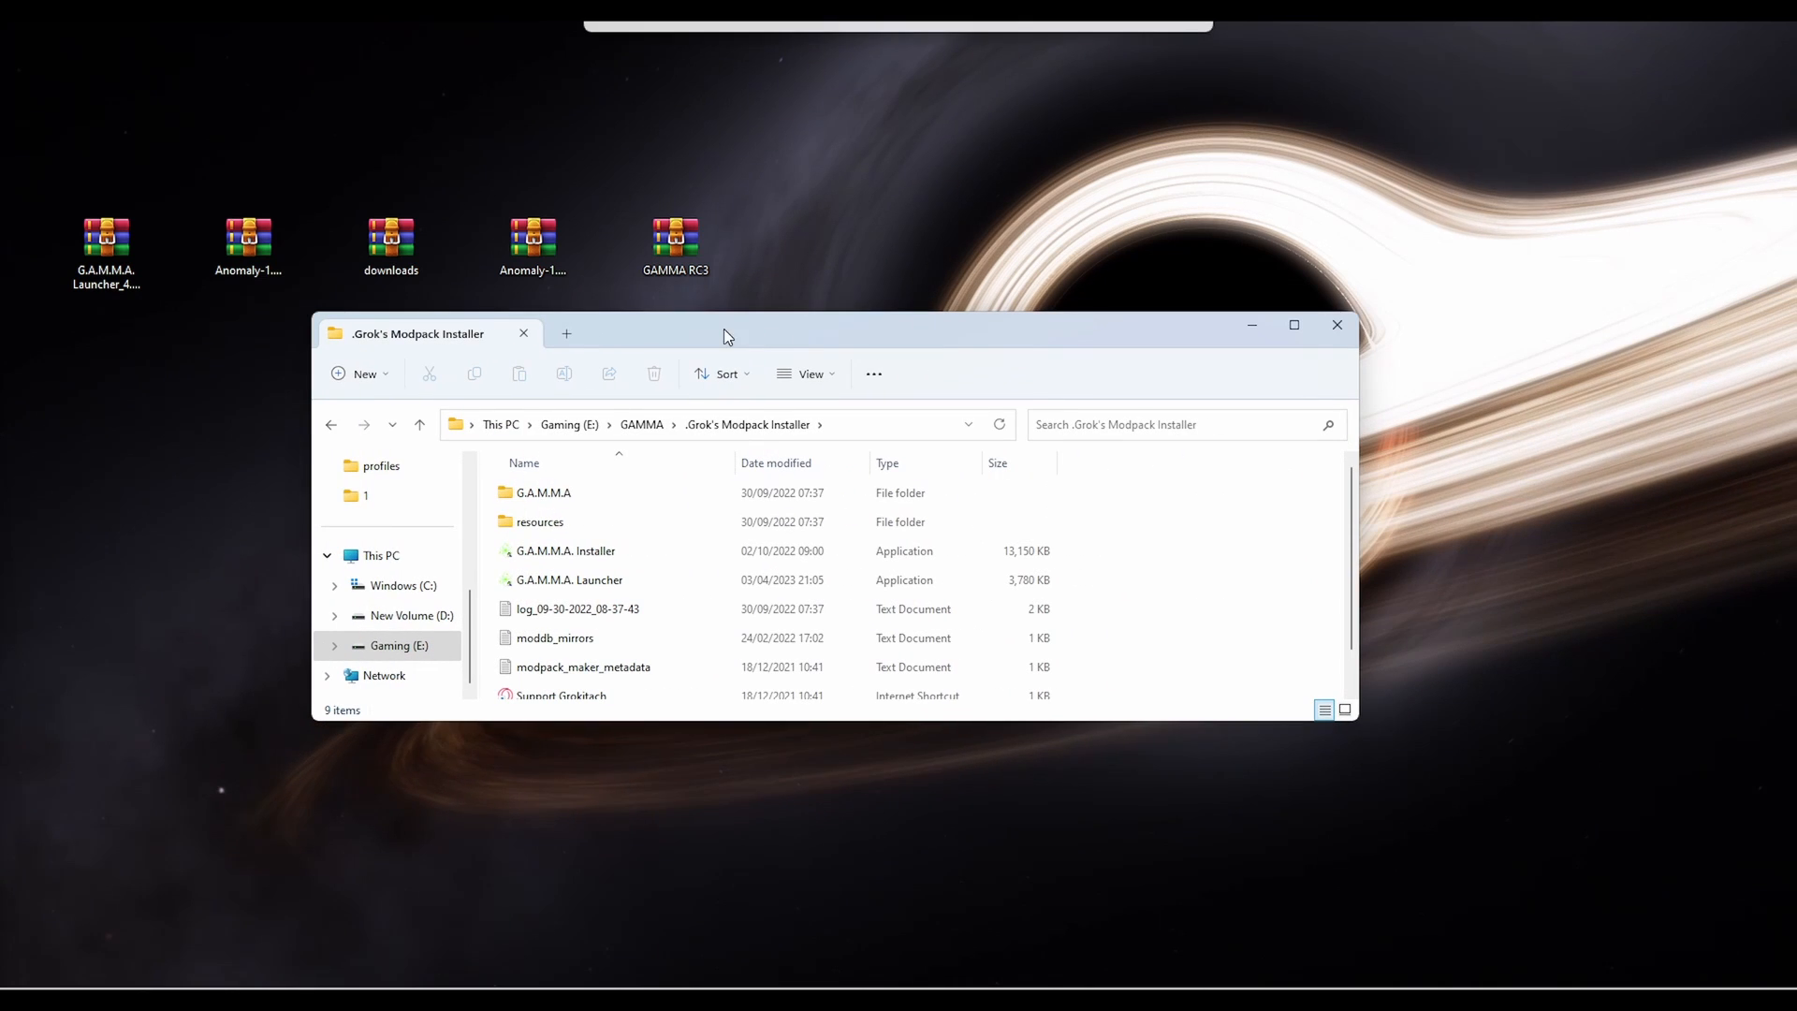
mouse_move(667, 573)
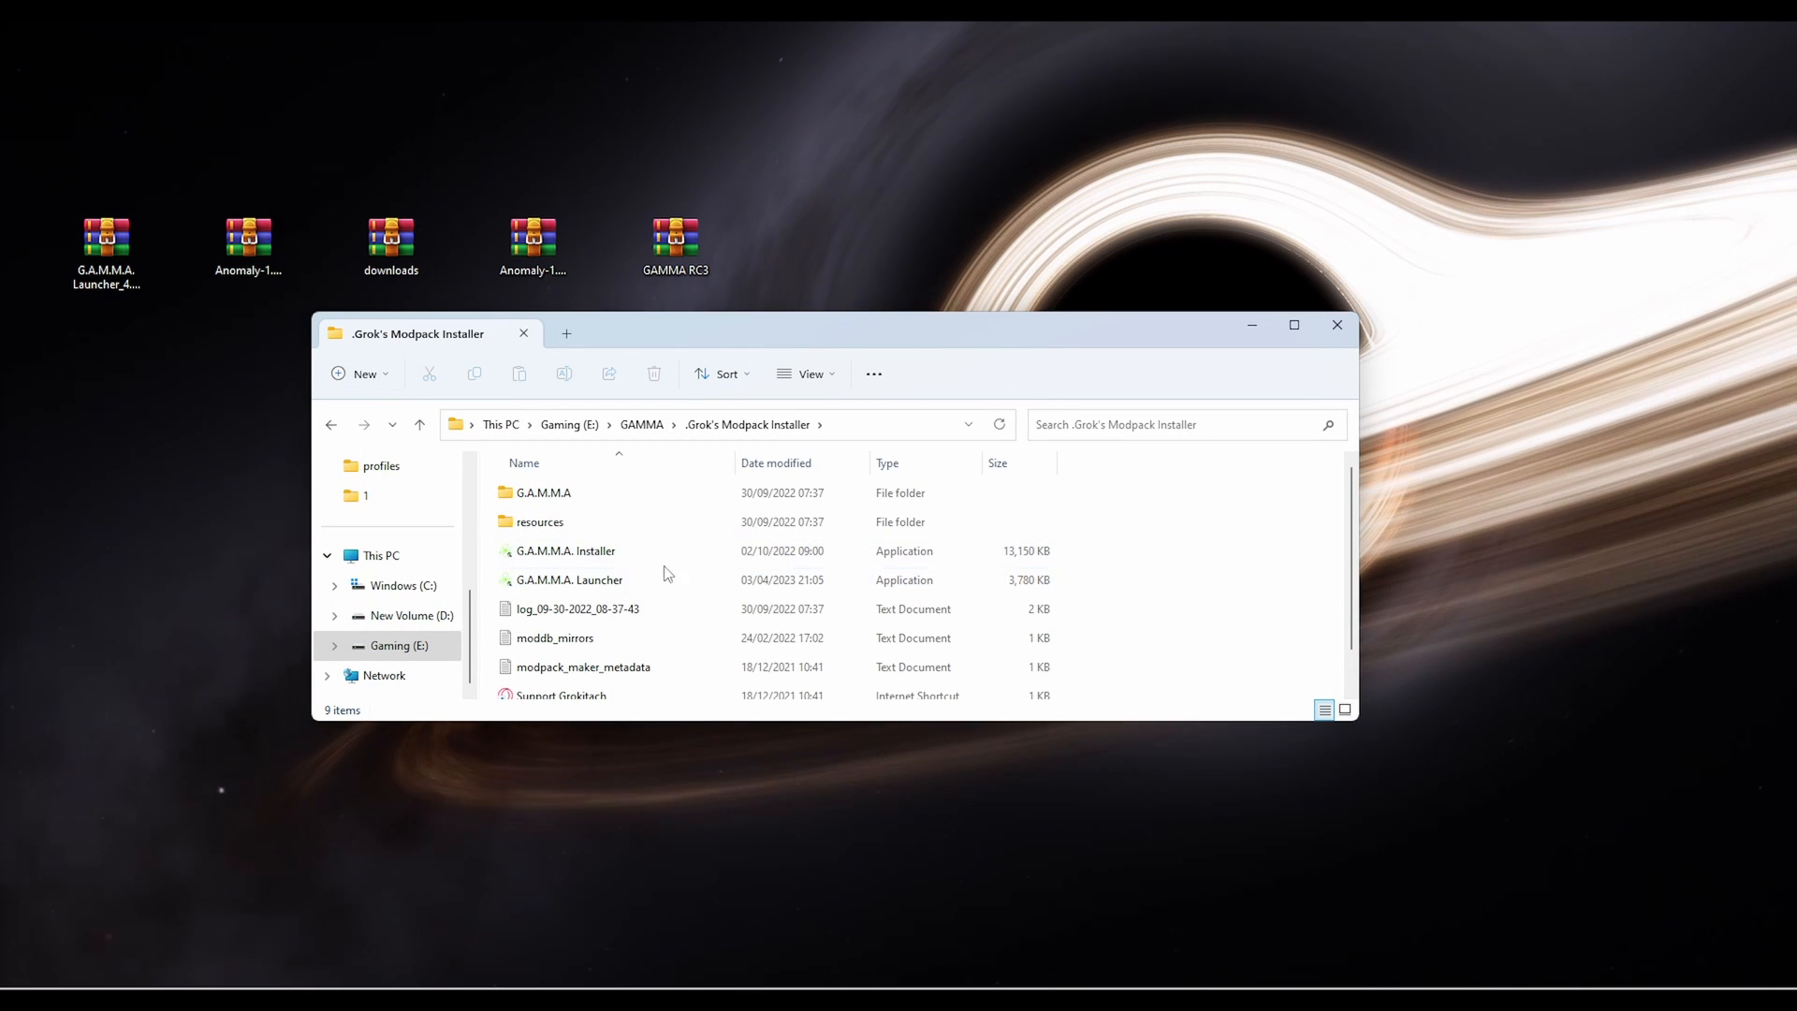
mouse_move(563, 575)
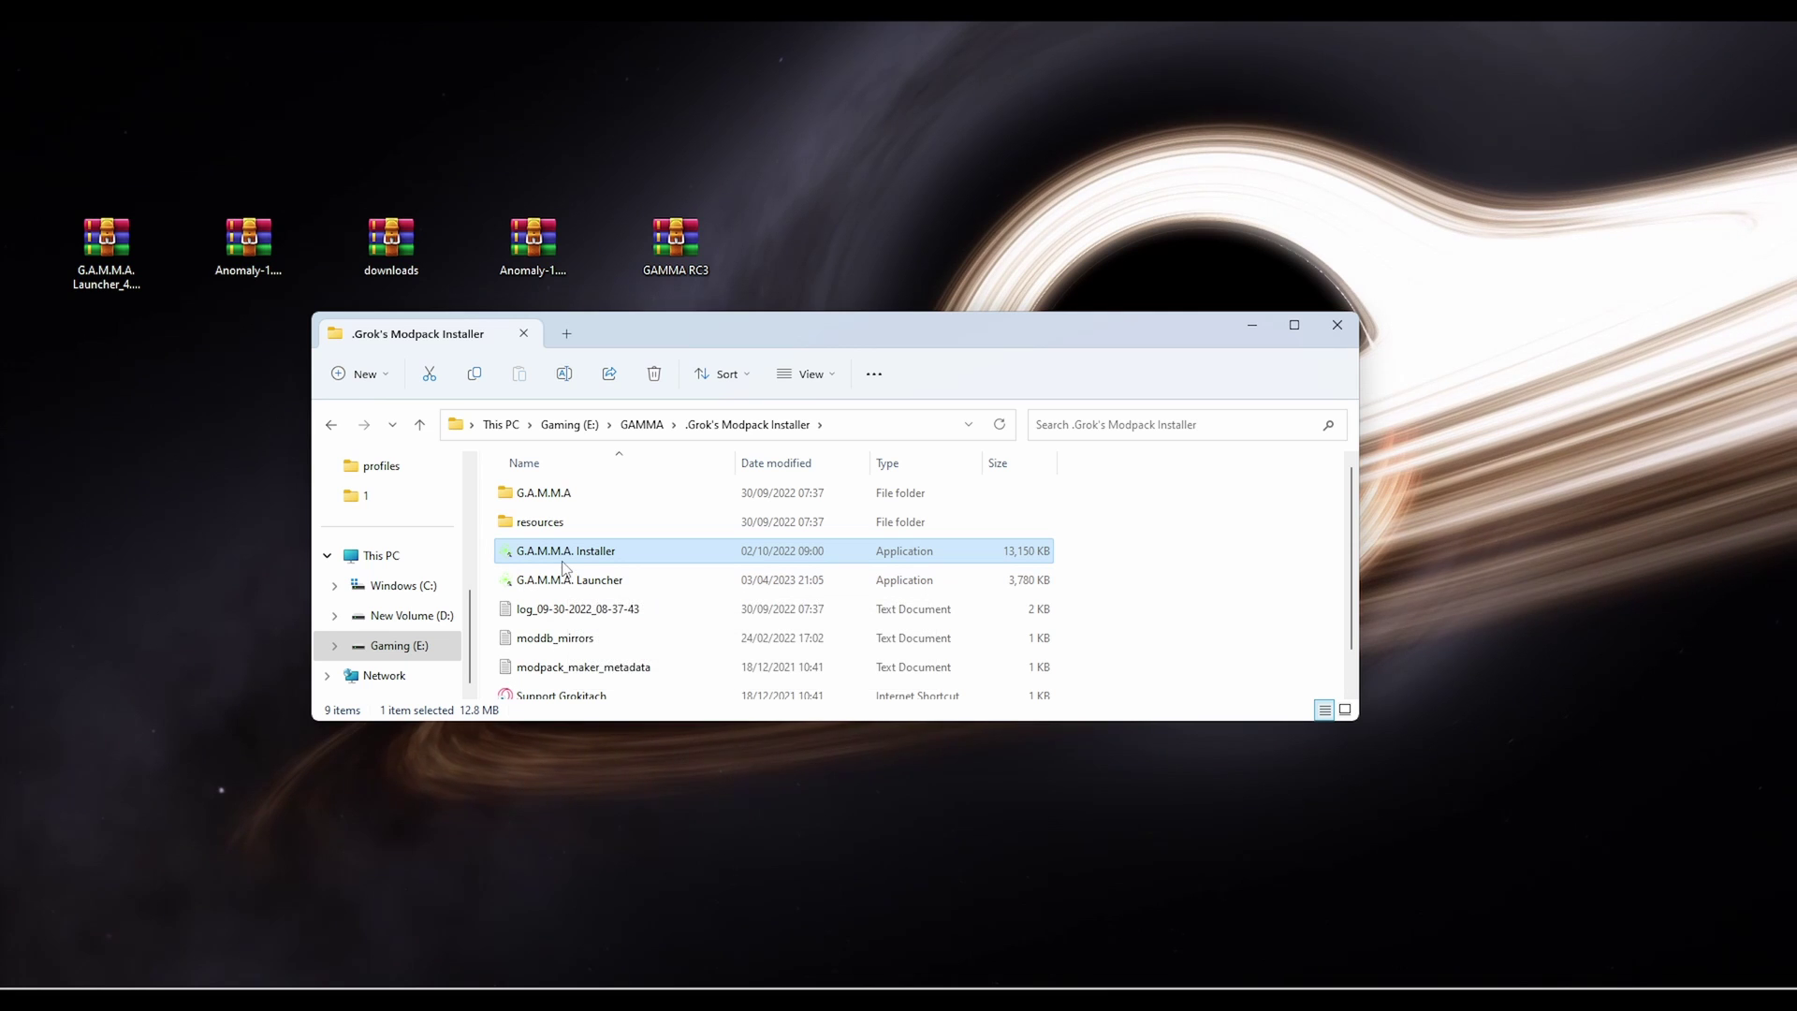
right_click(565, 550)
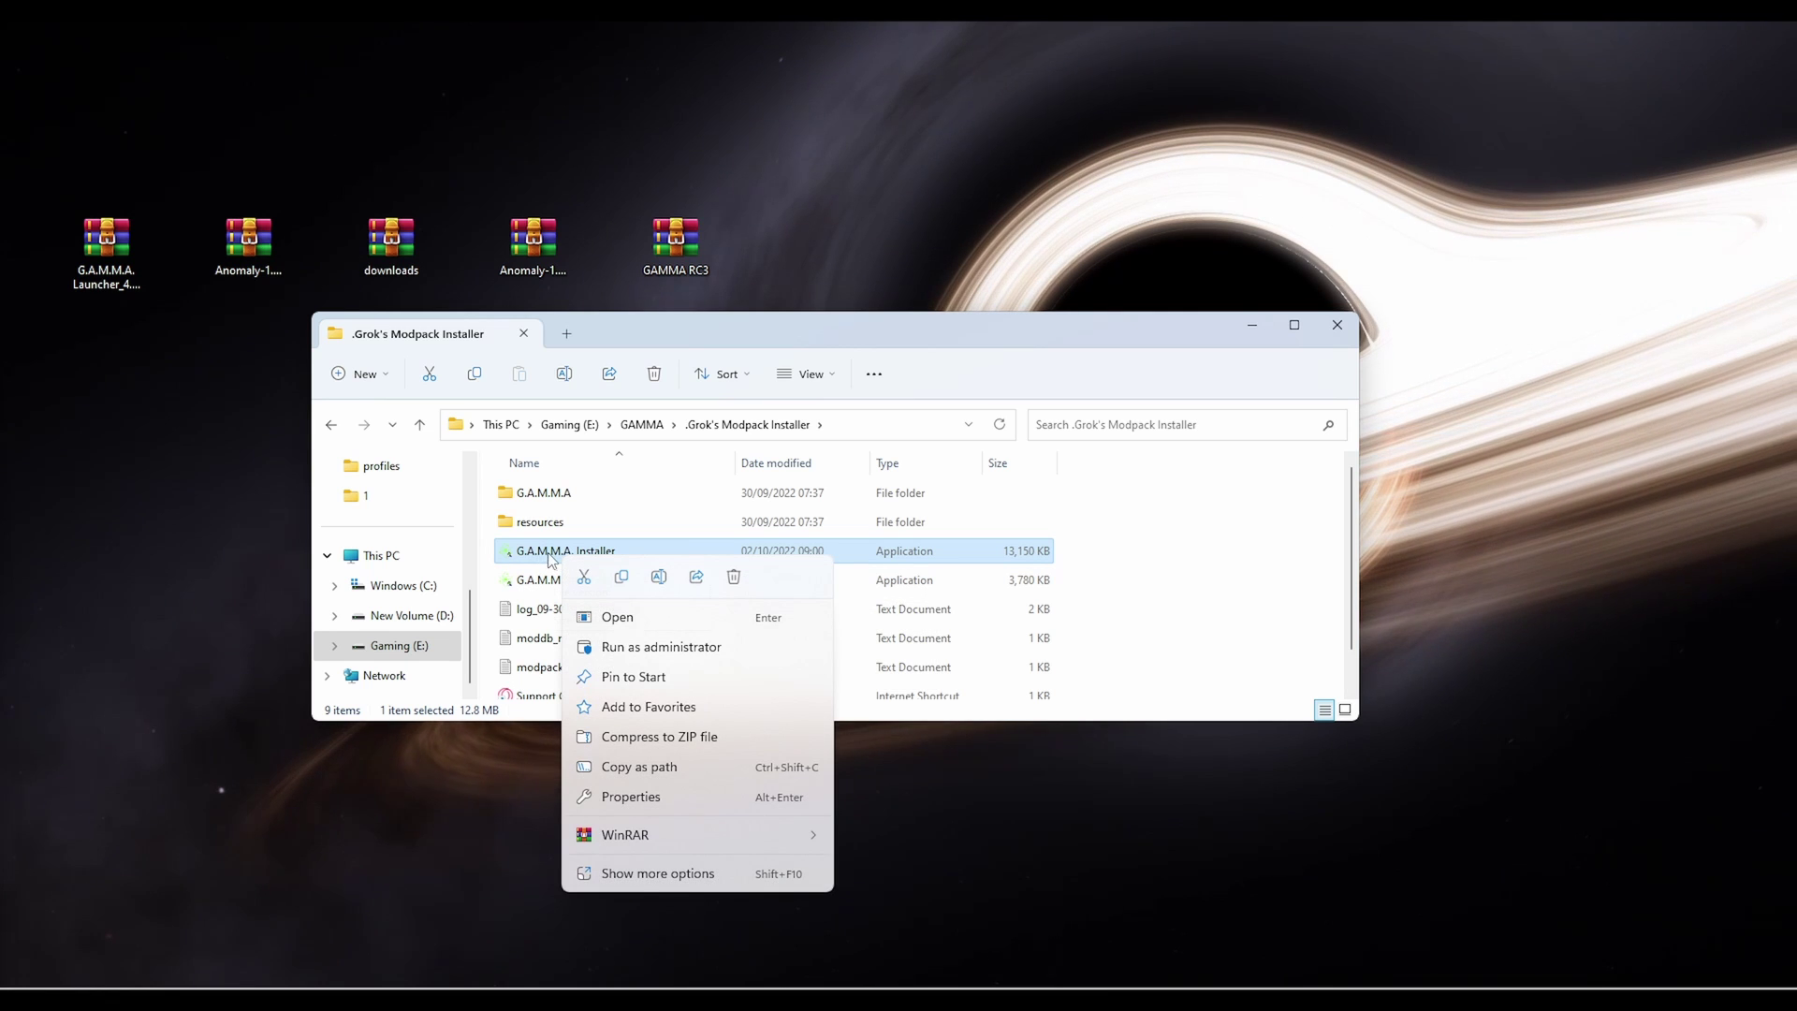
left_click(753, 561)
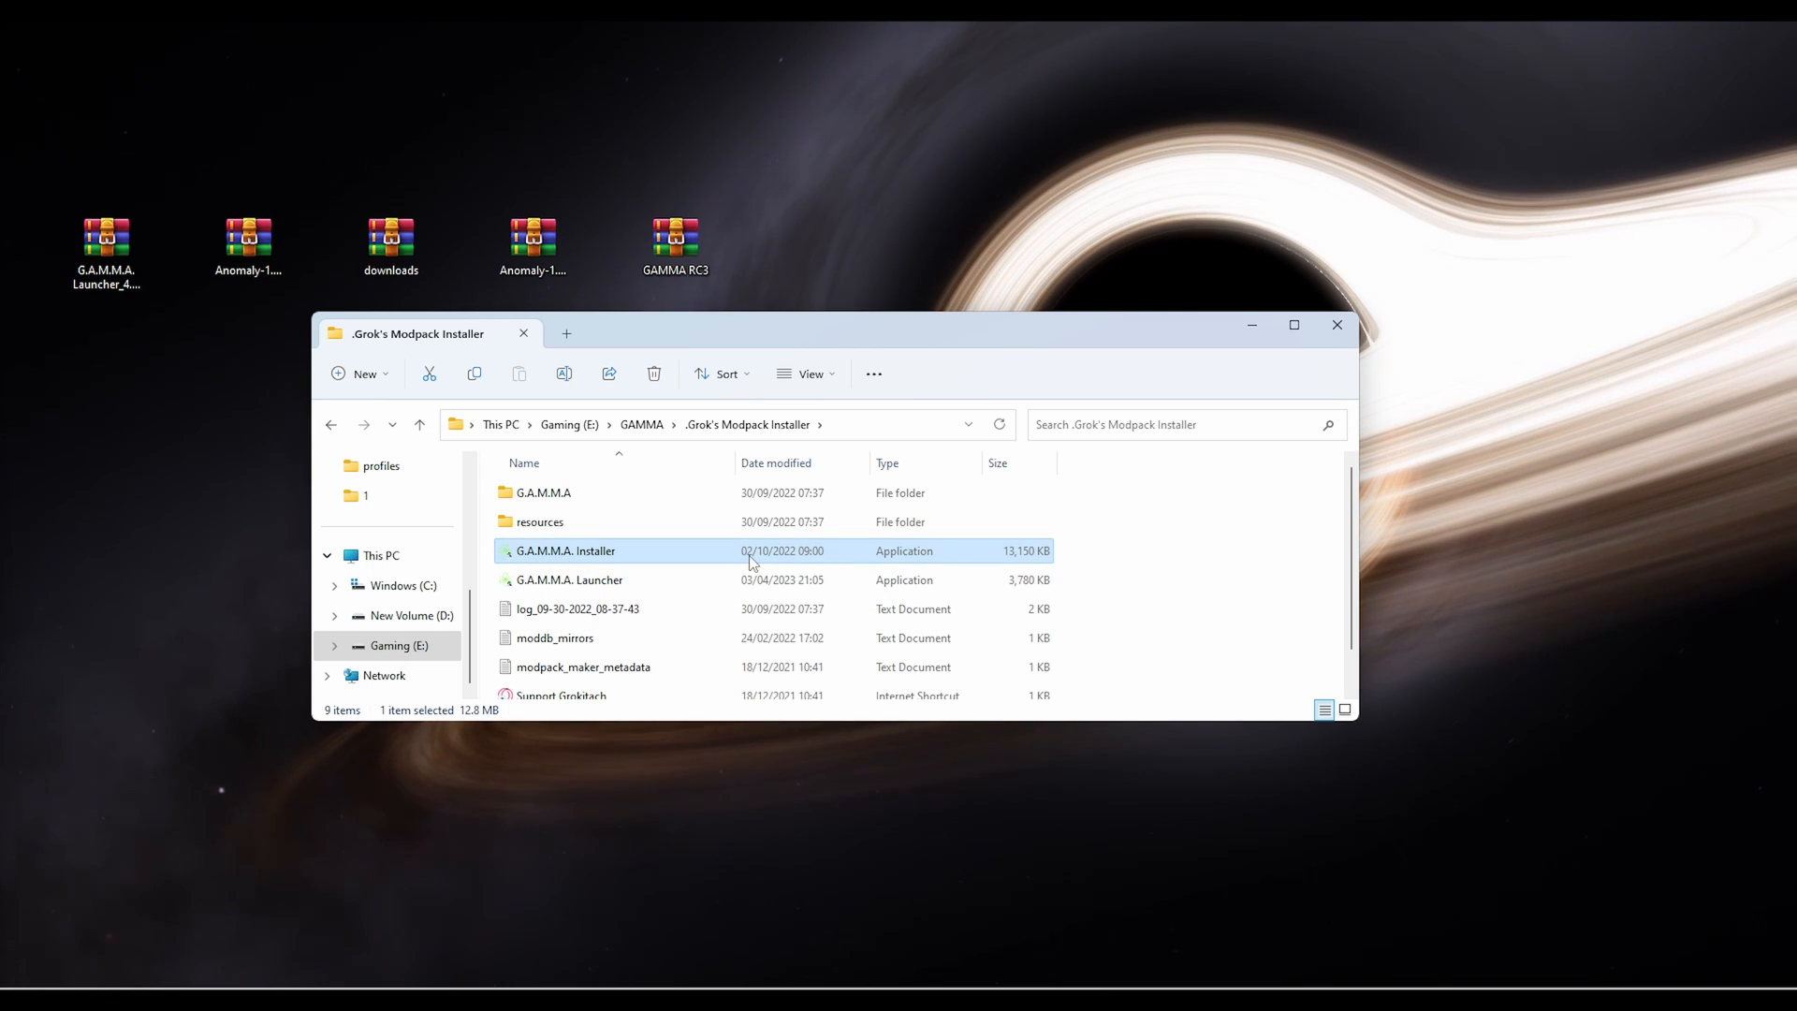
right_click(603, 550)
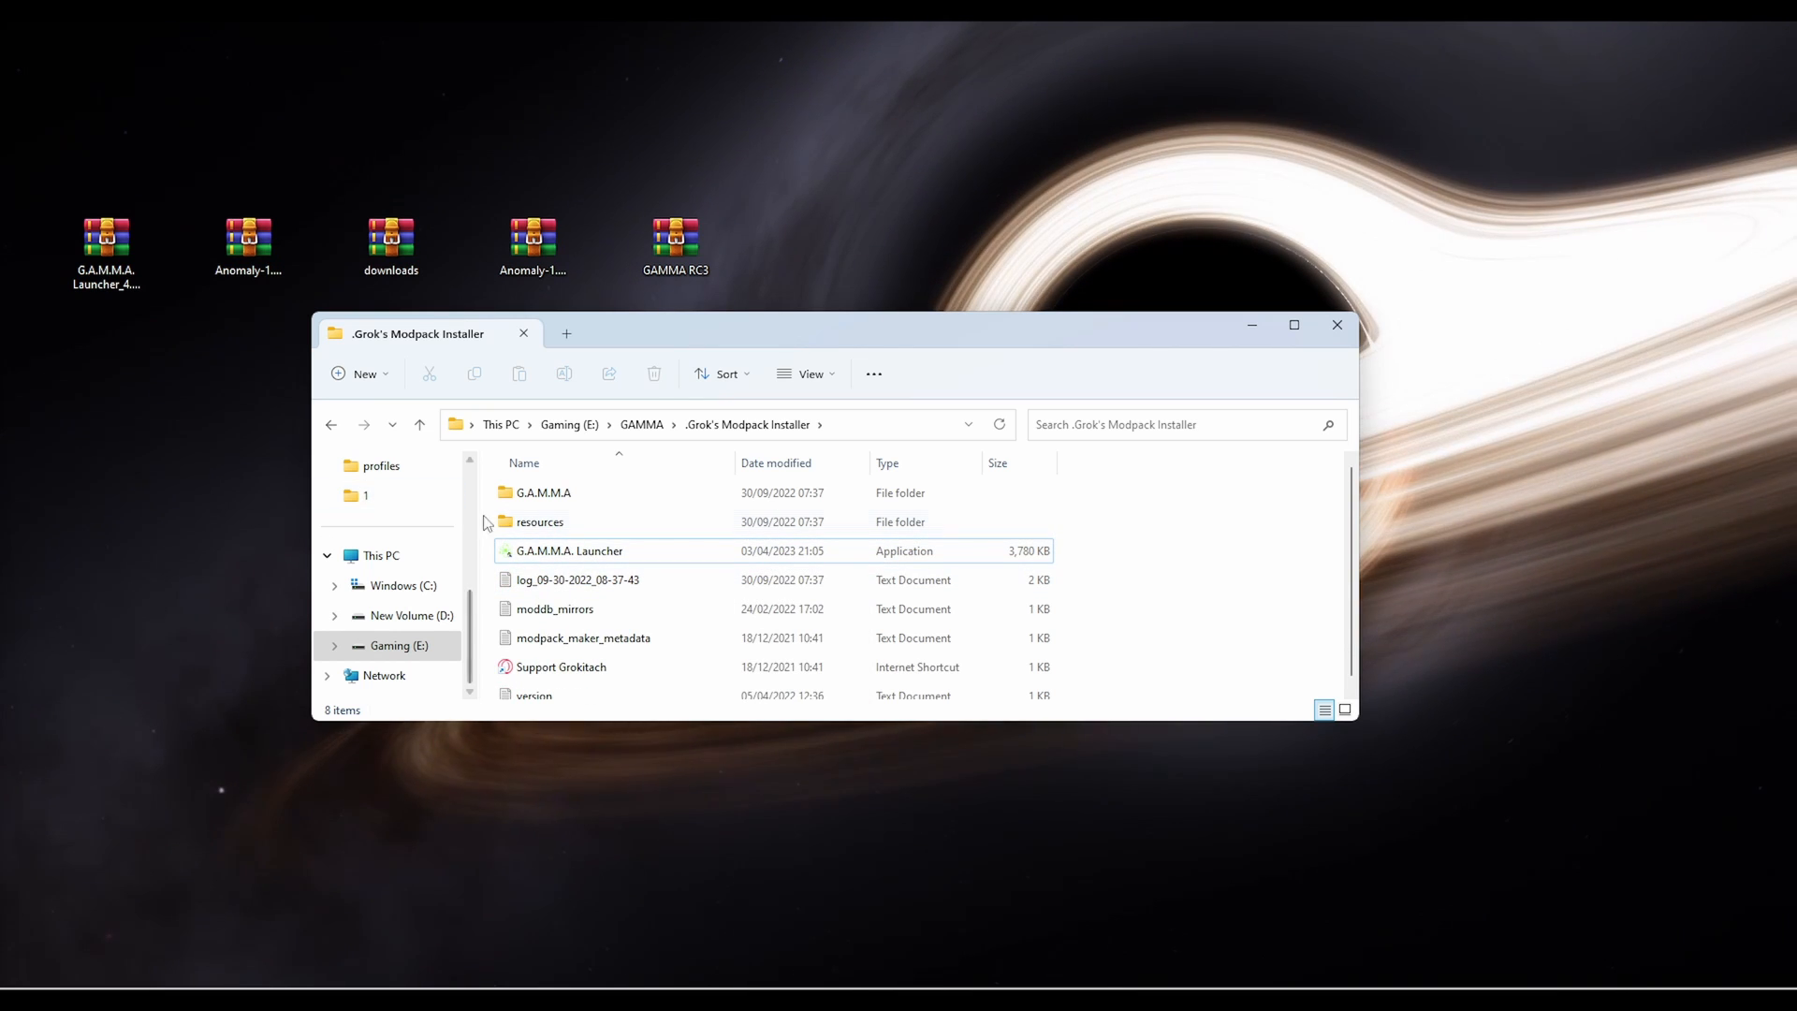
left_click(569, 550)
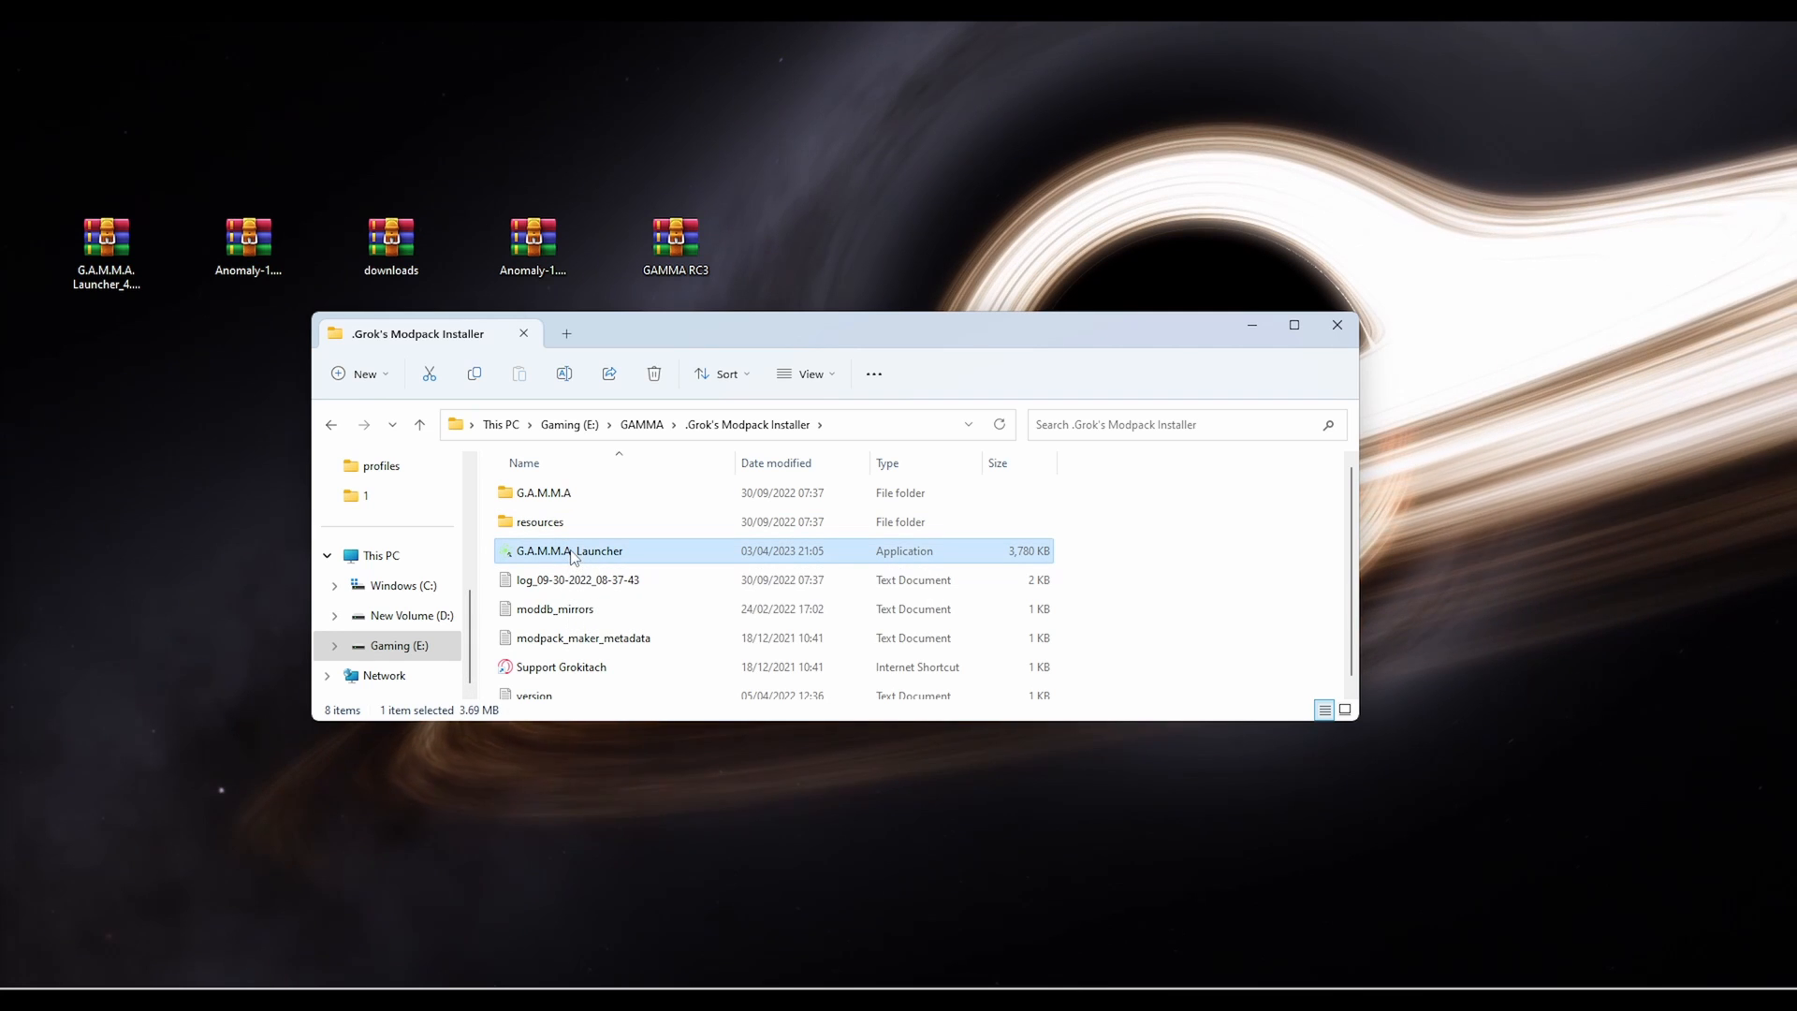
Start the GAMMA Launcher and run First Install Initialization, which reports no managed game for the Portable instance
double_click(569, 551)
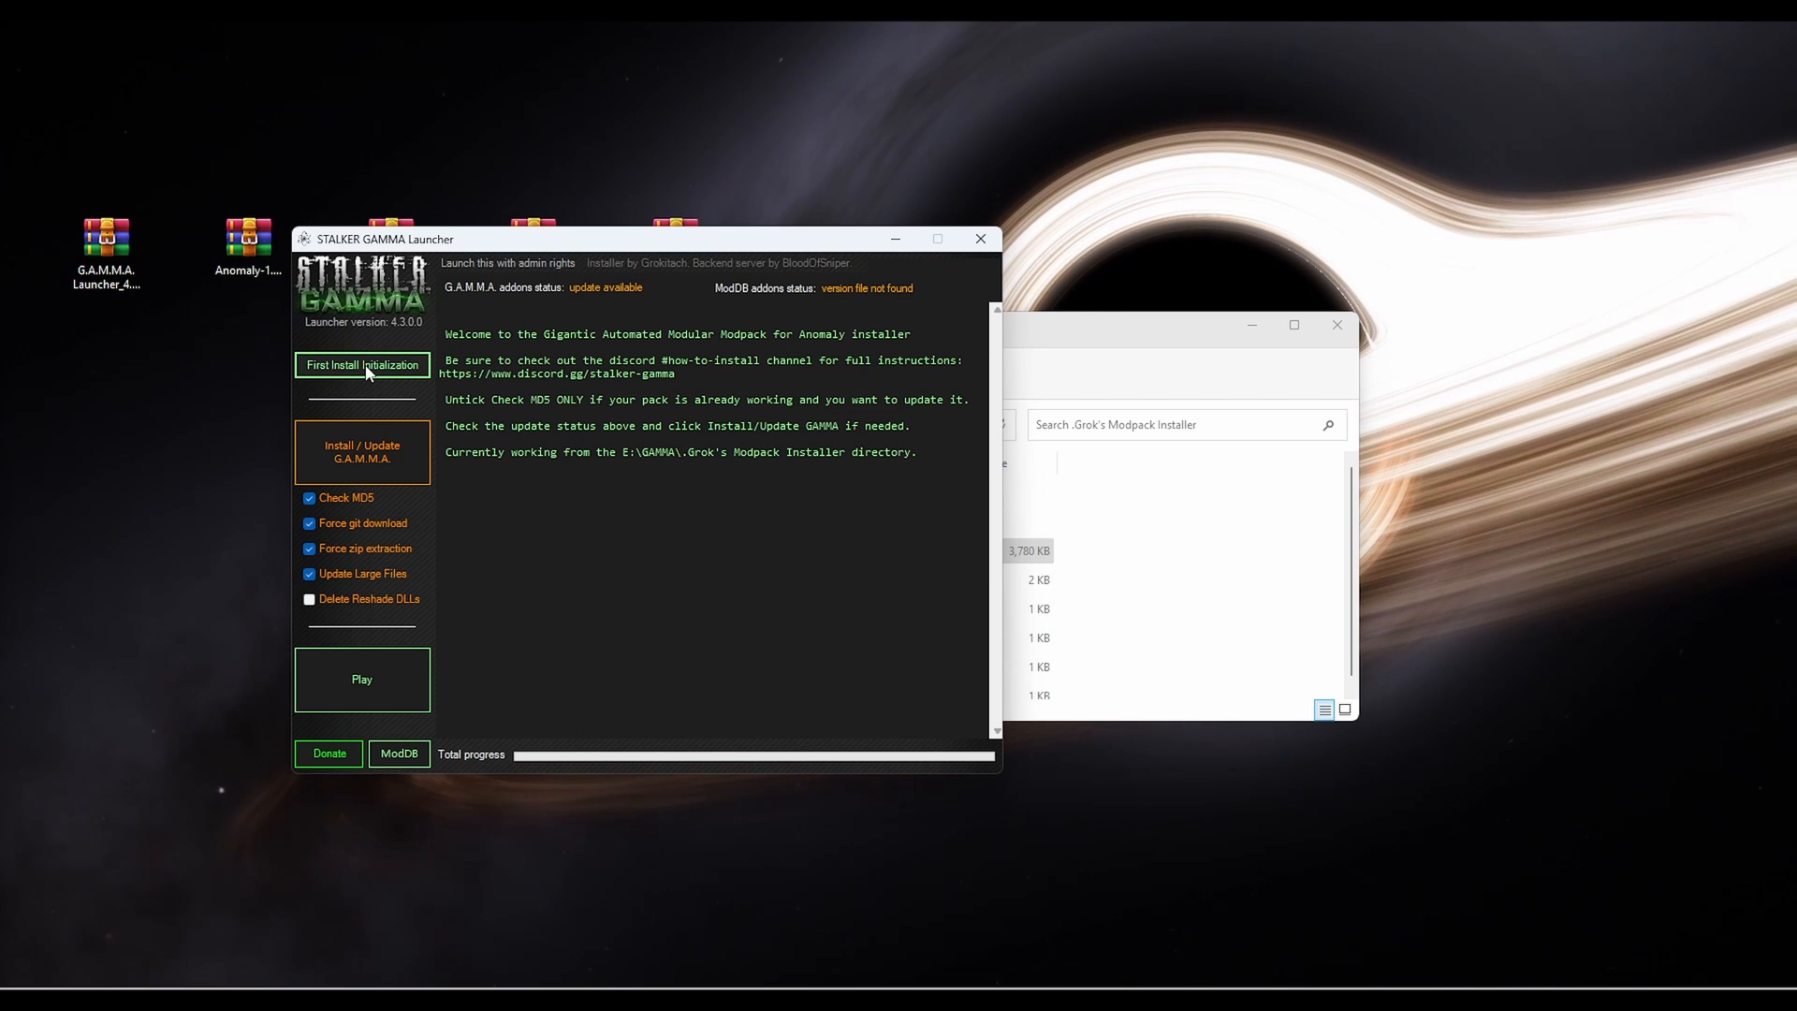
mouse_move(378, 372)
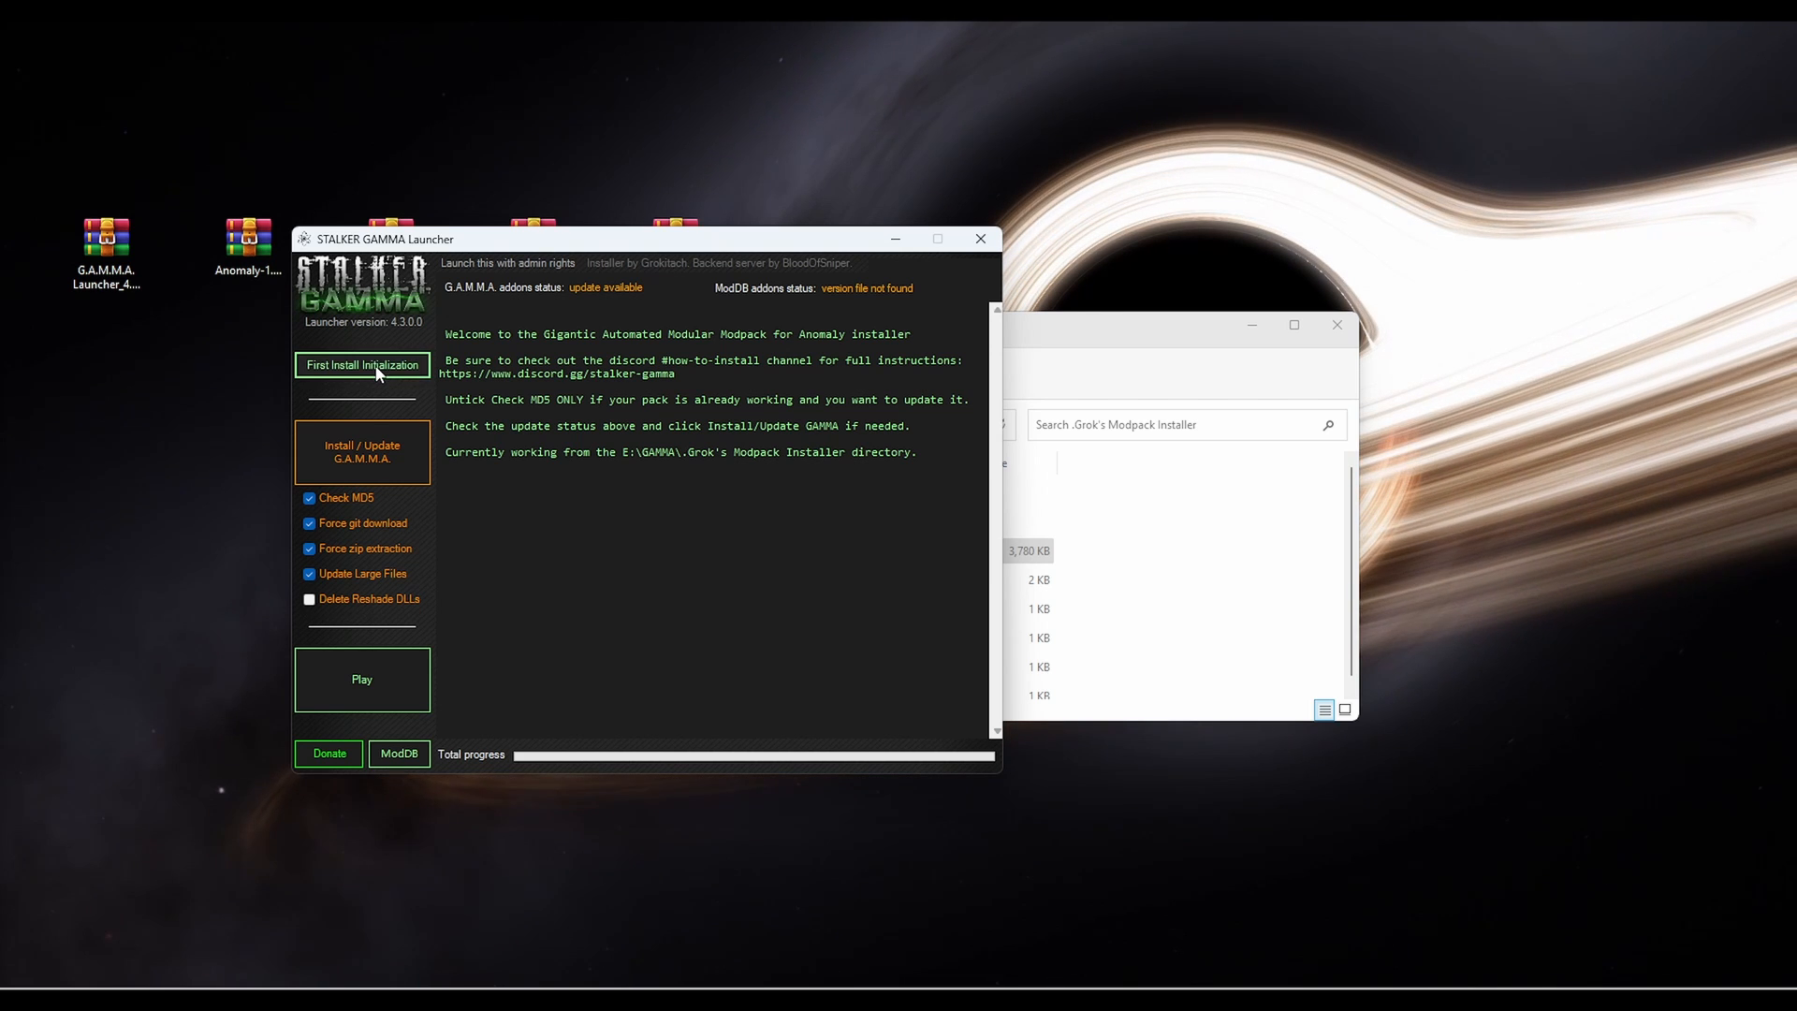
left_click(361, 365)
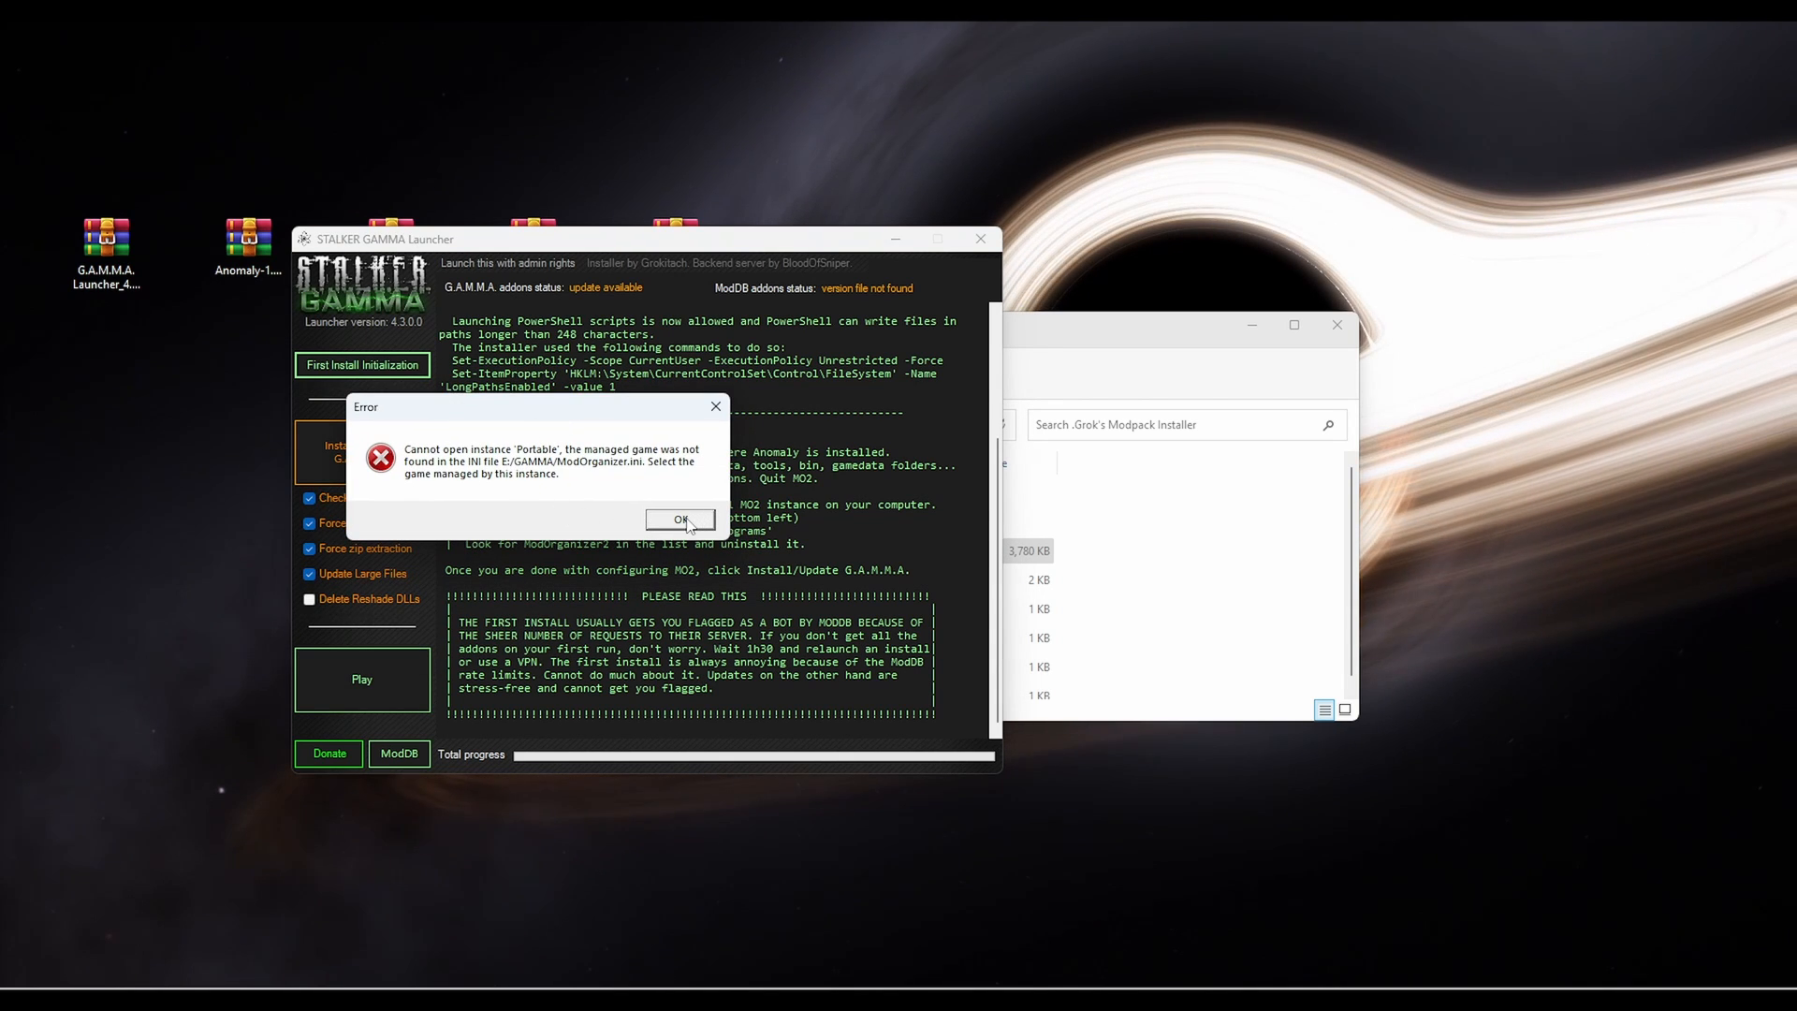
Point the Portable instance at the Anomaly folder on Gaming (E:) and decline the tutorial
left_click(681, 520)
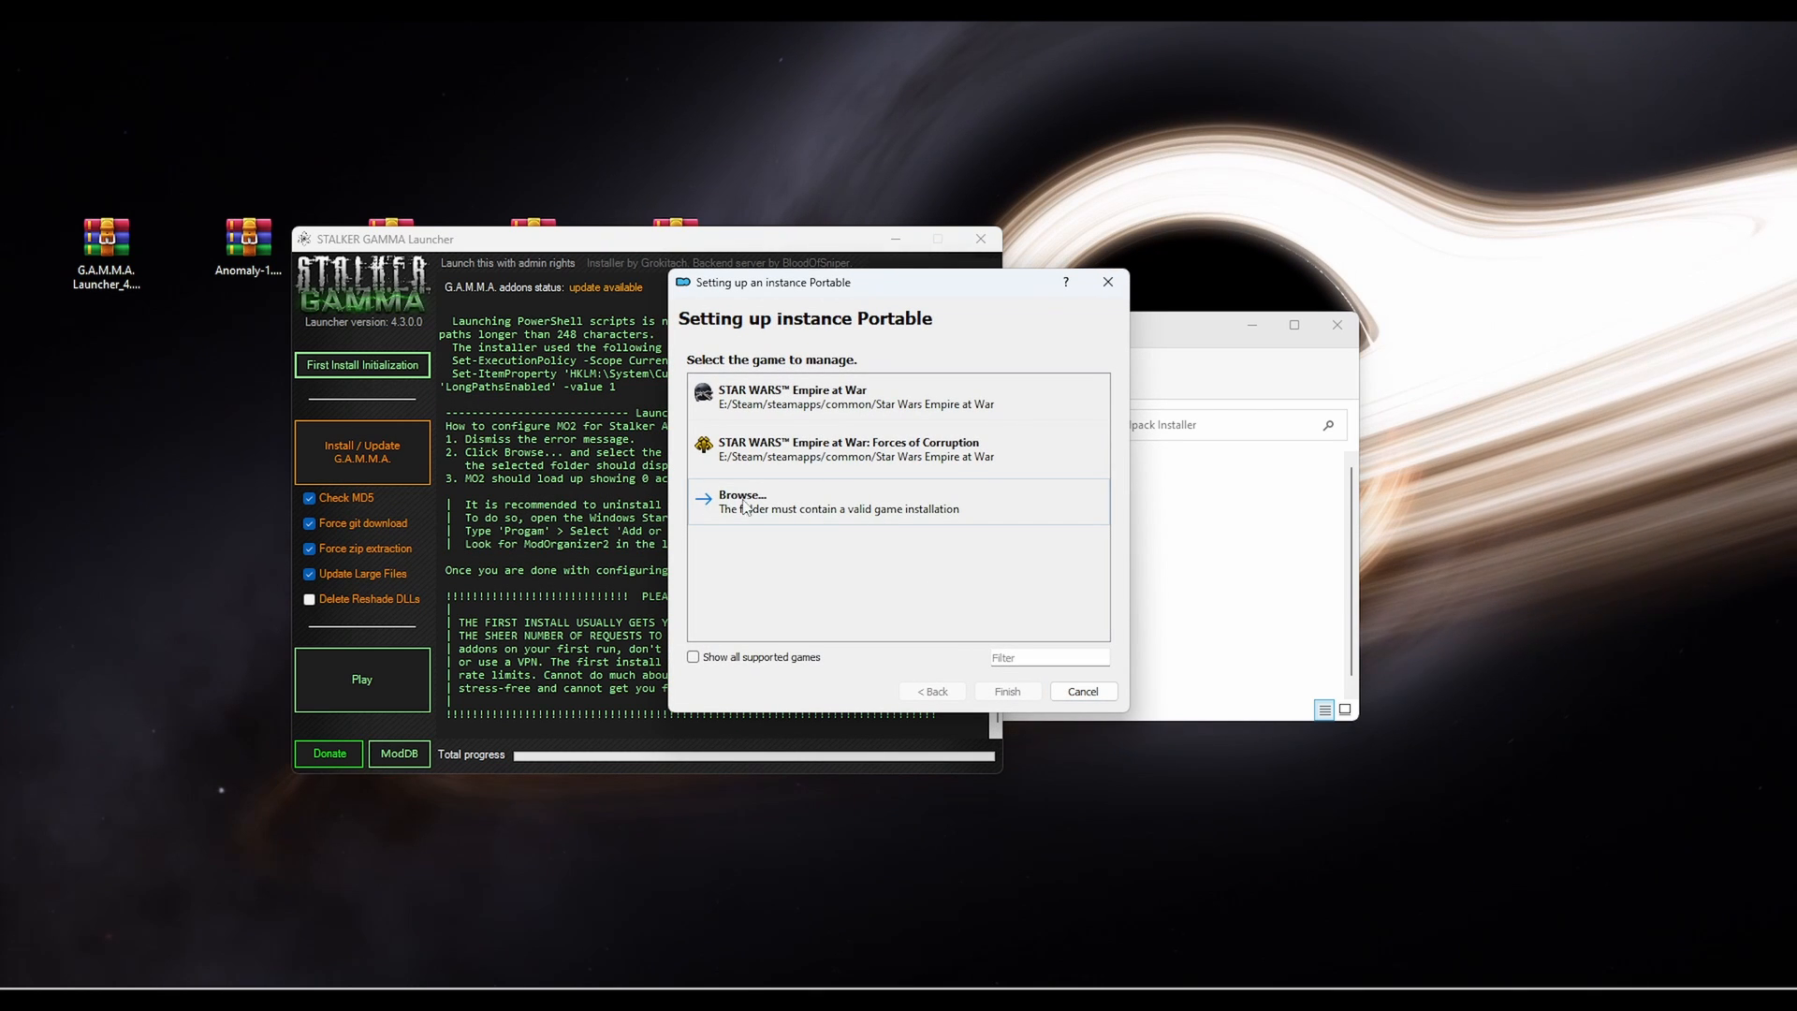
left_click(742, 502)
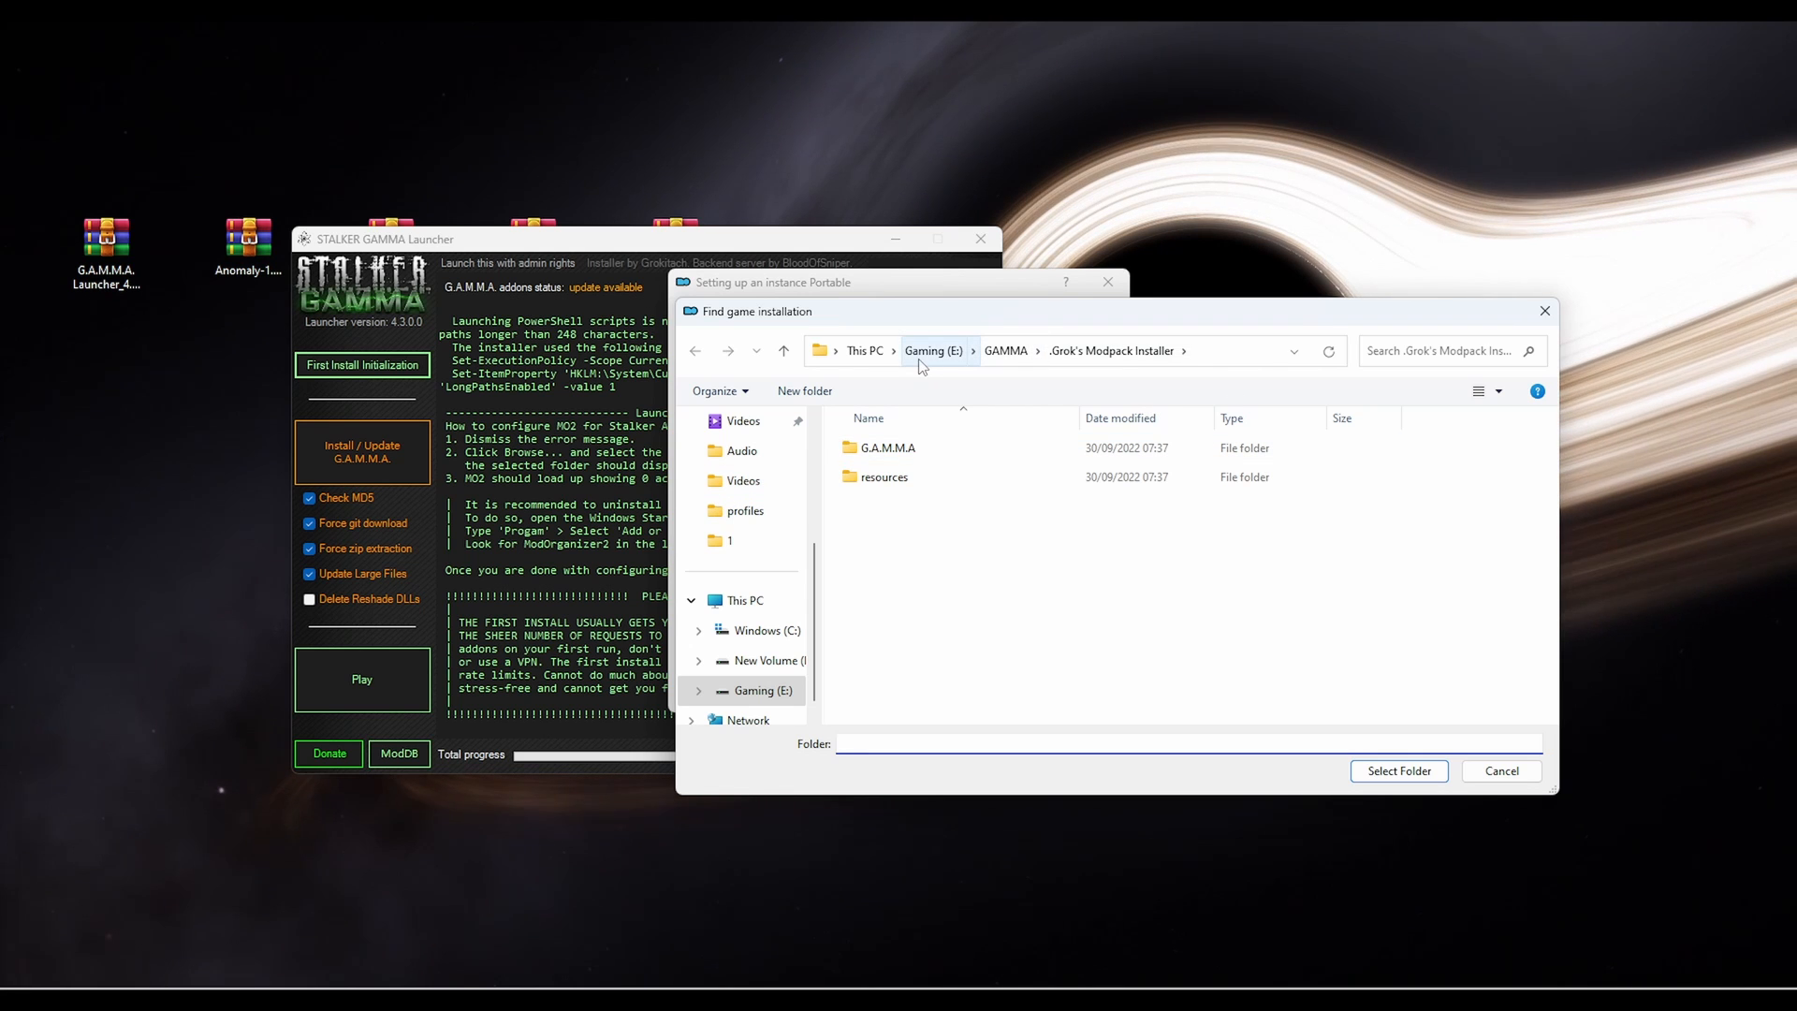
left_click(932, 352)
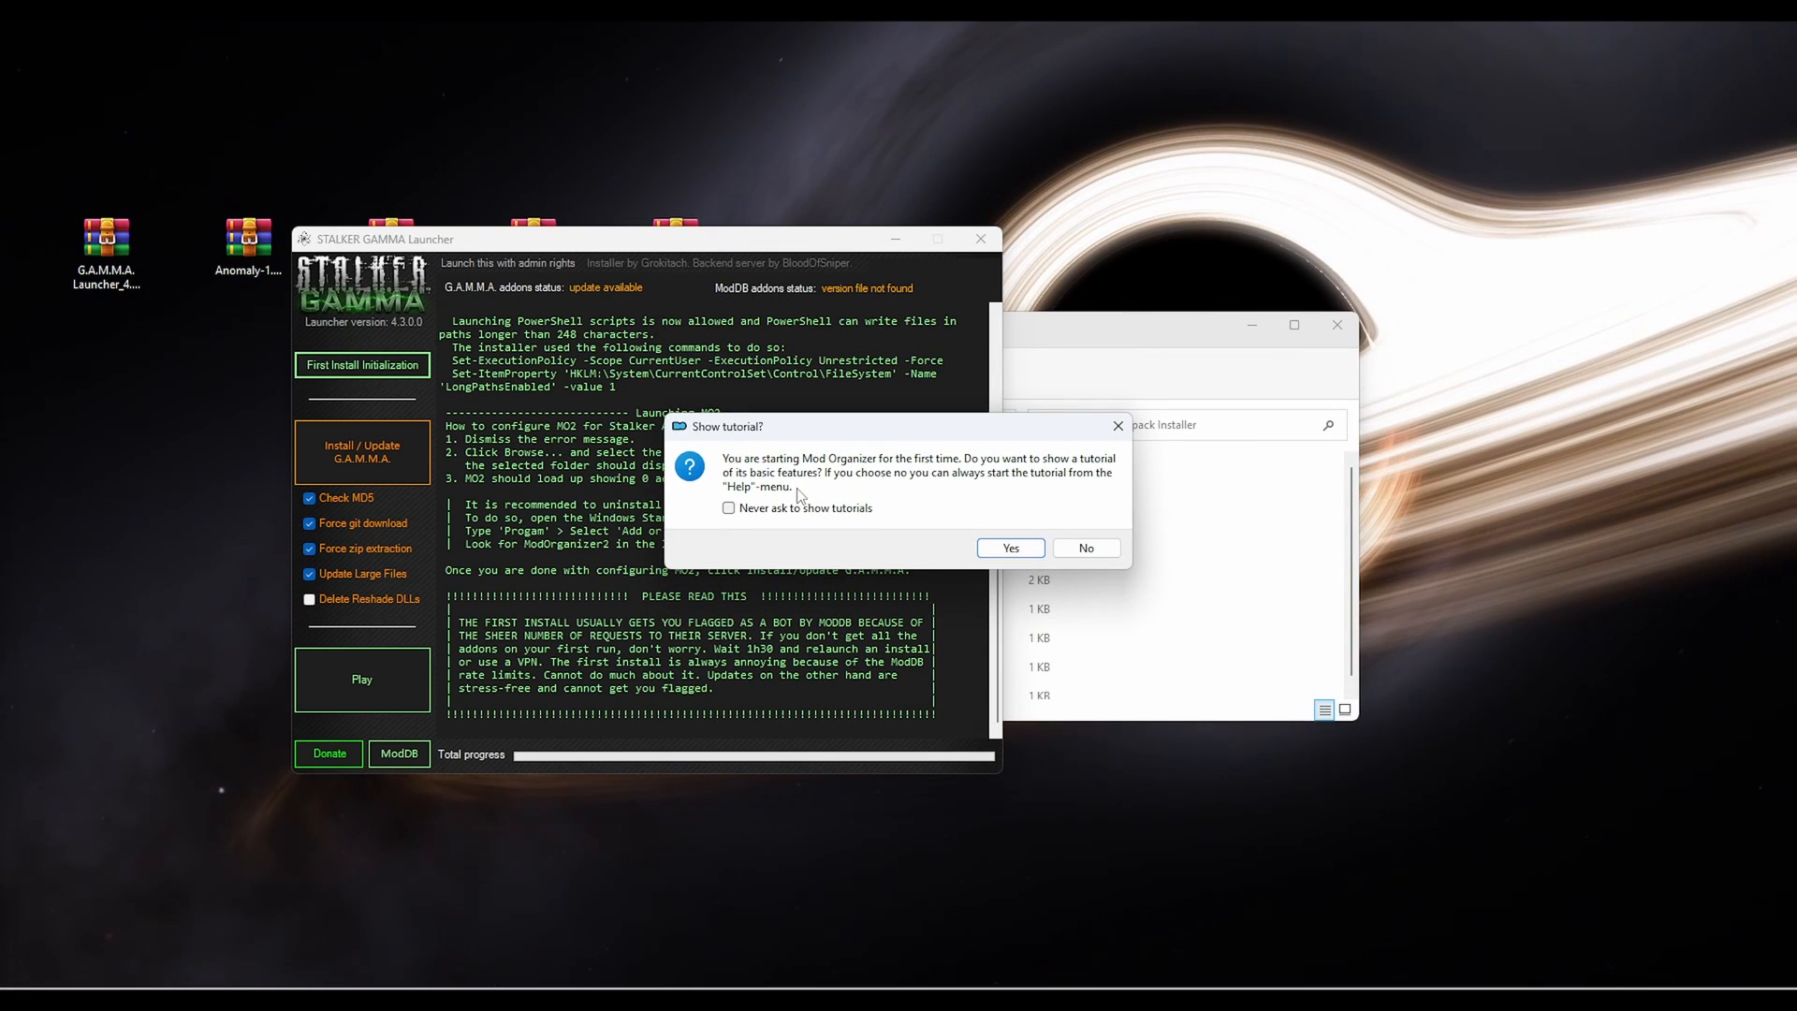
left_click(1085, 546)
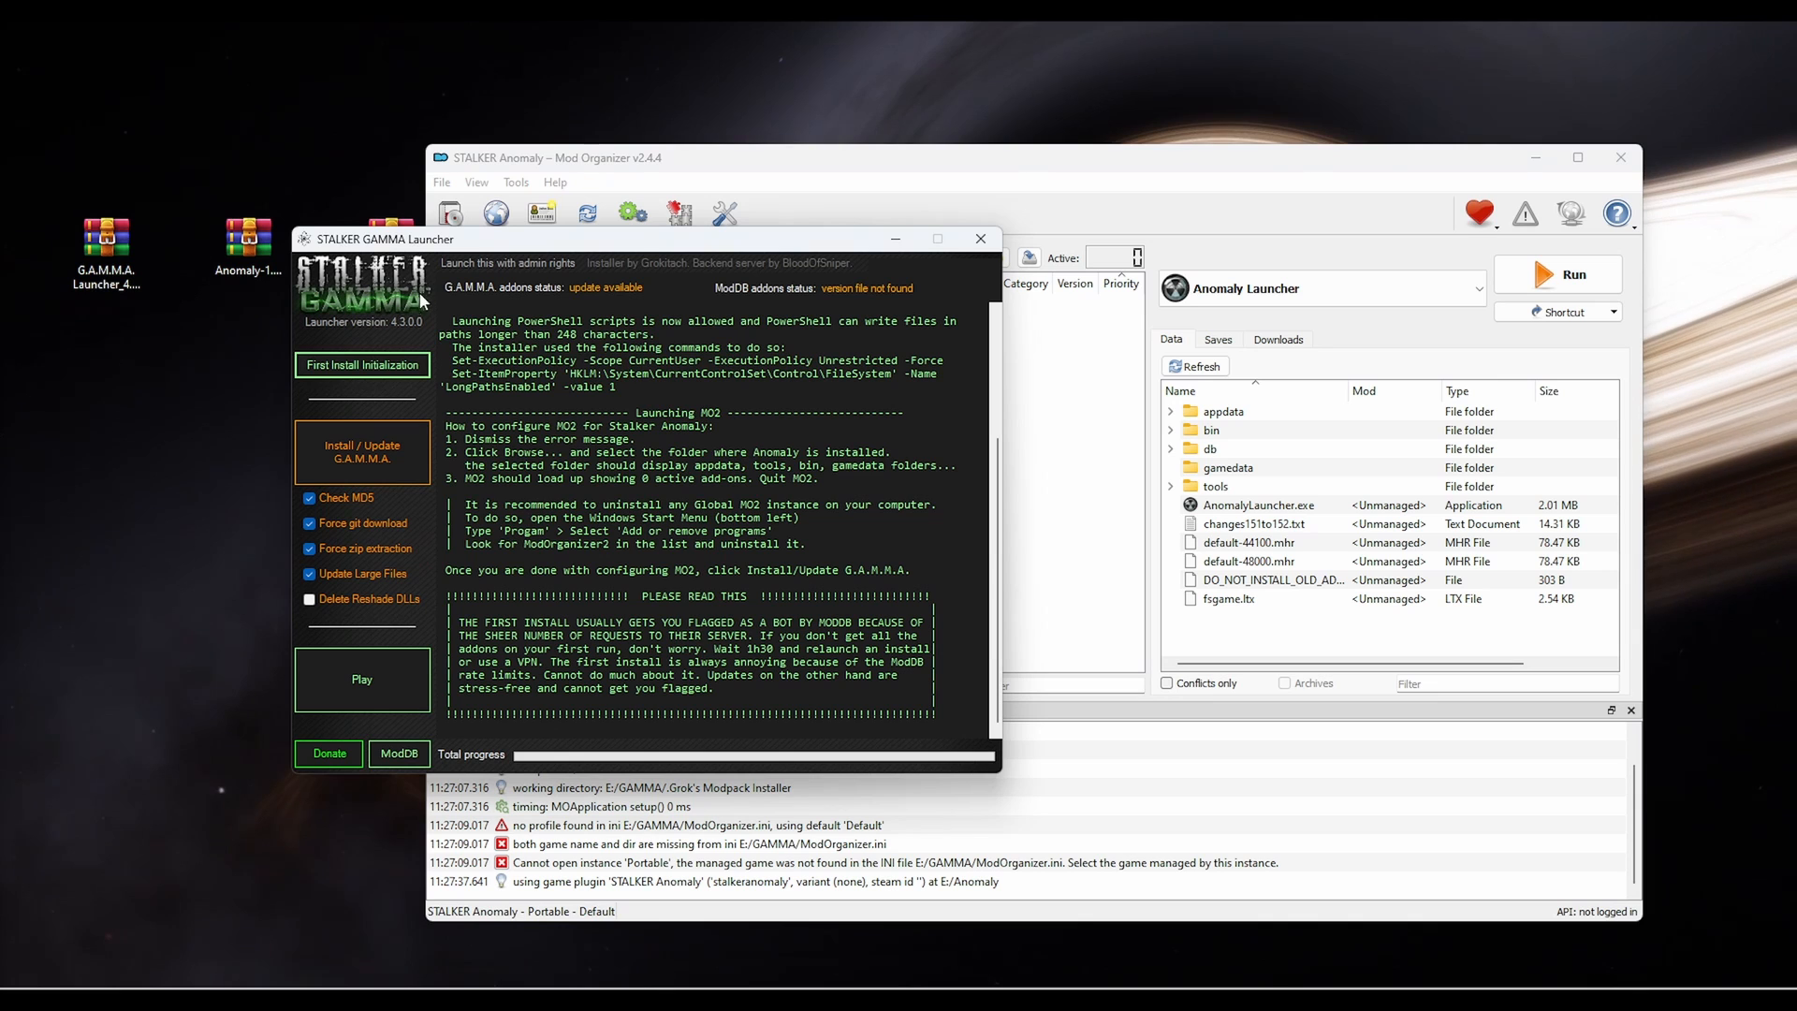
mouse_move(376, 465)
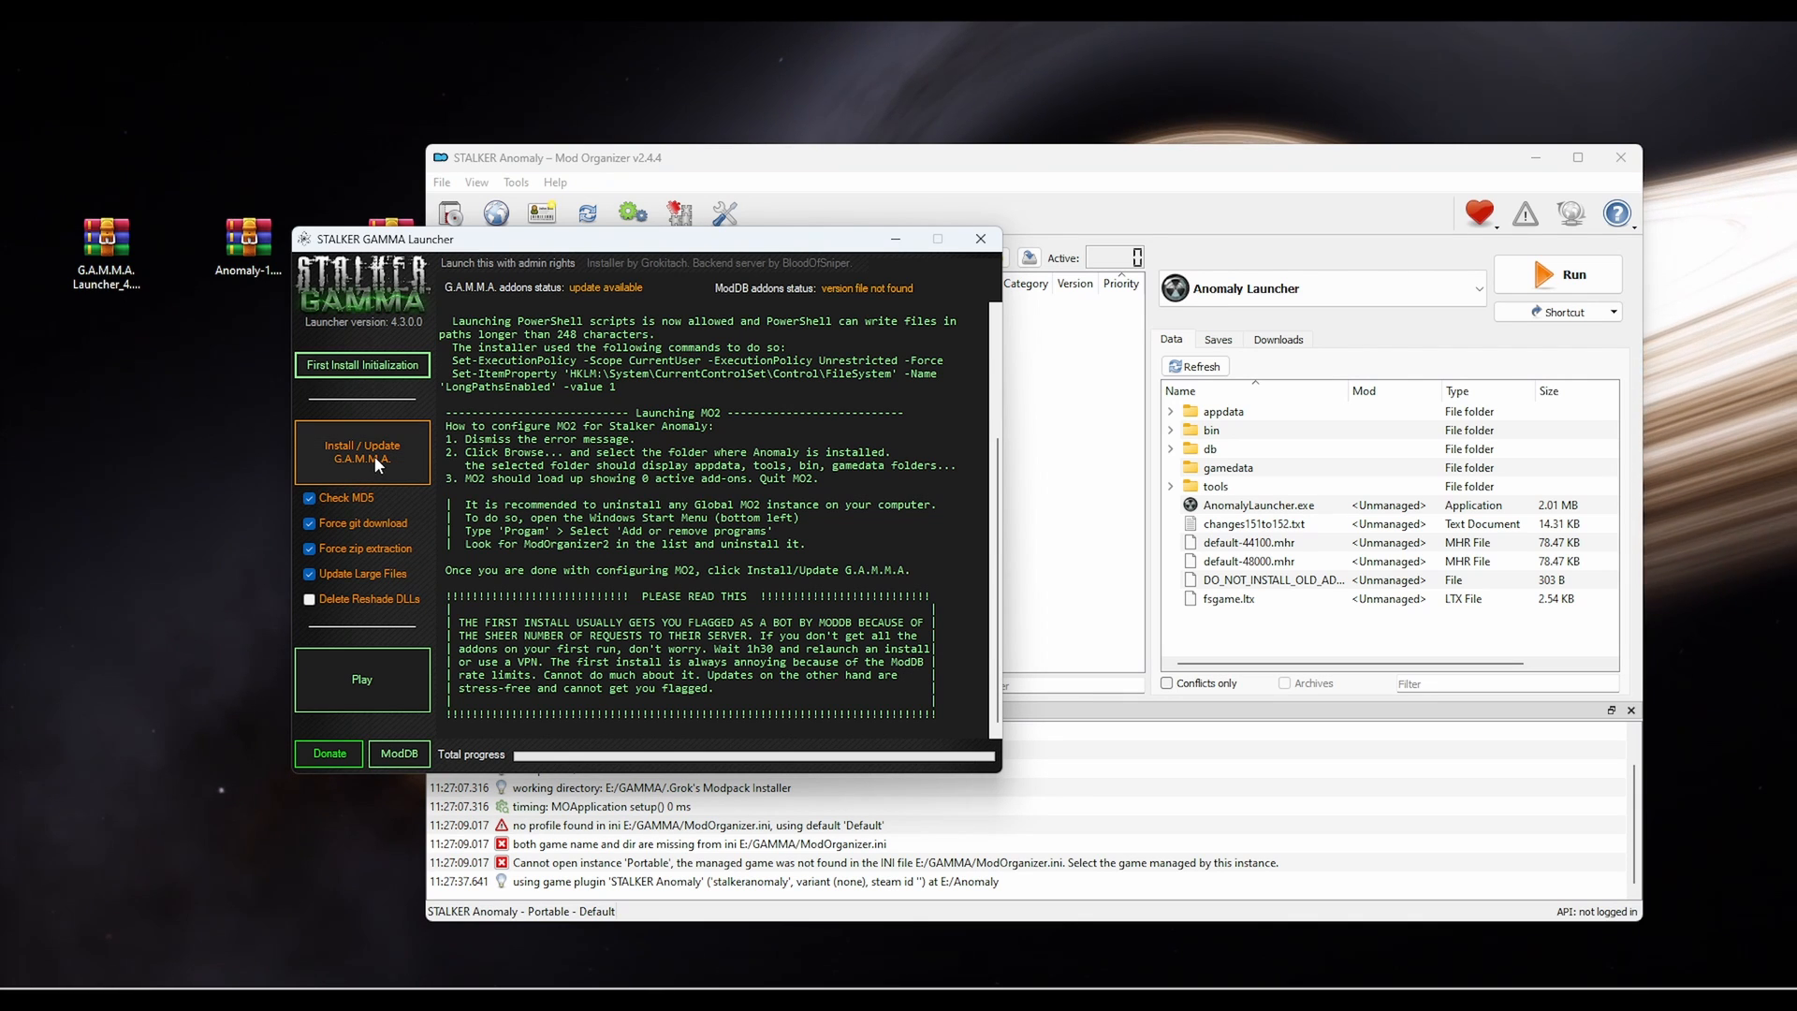
Start Install / Update G.A.M.M.A. so the launcher downloads GAMMA data from GitHub
left_click(361, 451)
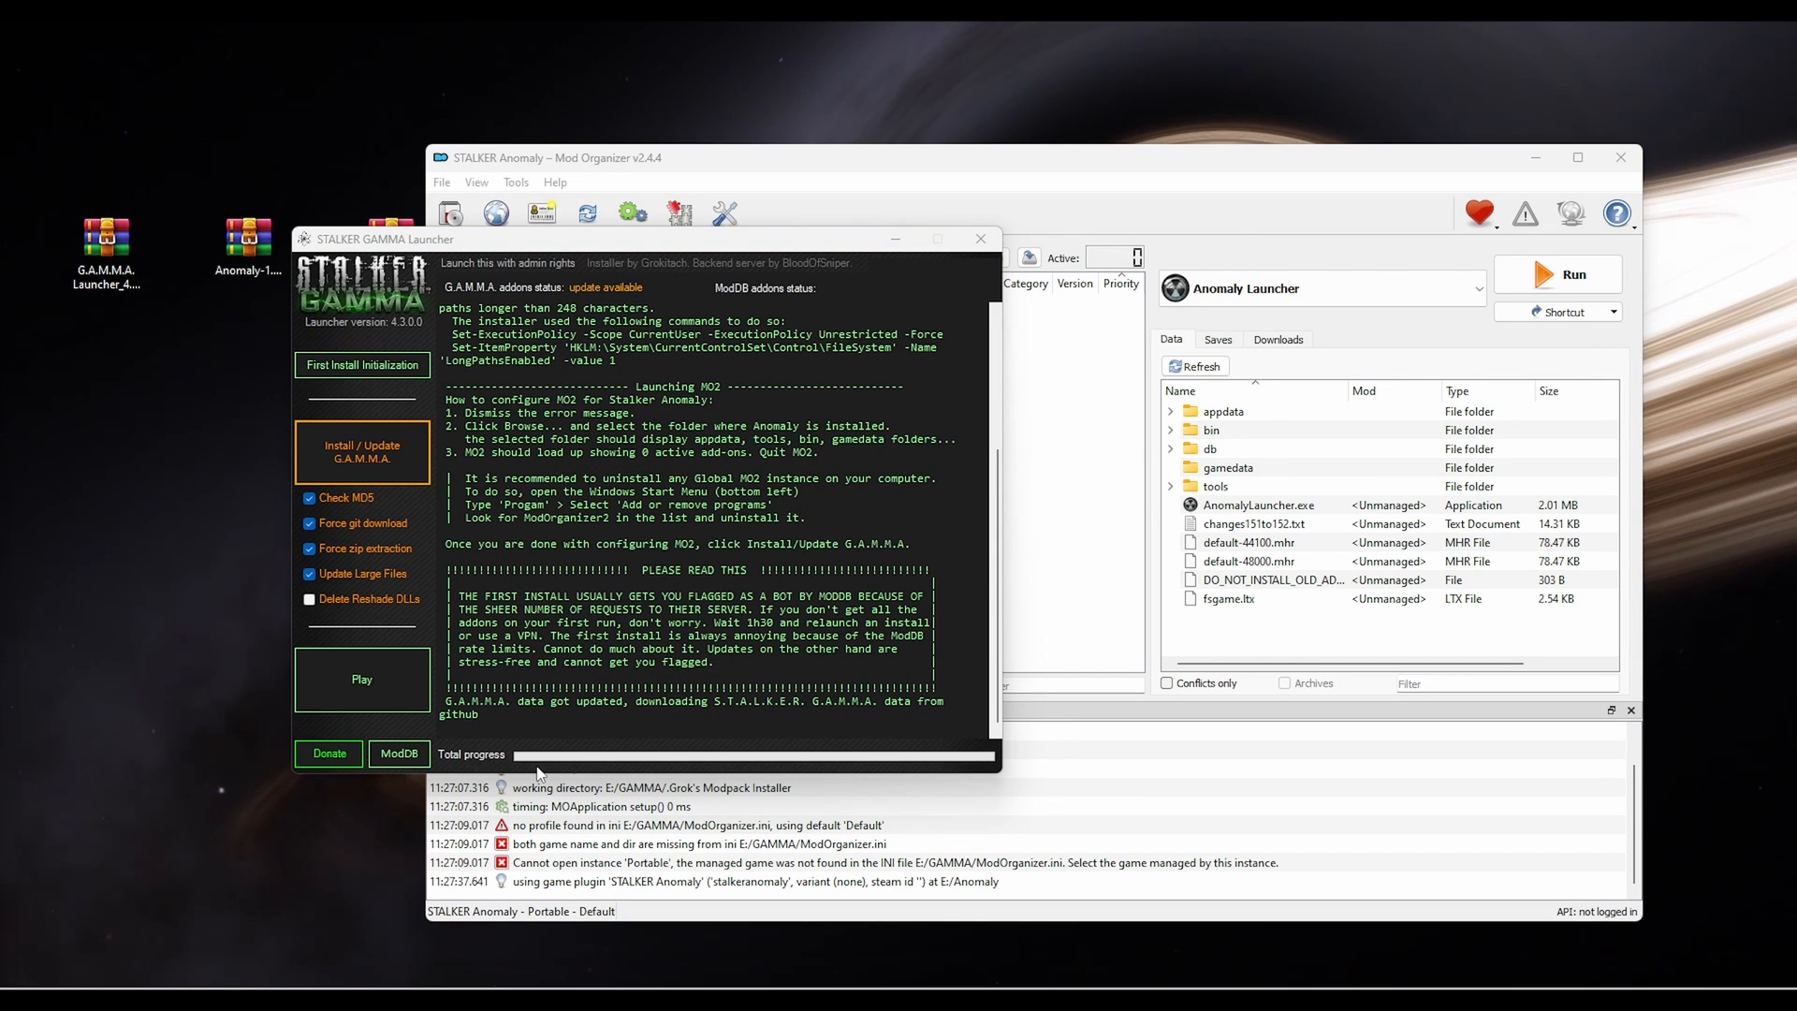
mouse_move(507, 745)
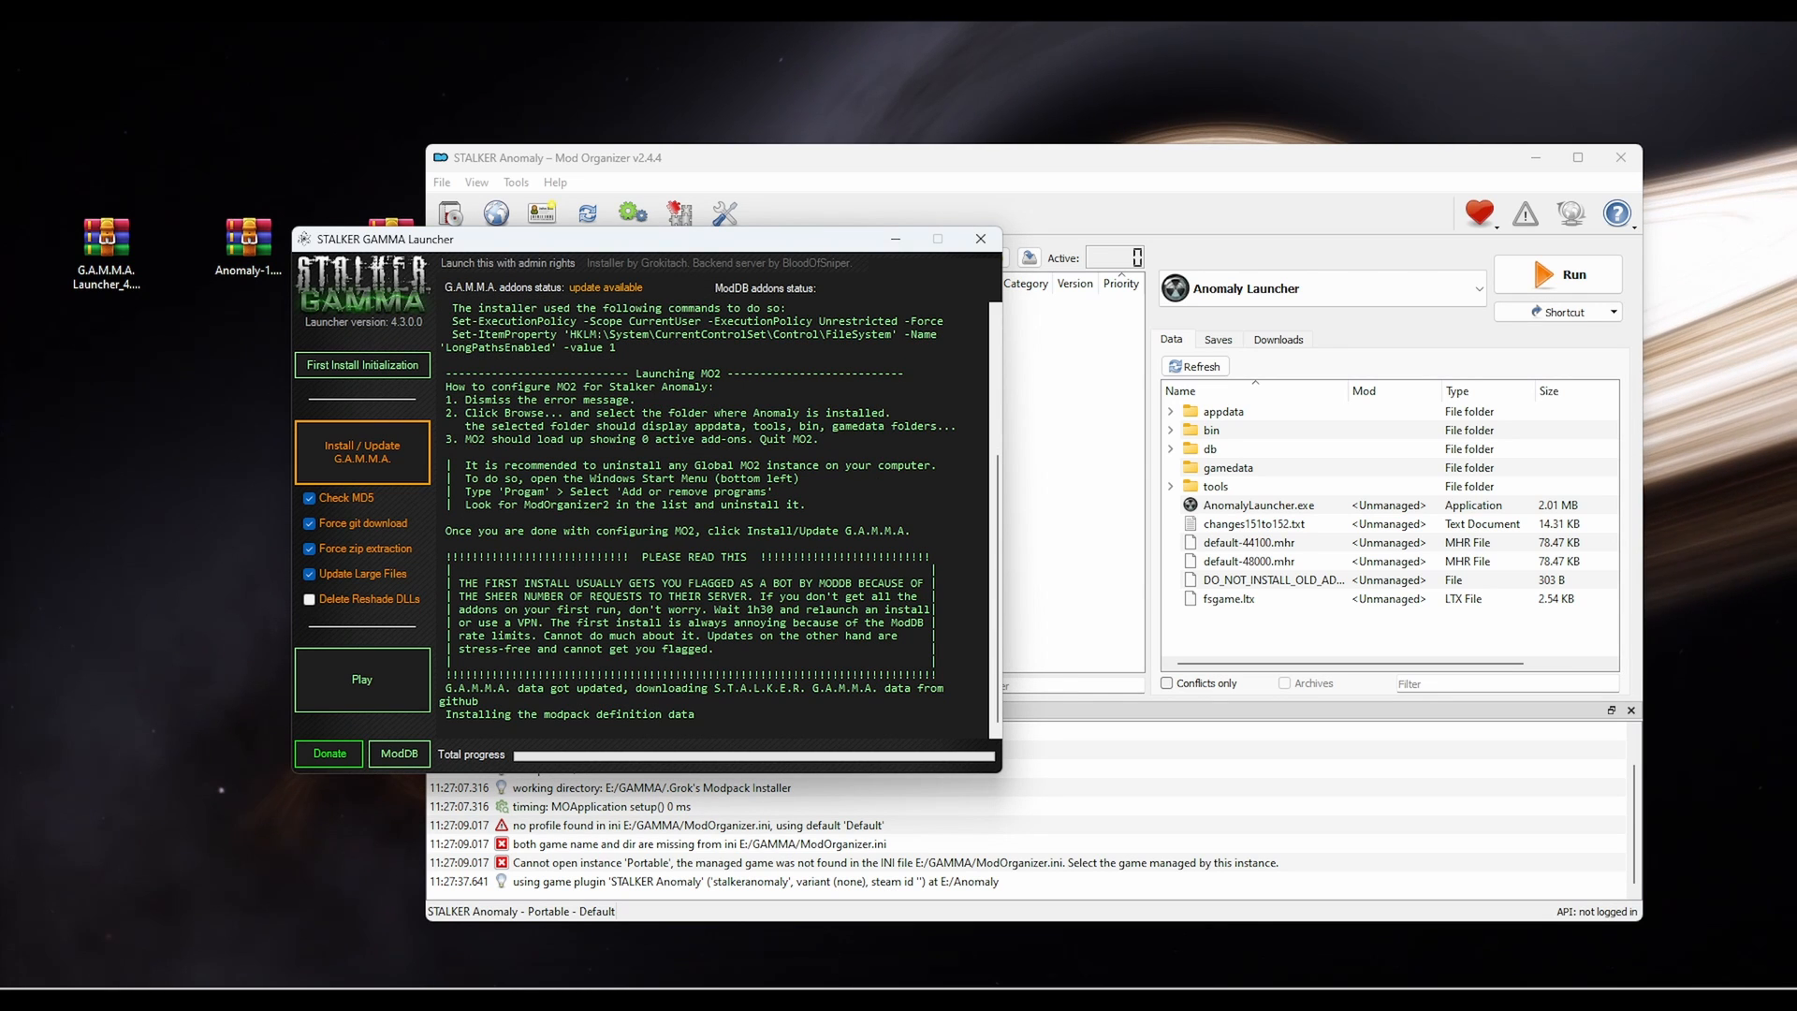
mouse_move(442, 537)
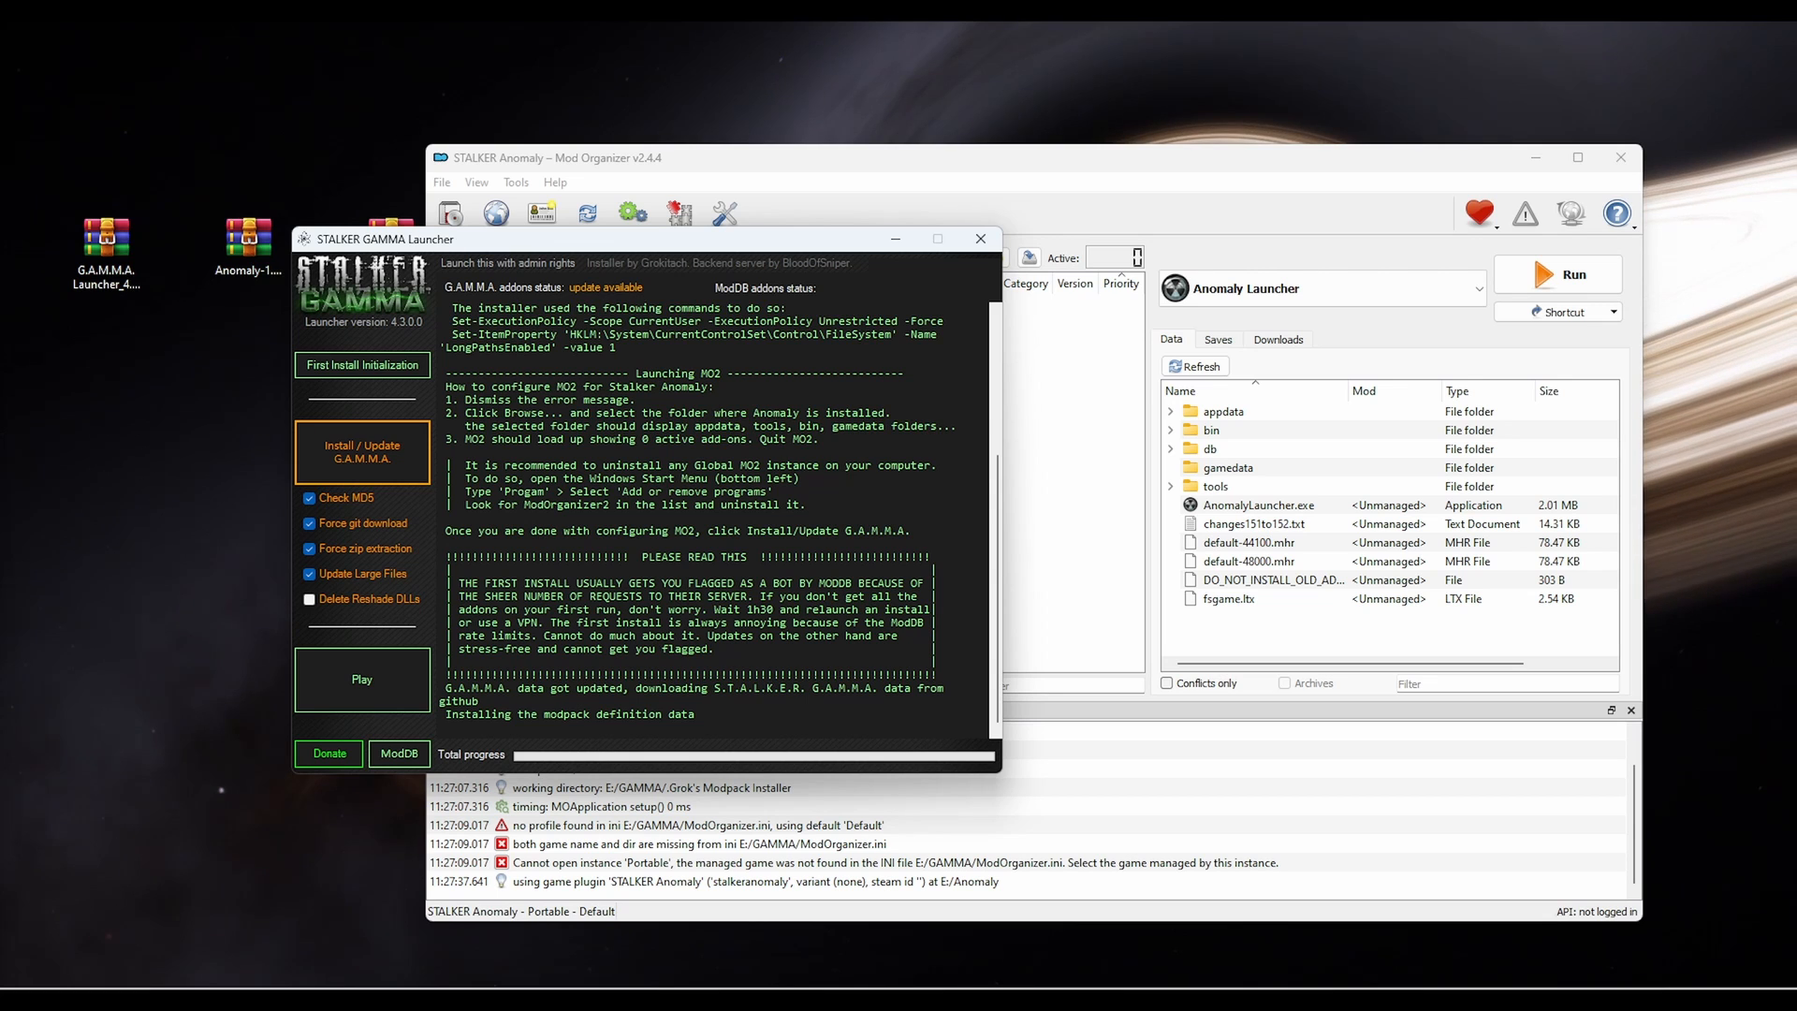
mouse_move(653, 562)
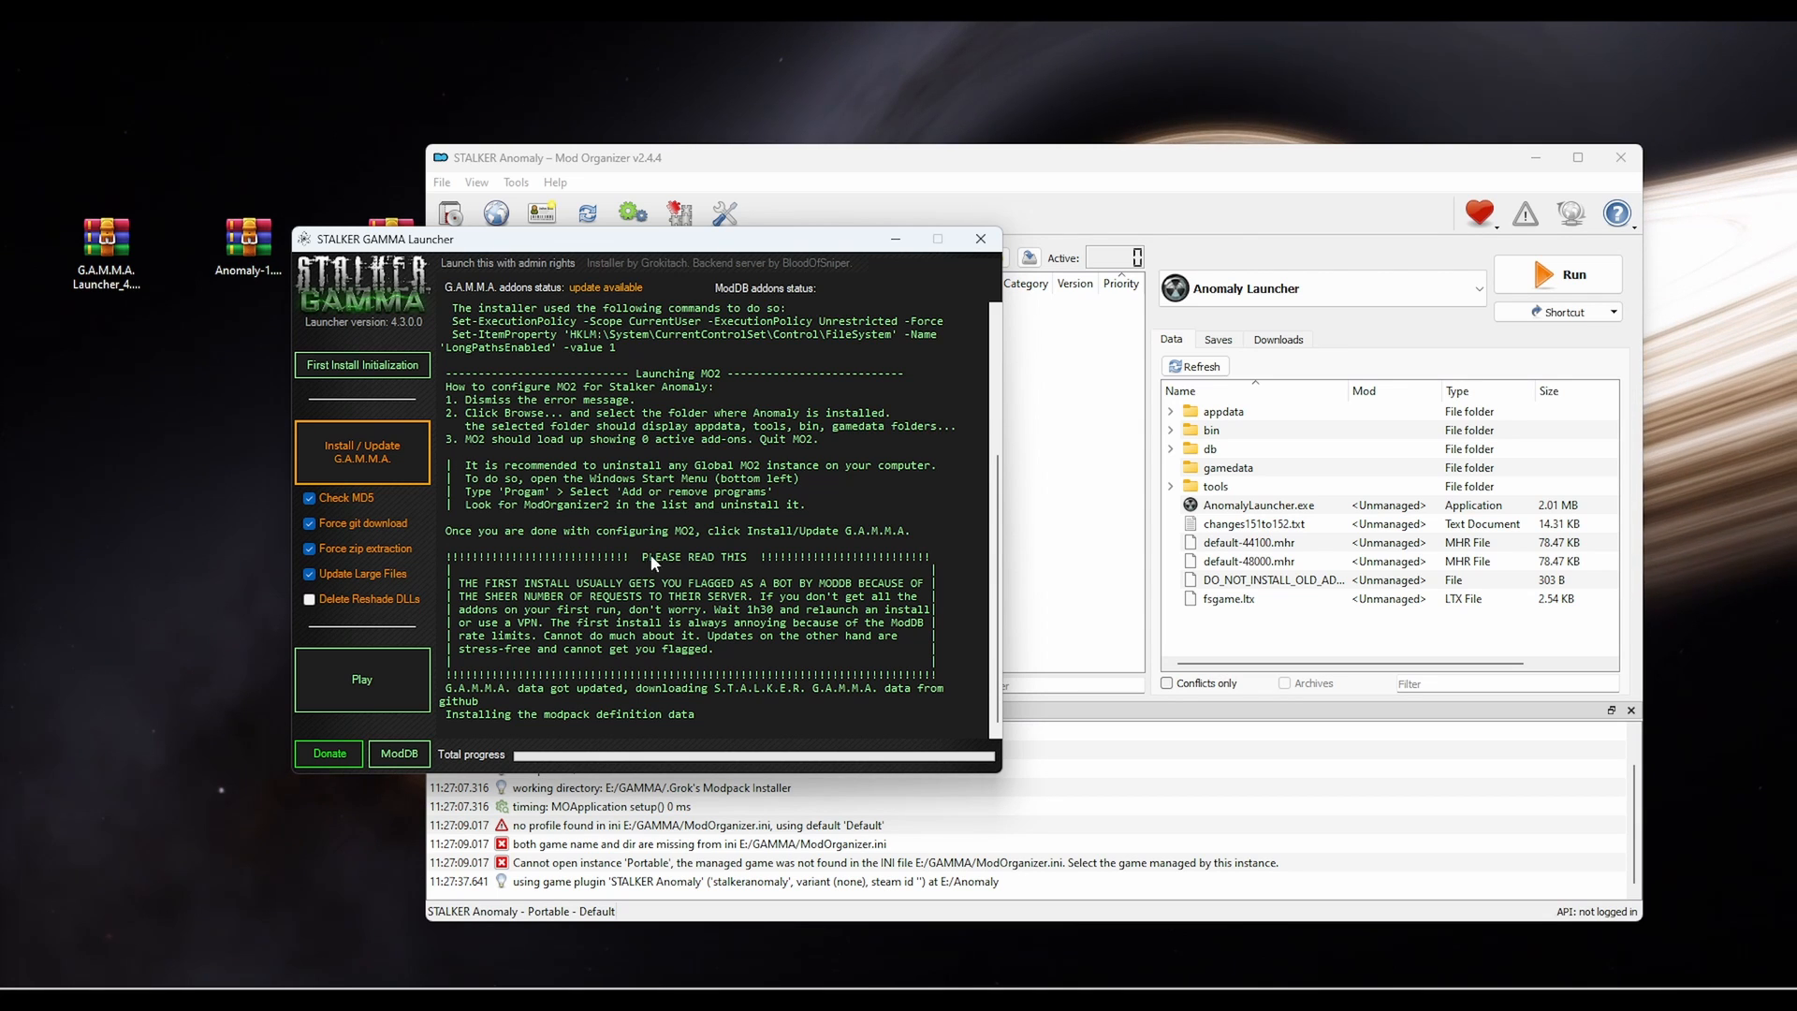
mouse_move(577, 438)
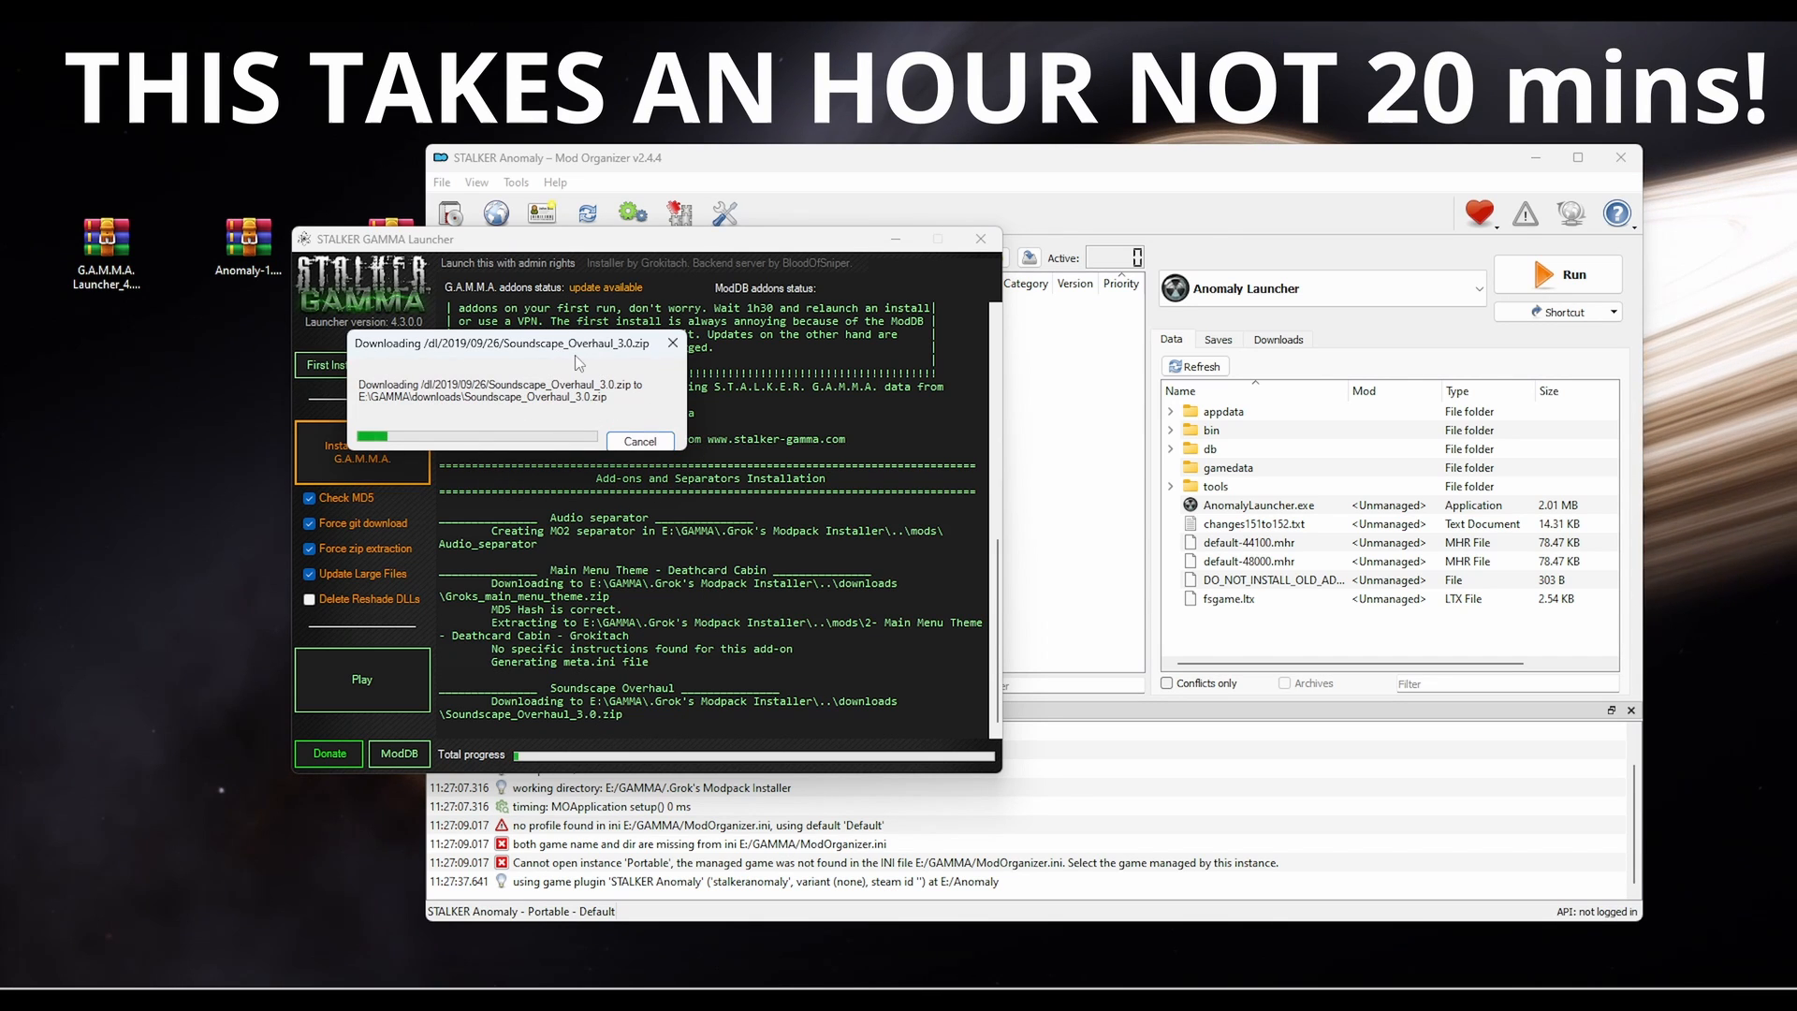
mouse_move(655, 356)
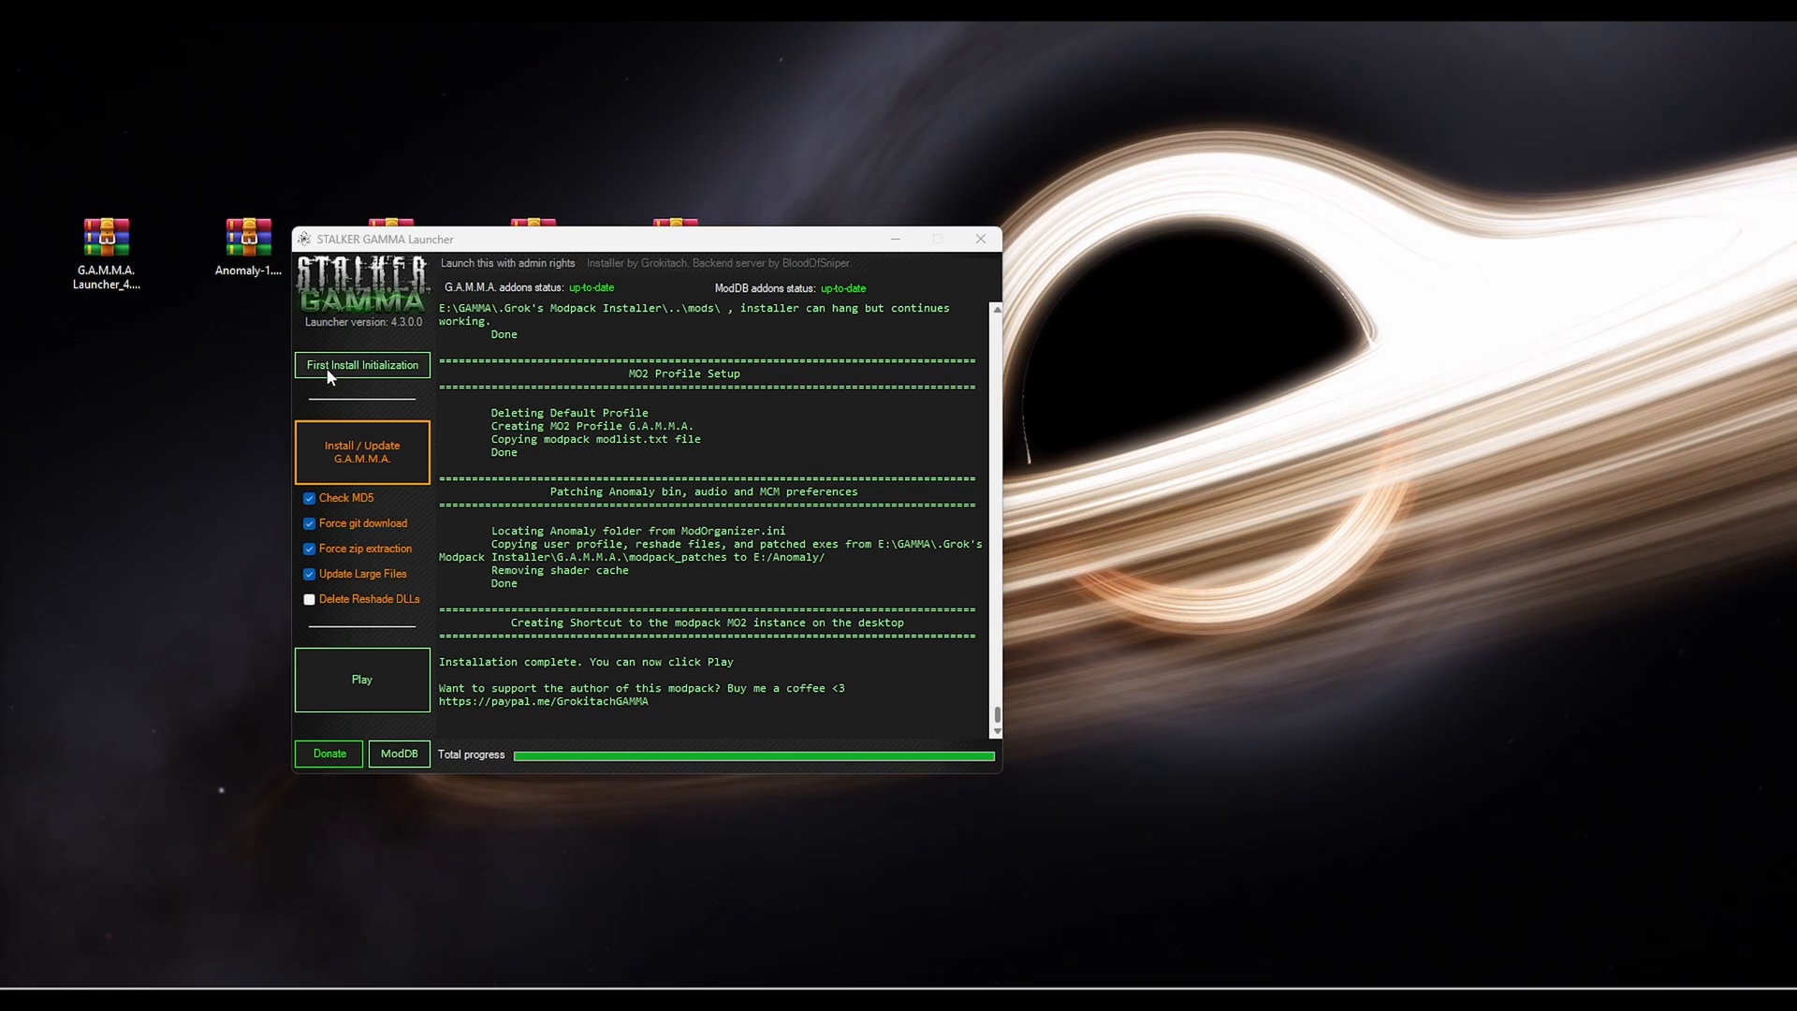
mouse_move(711, 483)
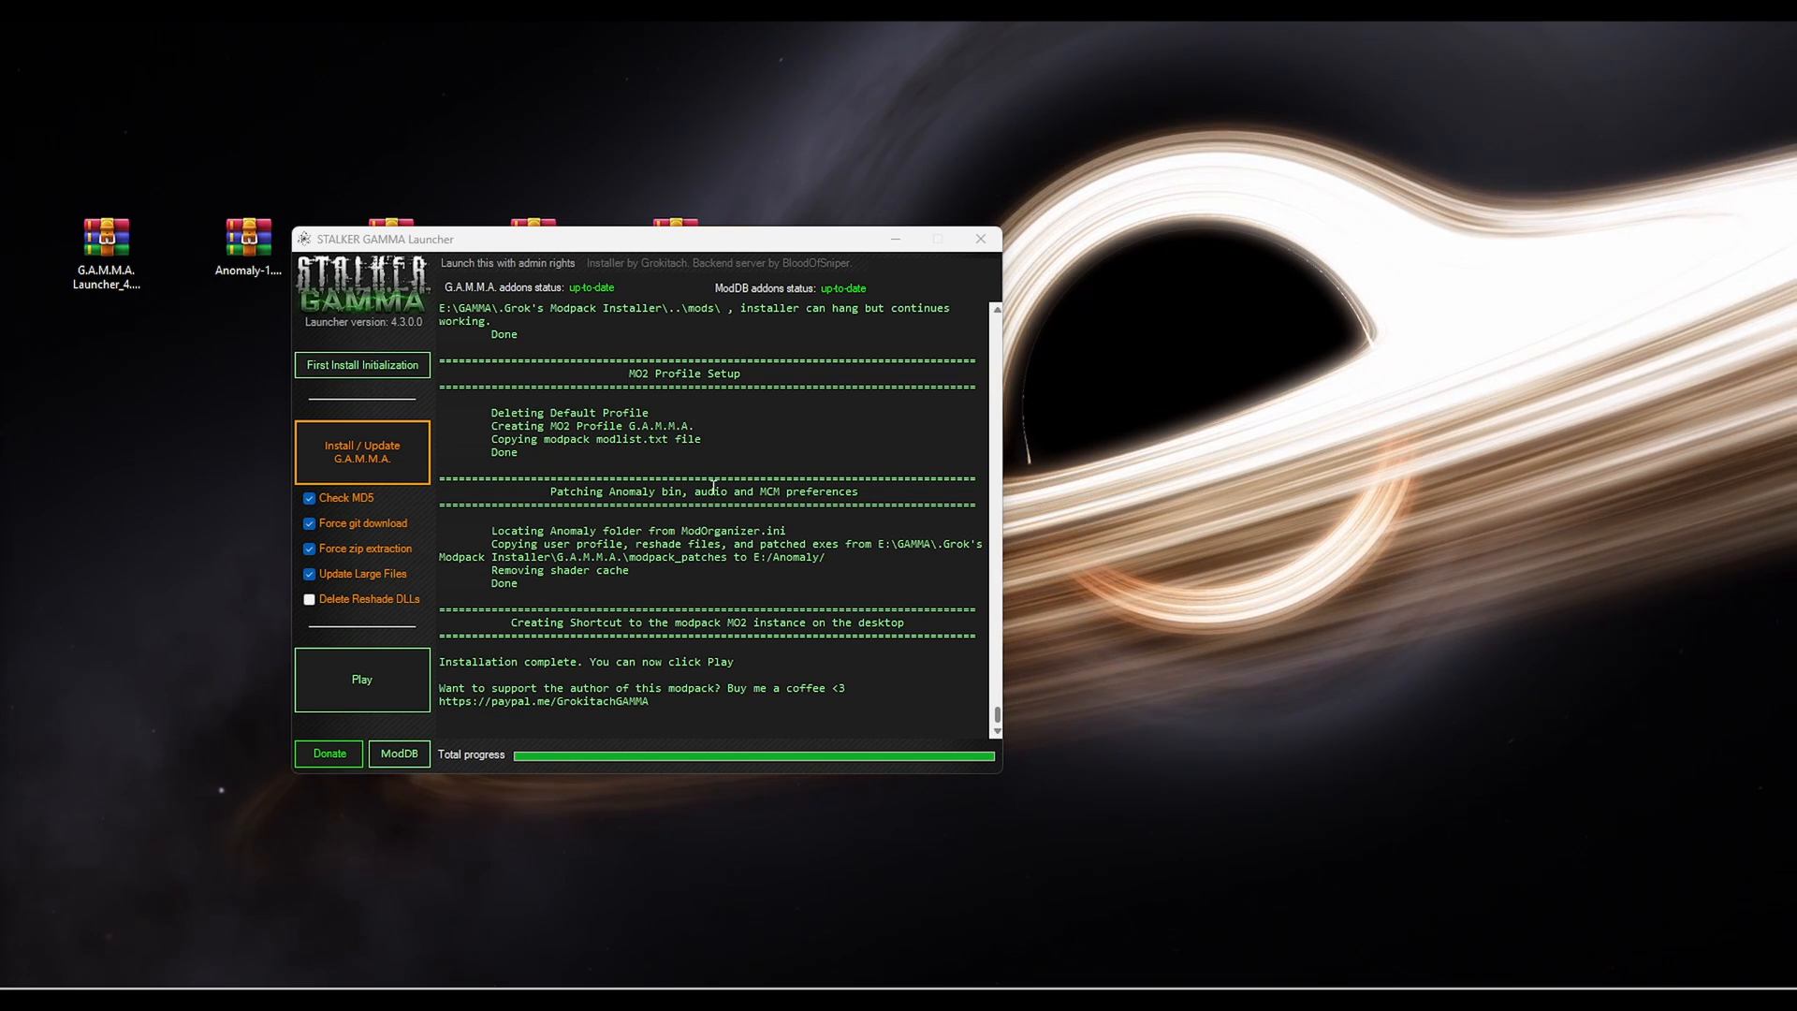
mouse_move(537, 123)
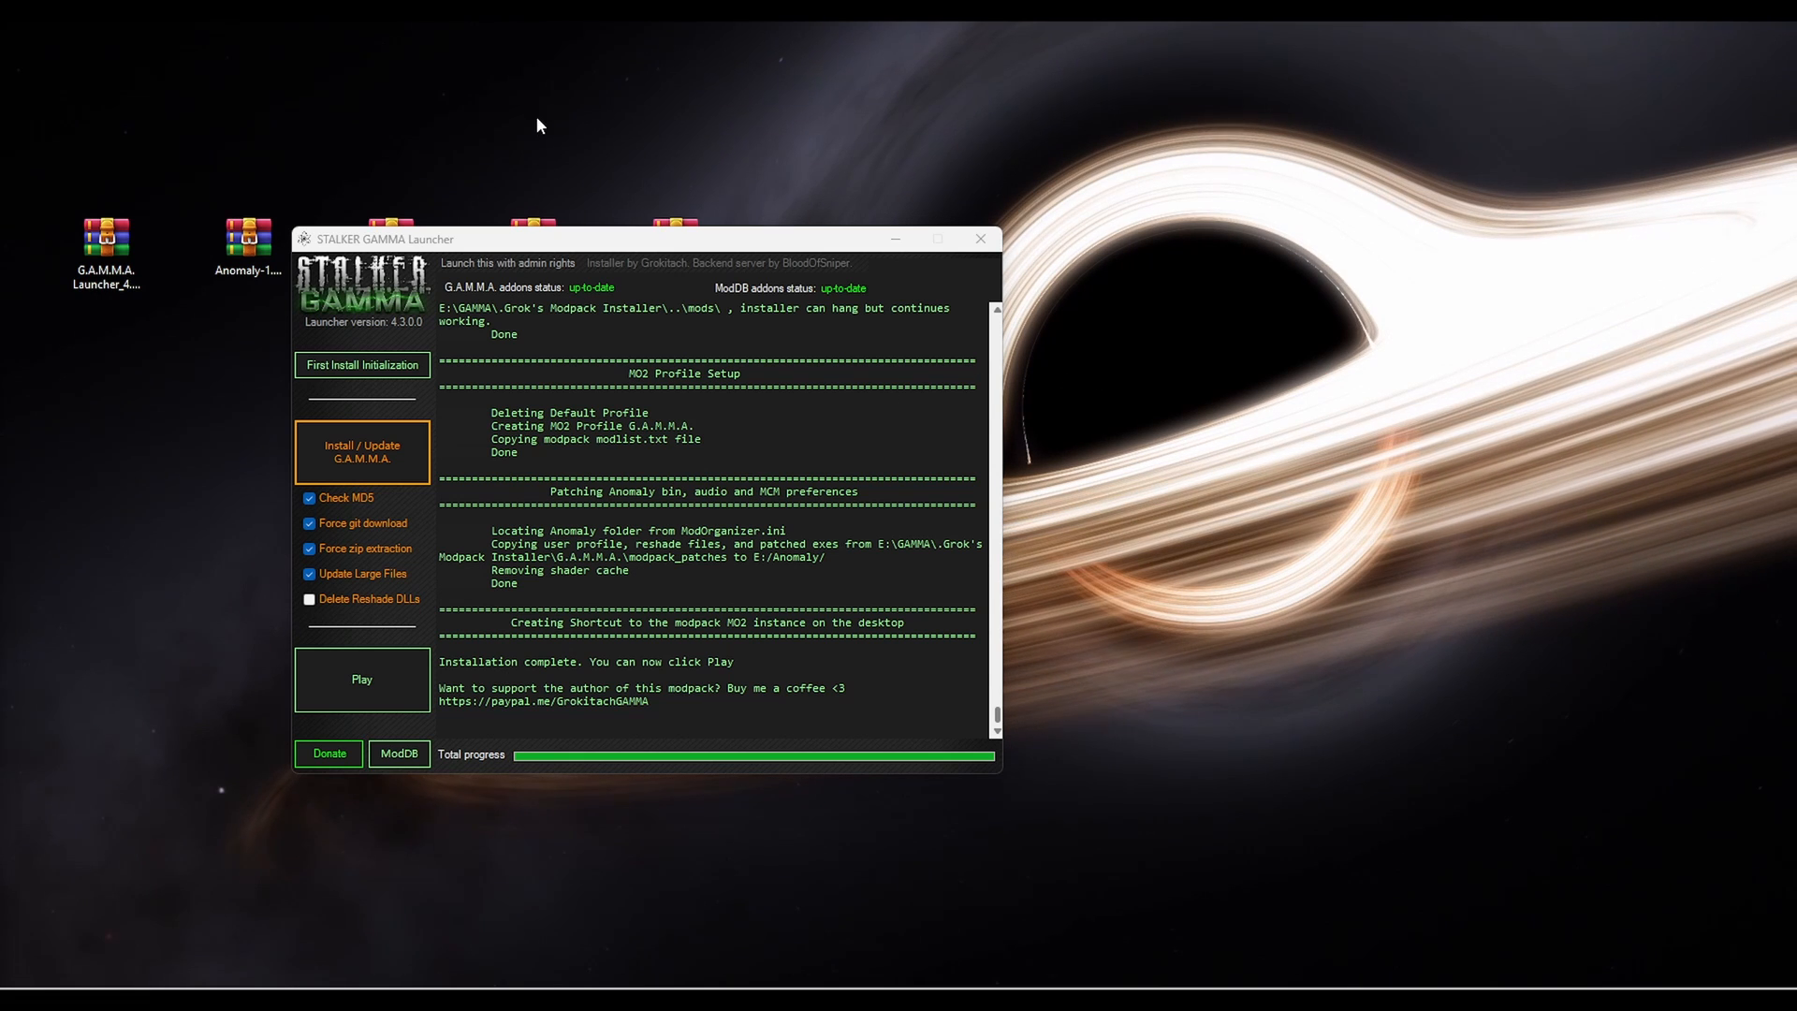
mouse_move(352, 169)
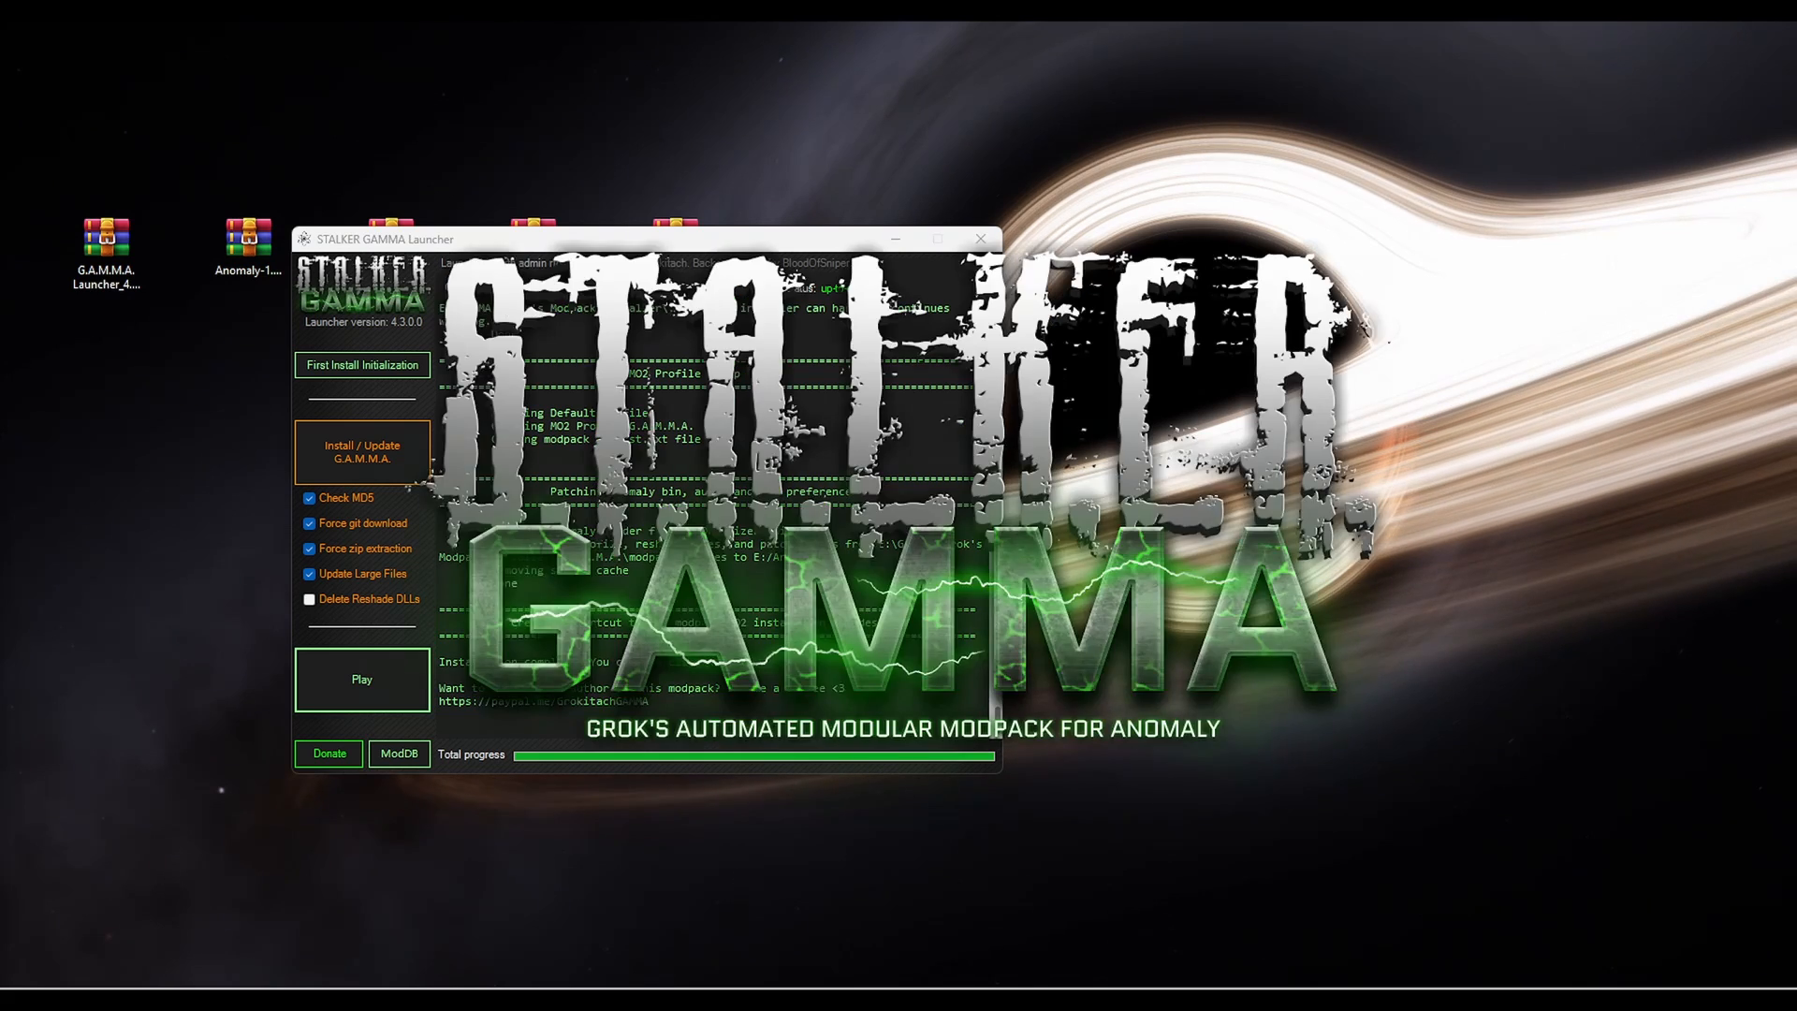
Launch the installed modpack so Mod Organizer 2 shows the G.A.M.M.A. profile with 378 active mods
left_click(361, 680)
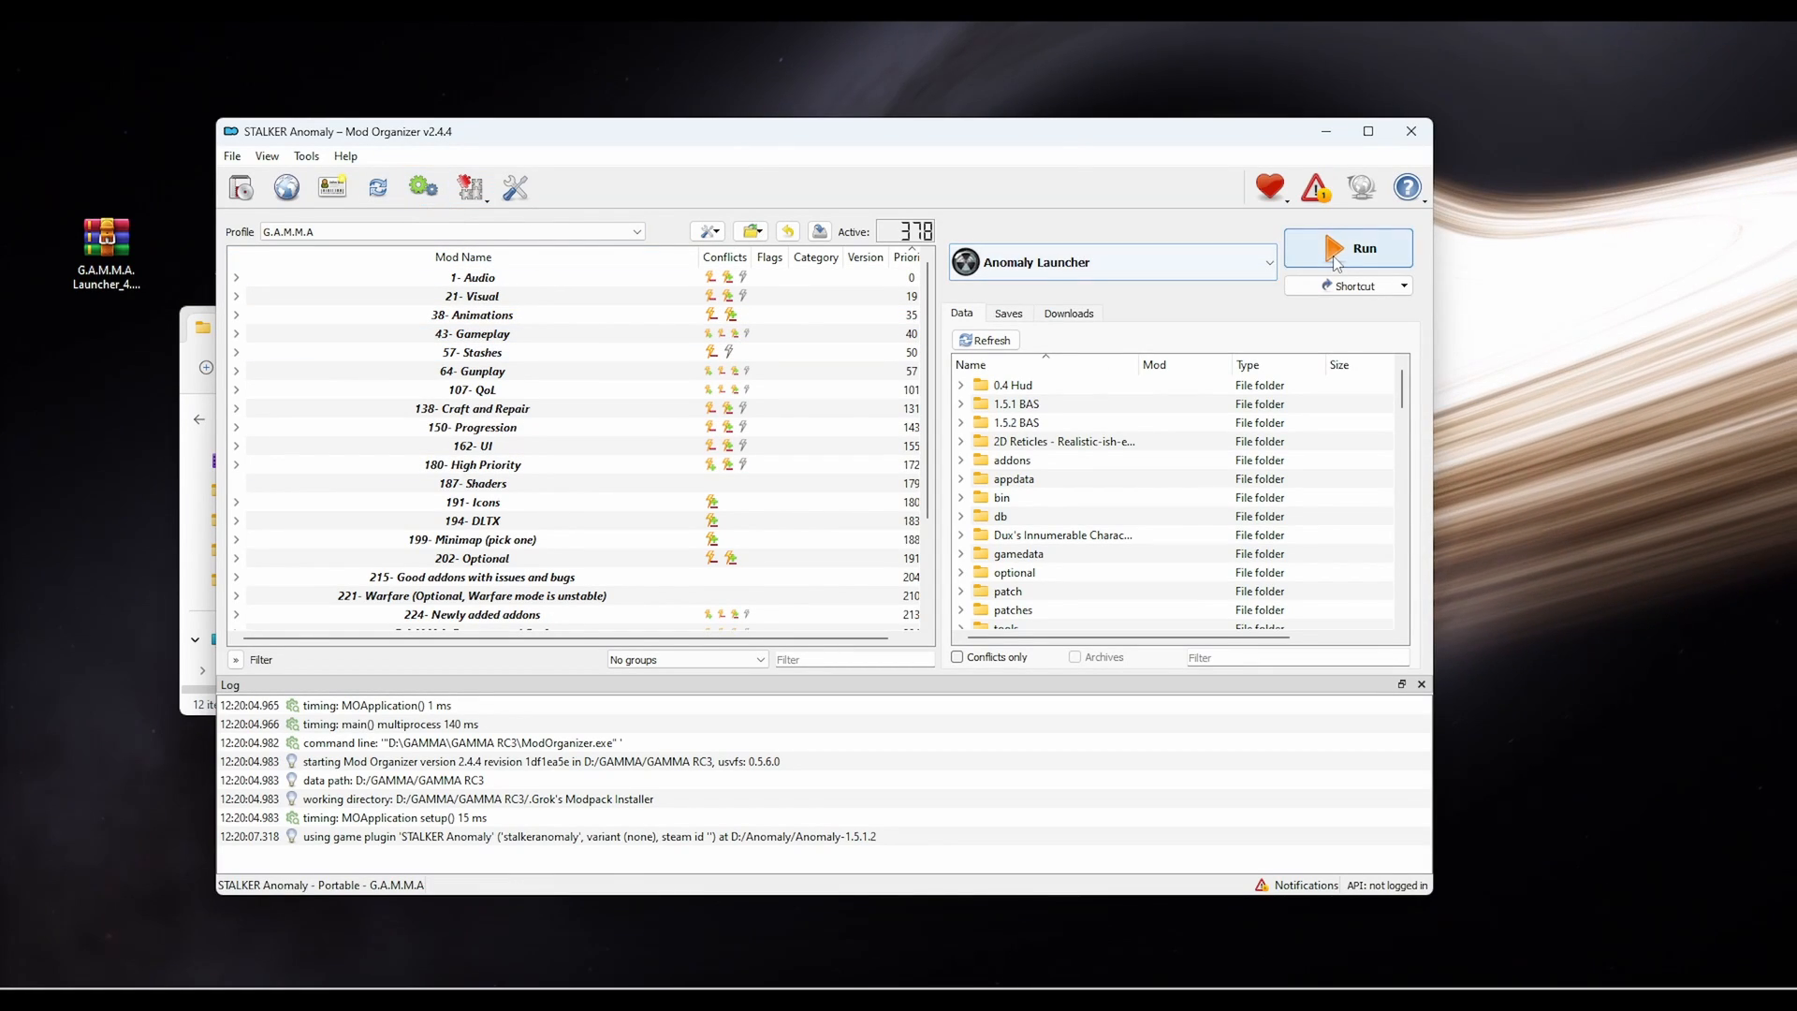
Run Anomaly Launcher from Mod Organizer 2 on the G.A.M.M.A. profile to start the game
left_click(1348, 247)
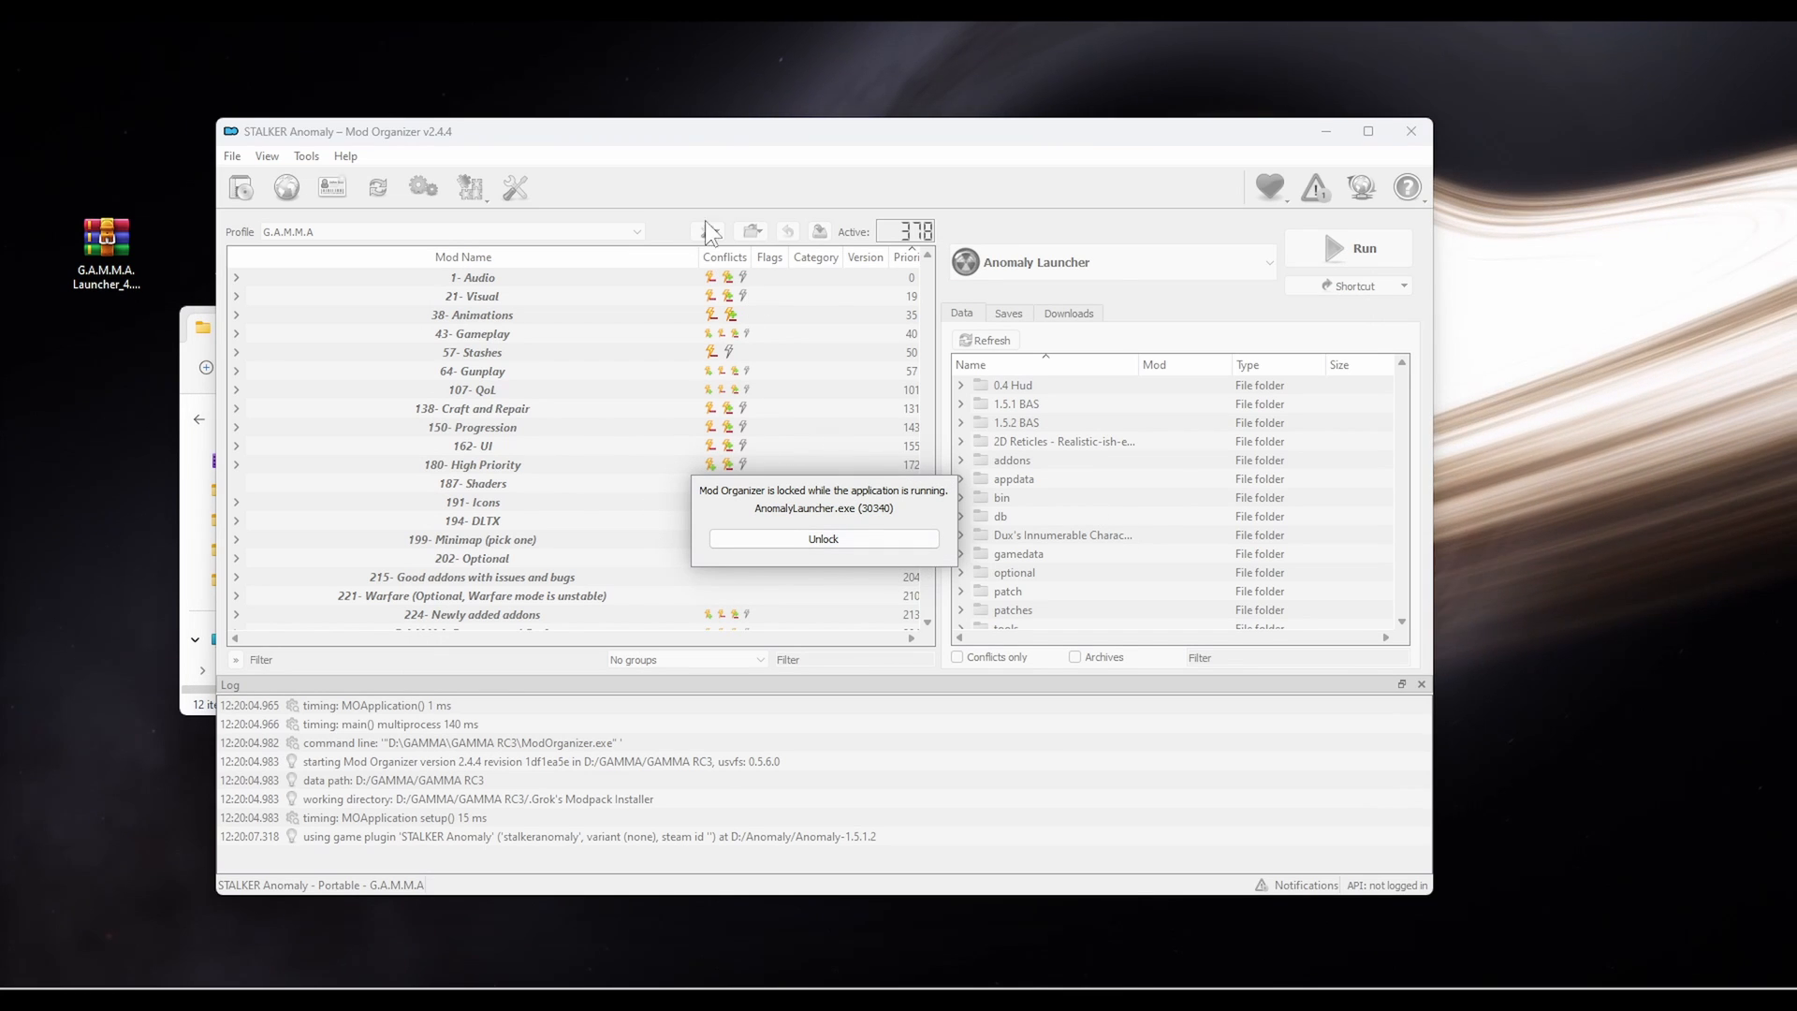
mouse_move(506, 440)
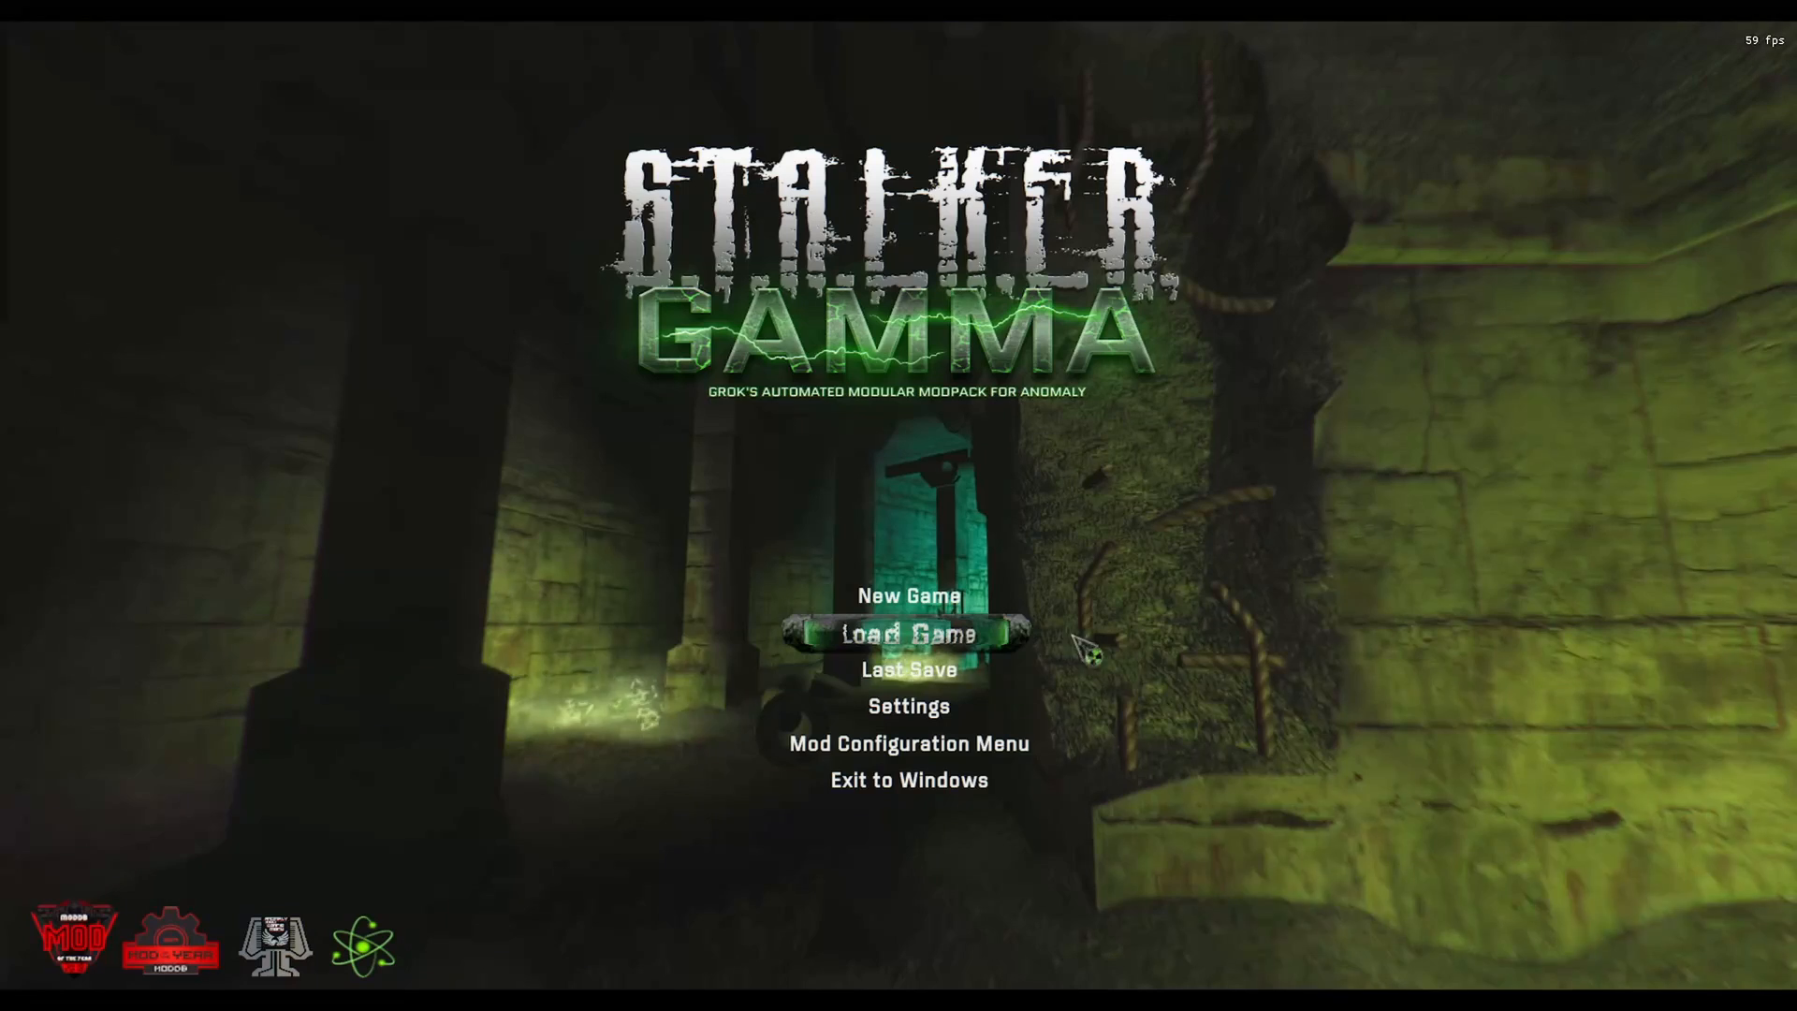
mouse_move(910, 635)
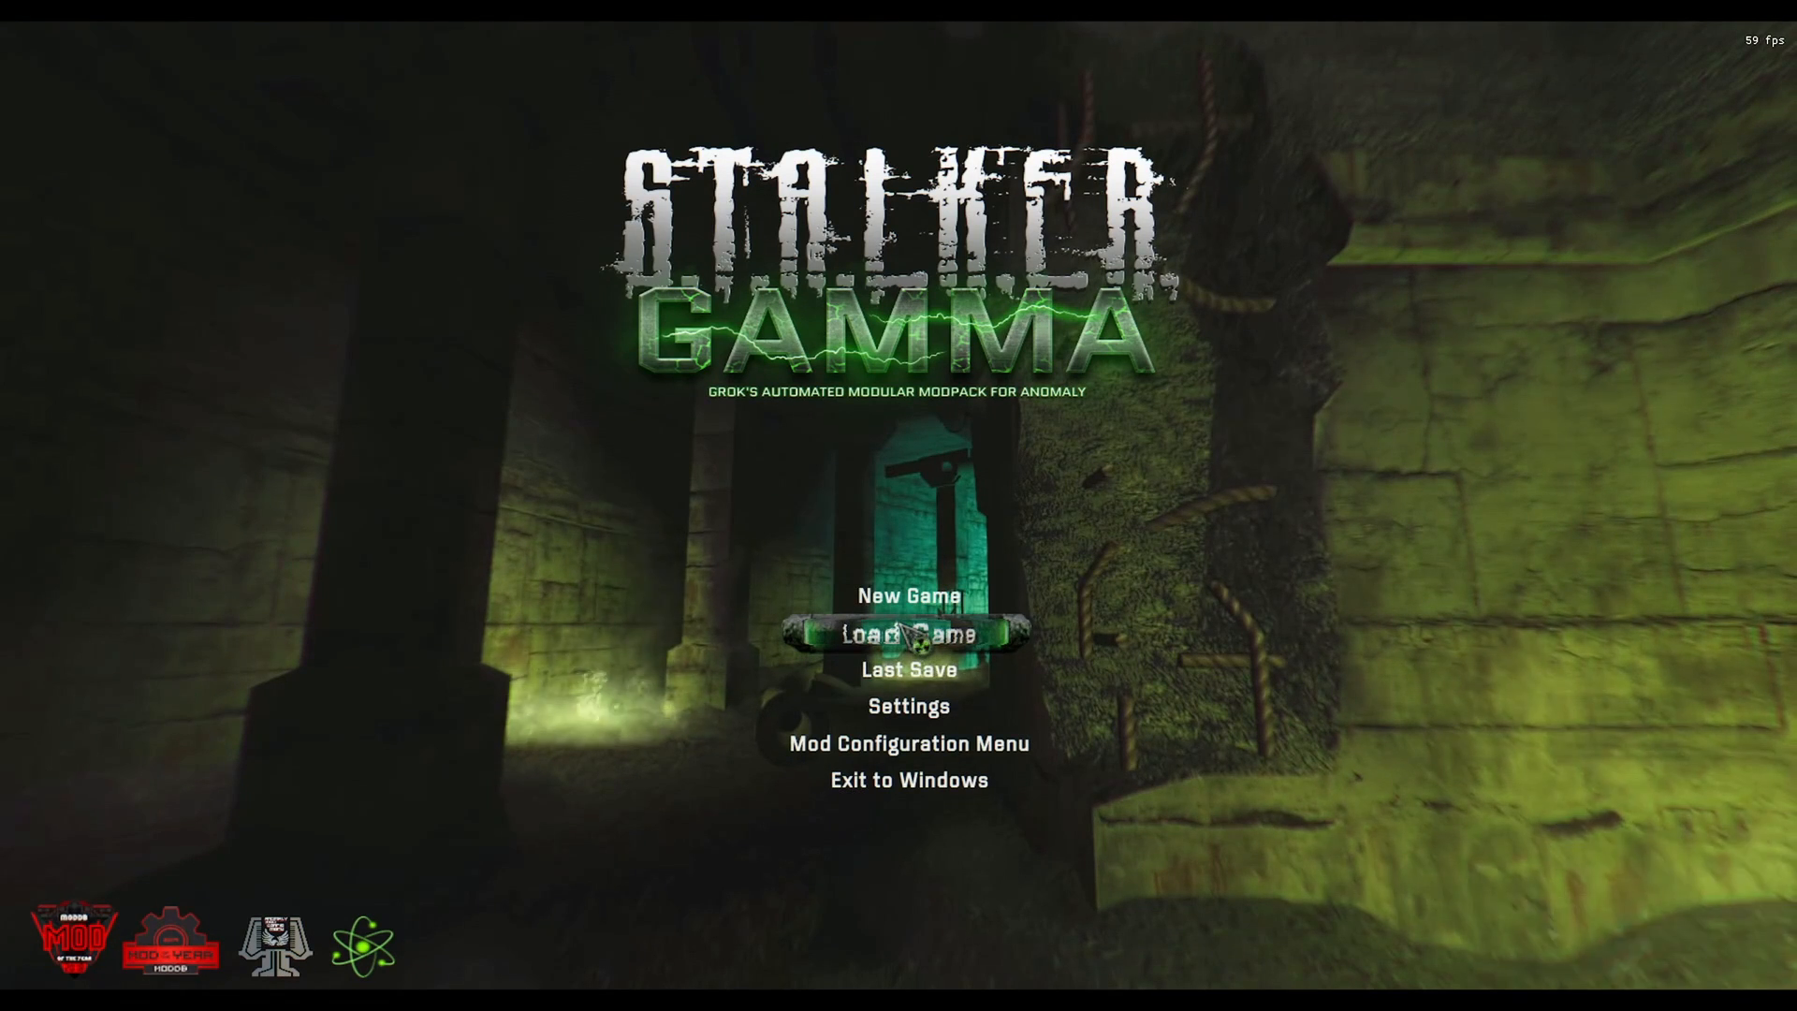